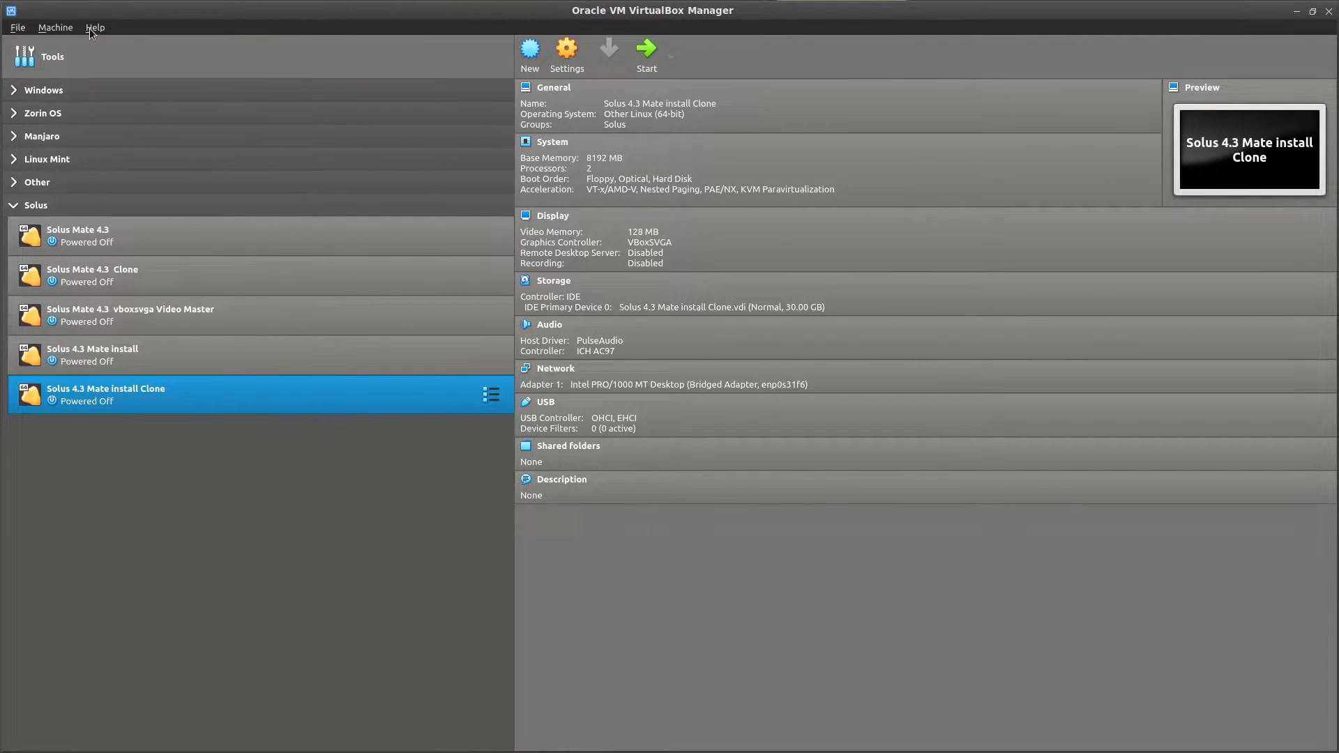
Step: View the VirtualBox version info, then start a new machine named 'Solus Linux Mate'
click(95, 28)
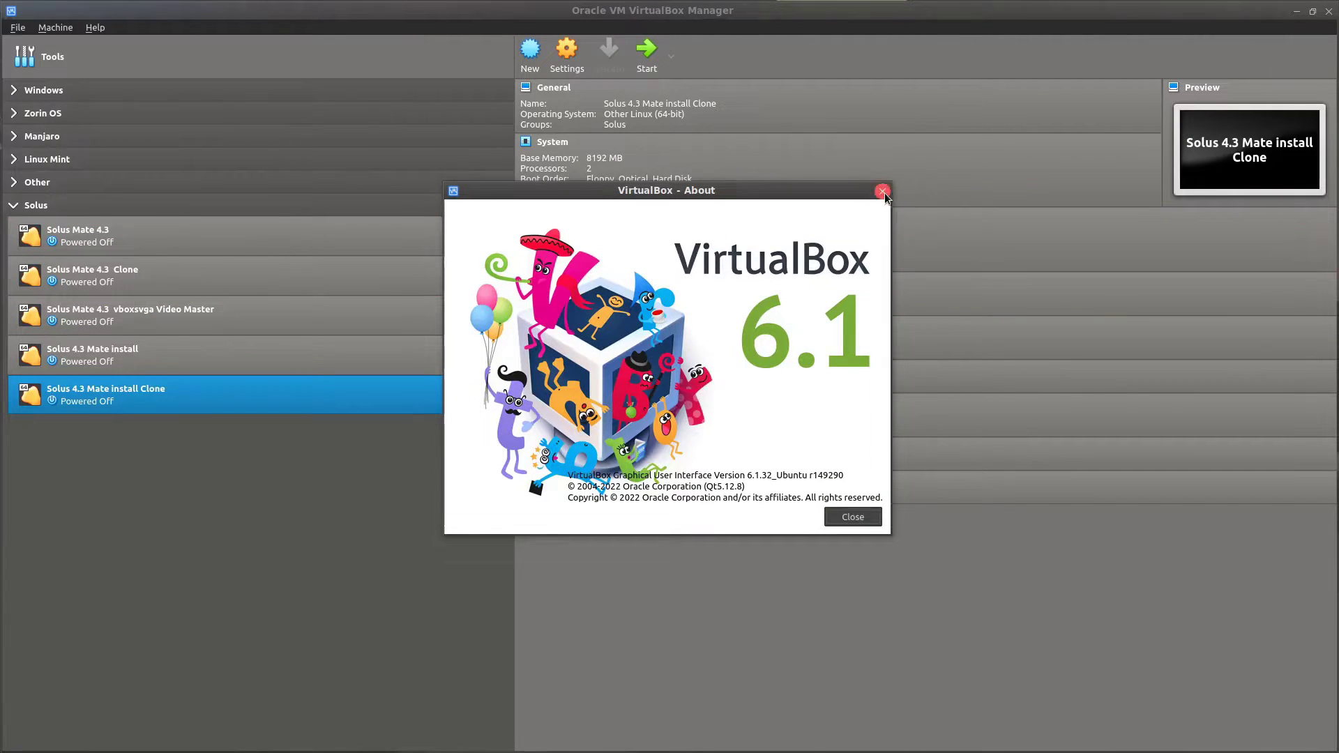
click(882, 191)
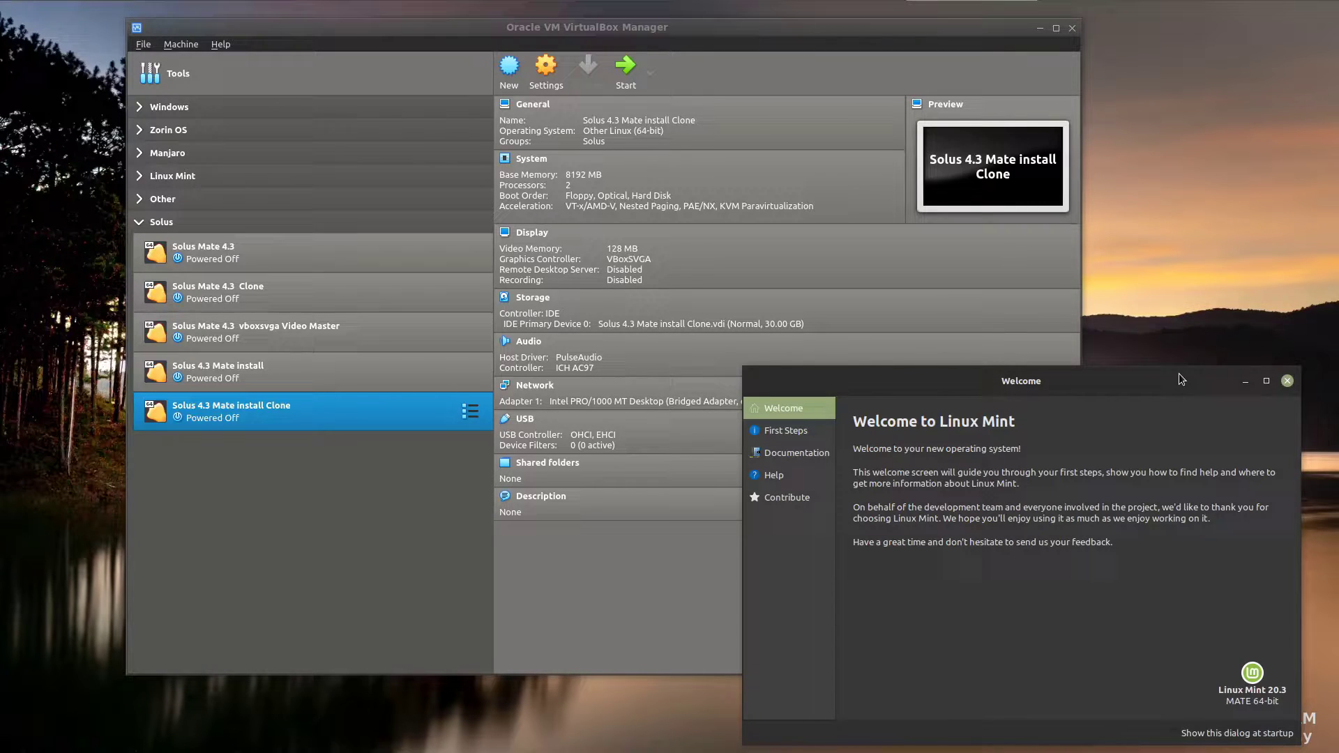
mouse_move(1278, 715)
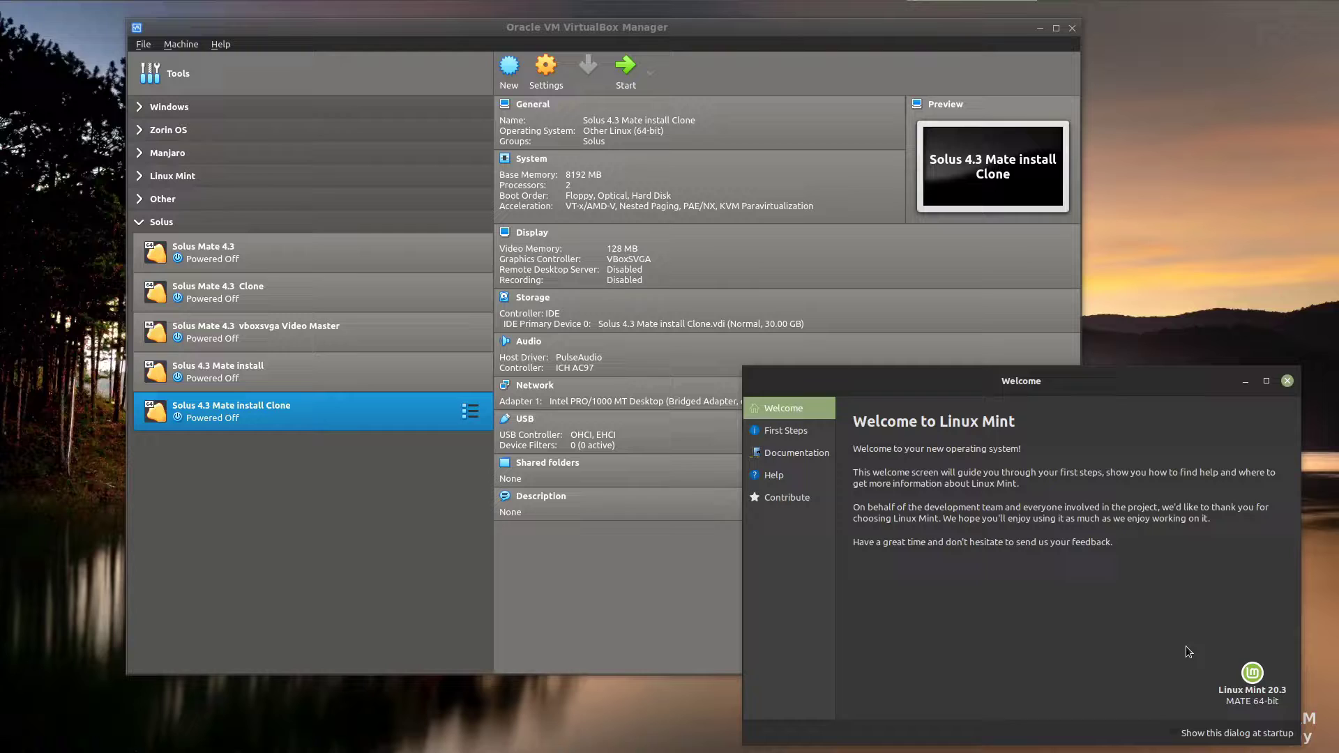
mouse_move(1324, 331)
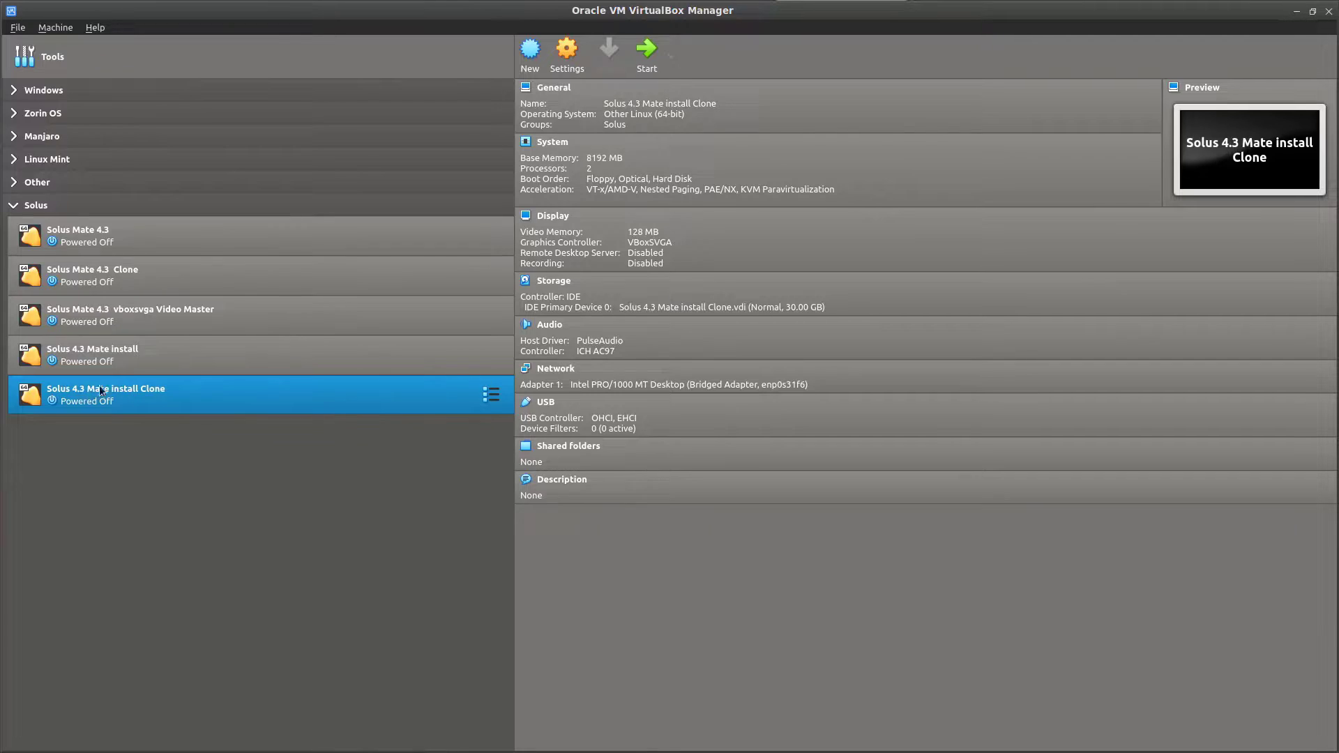
mouse_move(85, 393)
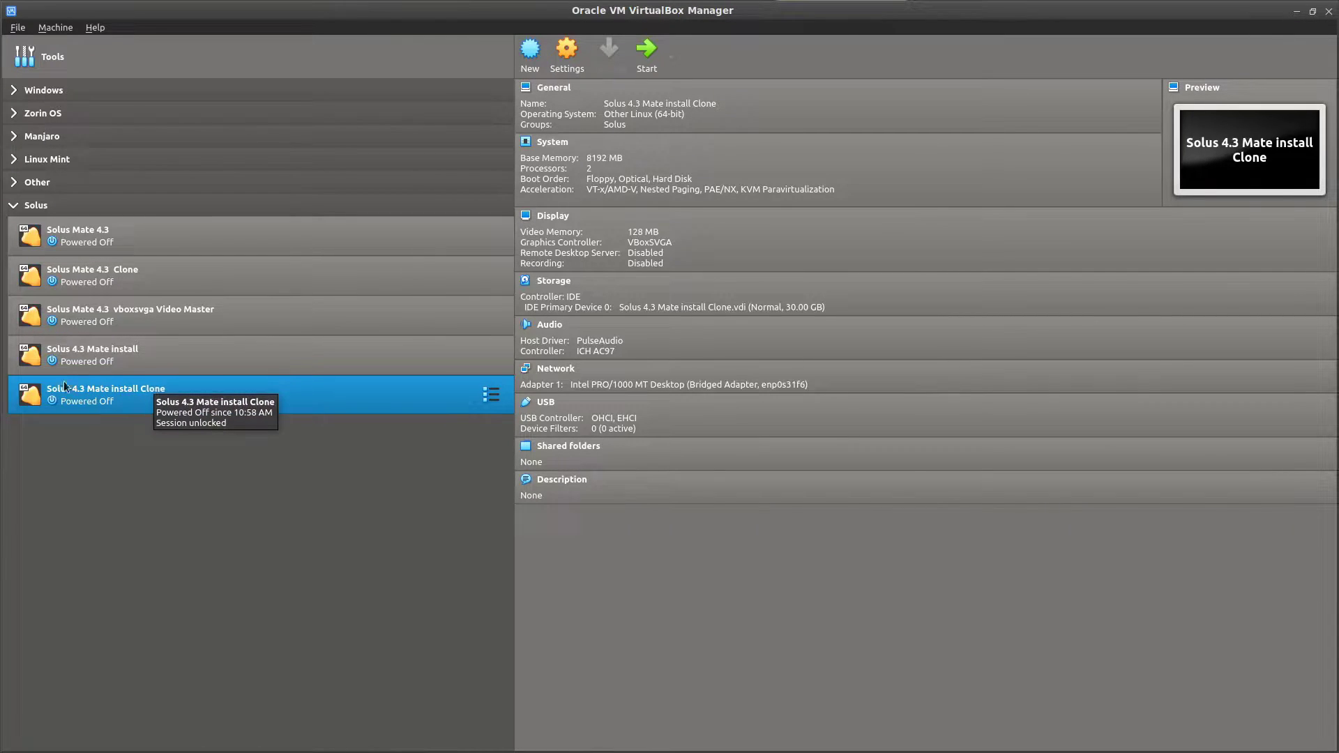
mouse_move(263, 519)
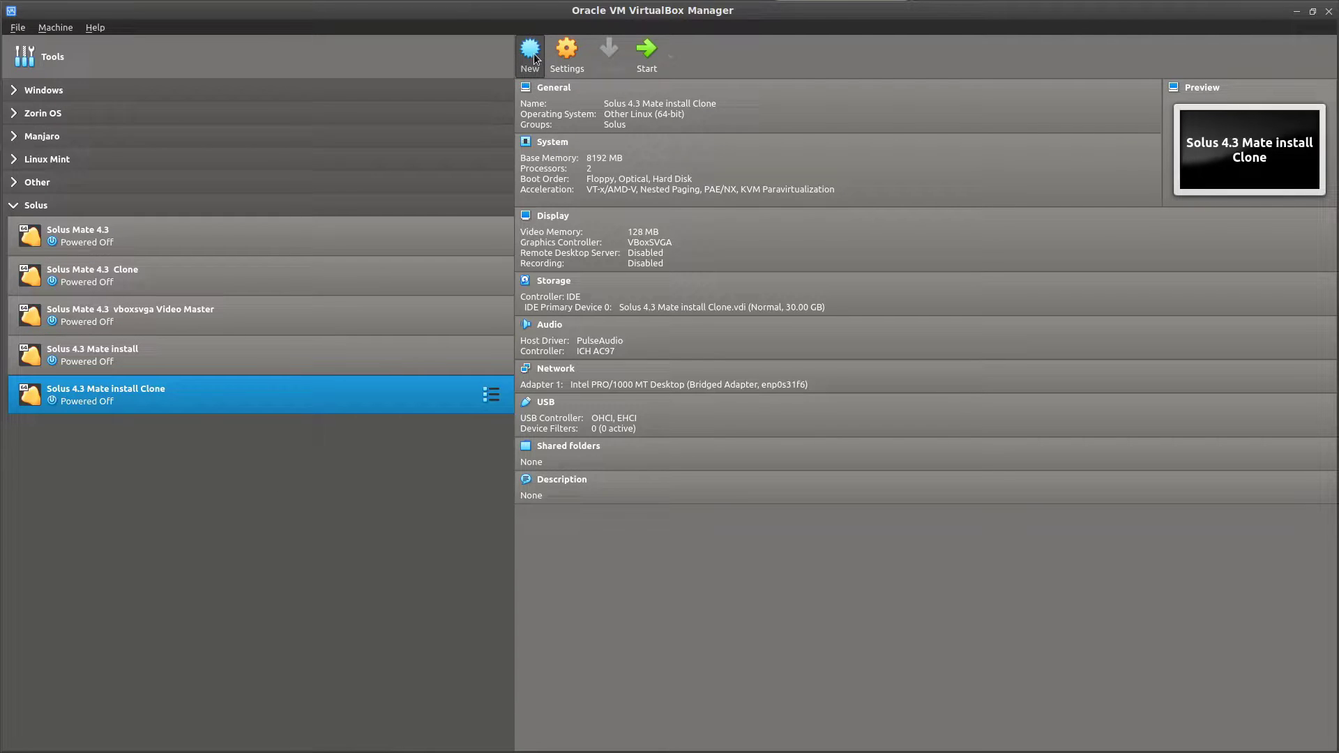
click(529, 49)
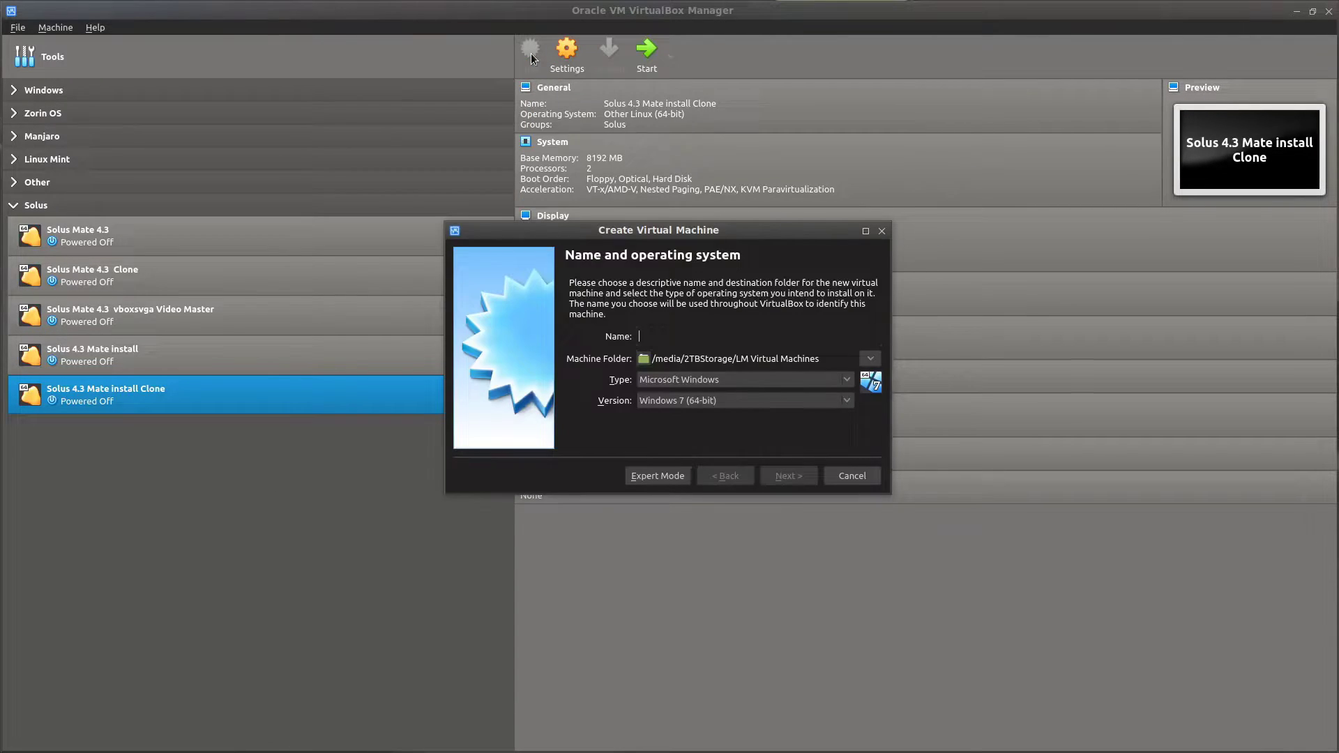
text(Solus Linux Mate)
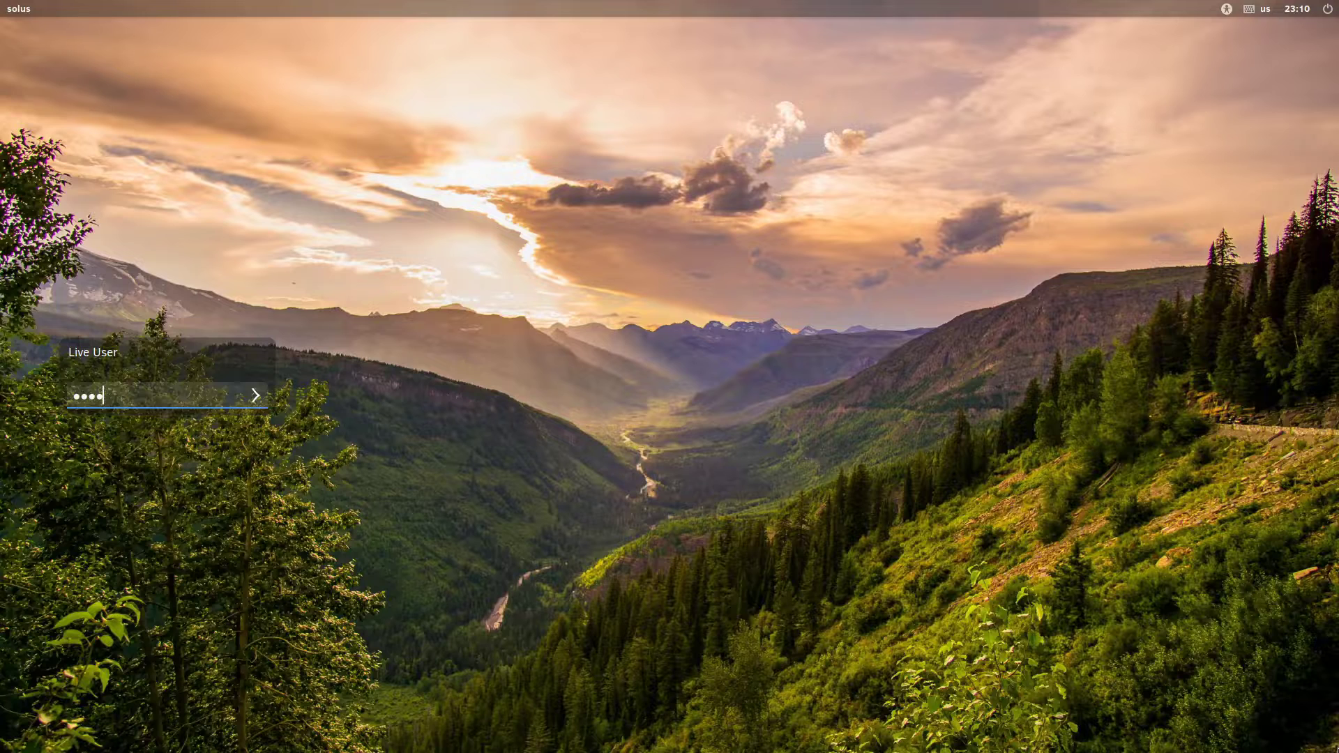
click(254, 395)
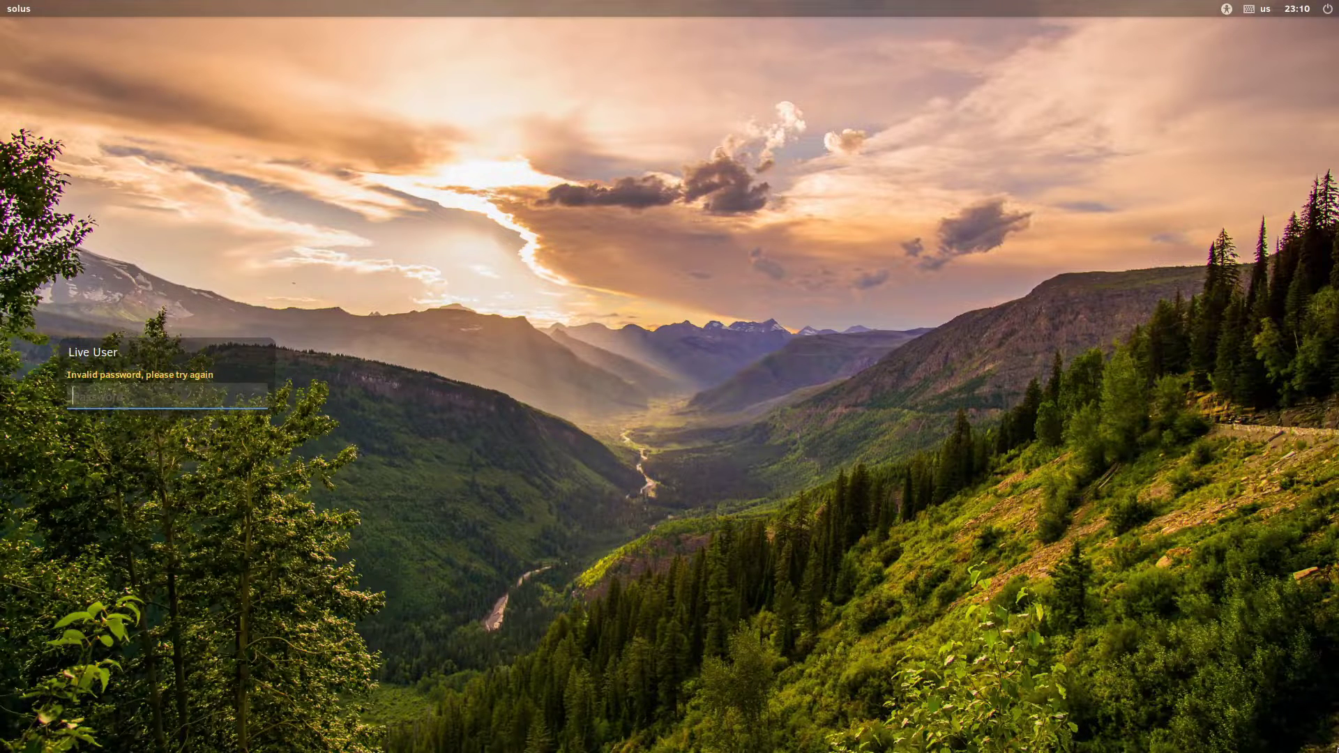
text(password)
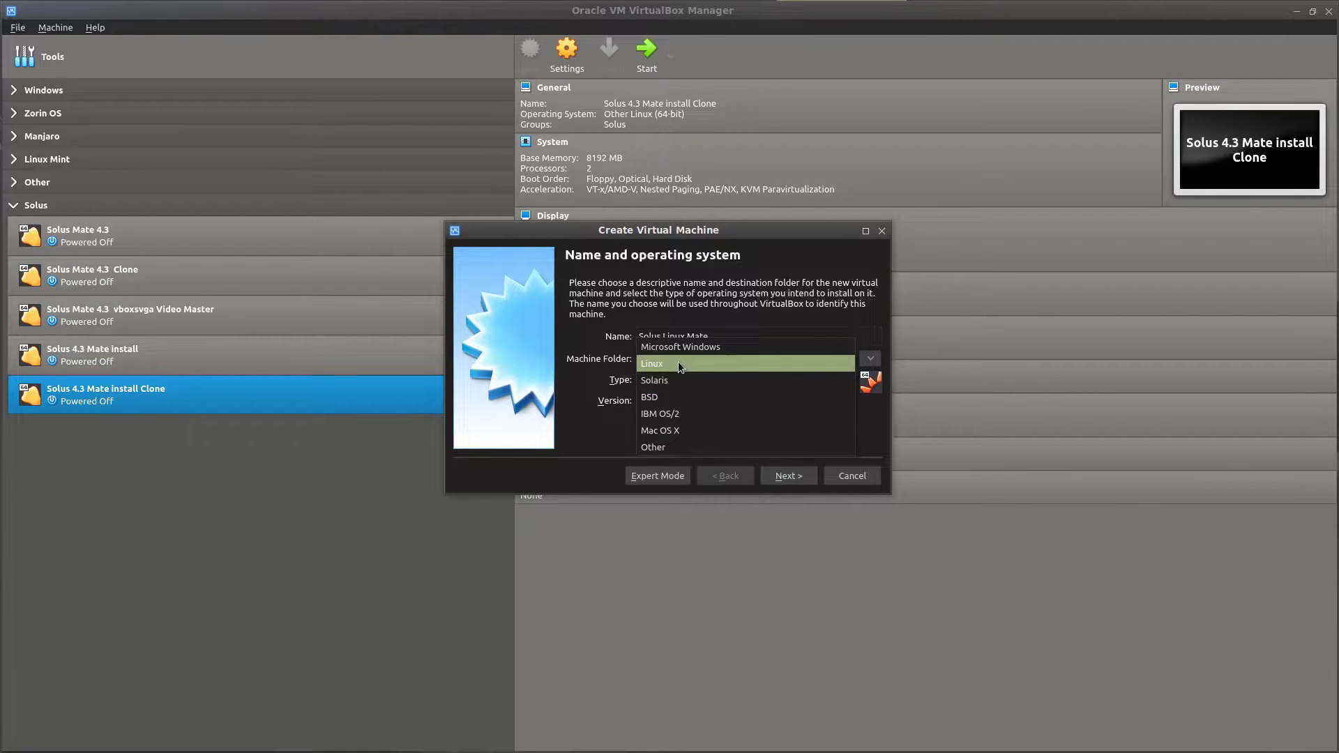
Step: Set the machine type to Linux with version Other Linux (64-bit)
click(651, 363)
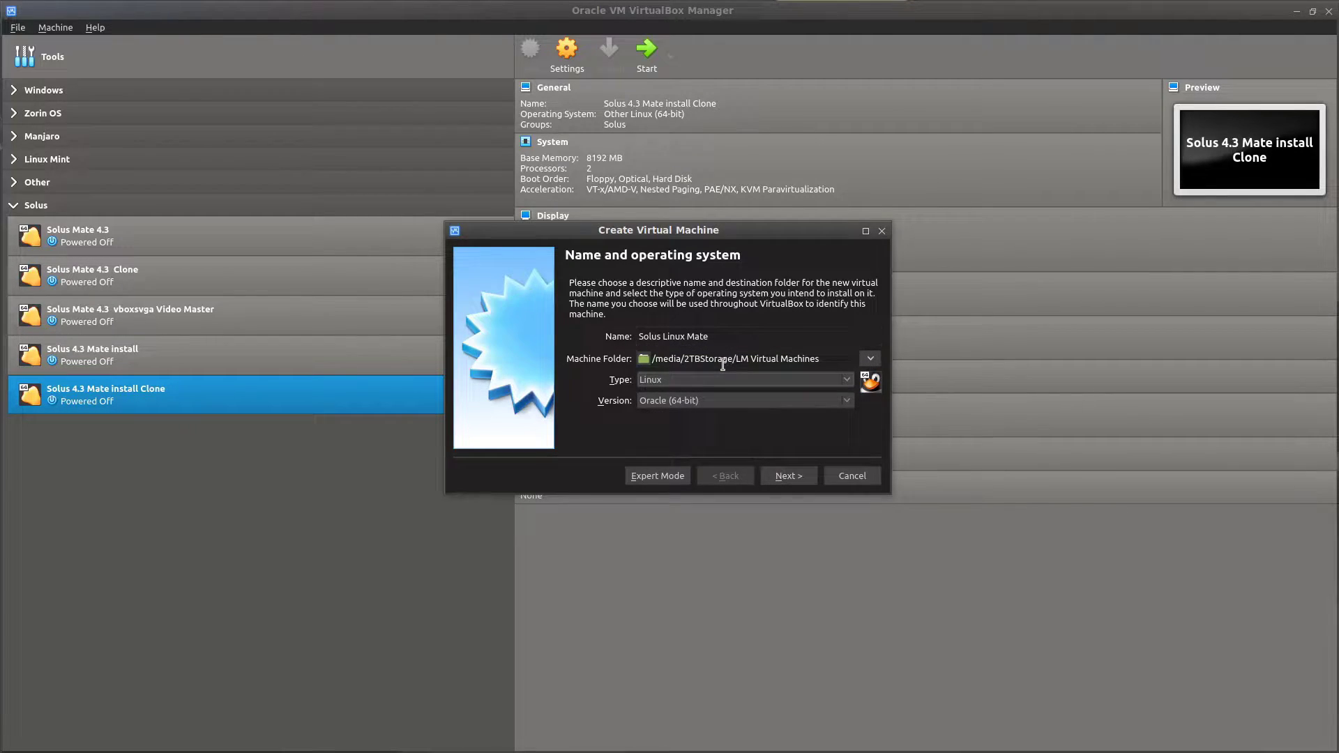
click(845, 400)
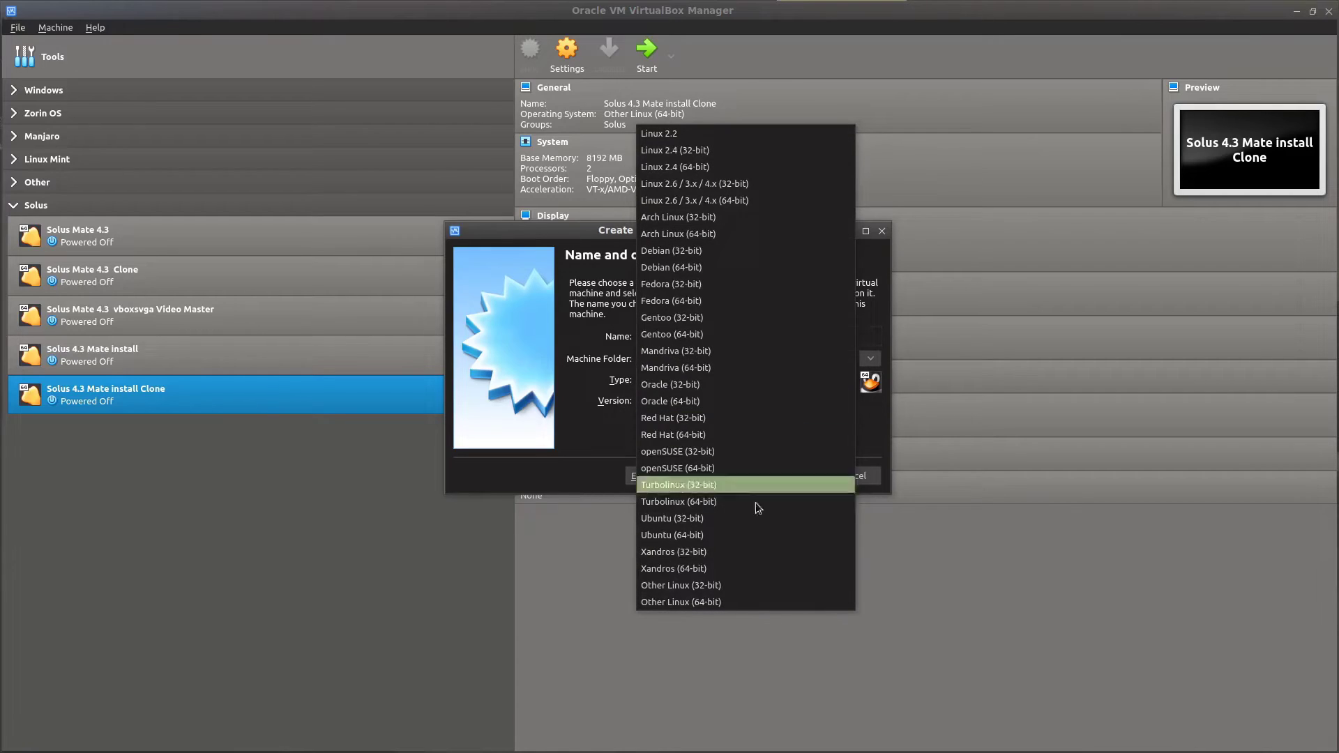
mouse_move(728, 602)
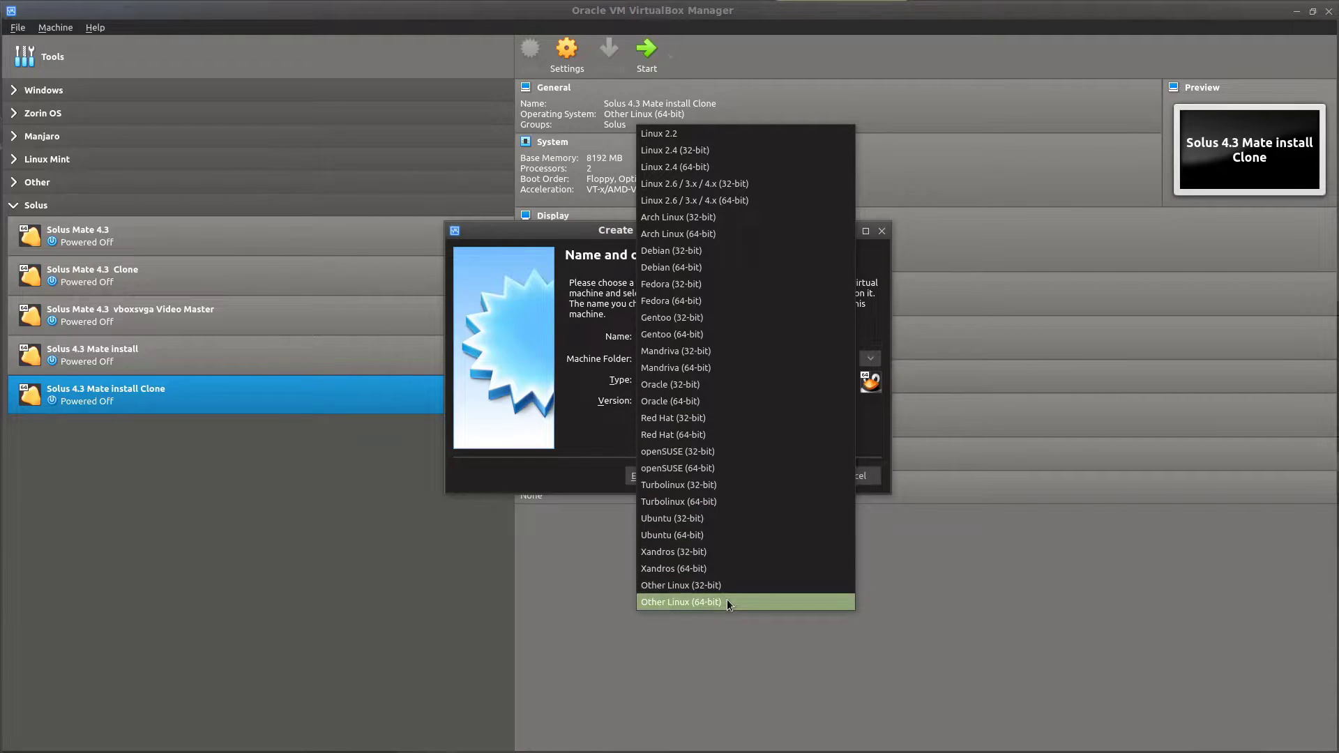
click(681, 602)
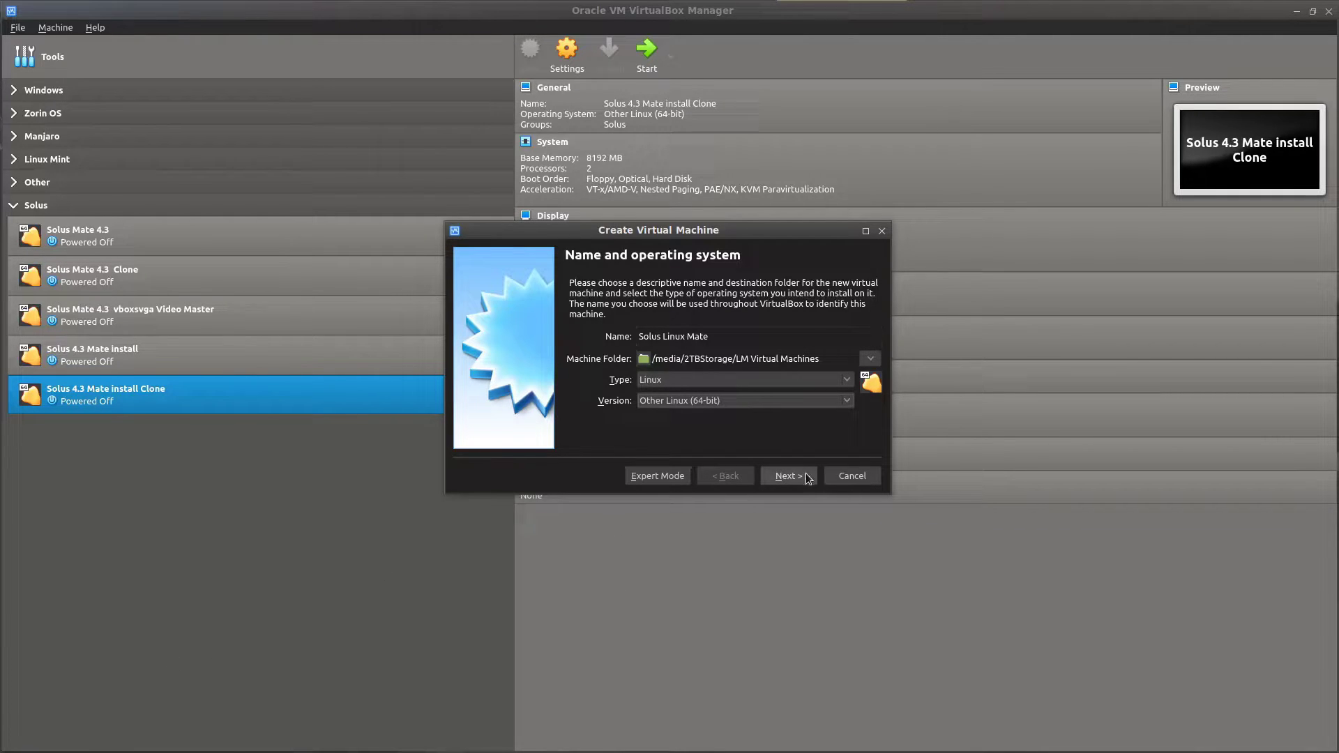
Step: Give the new machine 8192 MB of memory
click(787, 476)
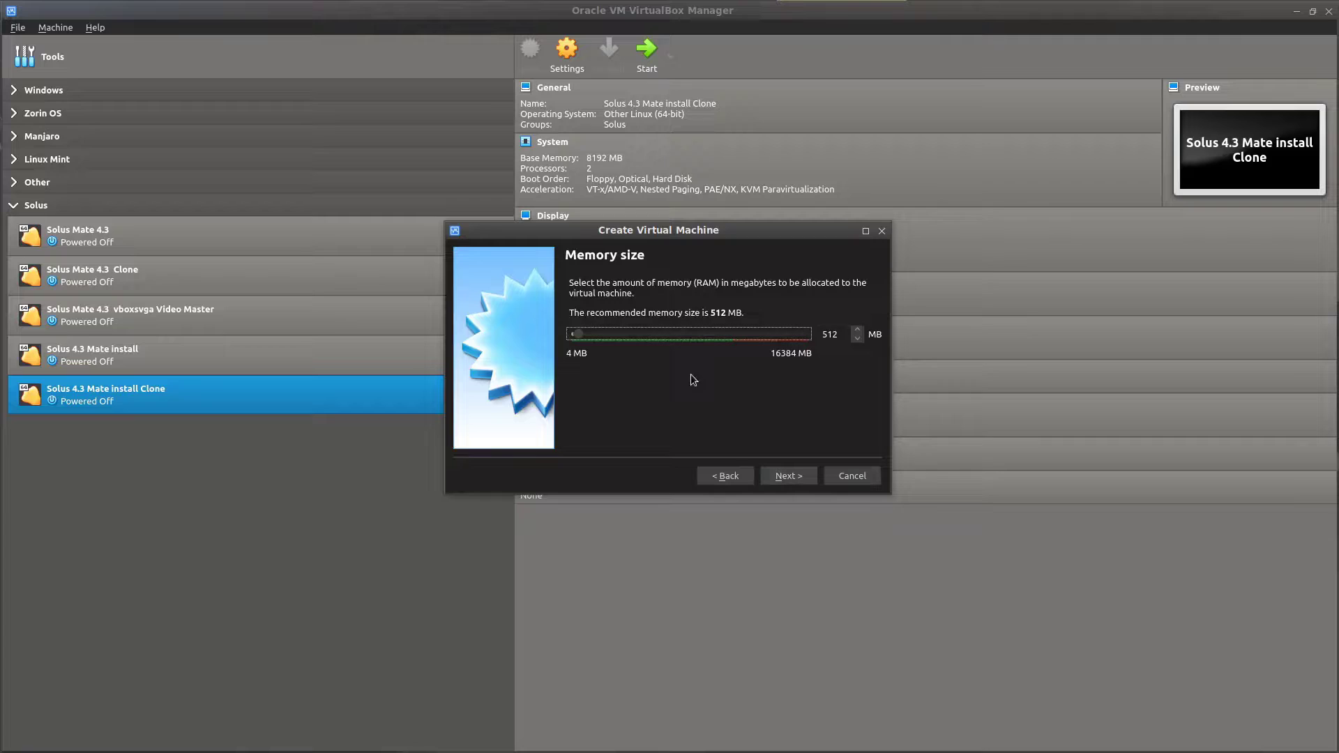
drag(577, 334, 655, 333)
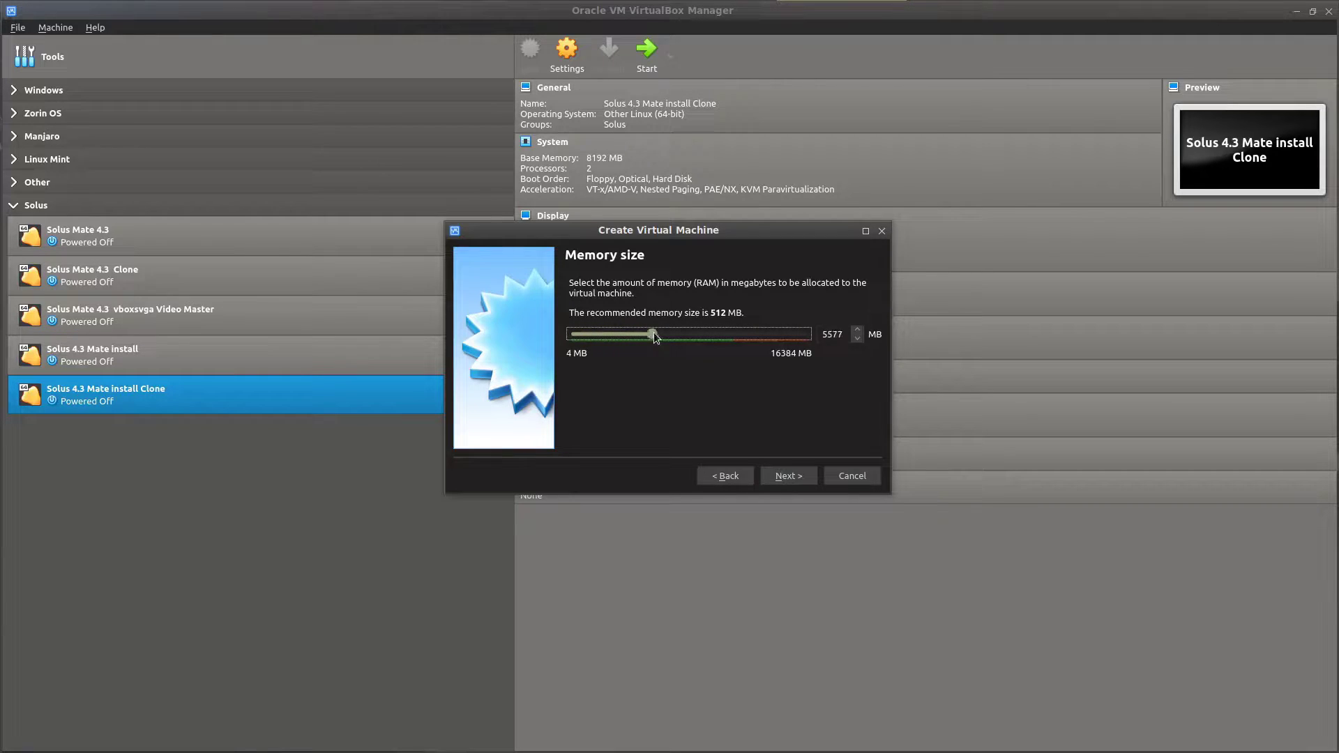
drag(654, 334, 685, 334)
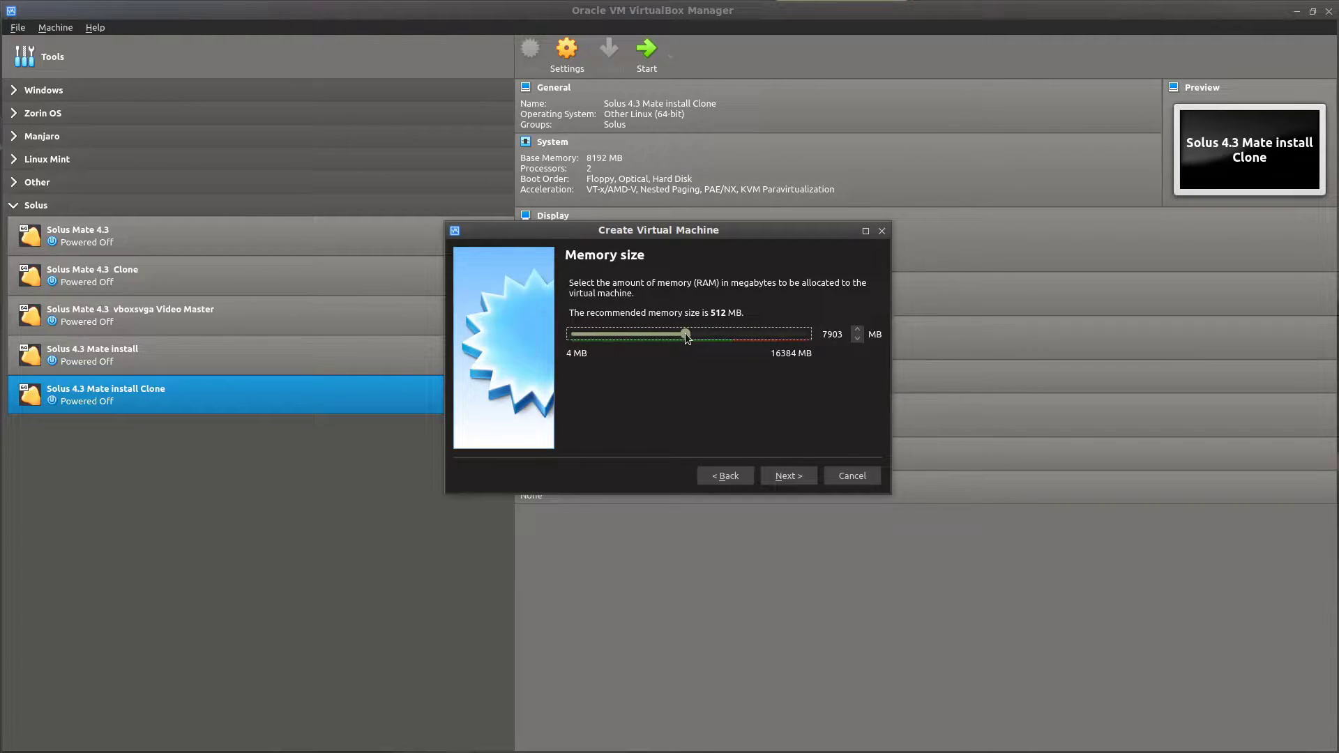
drag(684, 335, 690, 334)
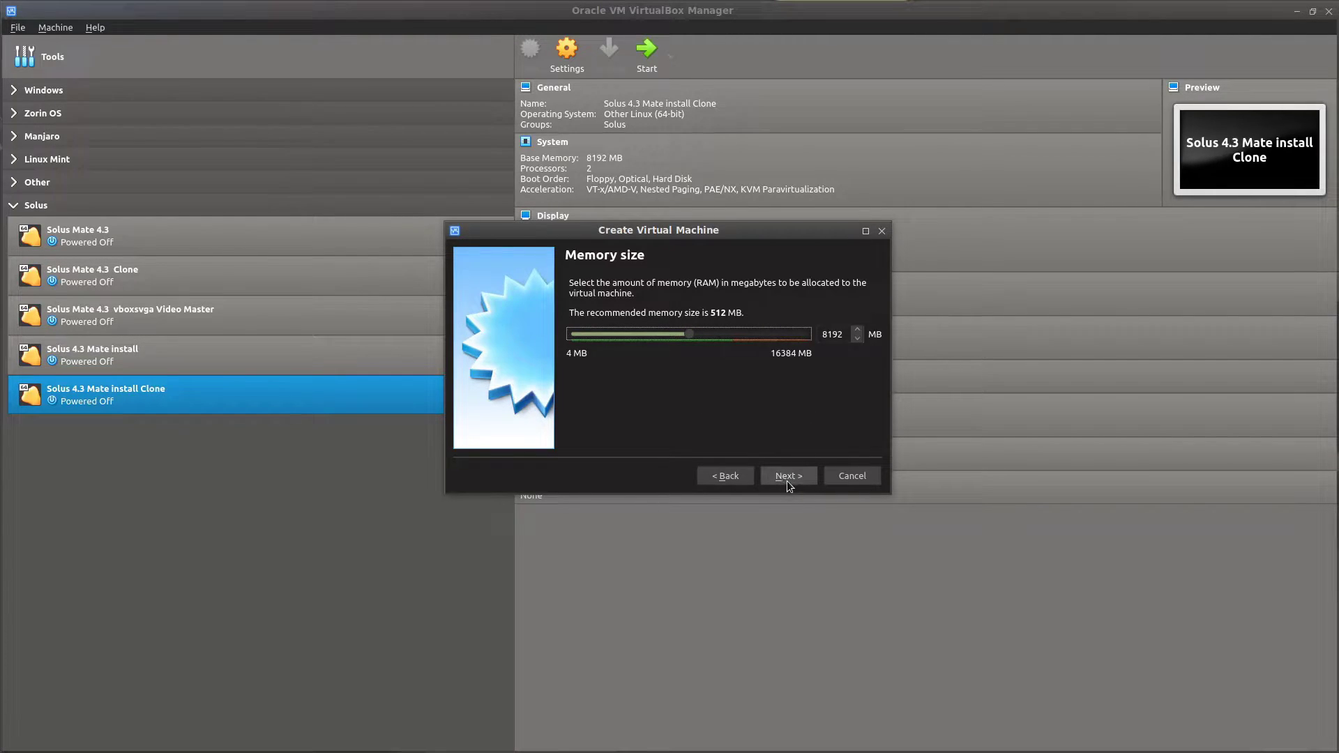
Step: Create a dynamically allocated 30 GB VDI hard disk and finish the Solus Linux Mate machine
click(787, 476)
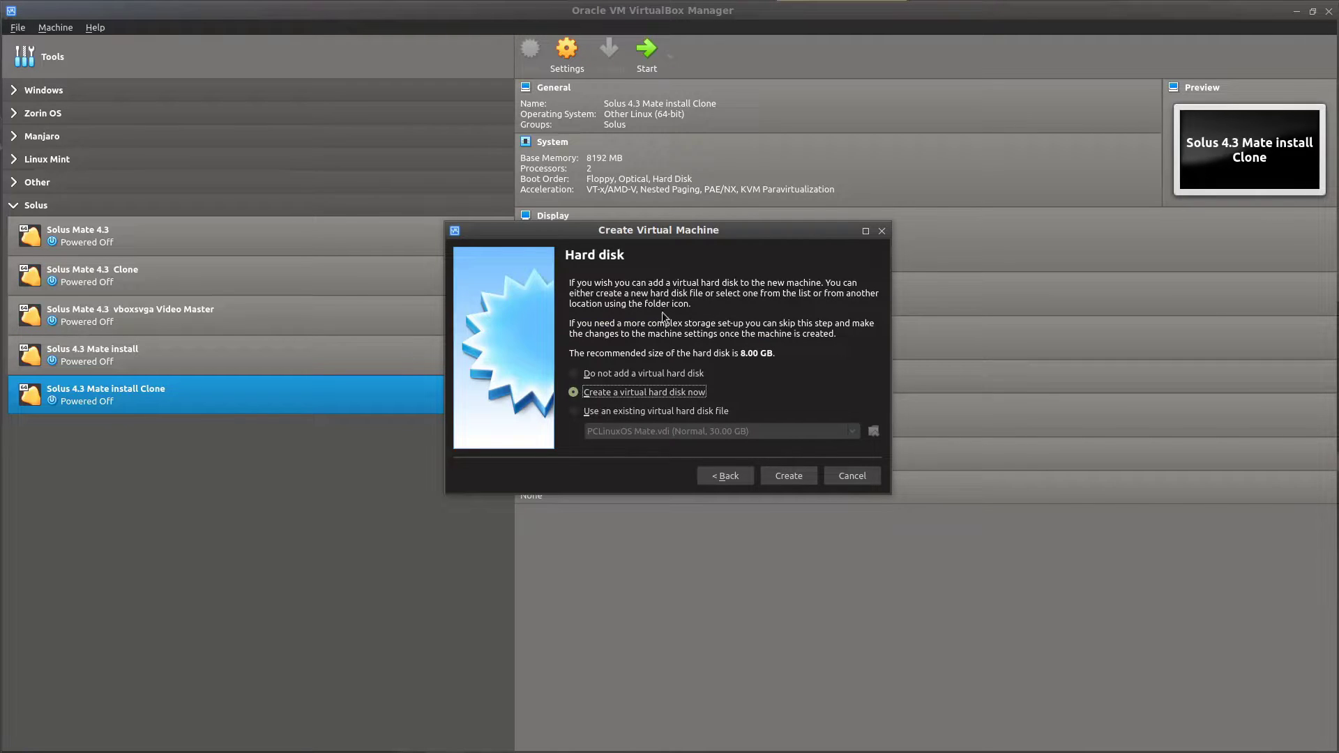
click(787, 475)
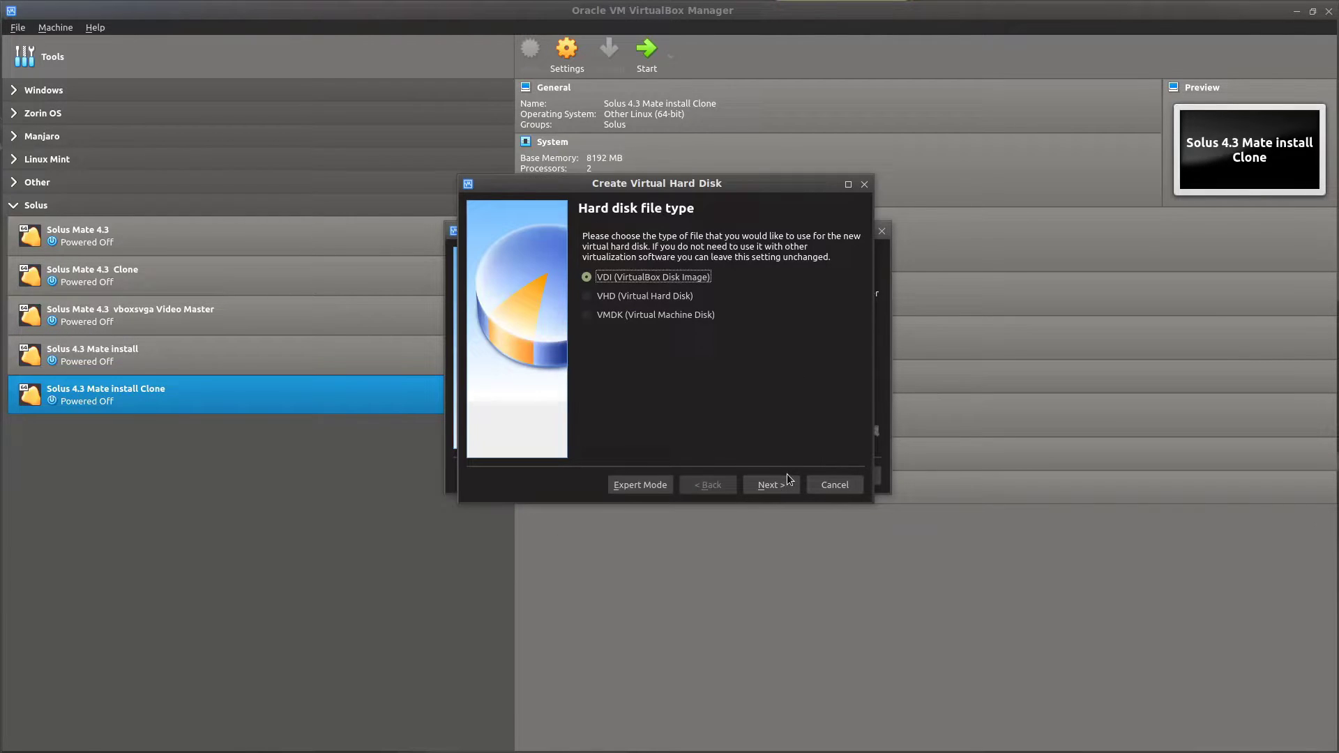
click(770, 484)
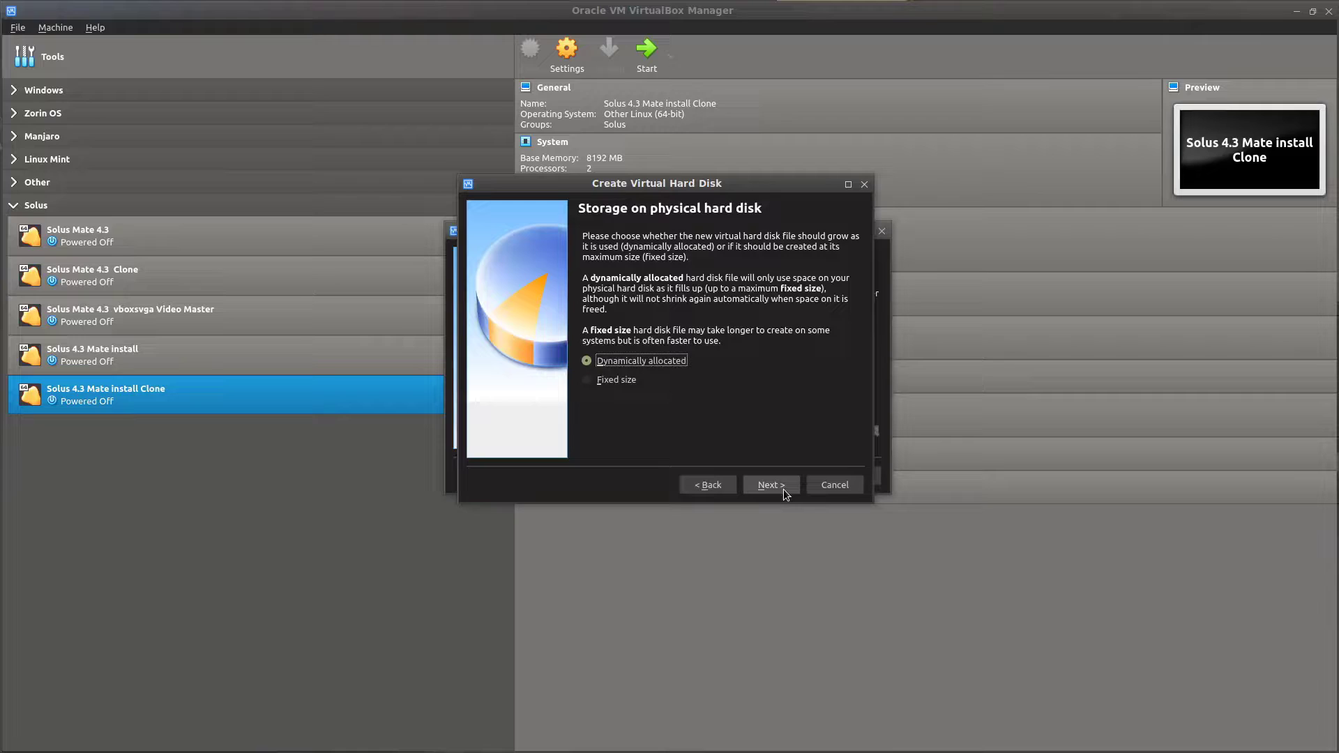
click(769, 484)
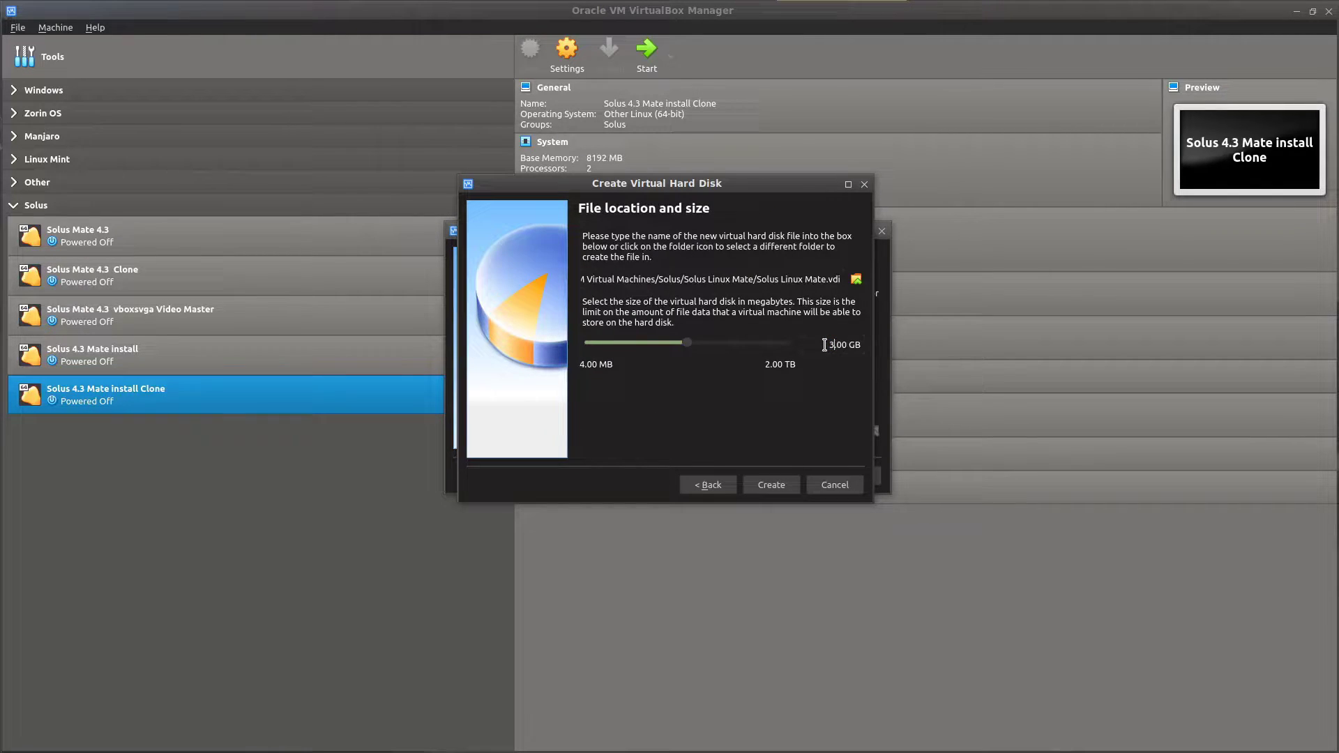
drag(686, 342, 724, 342)
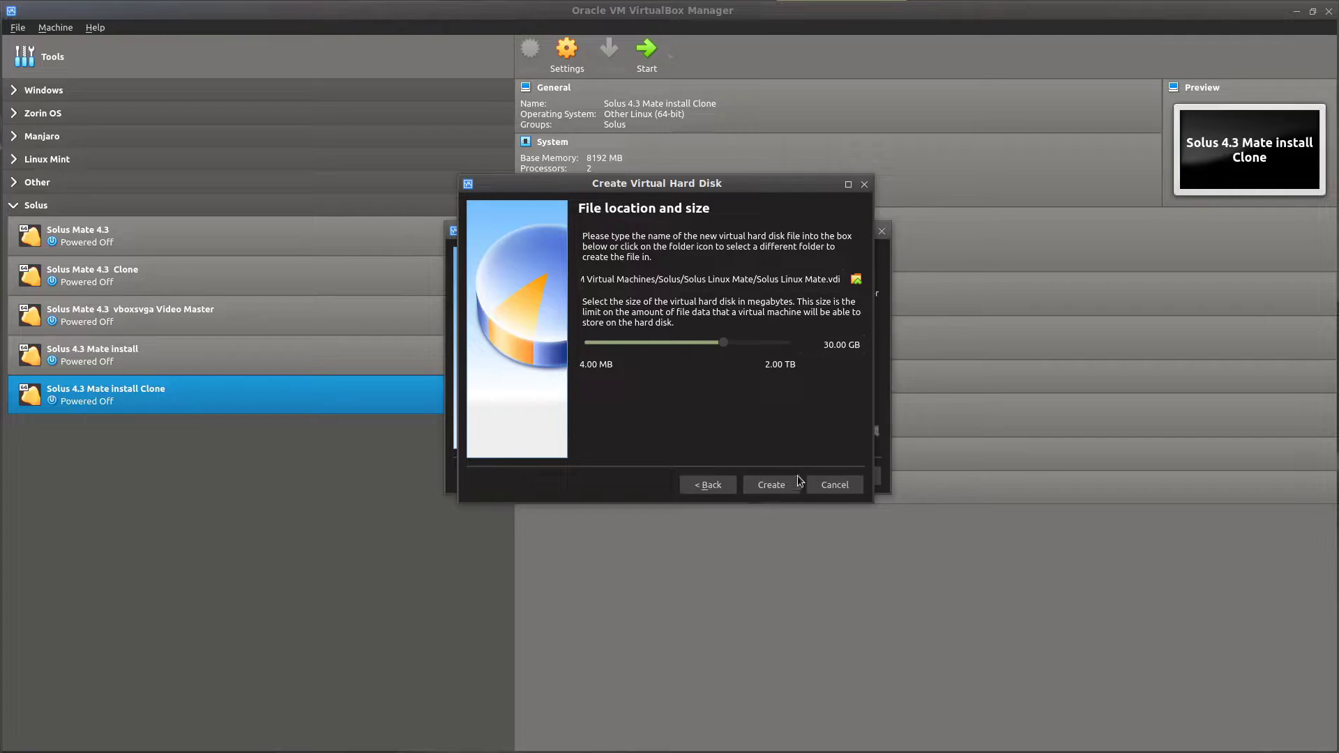
click(769, 484)
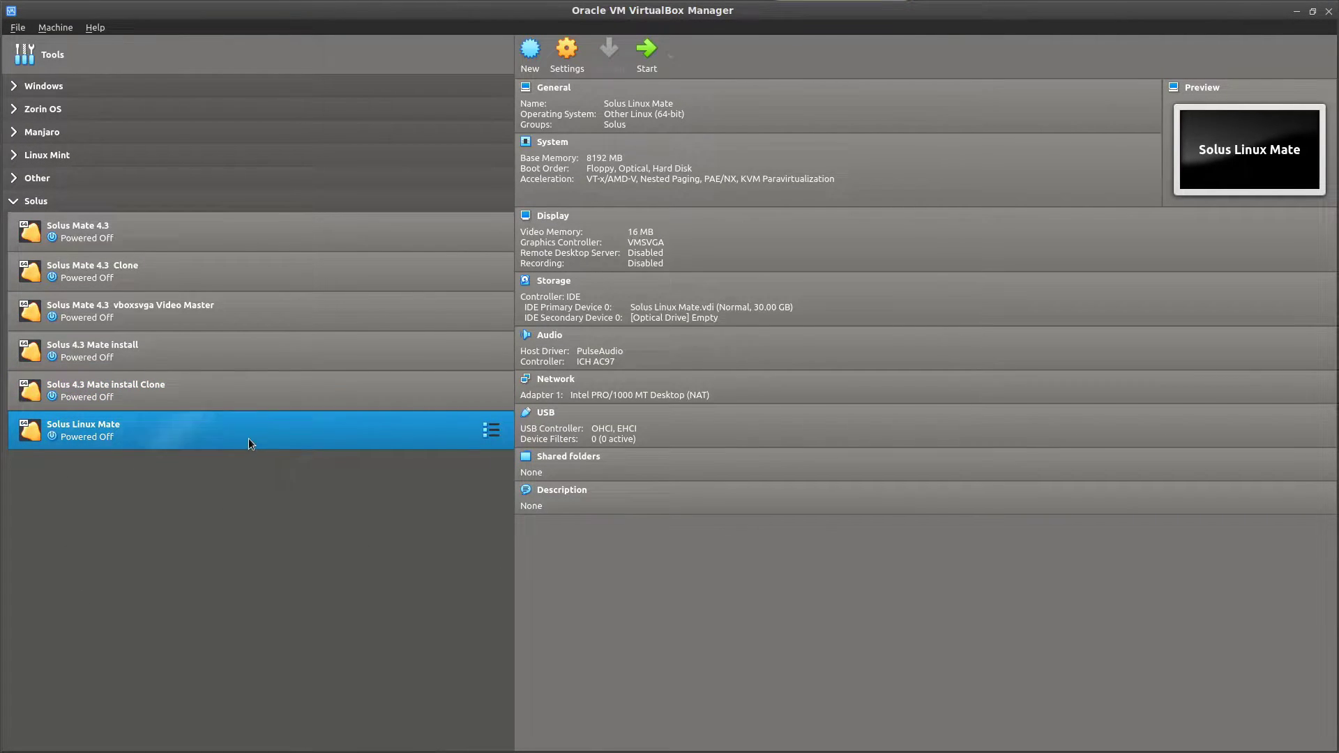
Step: In Solus Linux Mate's settings, raise the processor count to 2
right_click(251, 435)
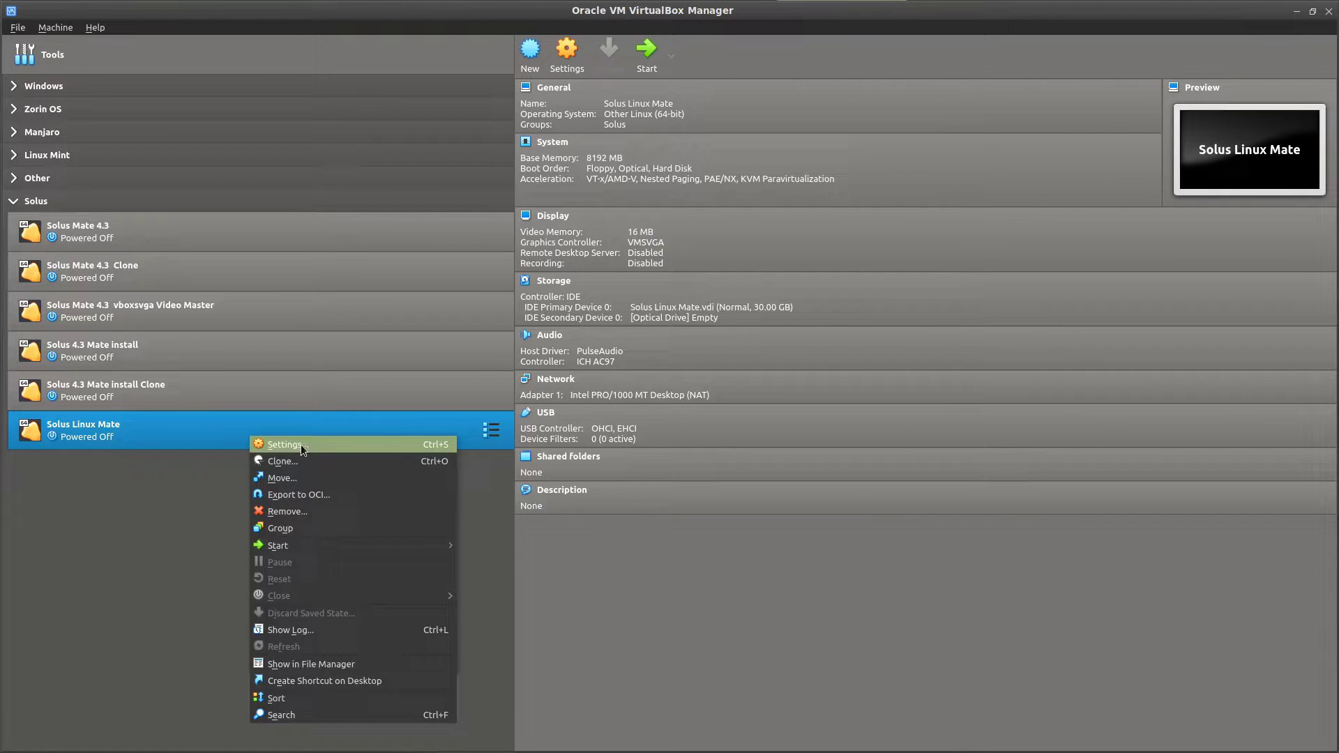
click(283, 445)
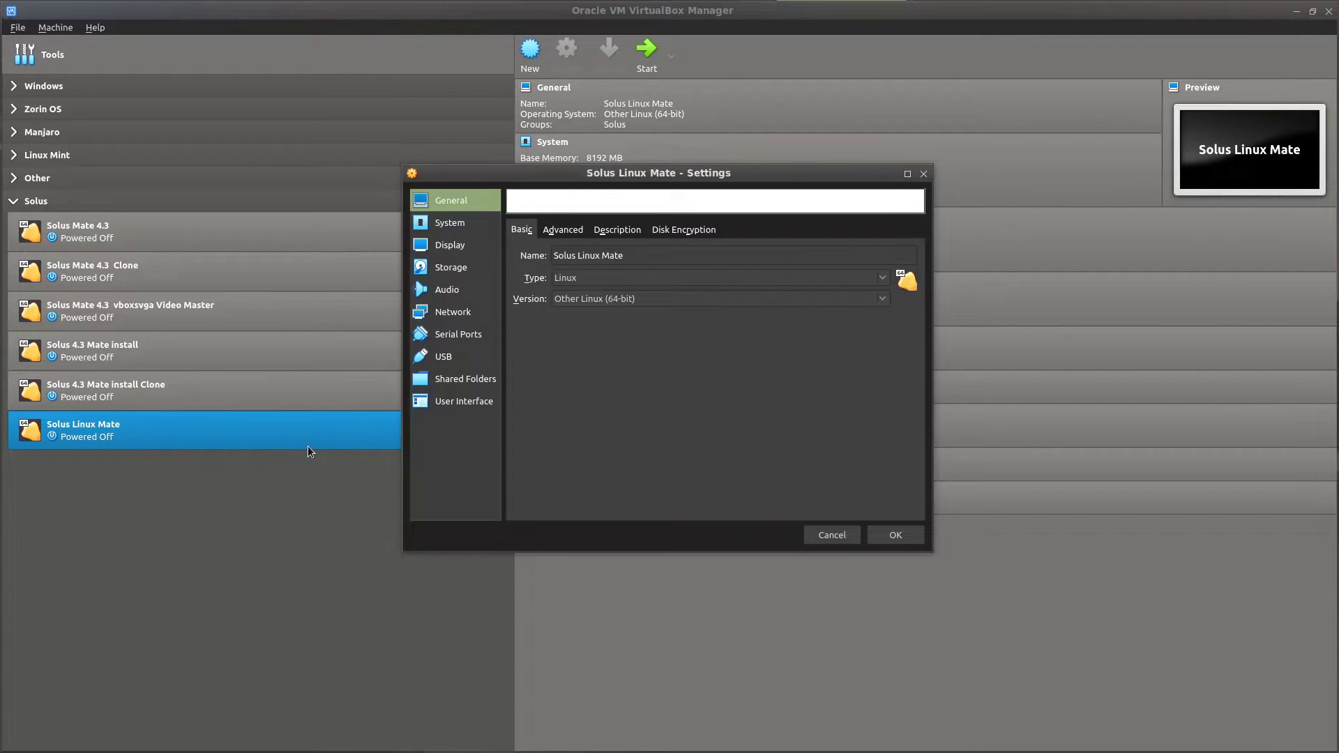
click(450, 222)
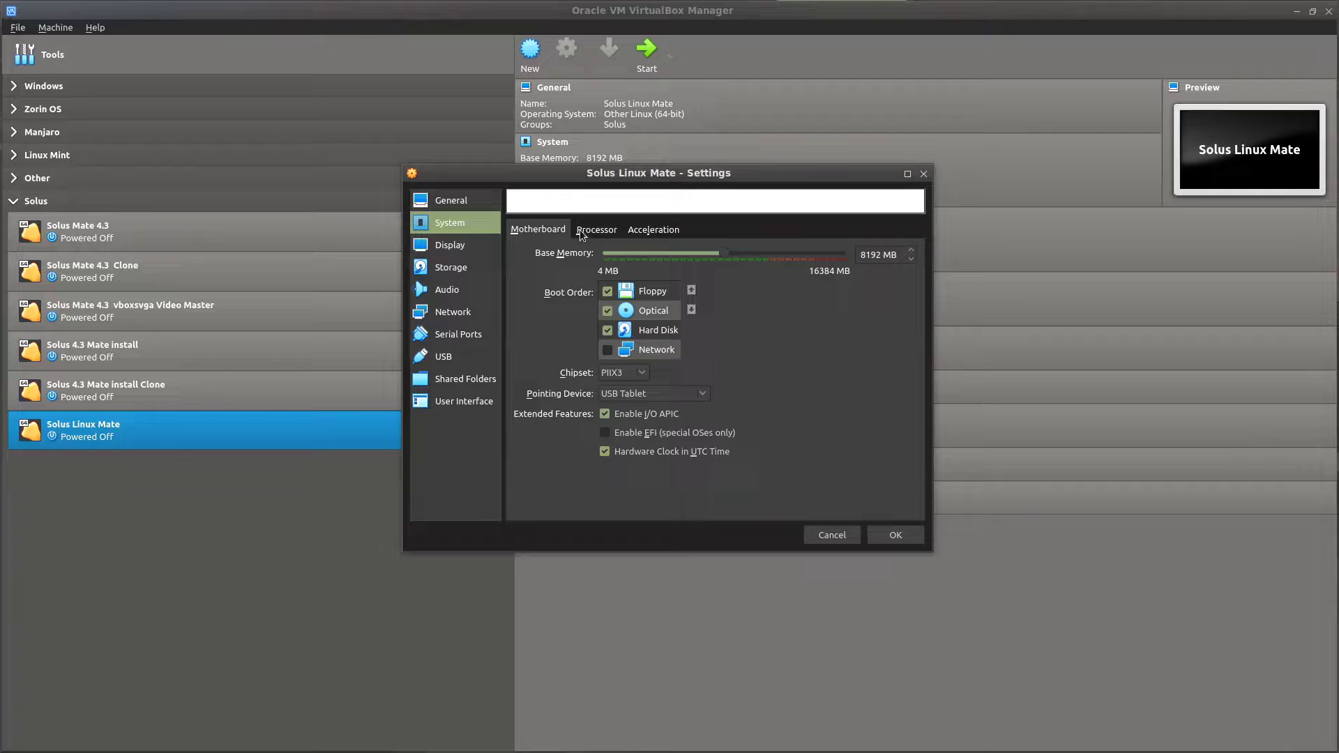
click(595, 229)
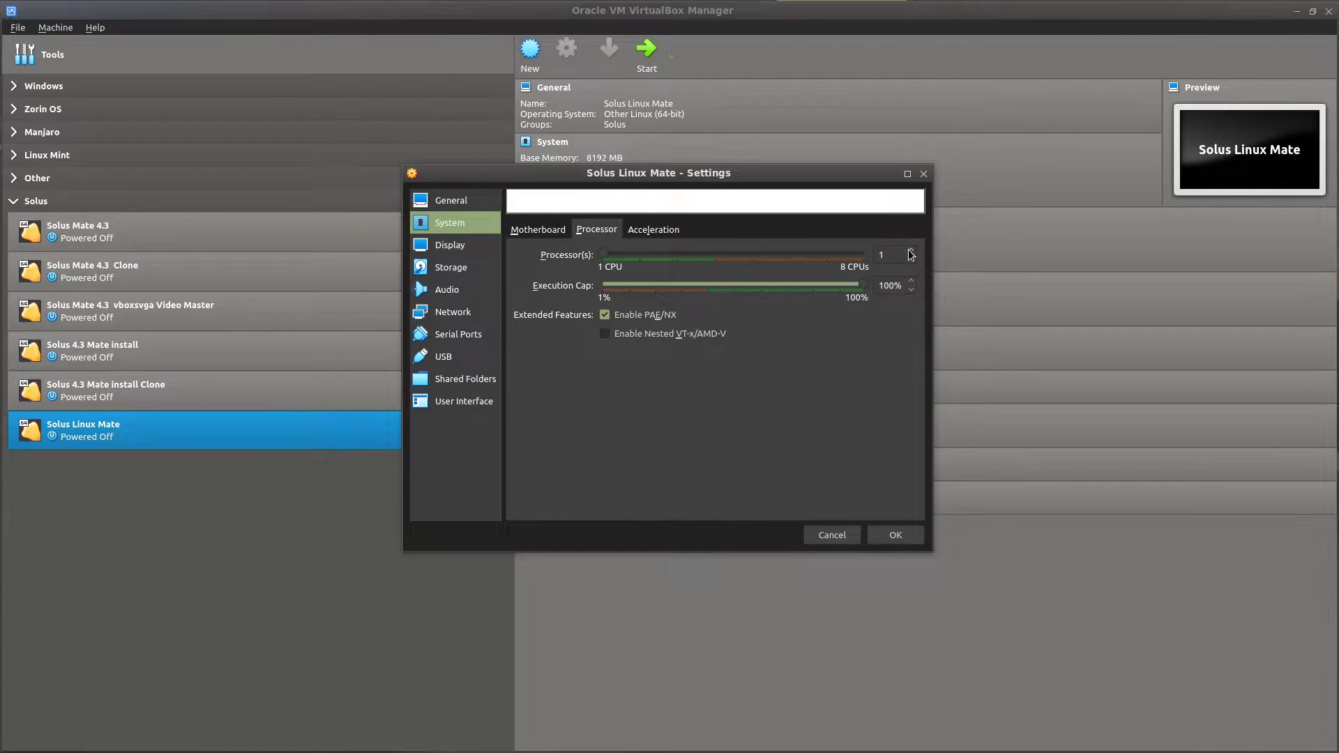
click(910, 251)
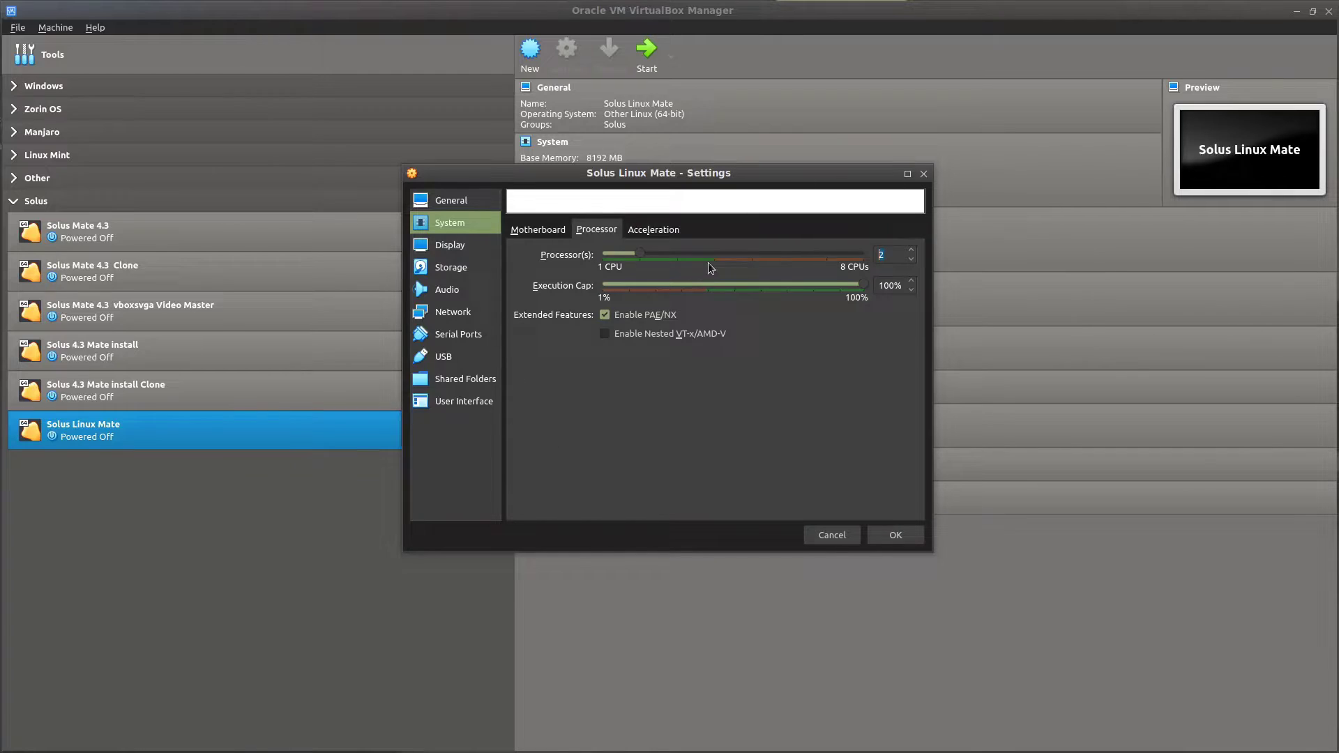
Step: Set display to 128 MB video memory, VMSVGA controller, with 3D acceleration enabled
click(450, 244)
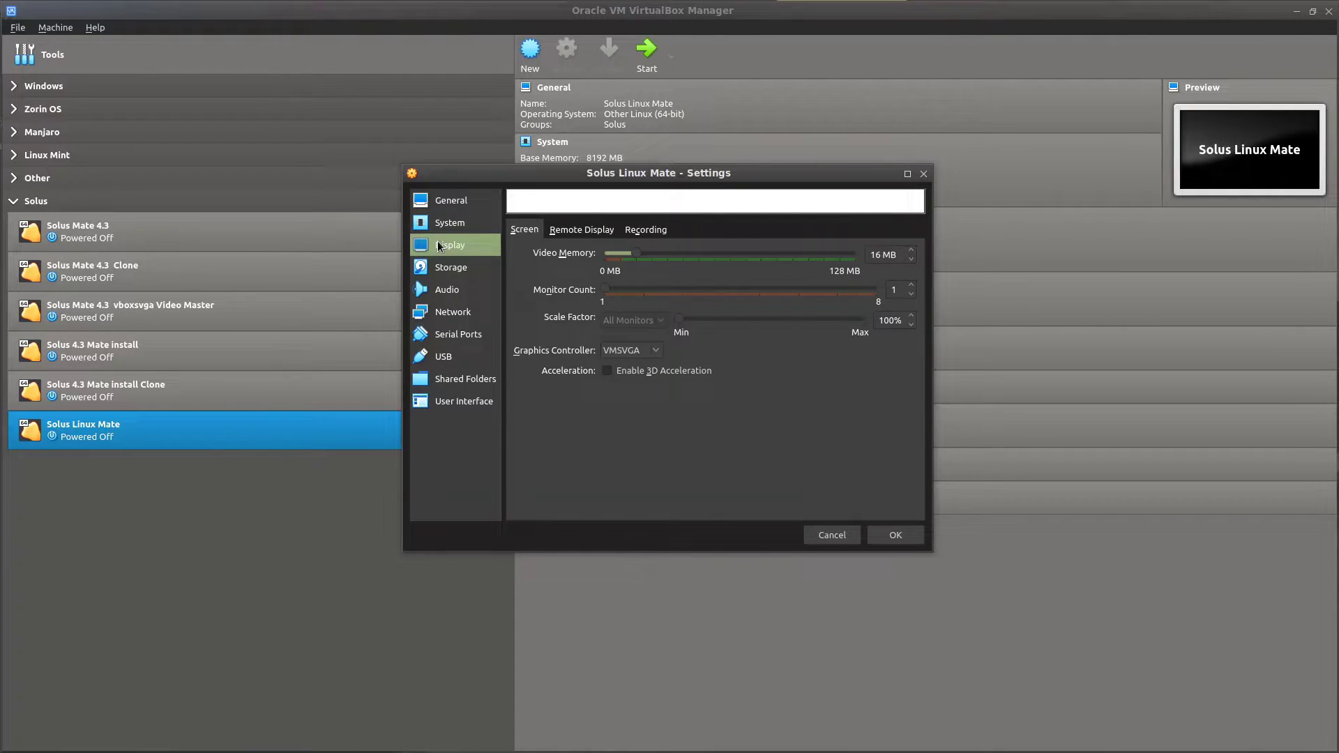
drag(632, 252, 803, 253)
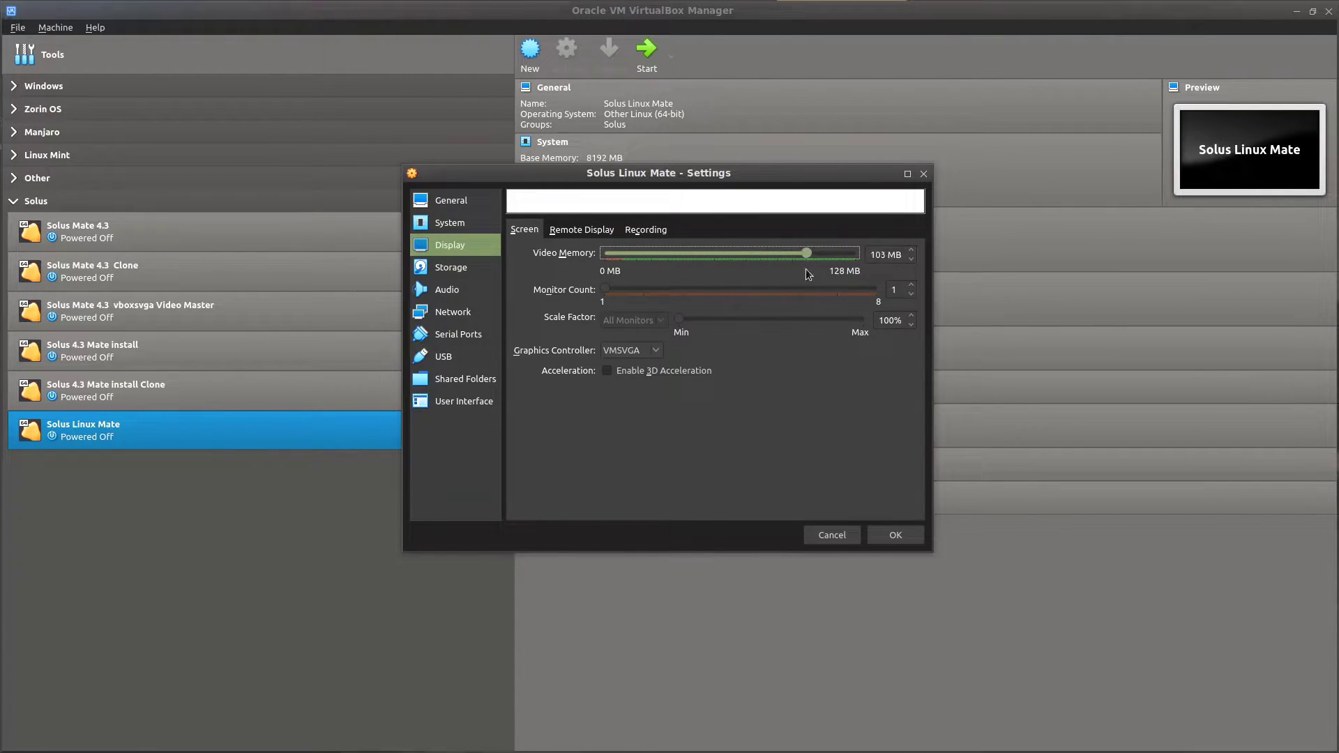
drag(803, 253, 859, 252)
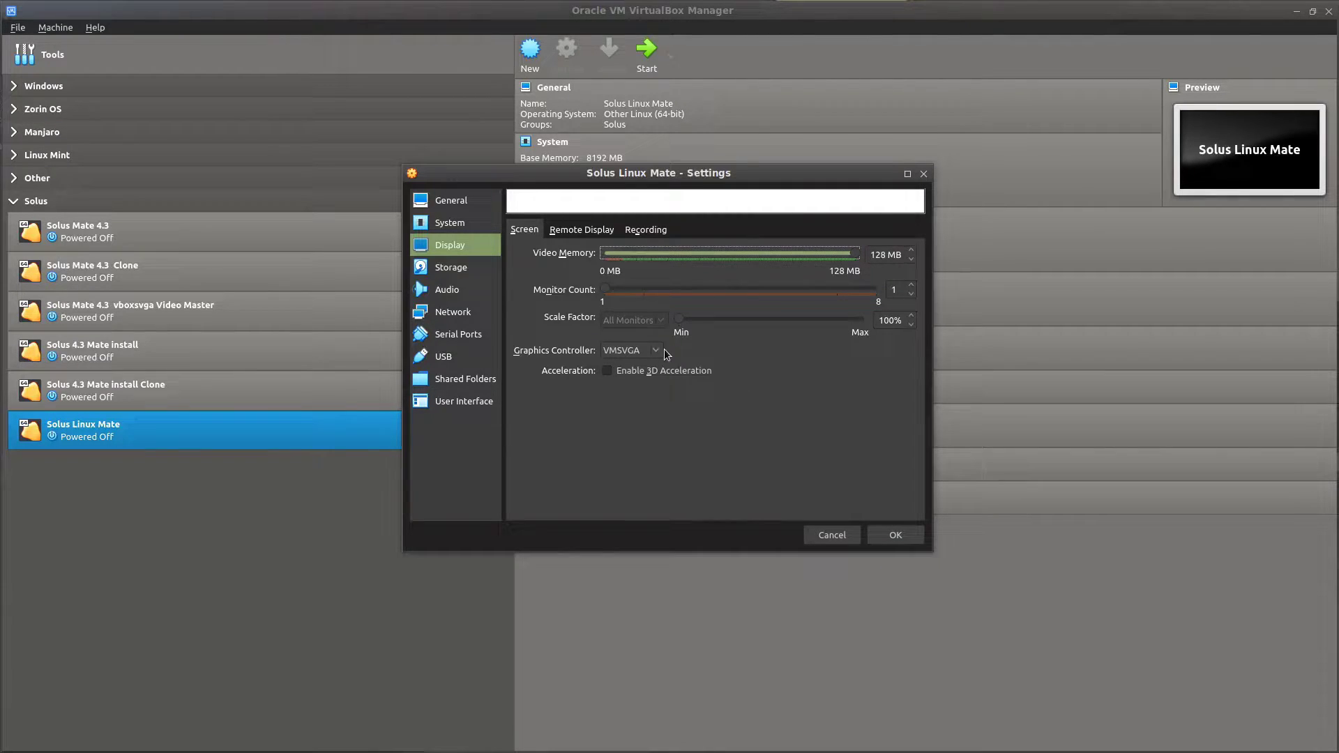
click(631, 350)
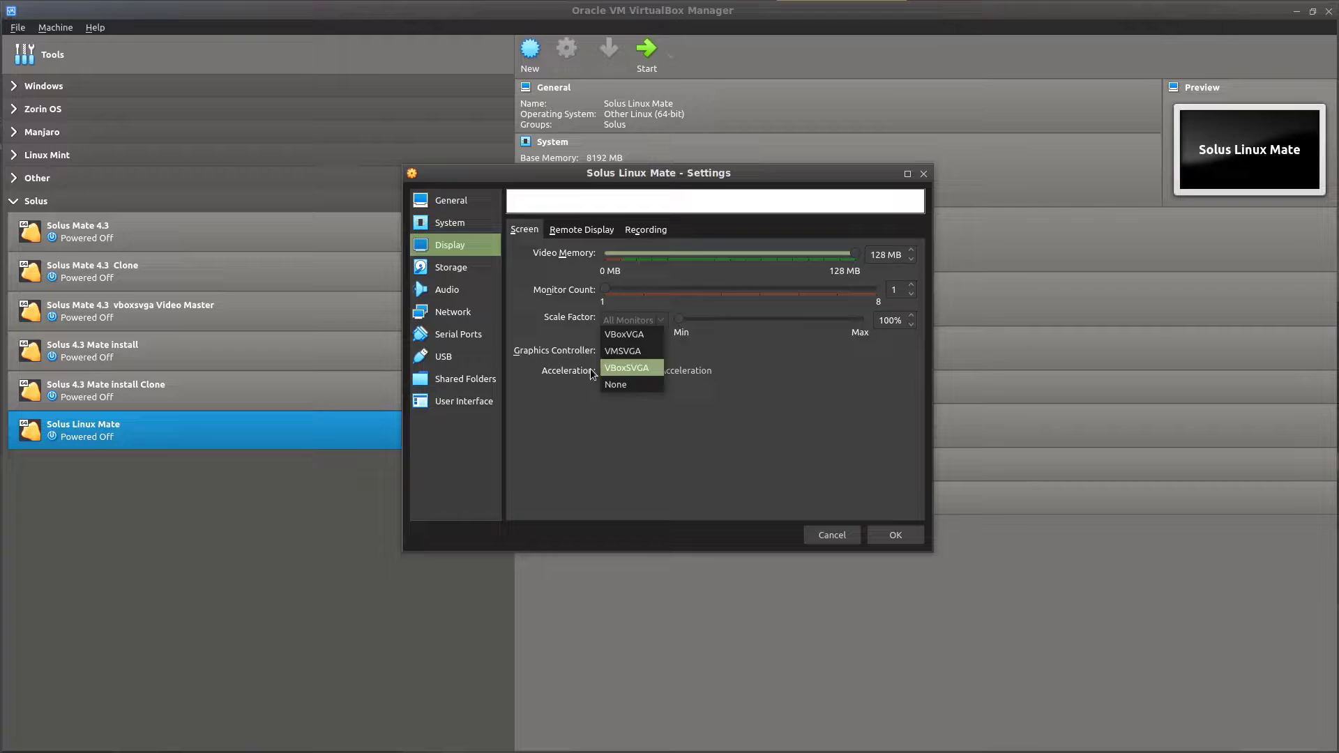
mouse_move(624, 335)
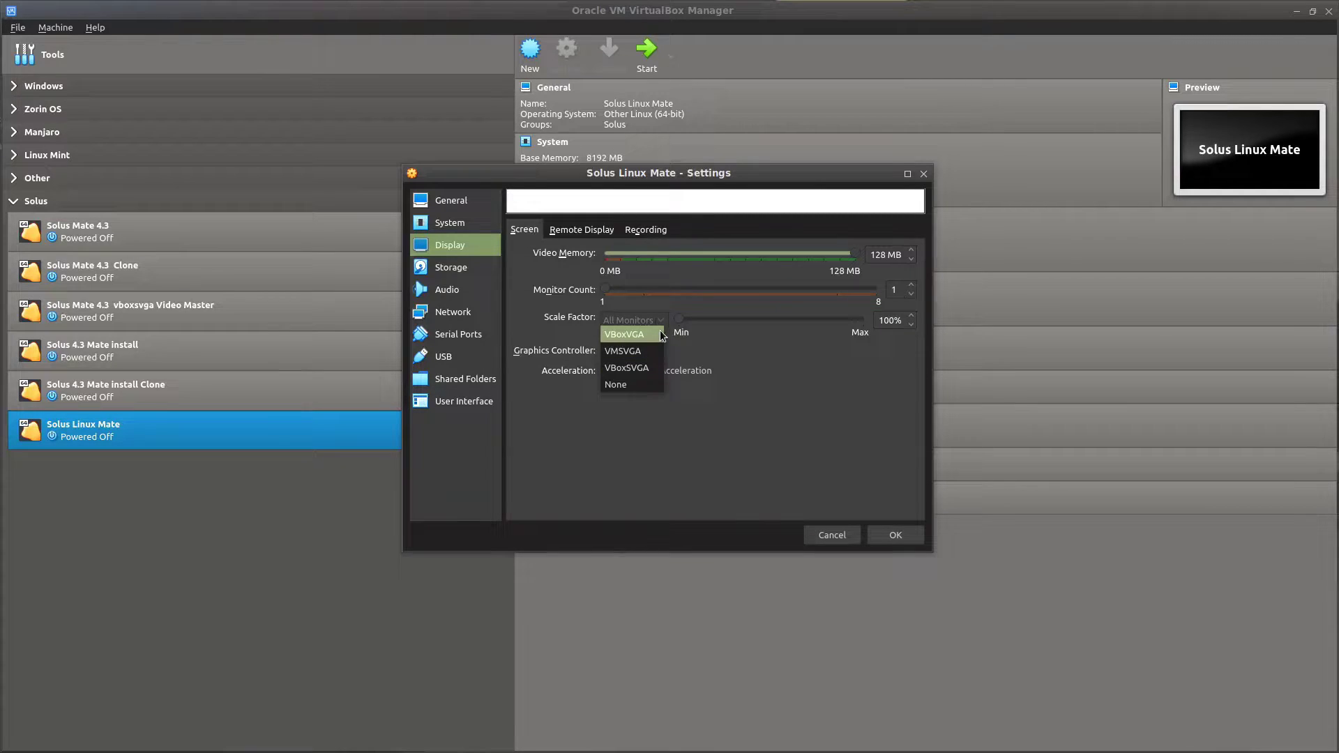
click(621, 350)
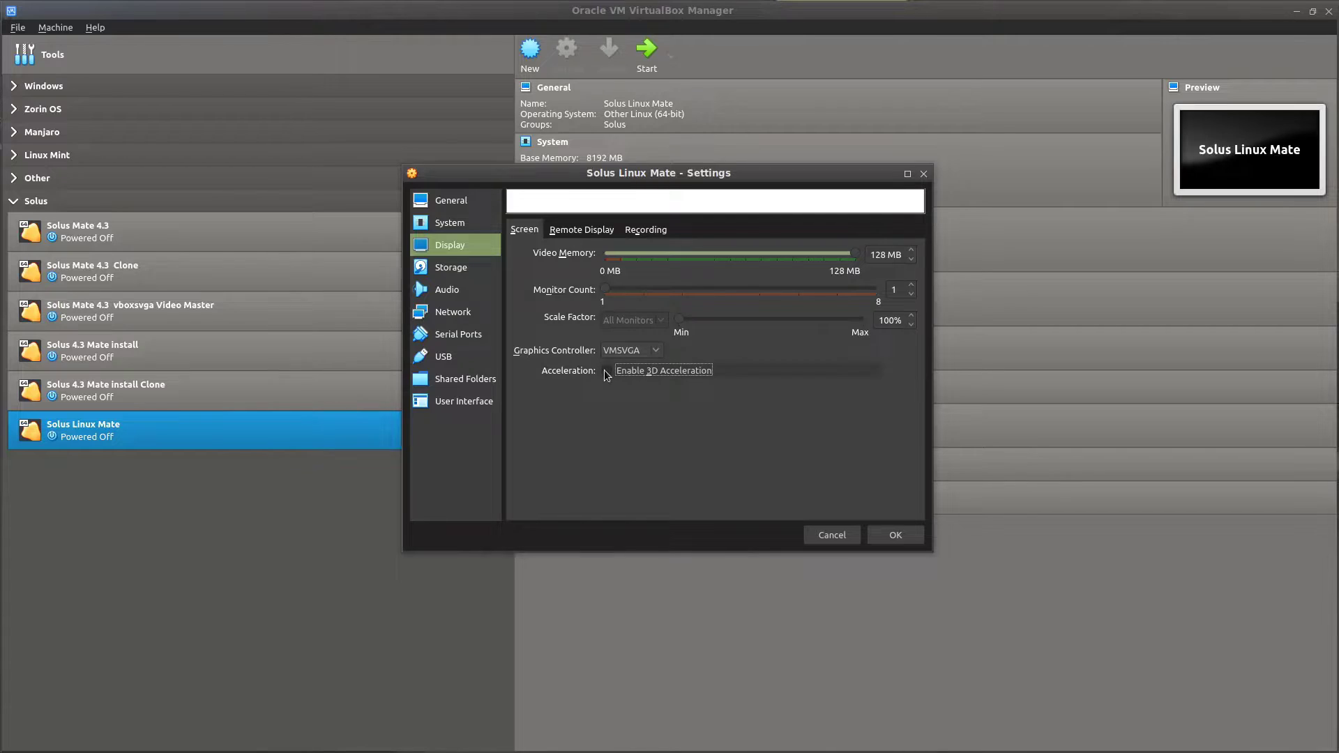
click(607, 370)
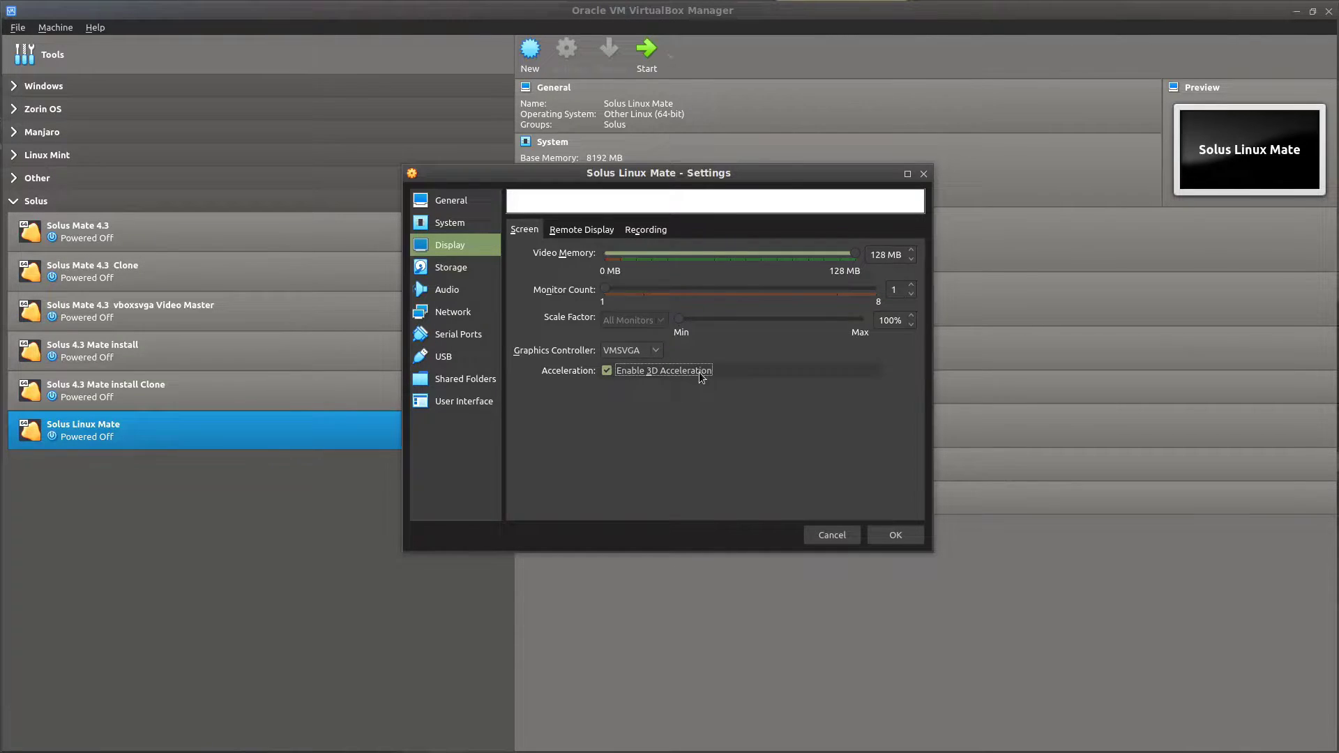
click(629, 351)
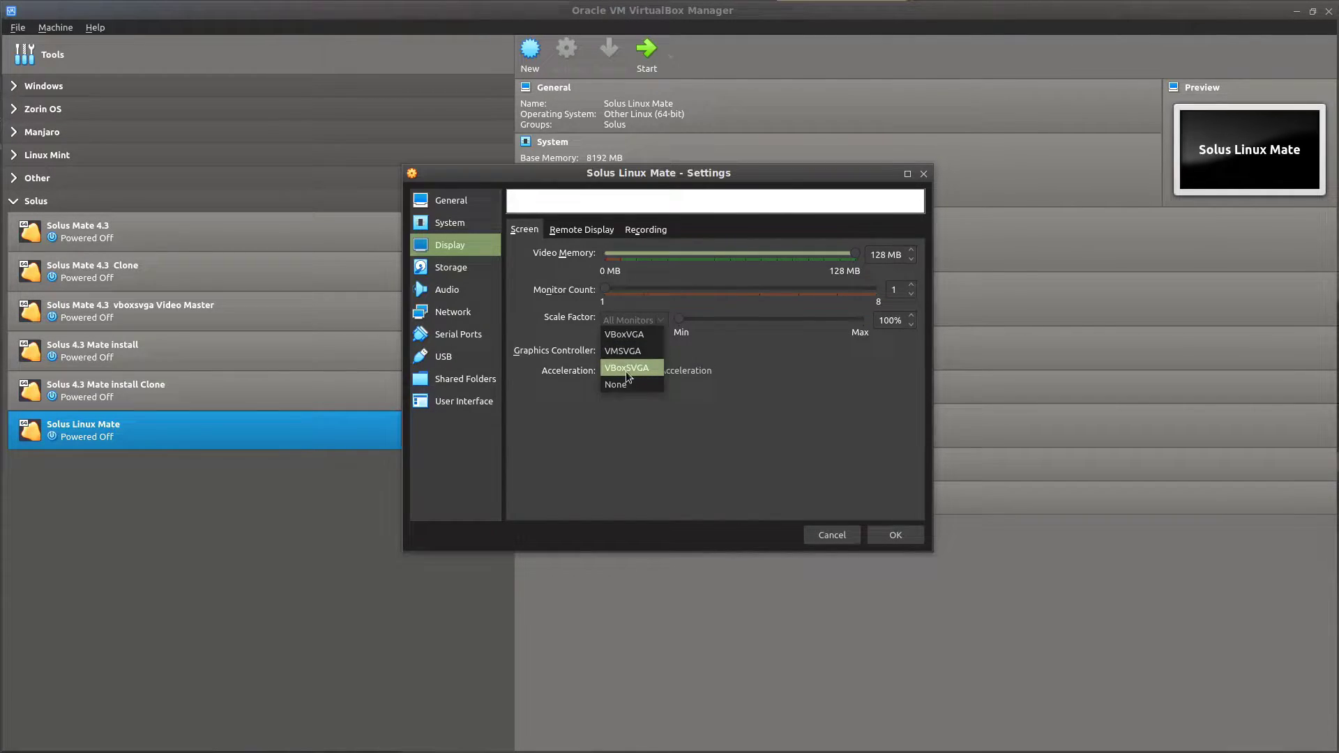
click(622, 350)
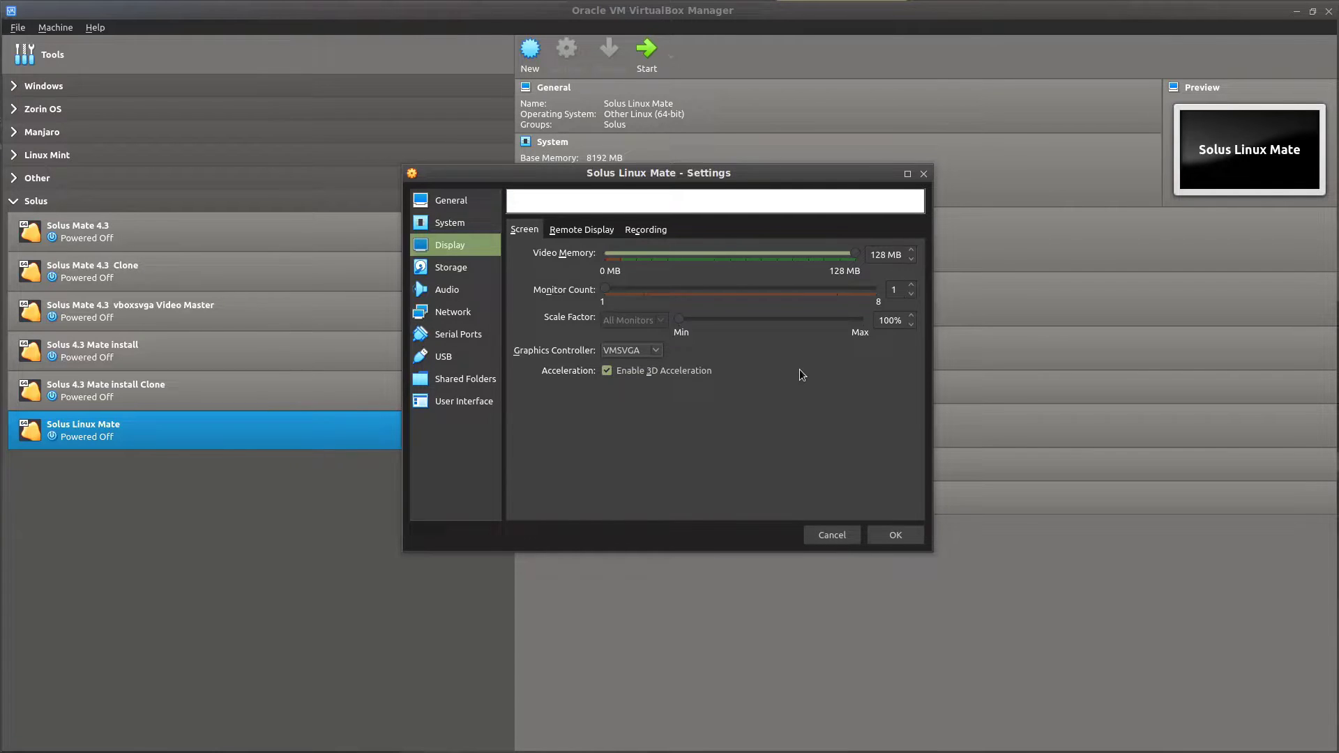
mouse_move(631, 350)
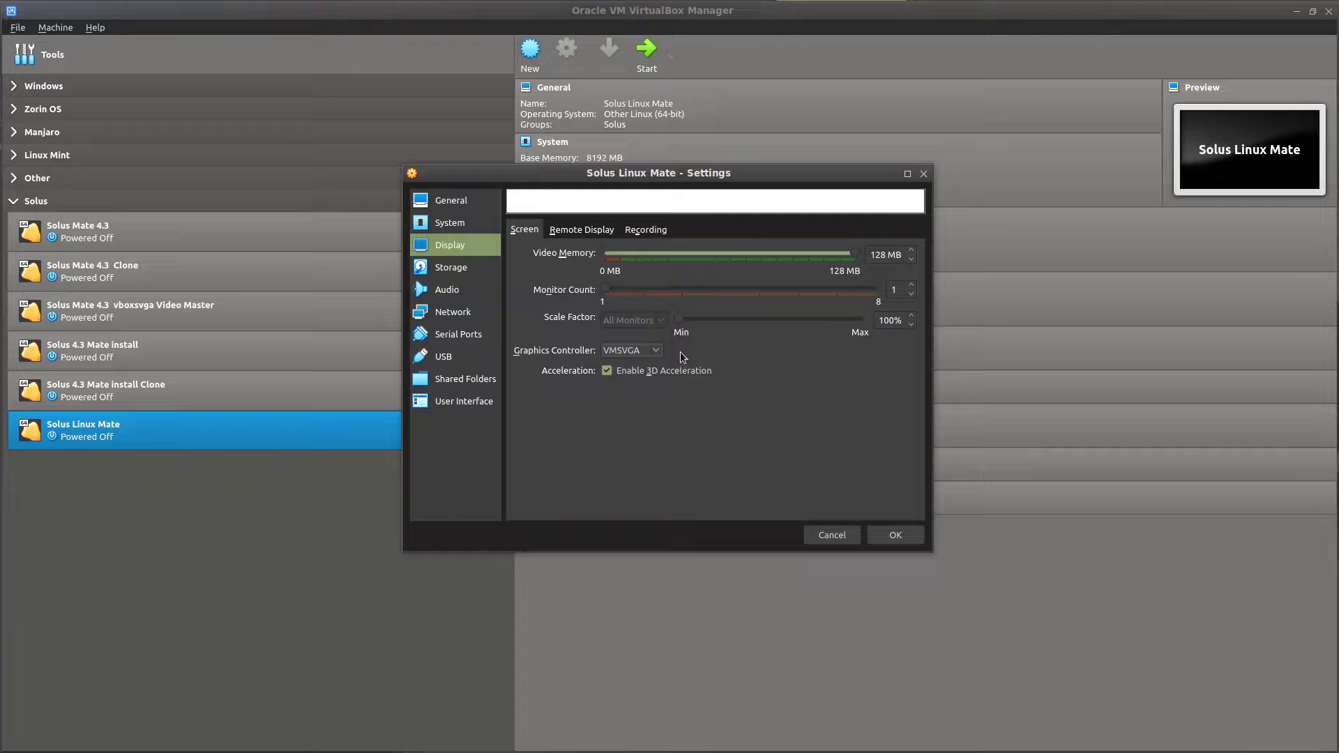
mouse_move(648, 445)
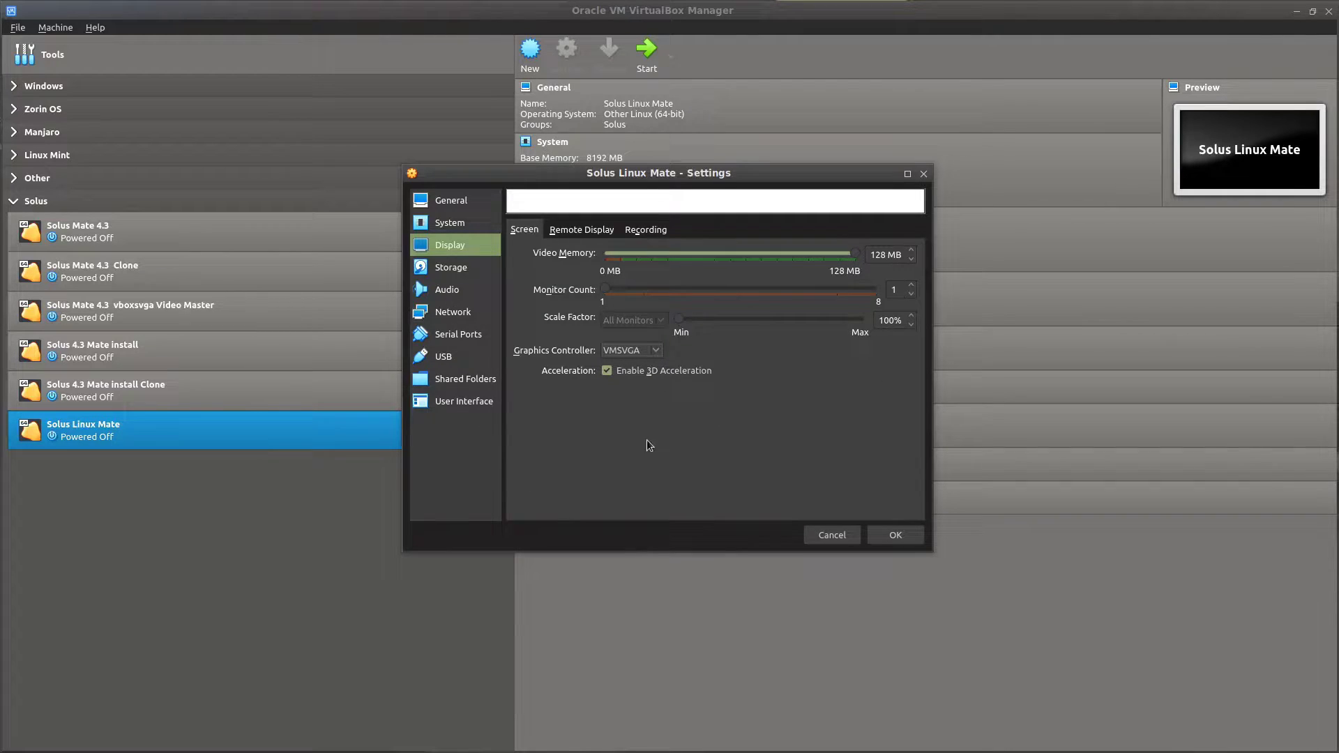
mouse_move(621, 393)
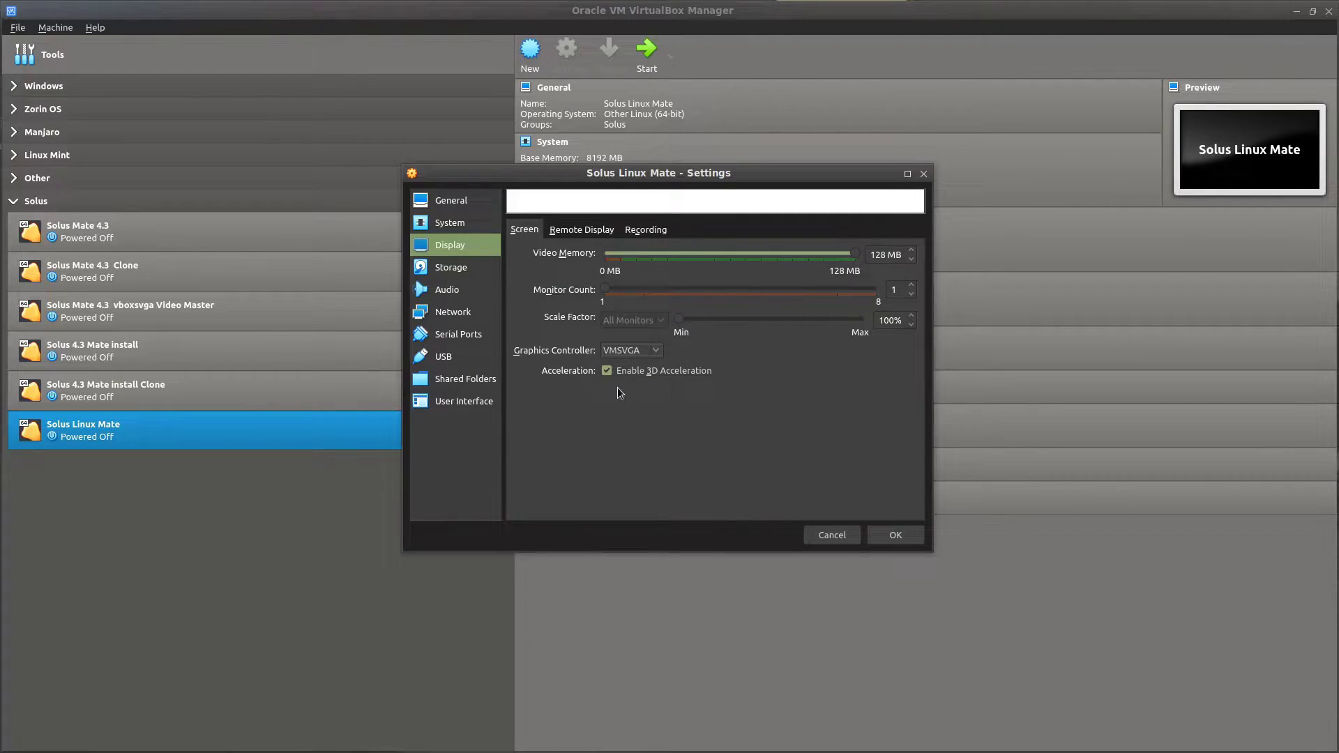
mouse_move(460, 271)
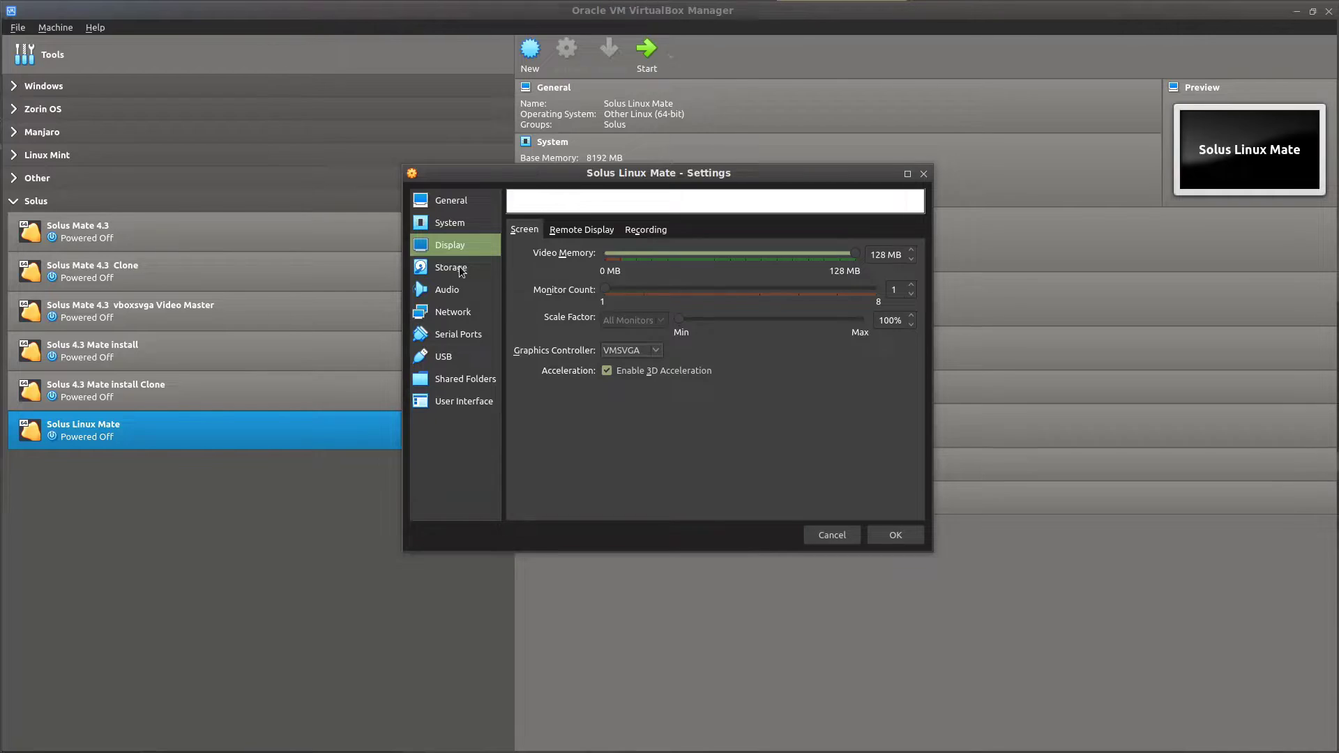
Step: Load Solus-4.3-MATE.iso into the VM's empty optical drive
click(452, 267)
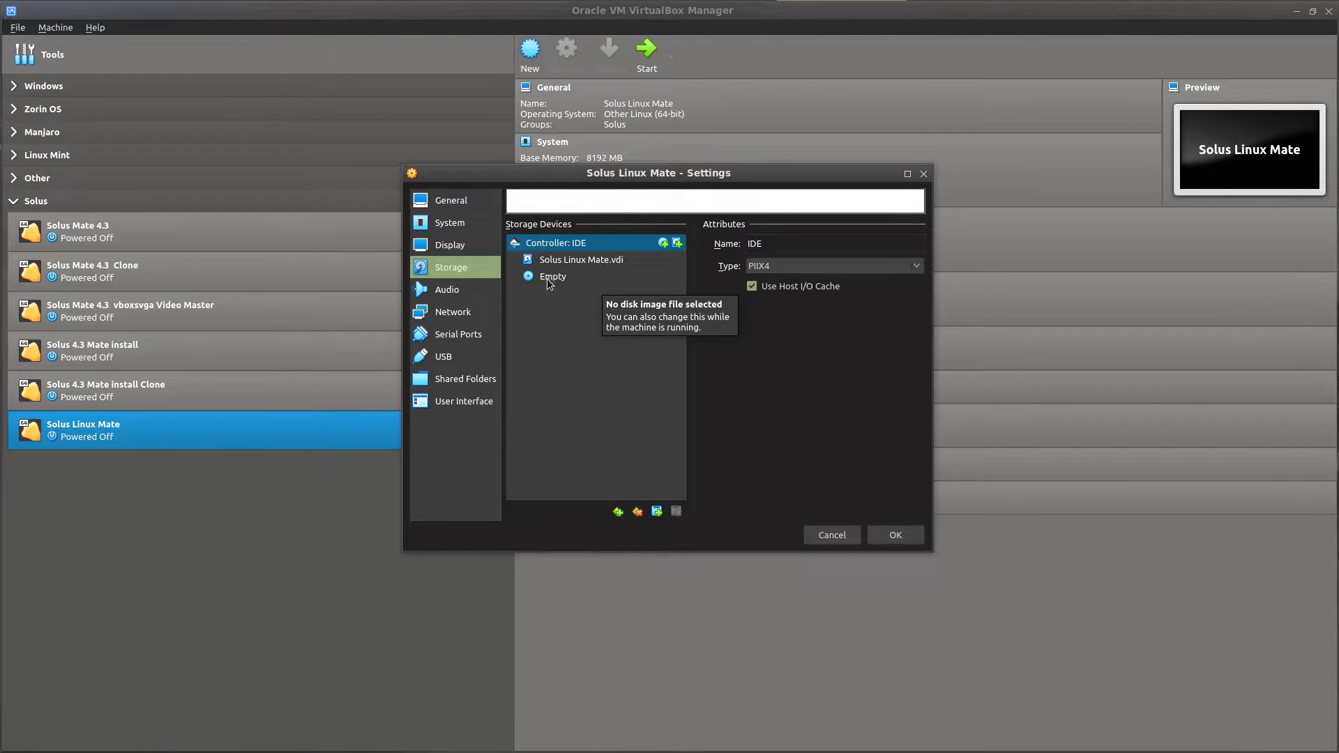
click(552, 276)
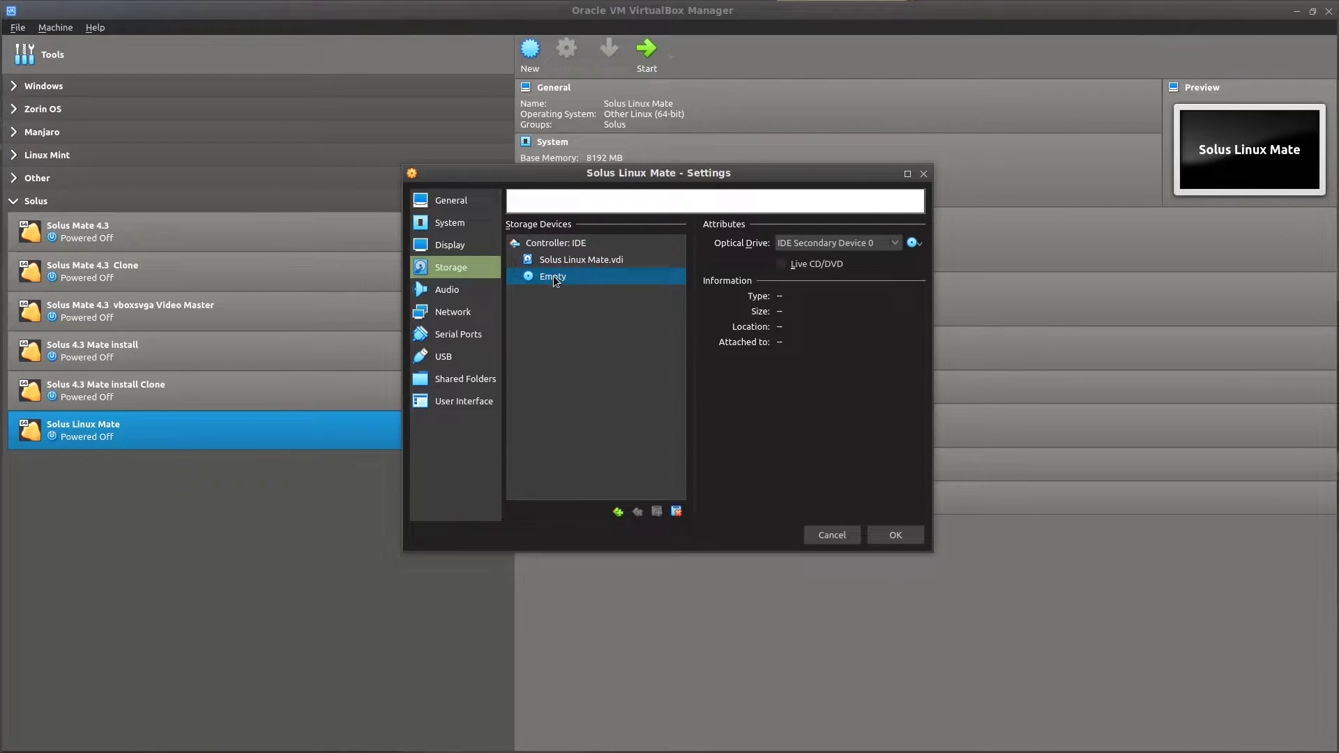
click(912, 243)
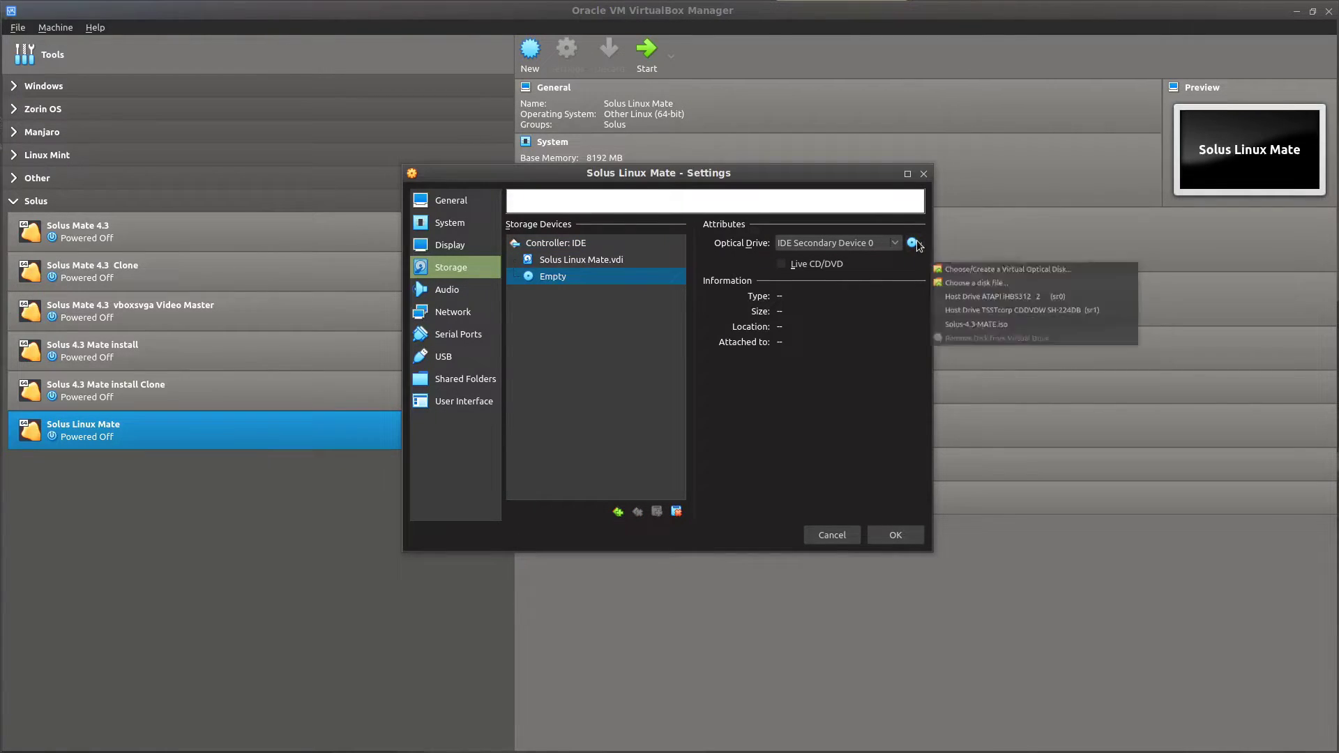
mouse_move(962, 277)
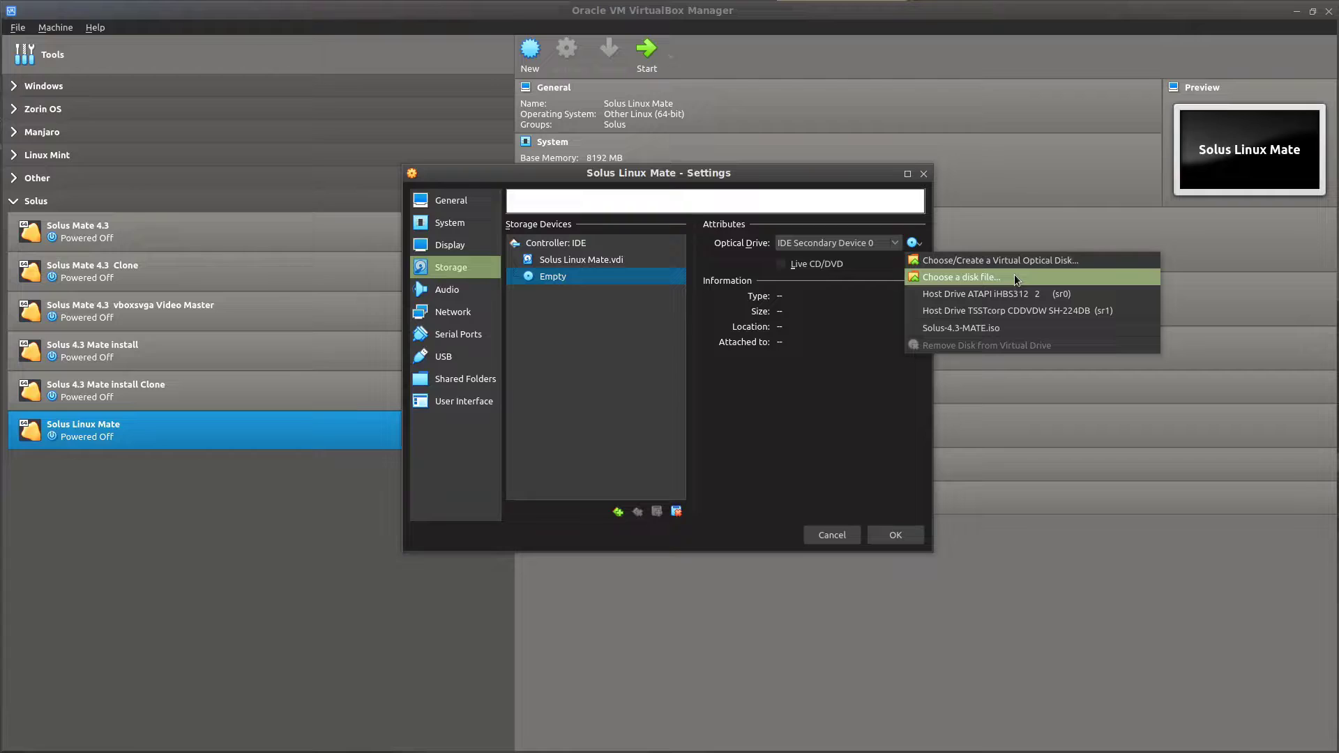
click(960, 277)
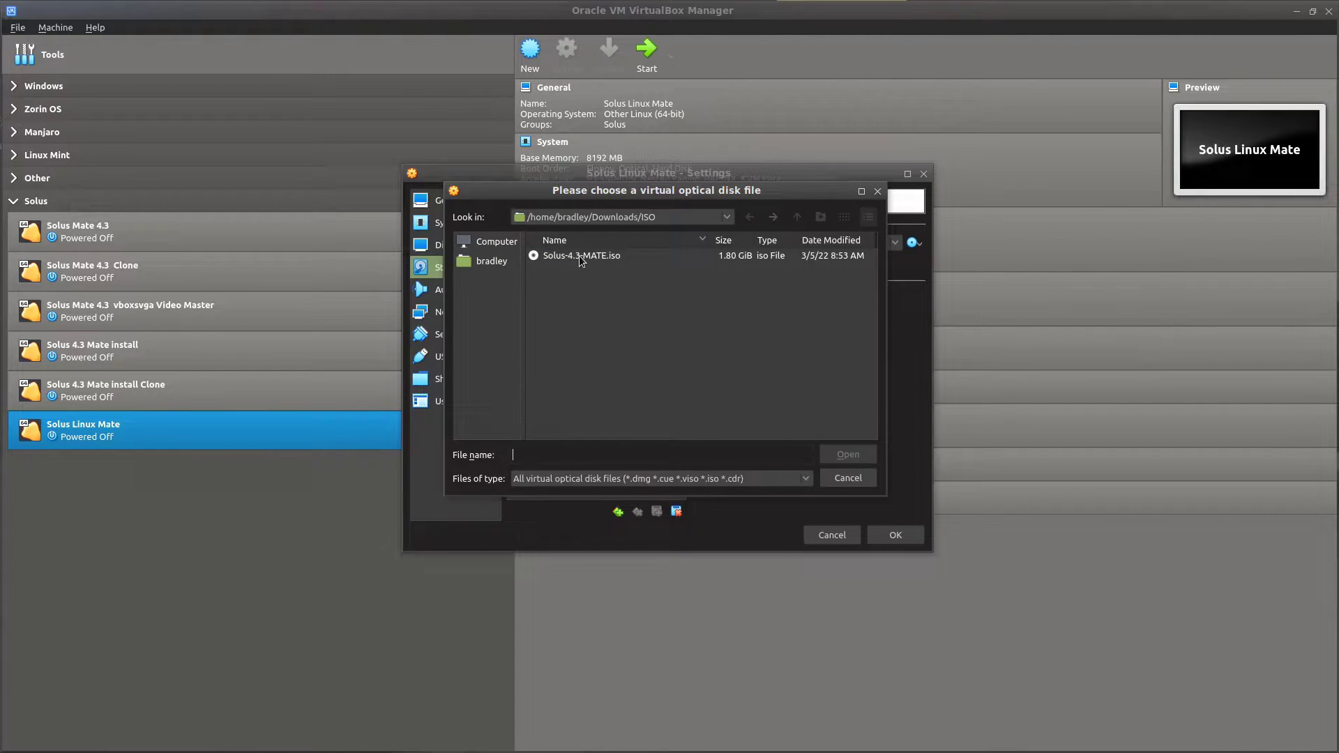
click(582, 256)
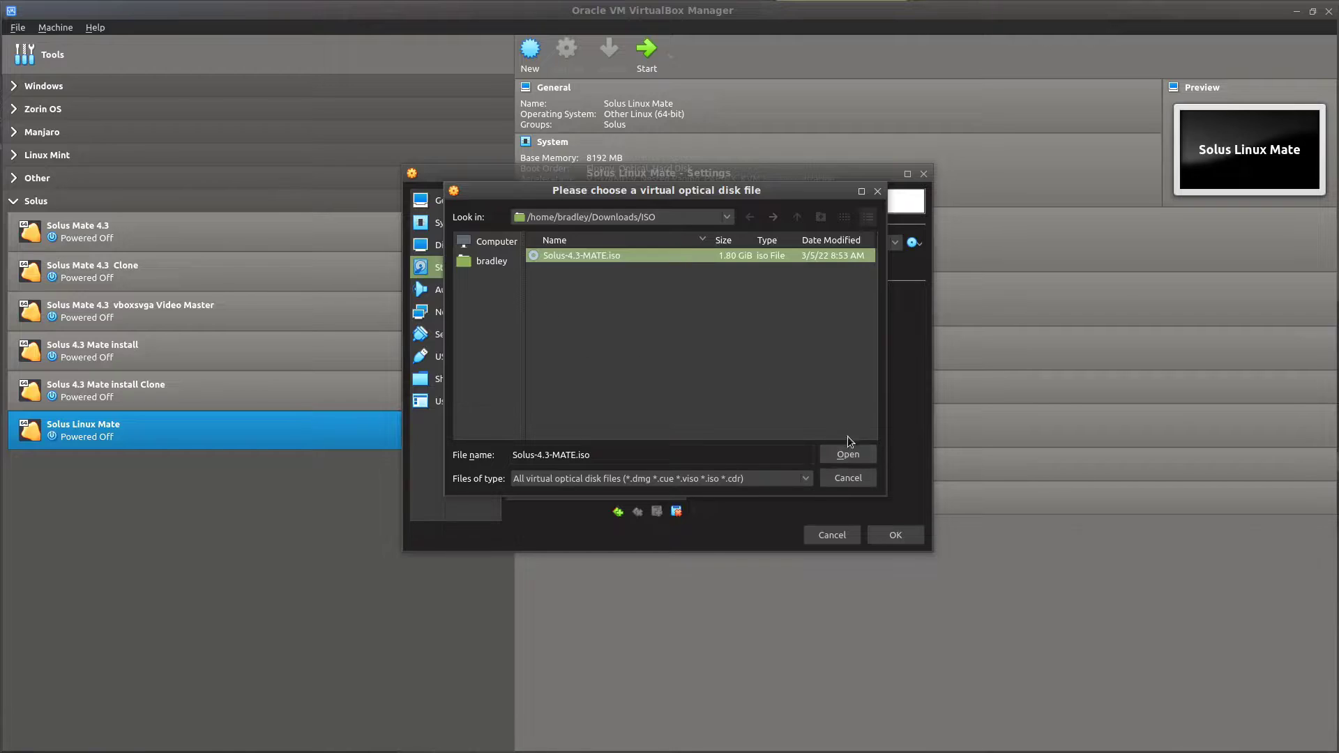
click(846, 453)
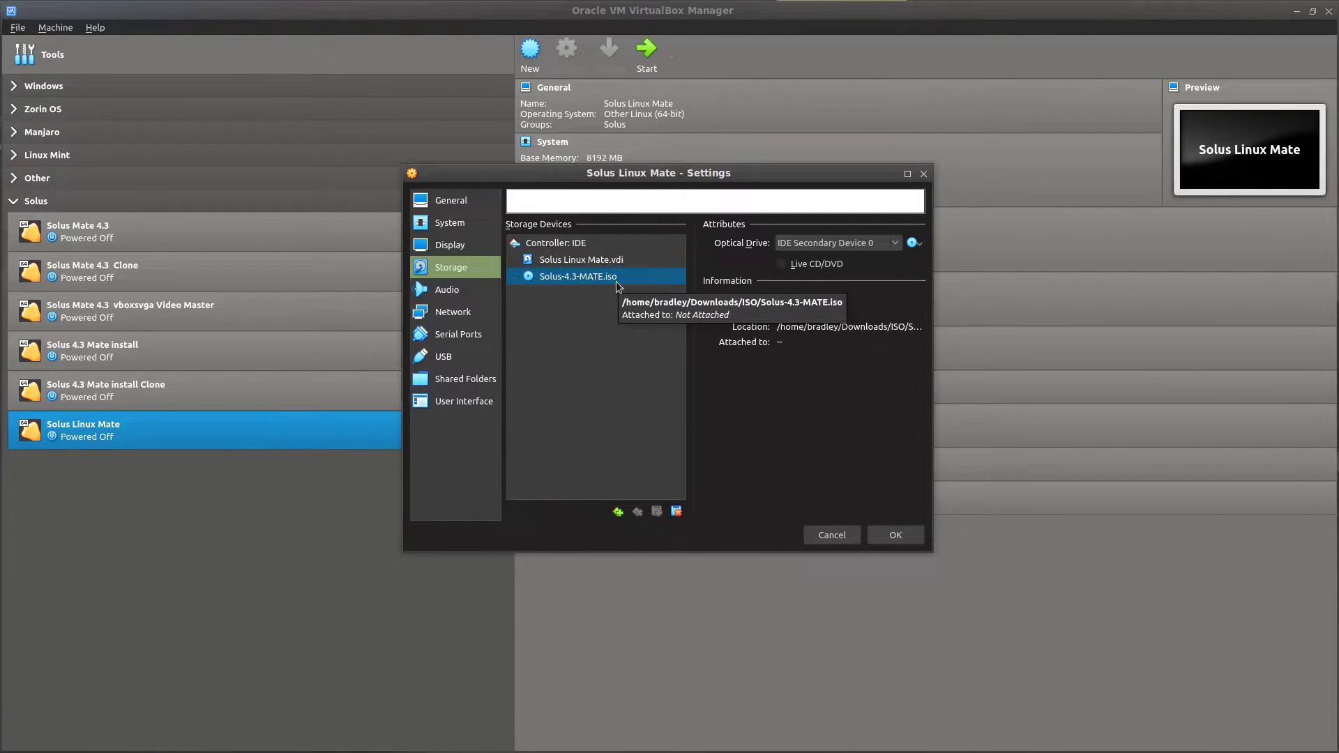
click(453, 312)
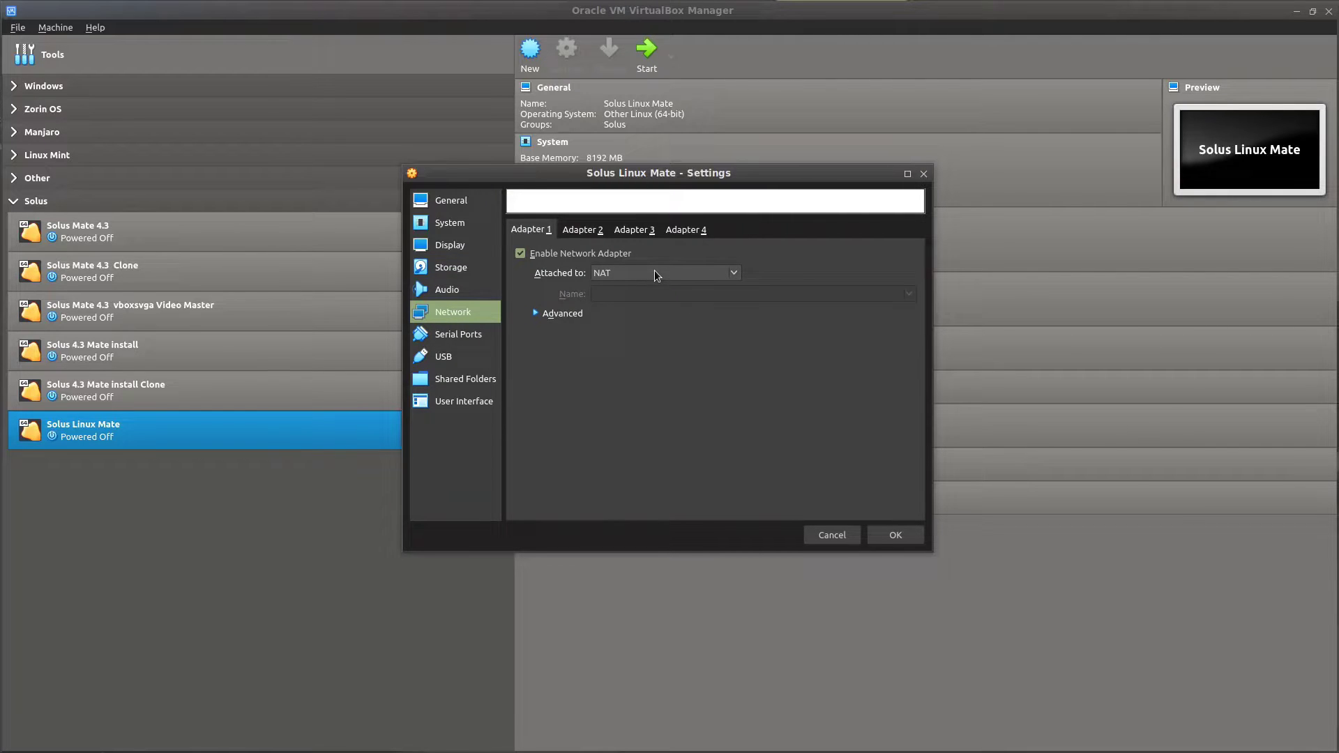
Step: Bridge the network adapter to enp0s31f6, check User Interface settings, and save
click(665, 273)
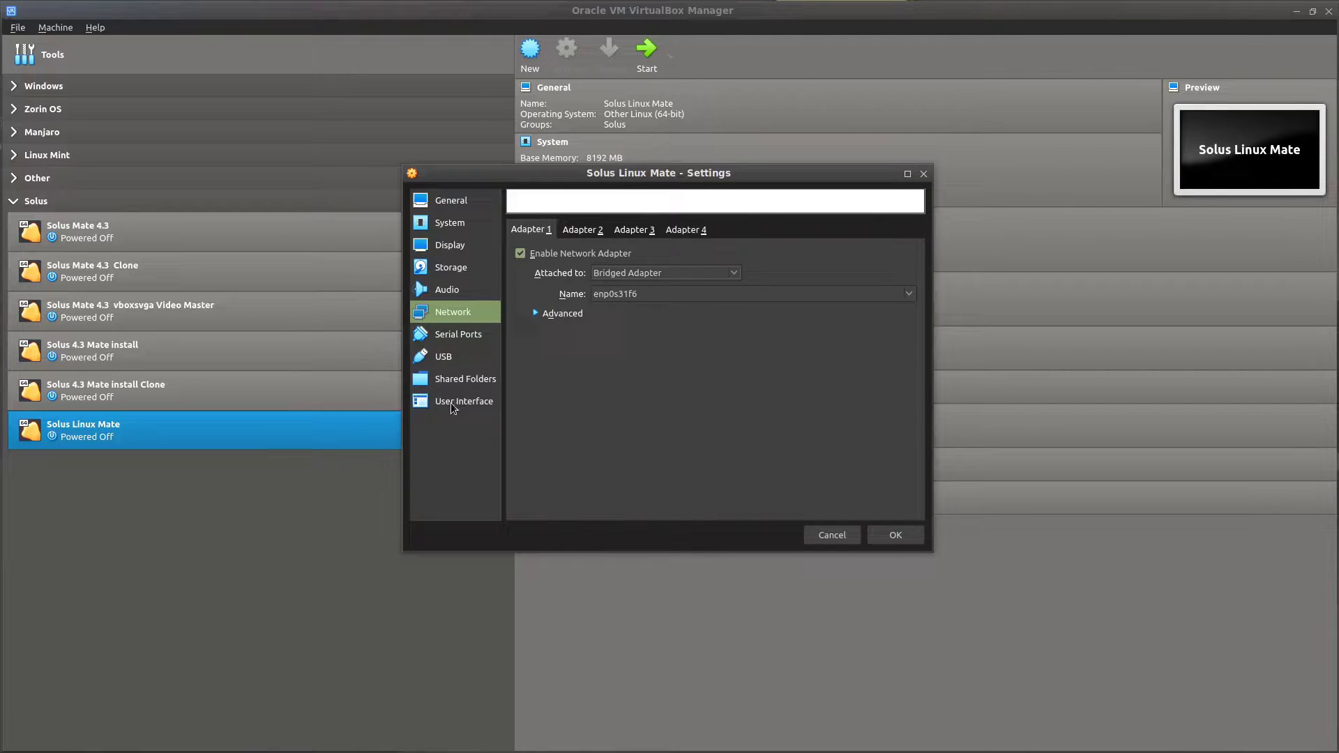
click(464, 401)
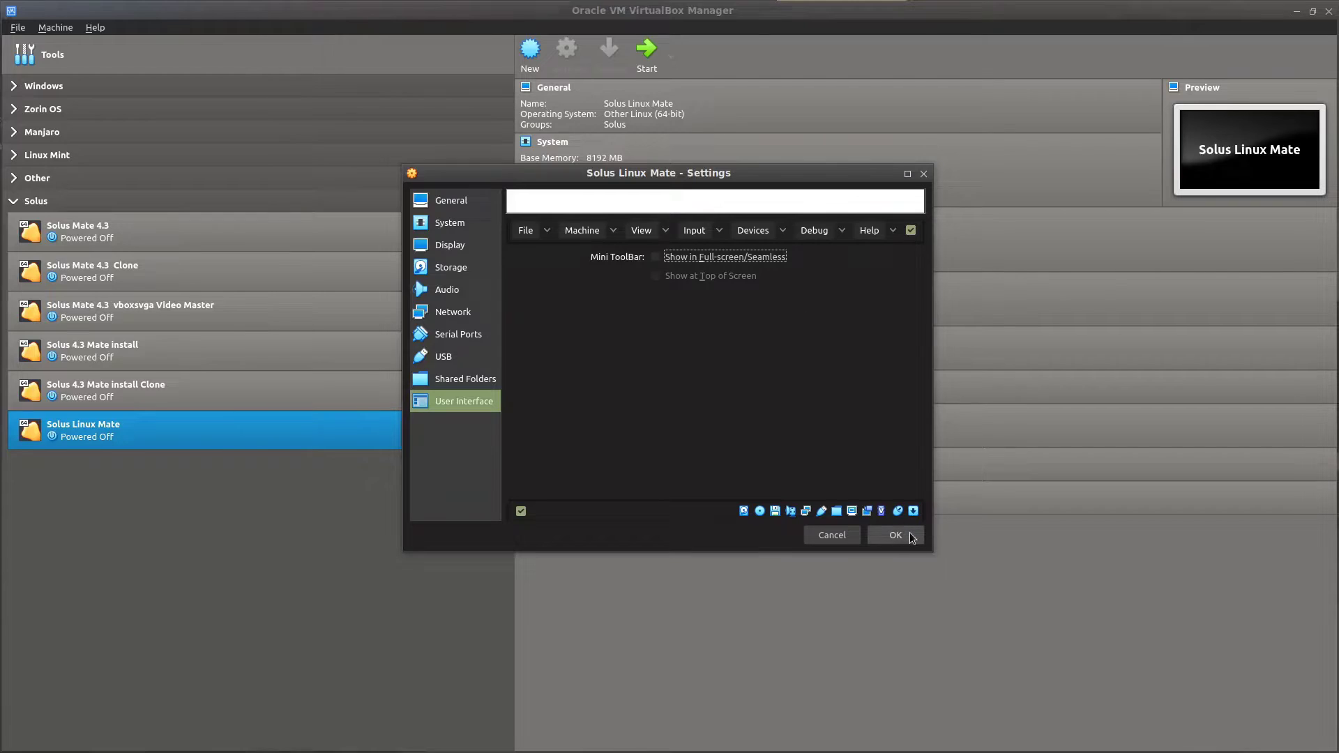
click(894, 535)
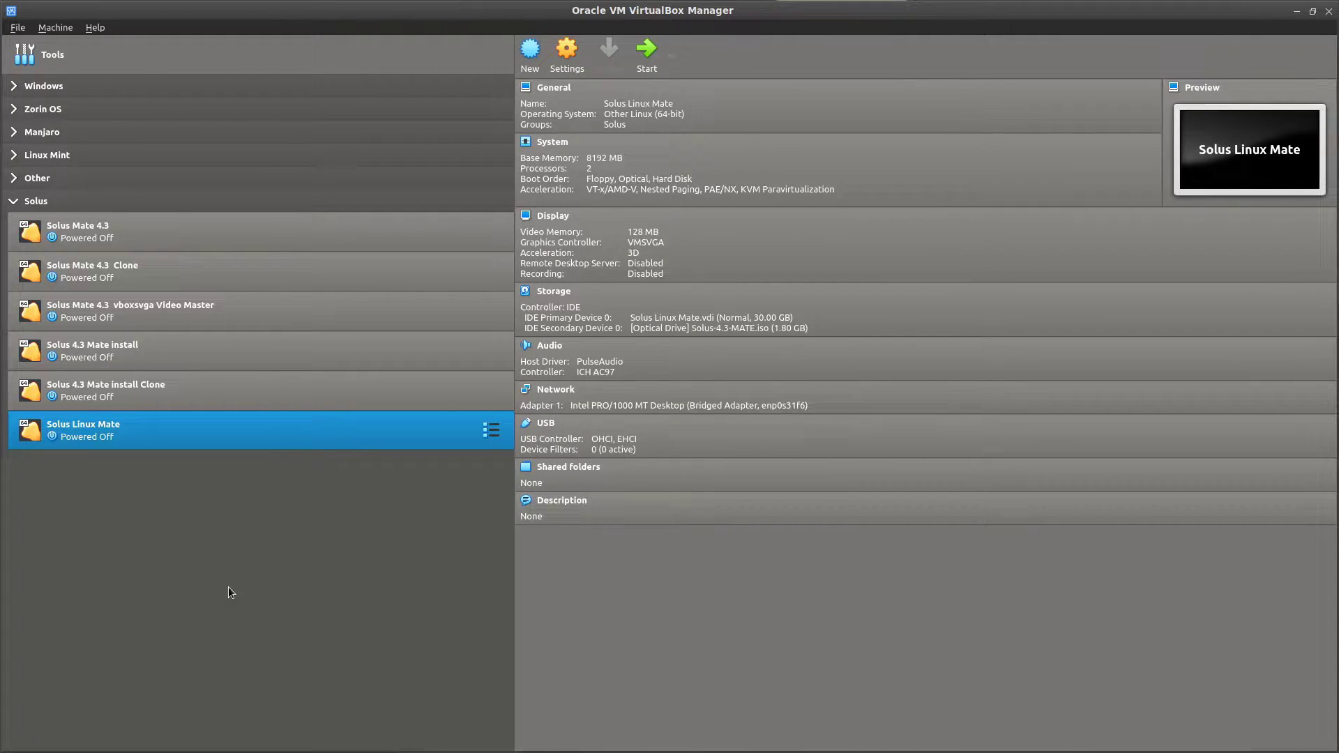
mouse_move(342, 422)
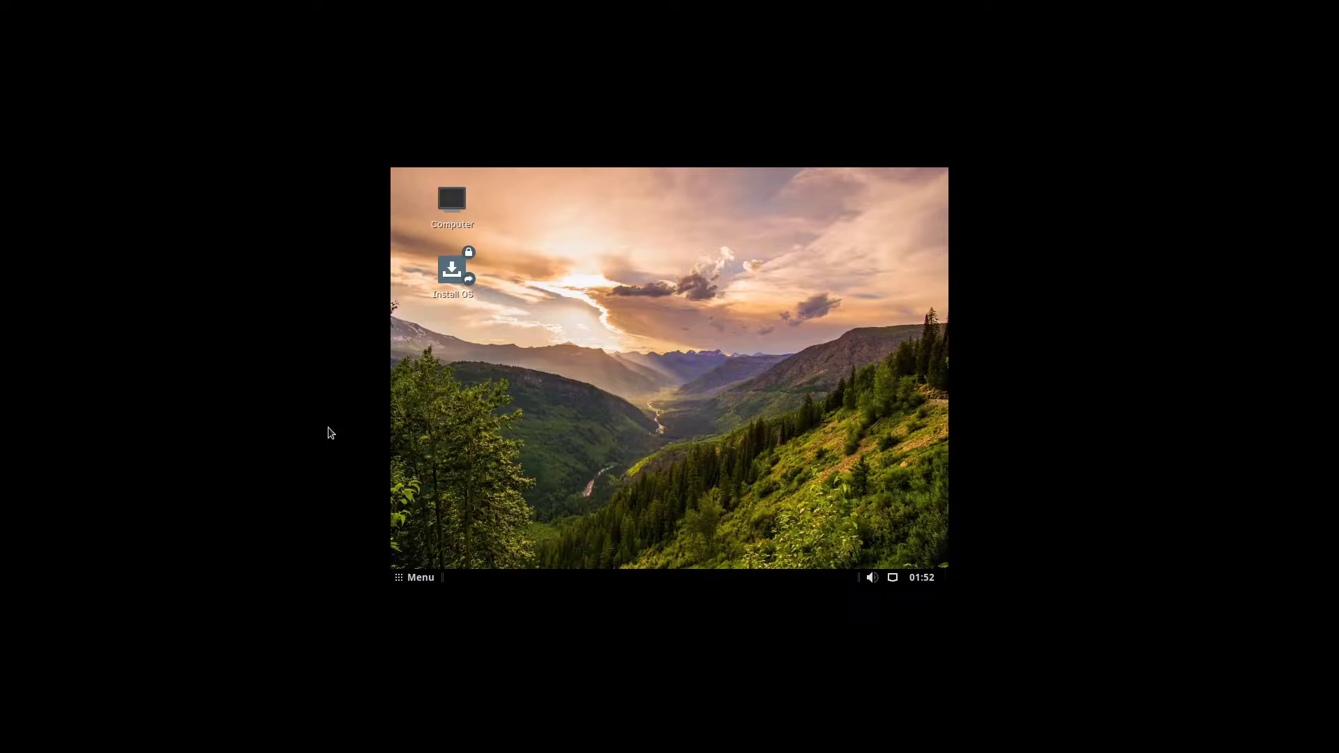
mouse_move(604, 374)
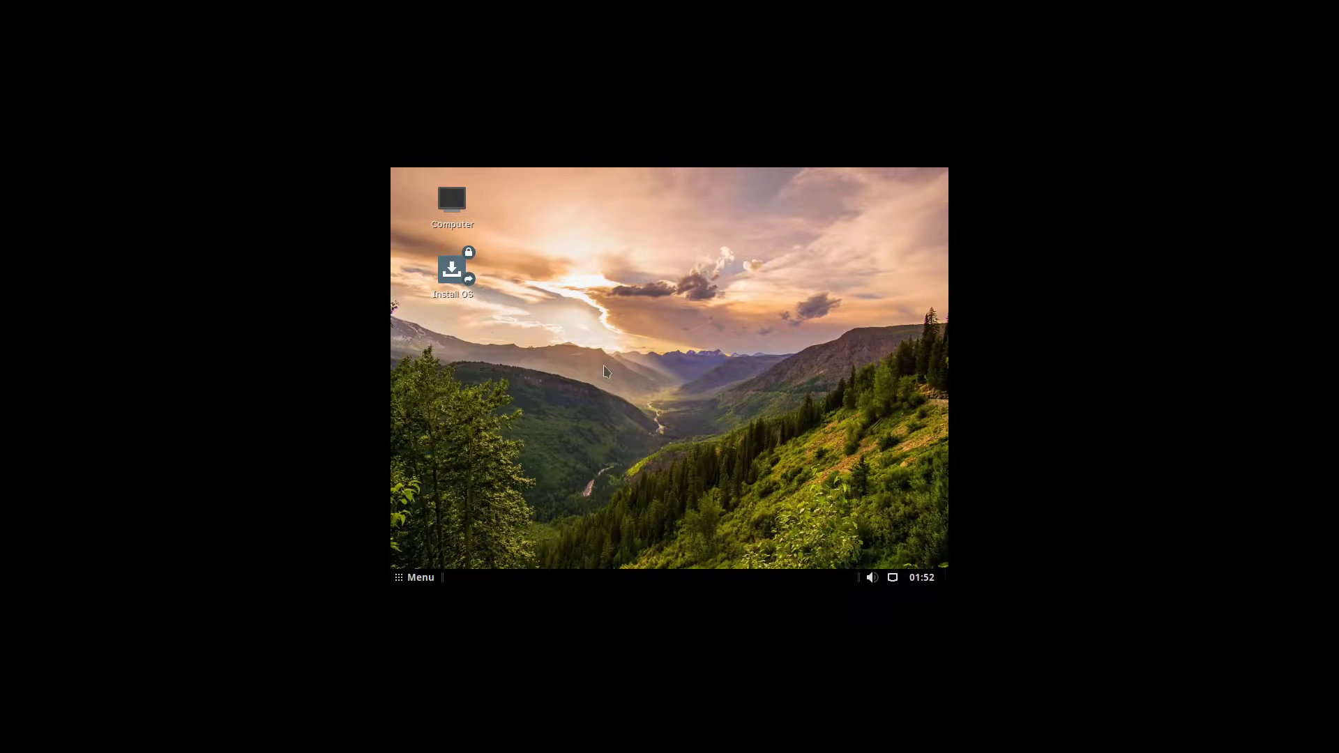
mouse_move(549, 438)
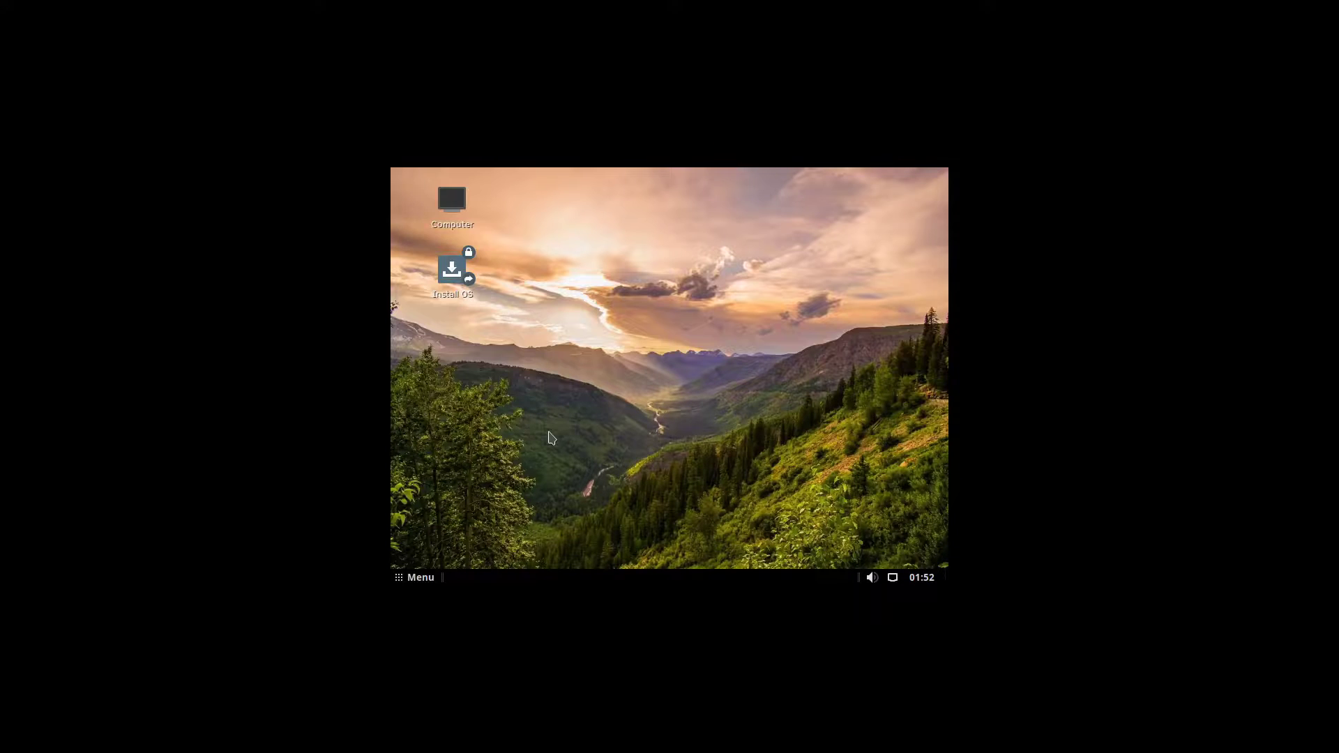
mouse_move(702, 267)
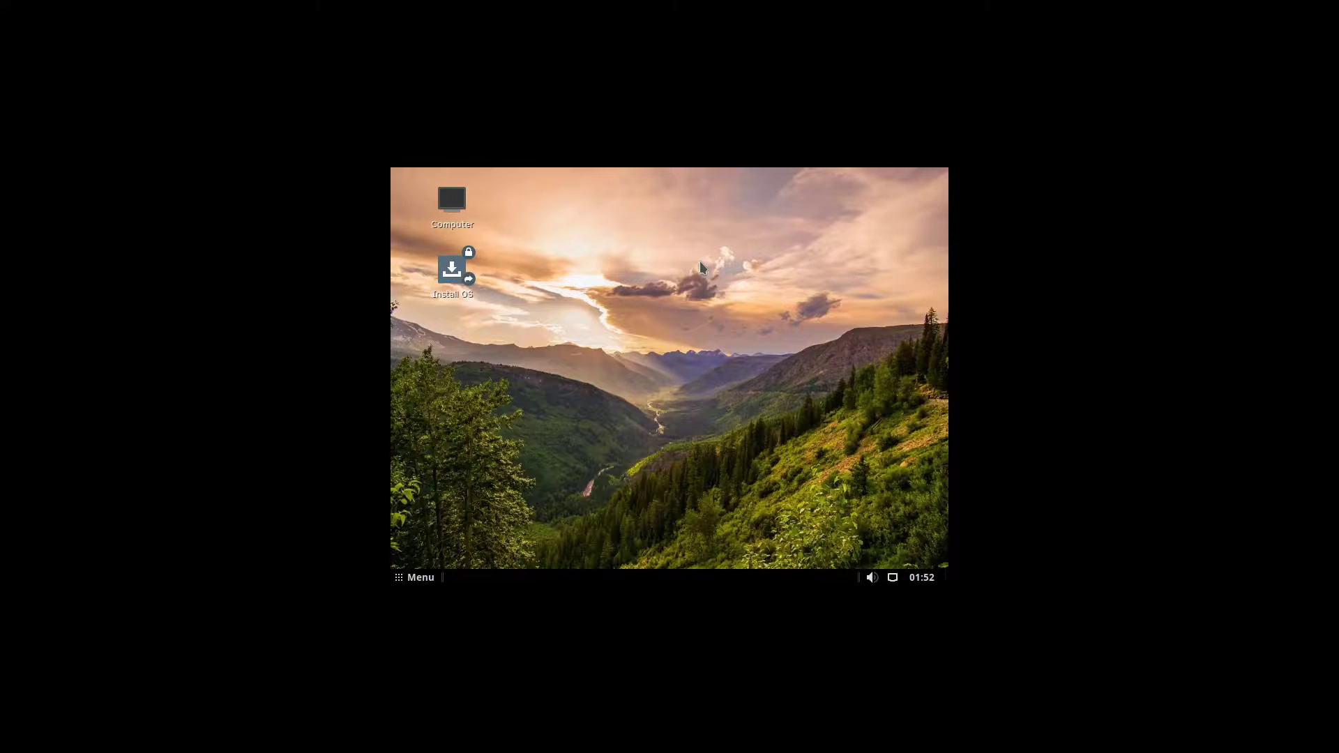
mouse_move(479, 422)
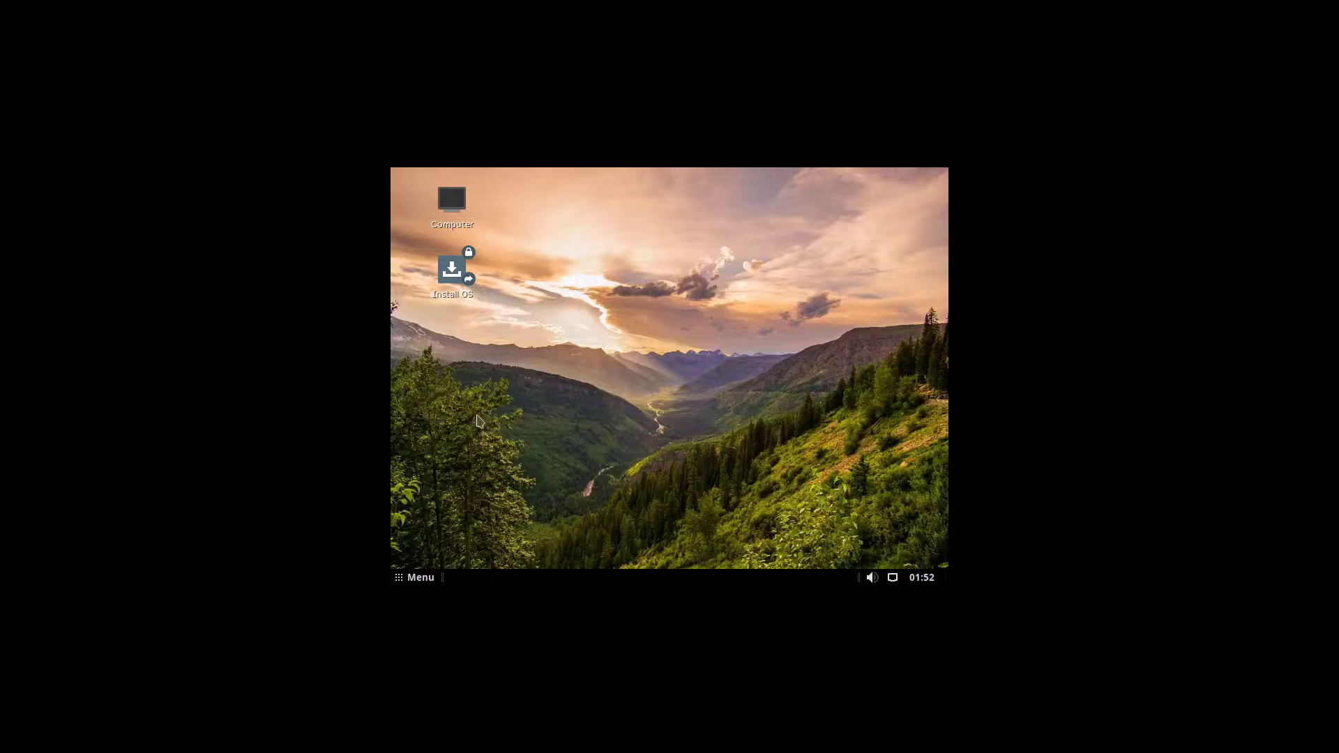
mouse_move(814, 112)
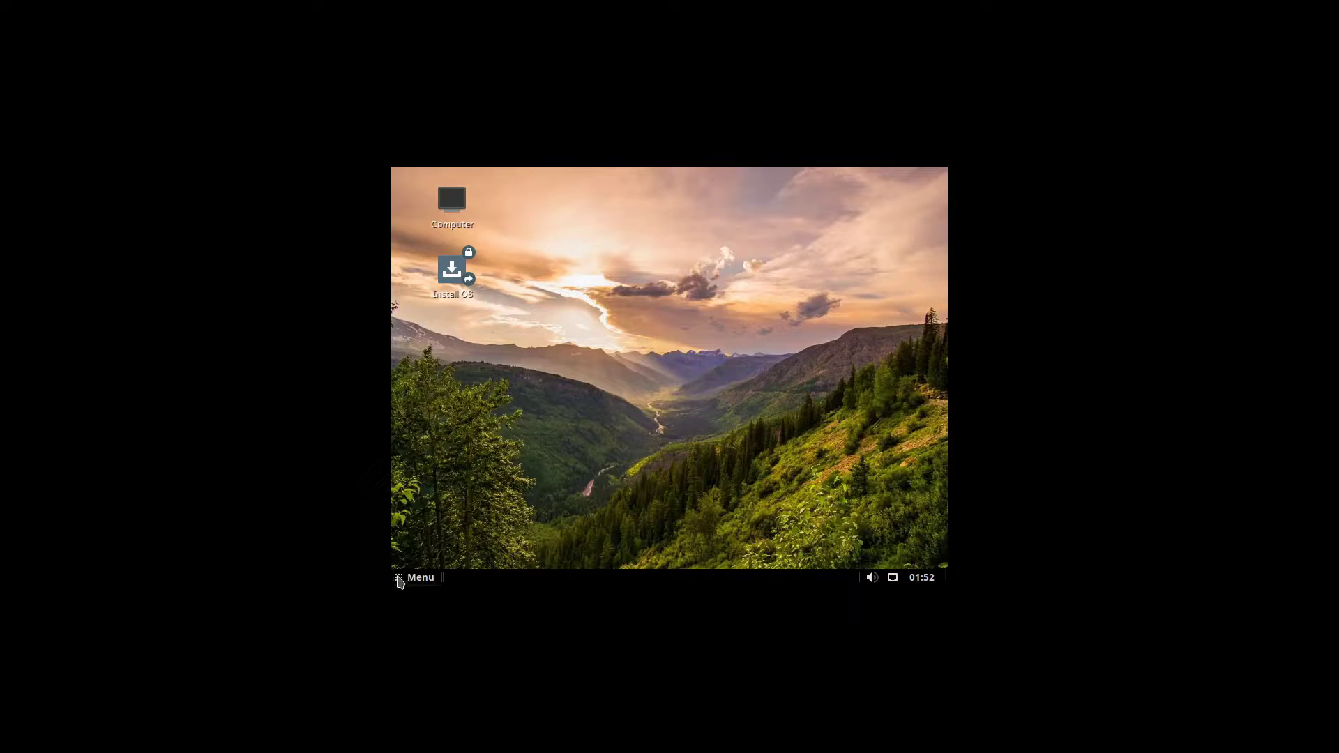
mouse_move(704, 277)
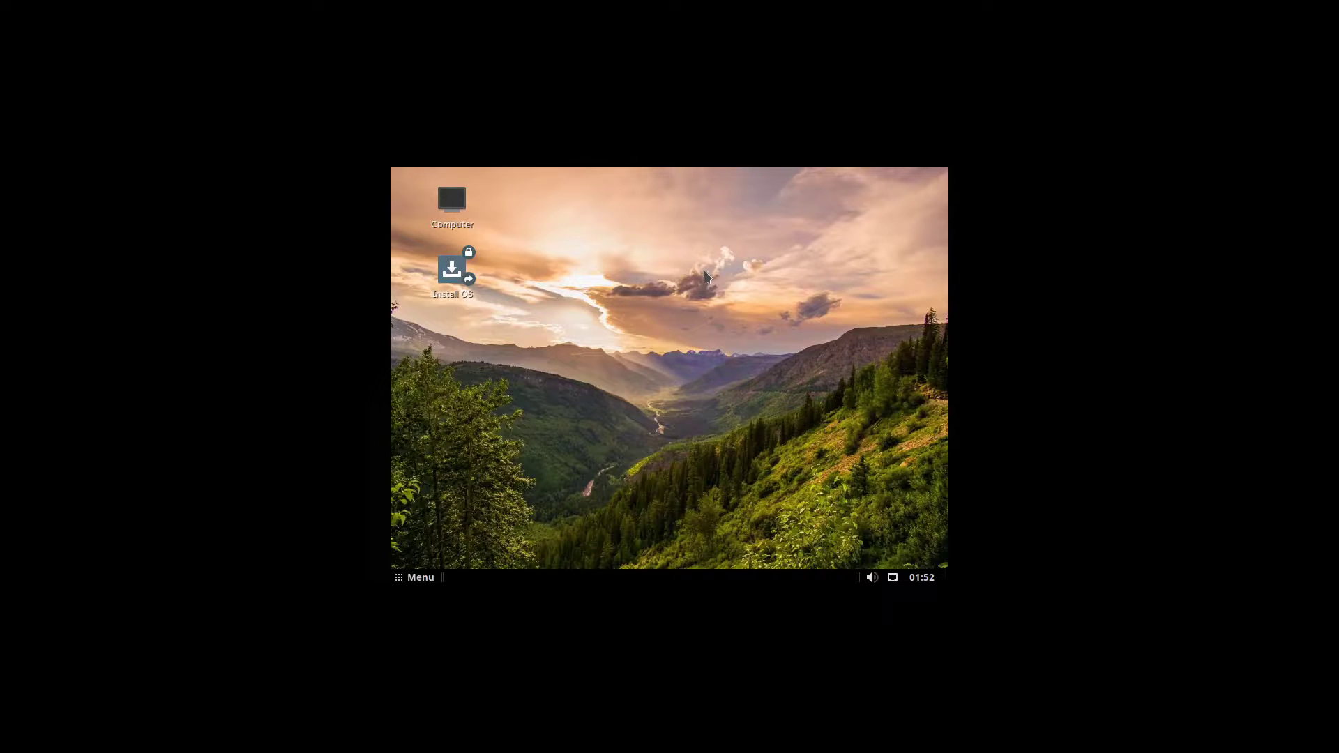
mouse_move(512, 320)
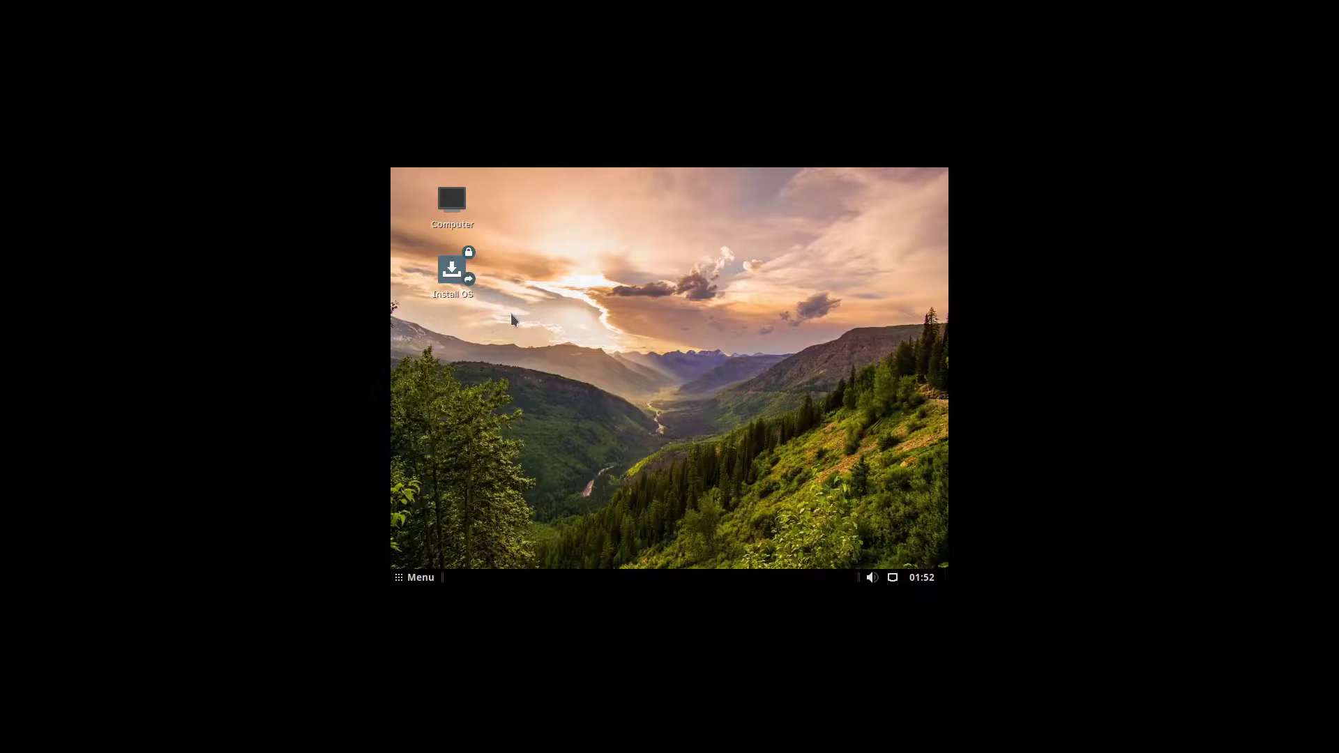
Step: Focus the booted Solus MATE live desktop inside the VM window
click(452, 269)
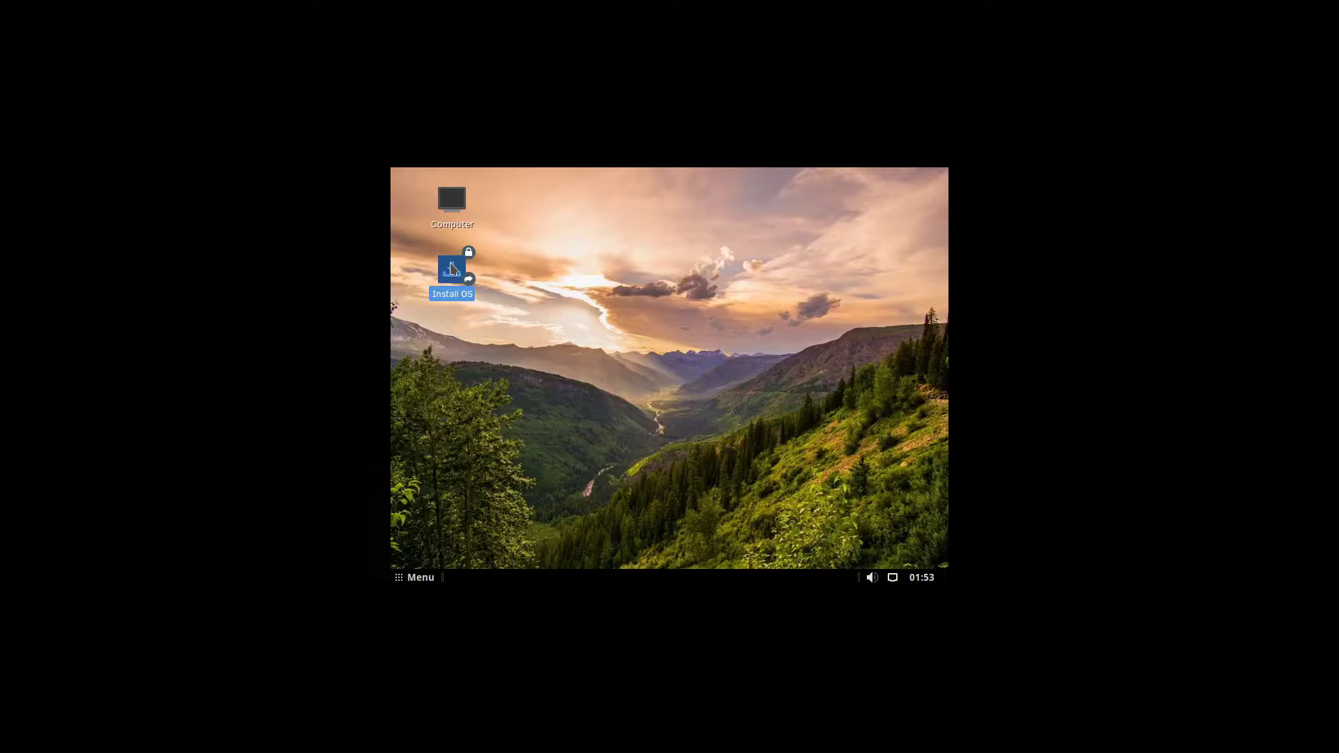
Step: Launch Install OS, pick English (United States), and dismiss the panel properties and options
double_click(452, 268)
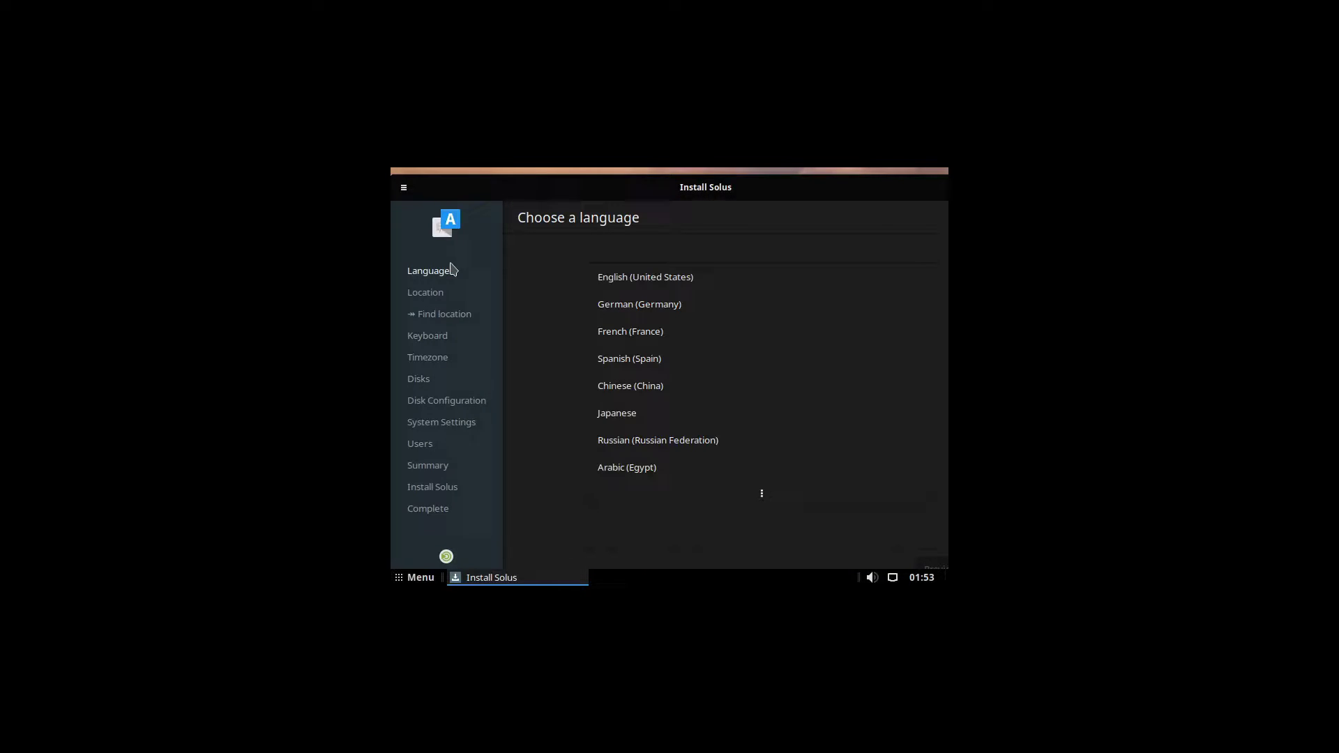
mouse_move(798, 305)
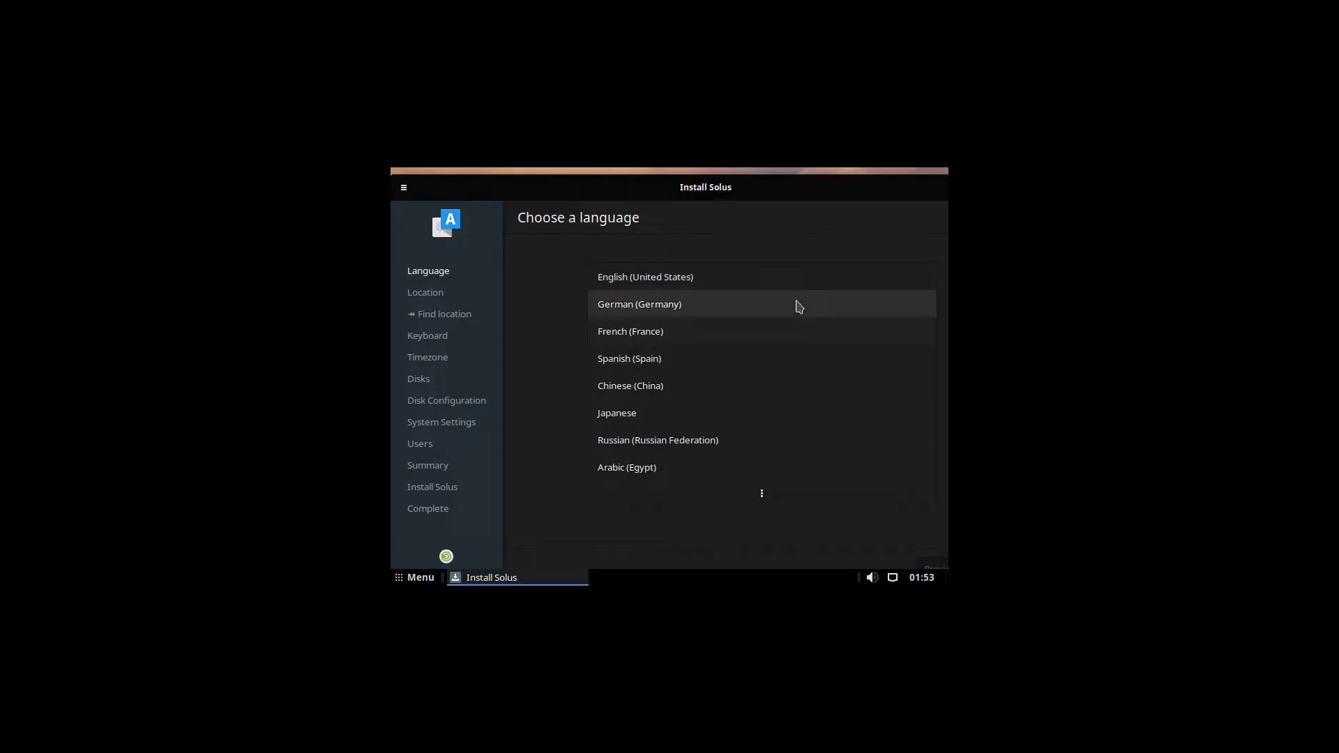
click(644, 277)
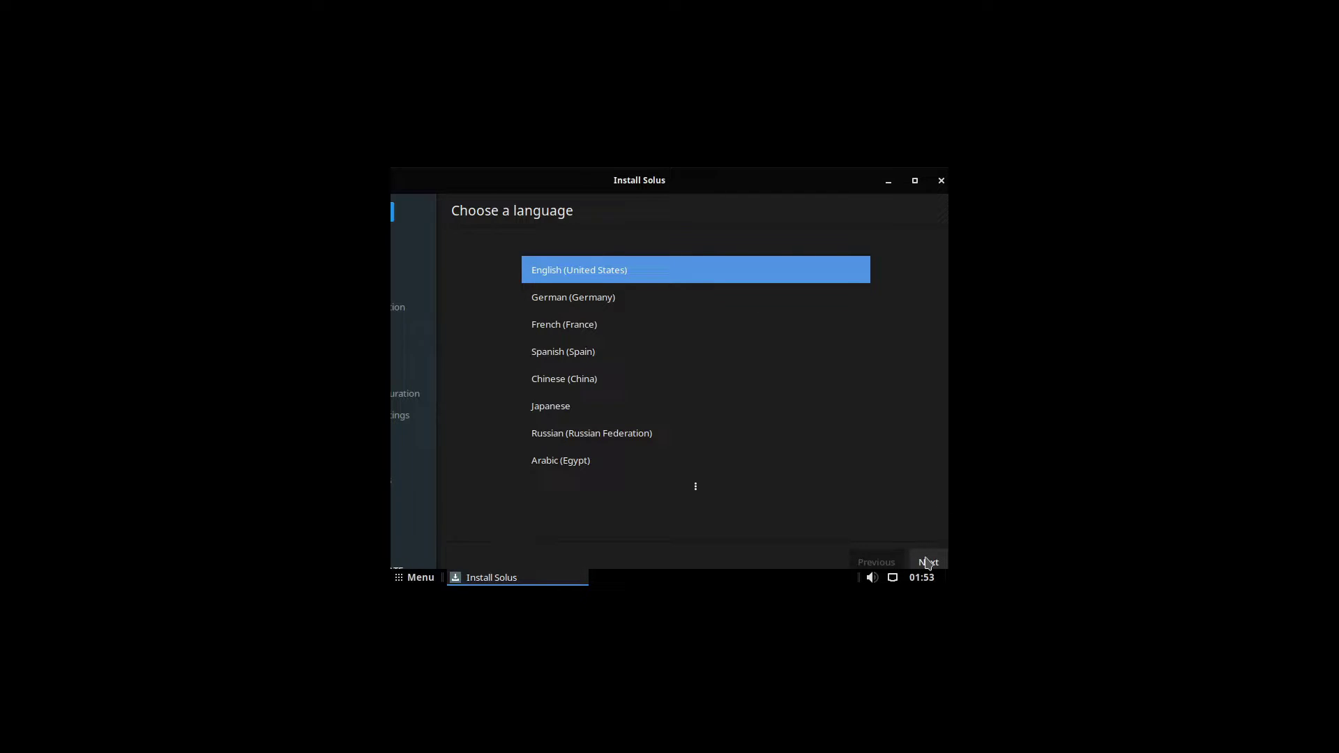
mouse_move(758, 594)
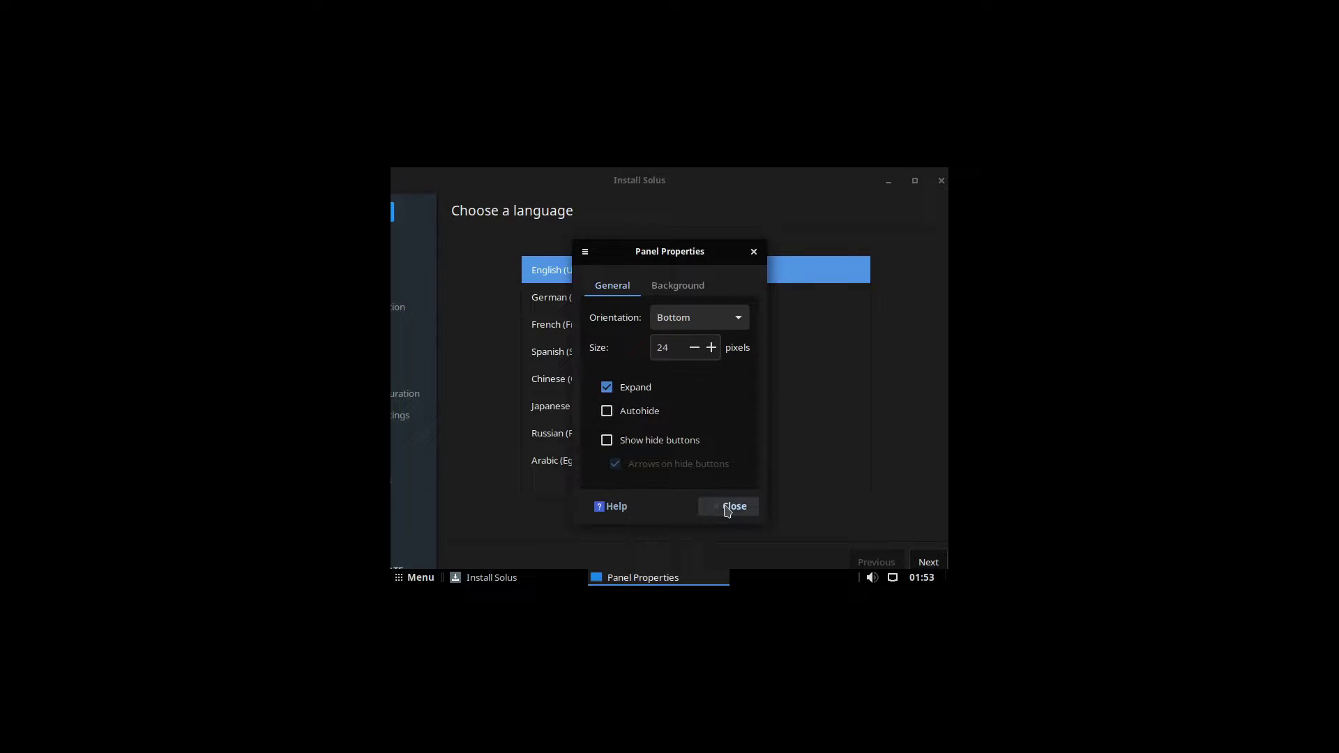
click(728, 506)
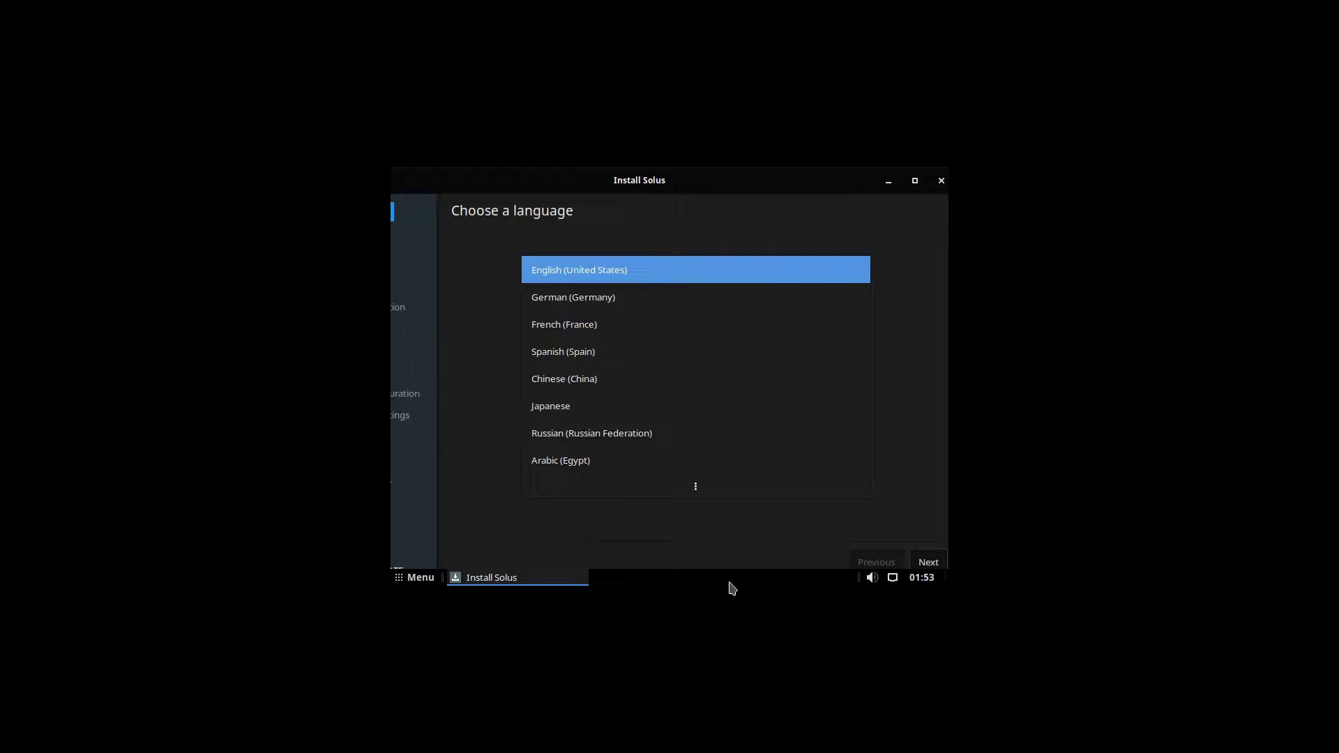
right_click(730, 588)
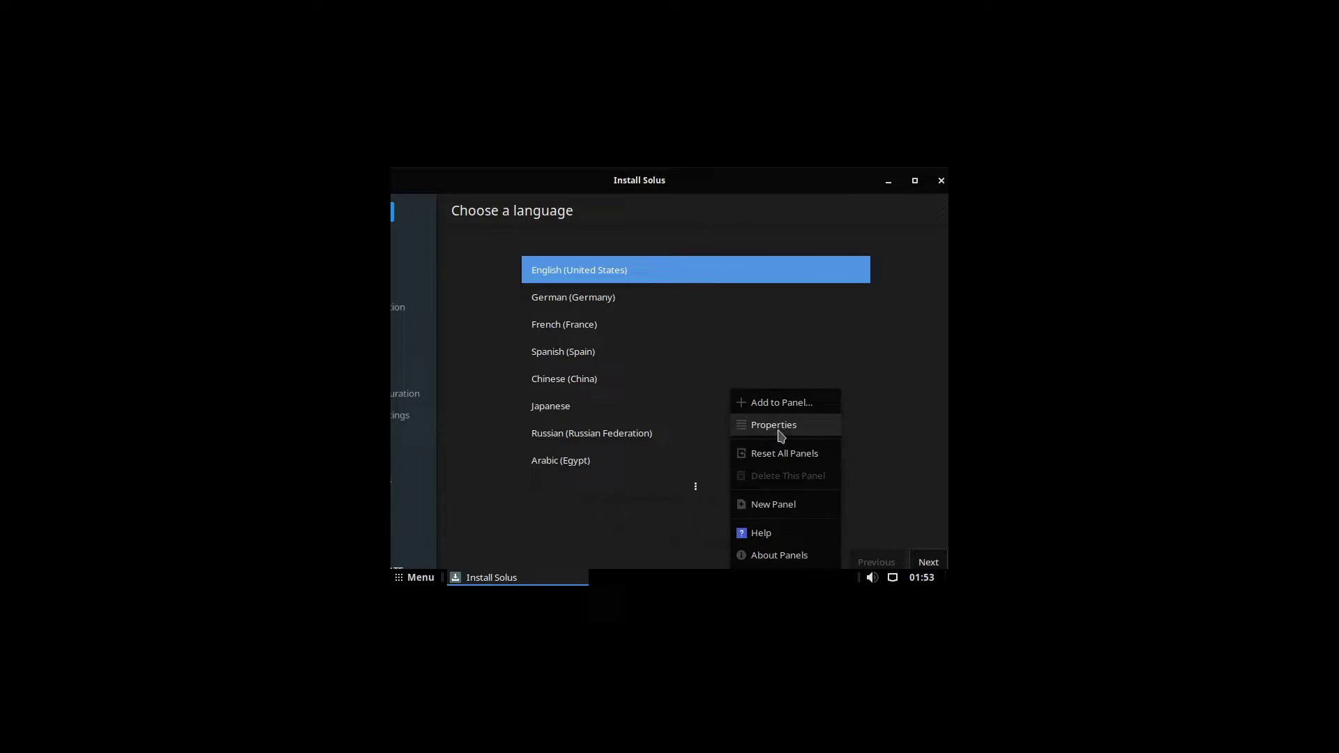
click(773, 425)
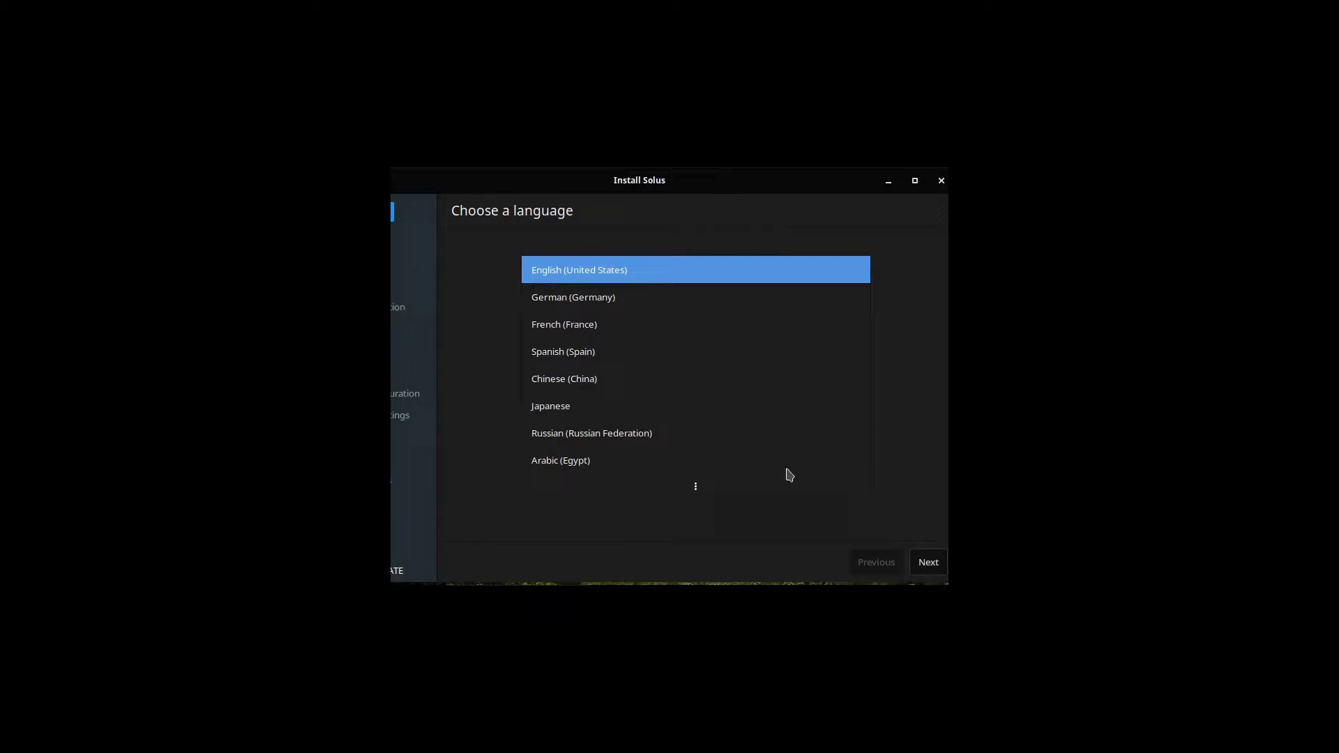
mouse_move(901, 275)
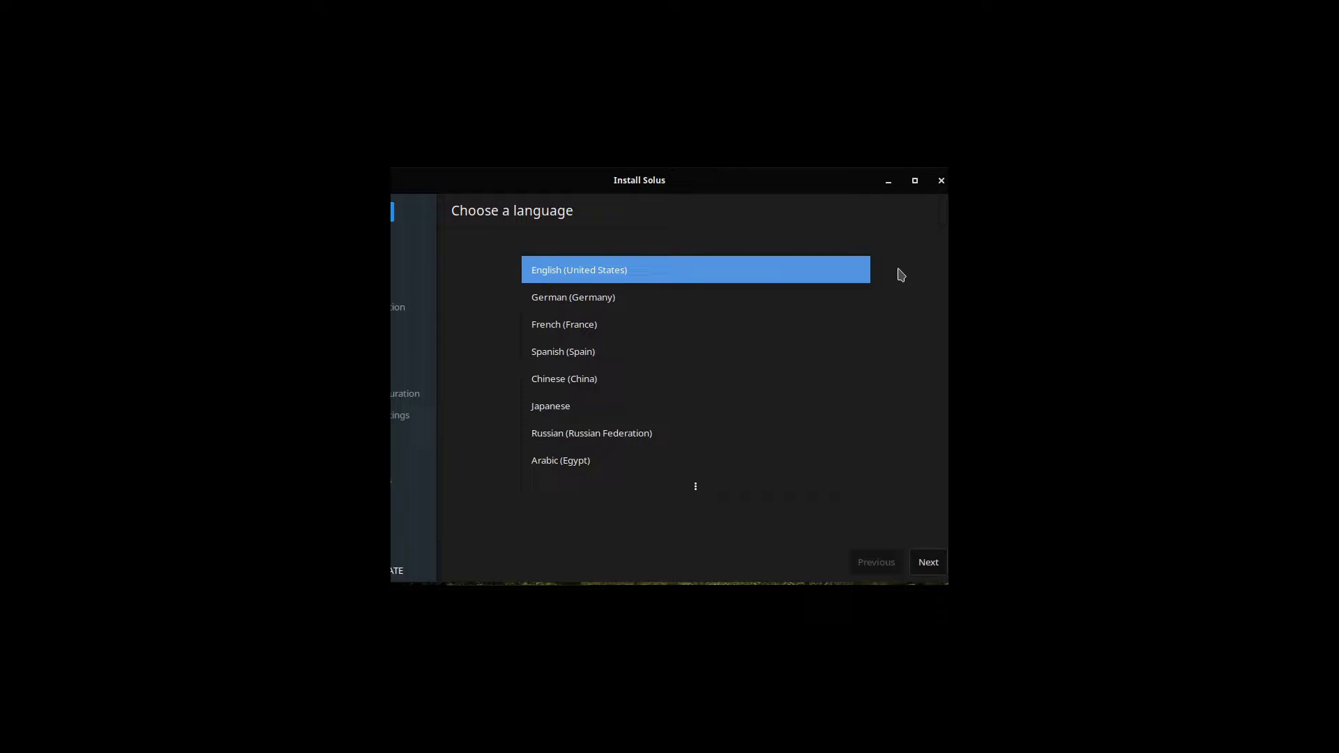
Step: Auto-detect the location and accept the English (Australian) keyboard layout
click(928, 563)
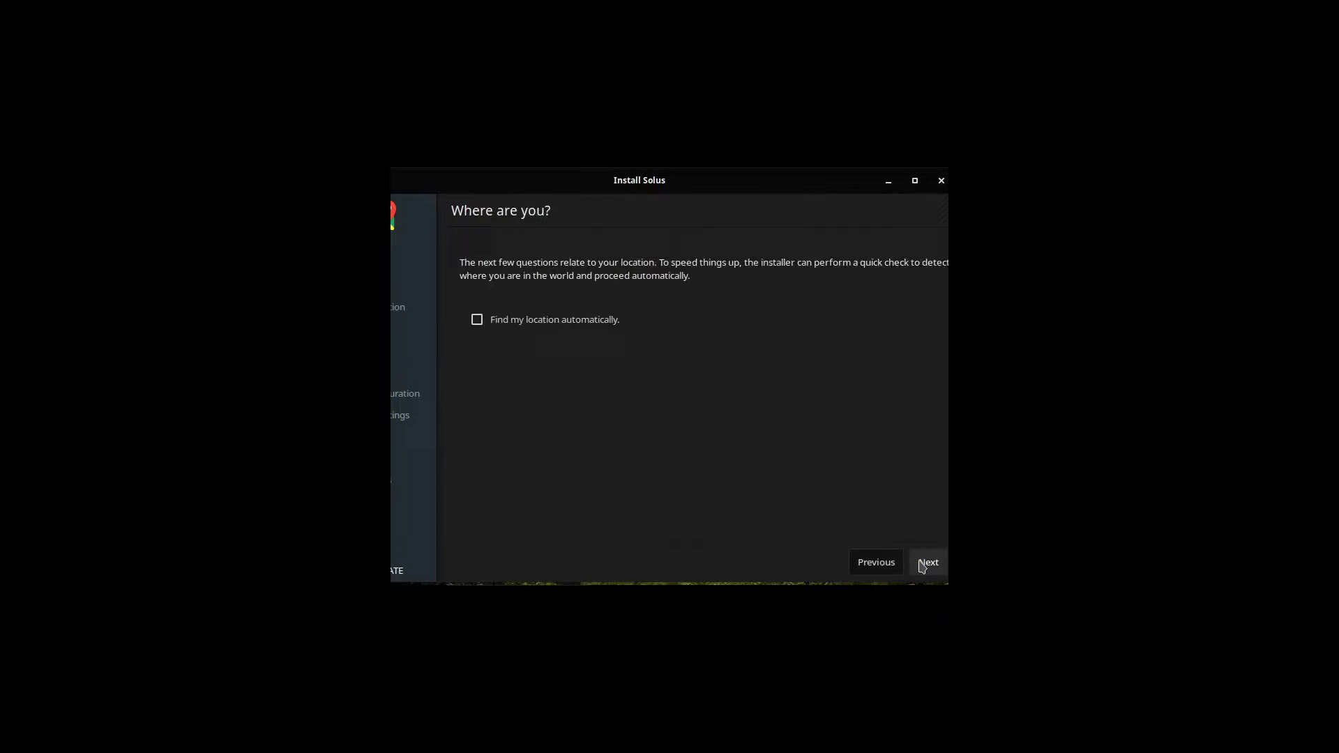
click(477, 319)
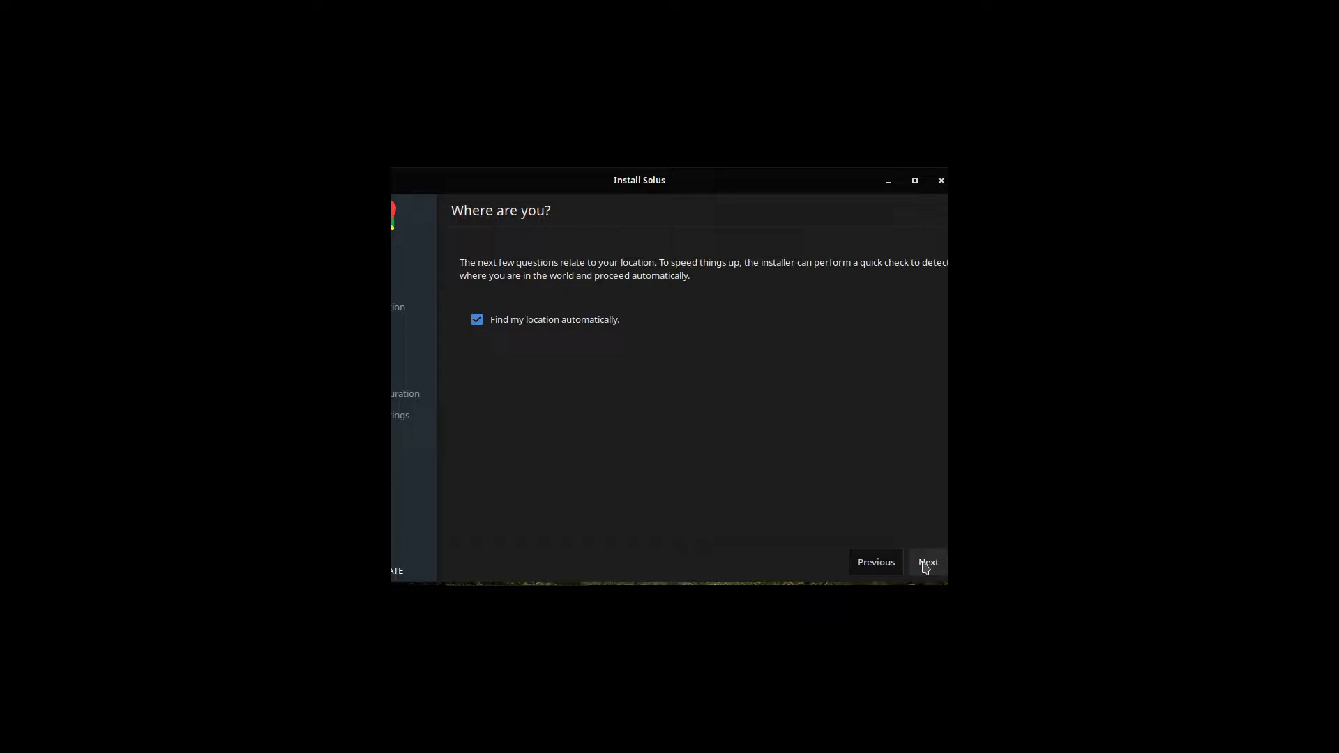
click(927, 562)
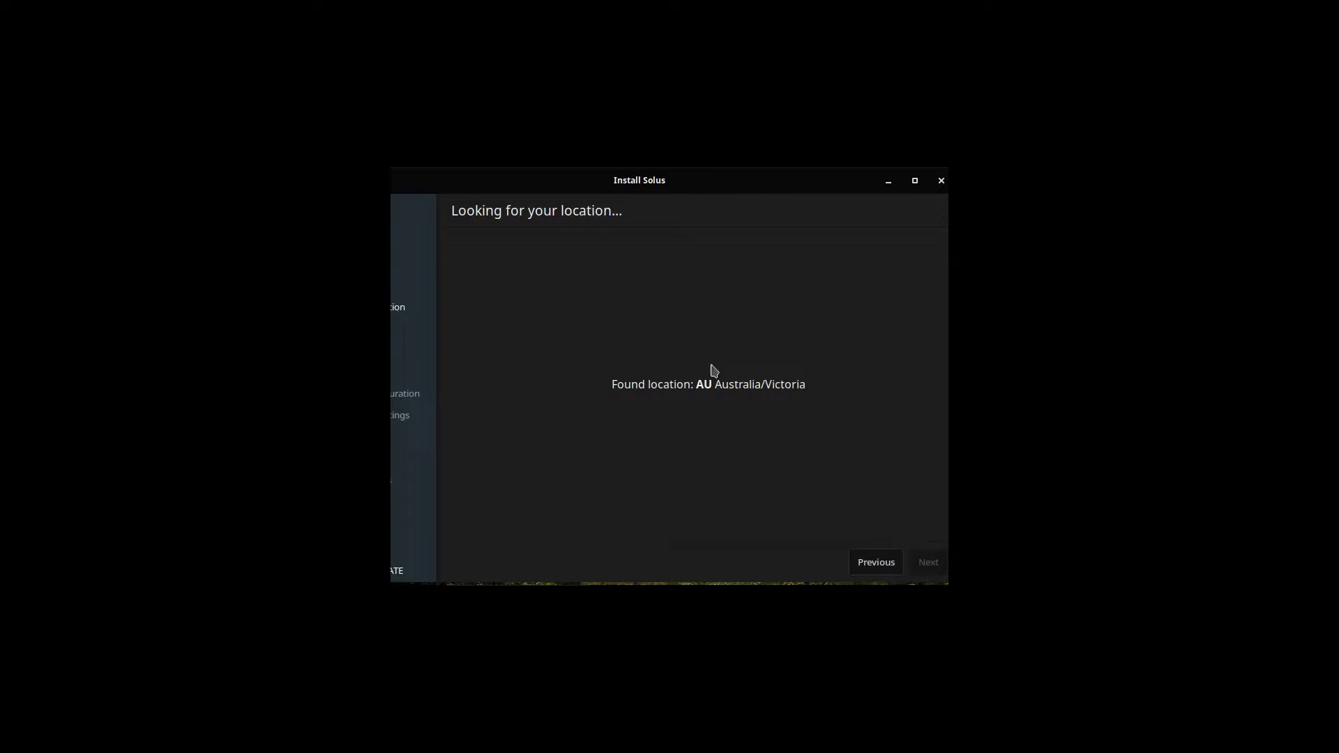
click(928, 562)
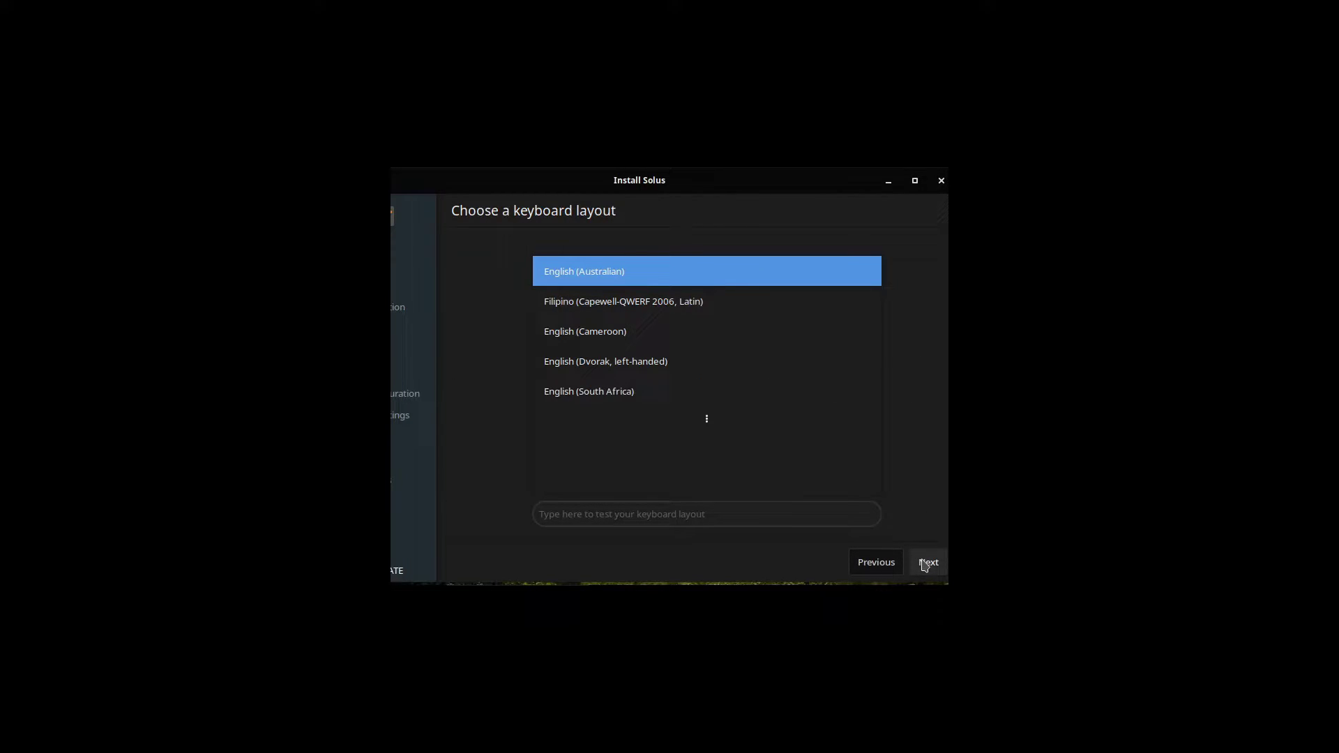
click(928, 562)
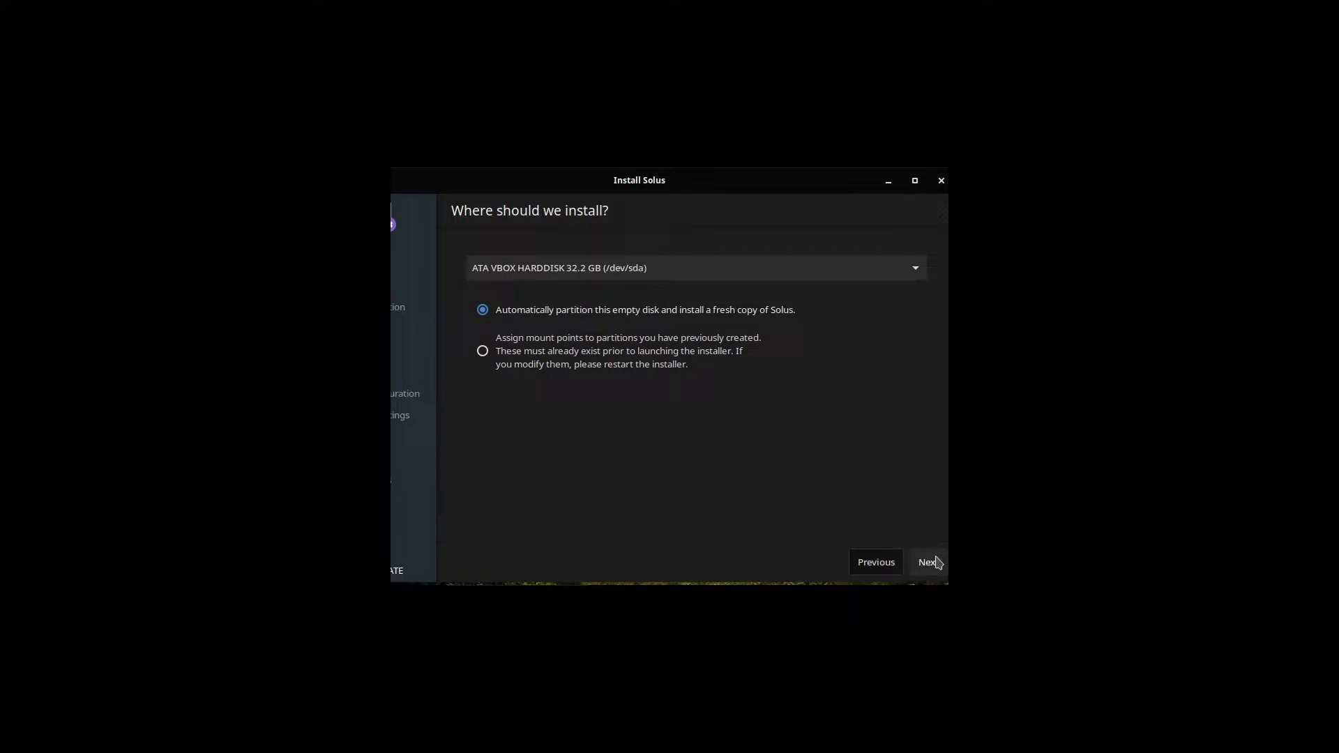
Step: Accept automatic partitioning without LVM or encryption and set hostname 'afg'
click(928, 562)
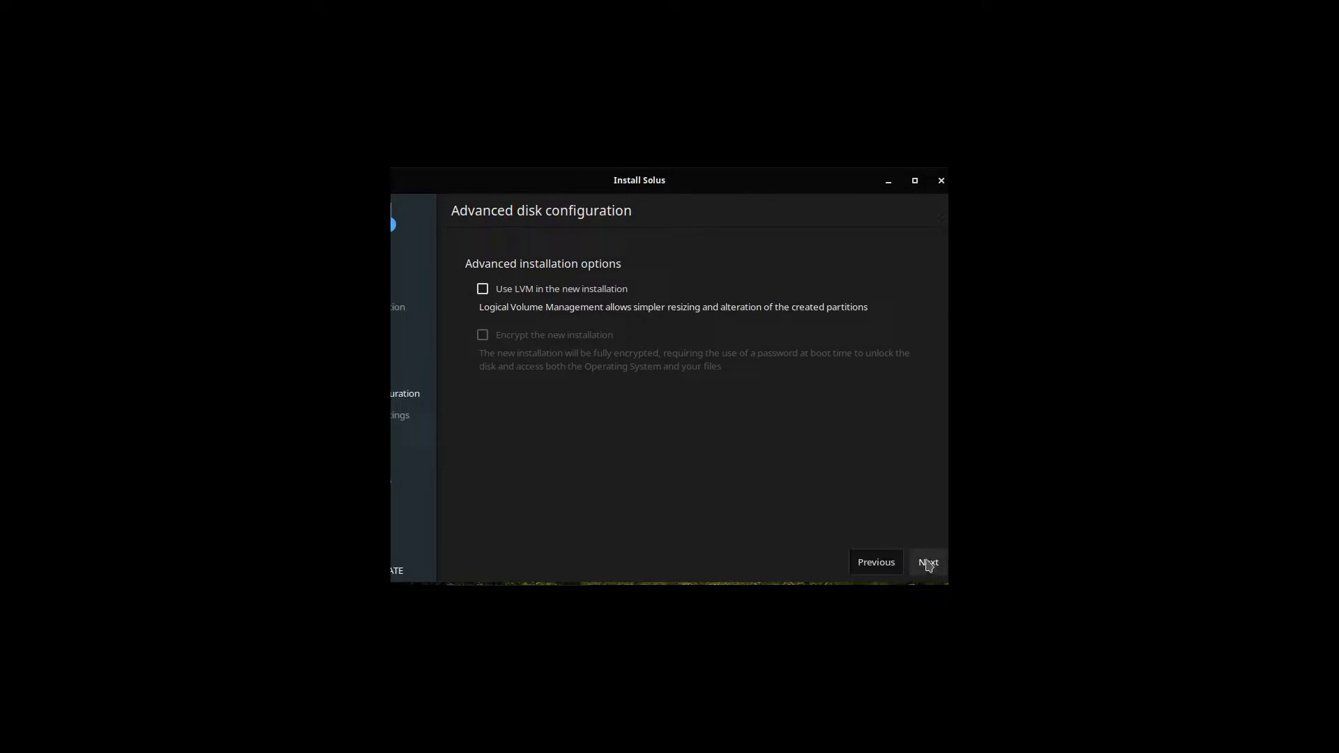
click(928, 563)
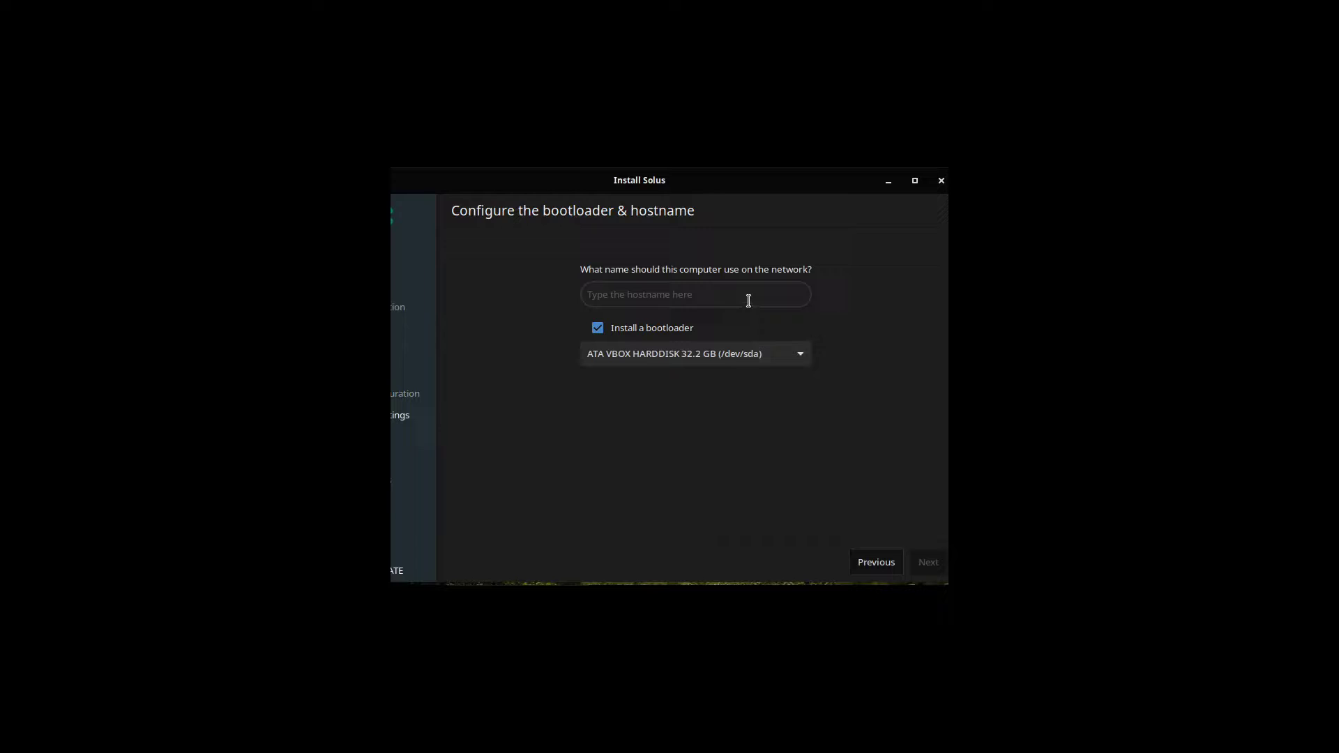
text(afg)
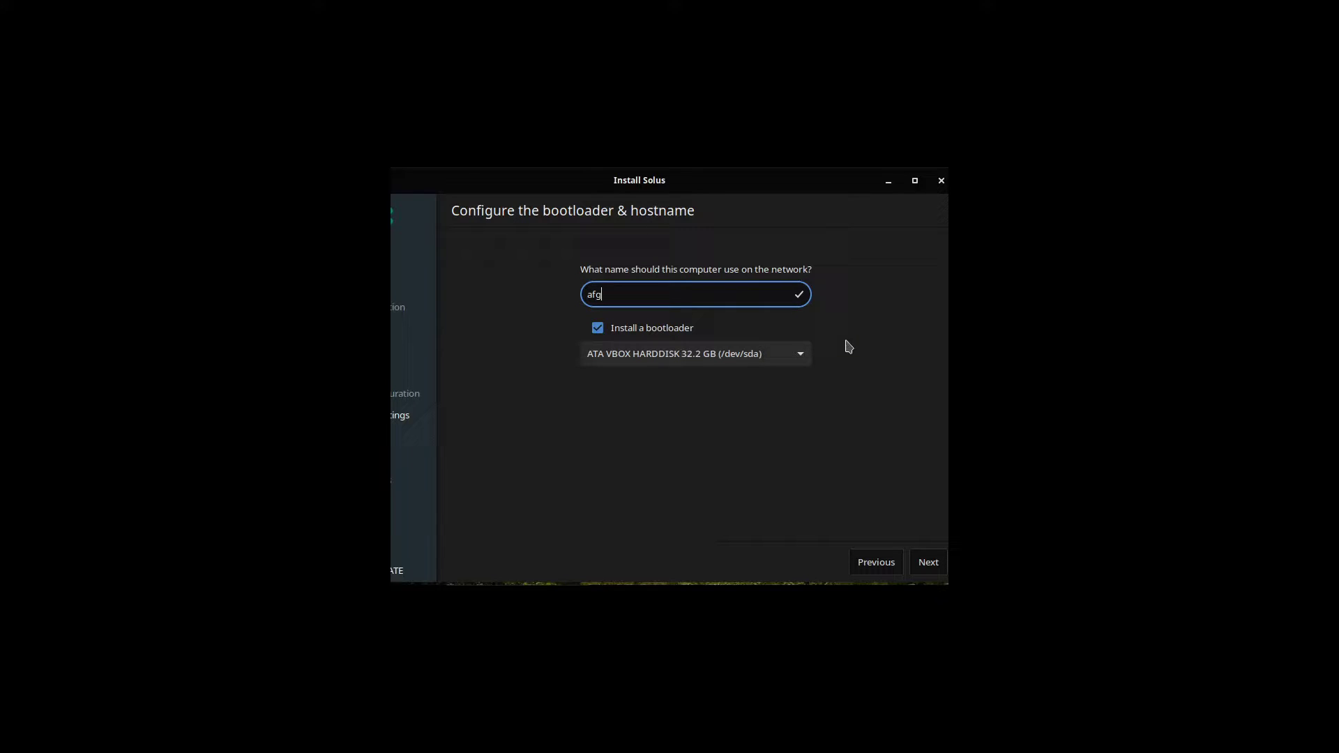
click(928, 563)
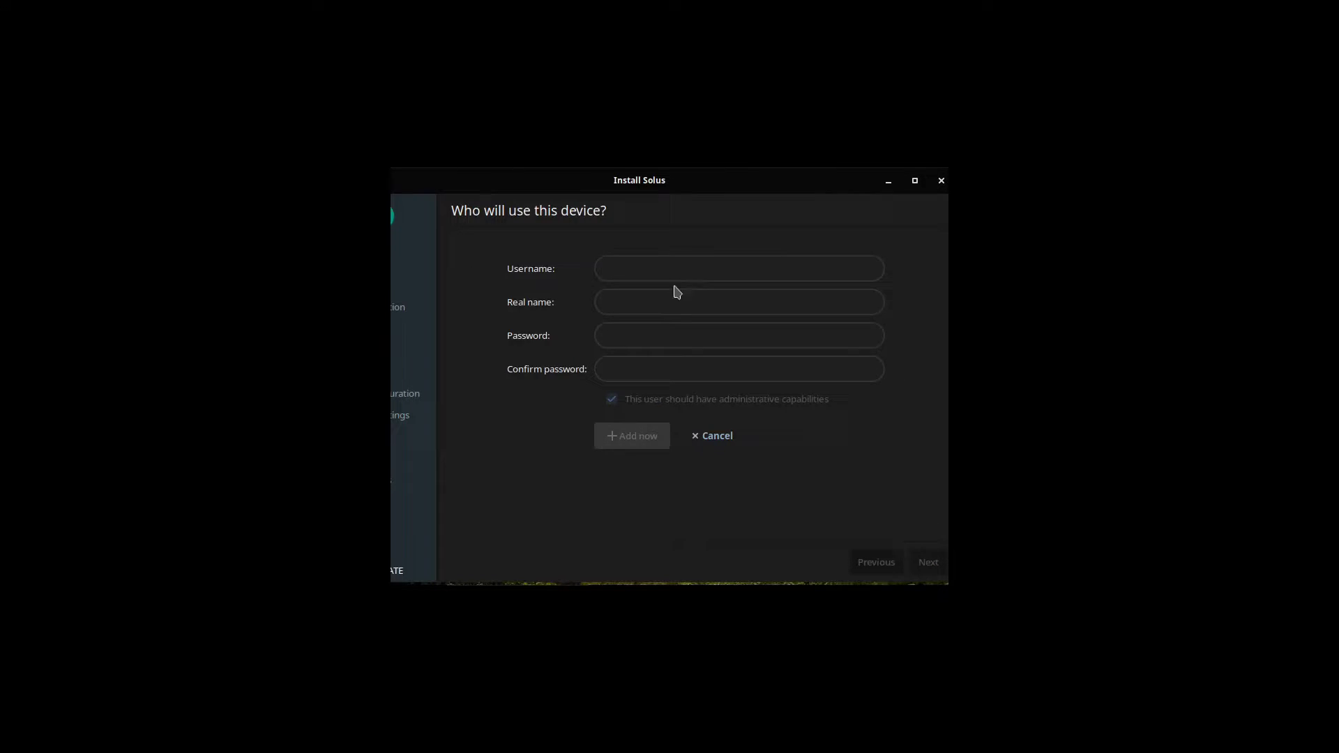
Step: Add a password-protected administrative user Bradley (bradley) and continue to the summary
text(bradley)
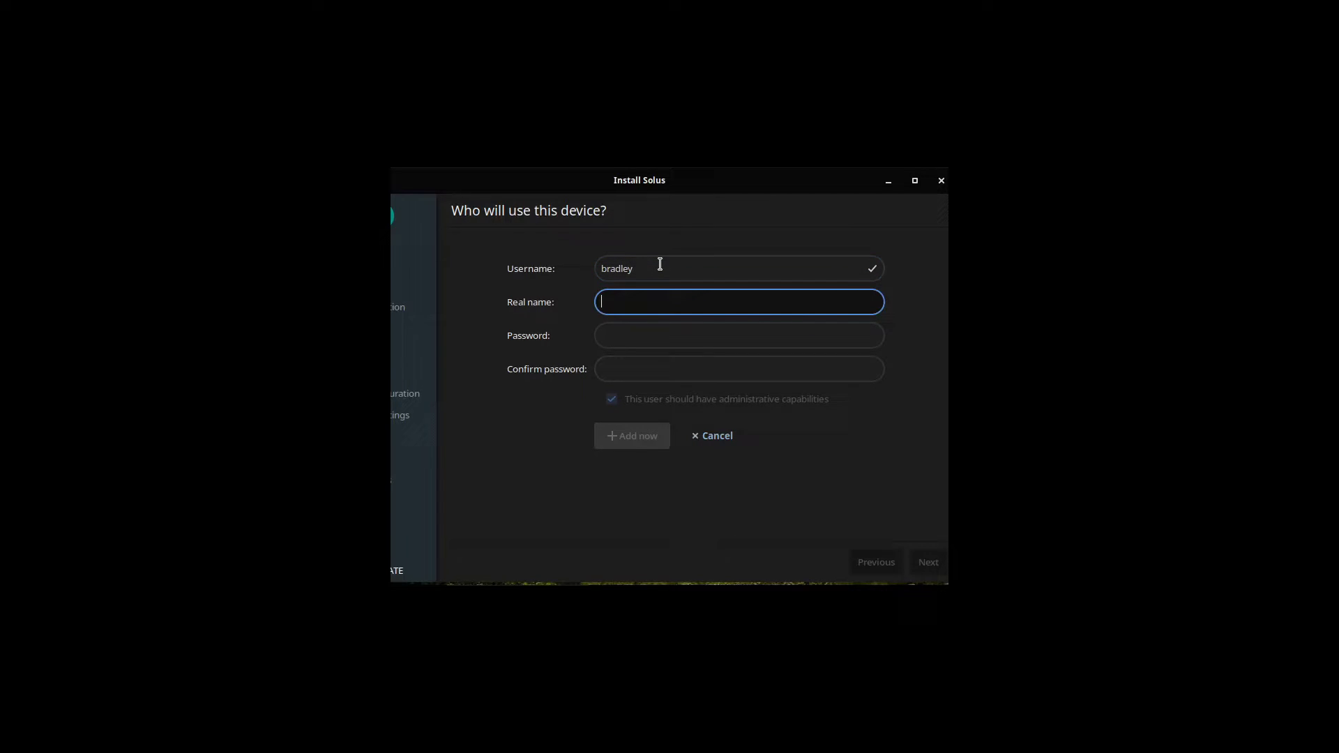
text(Bra)
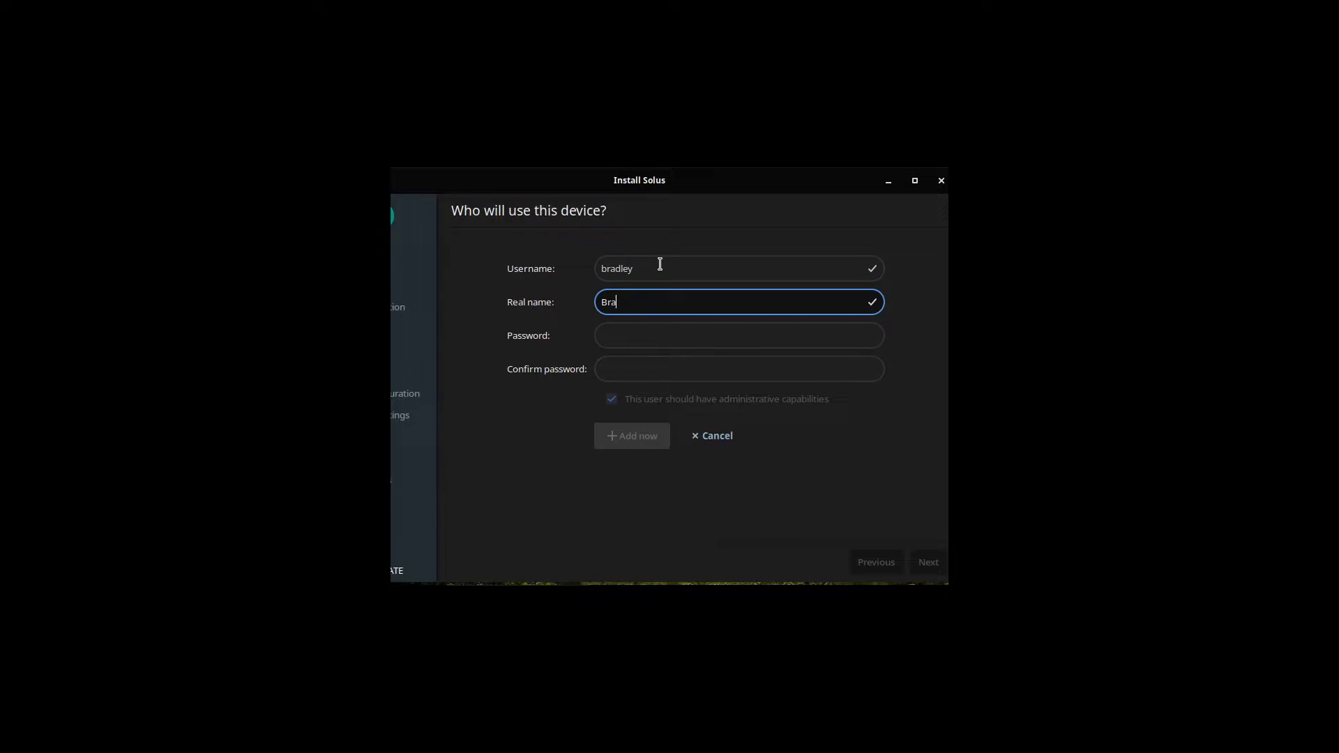
text(dley)
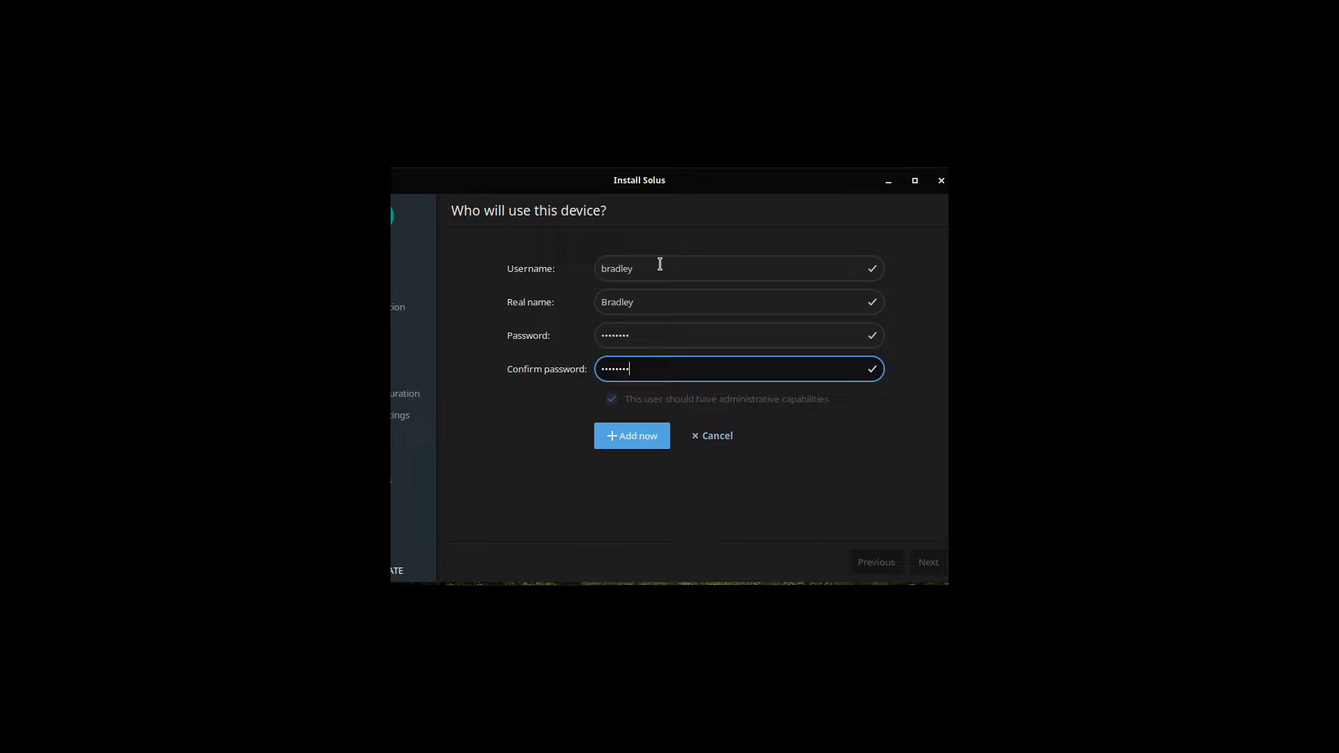
click(631, 435)
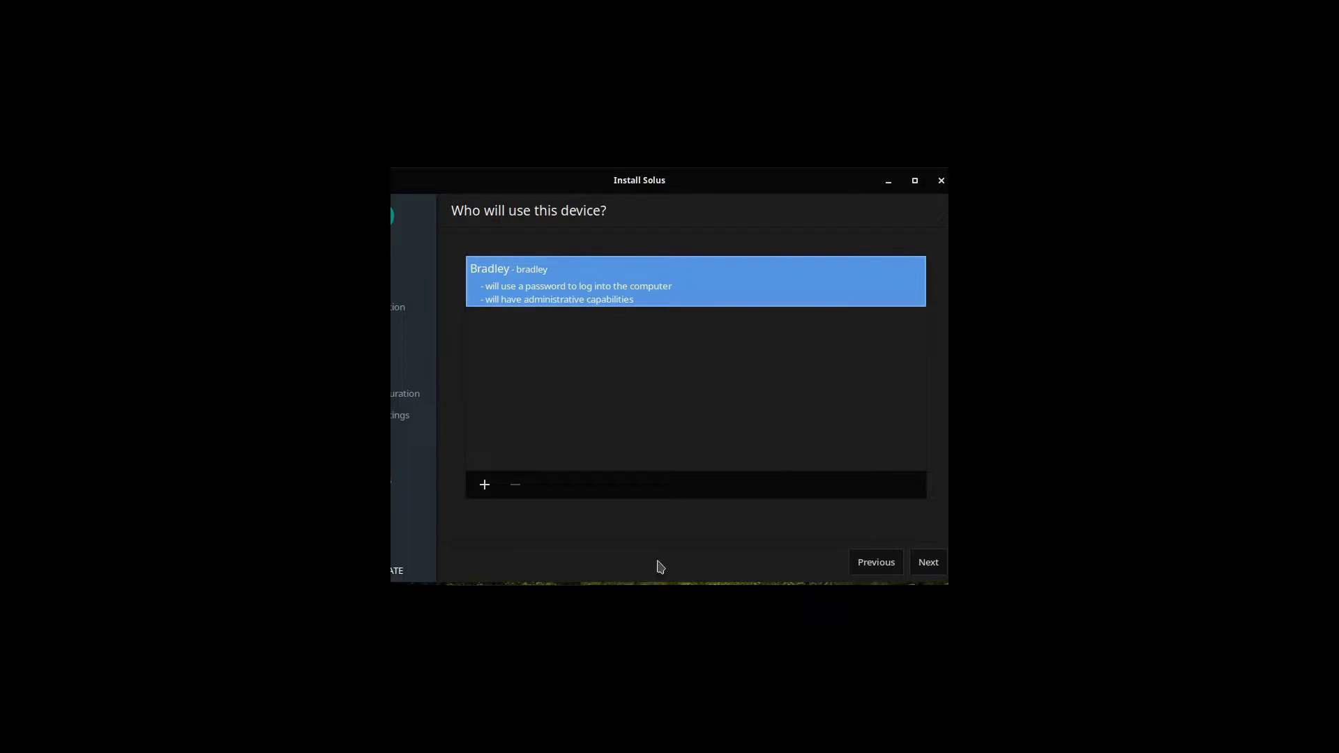
click(927, 563)
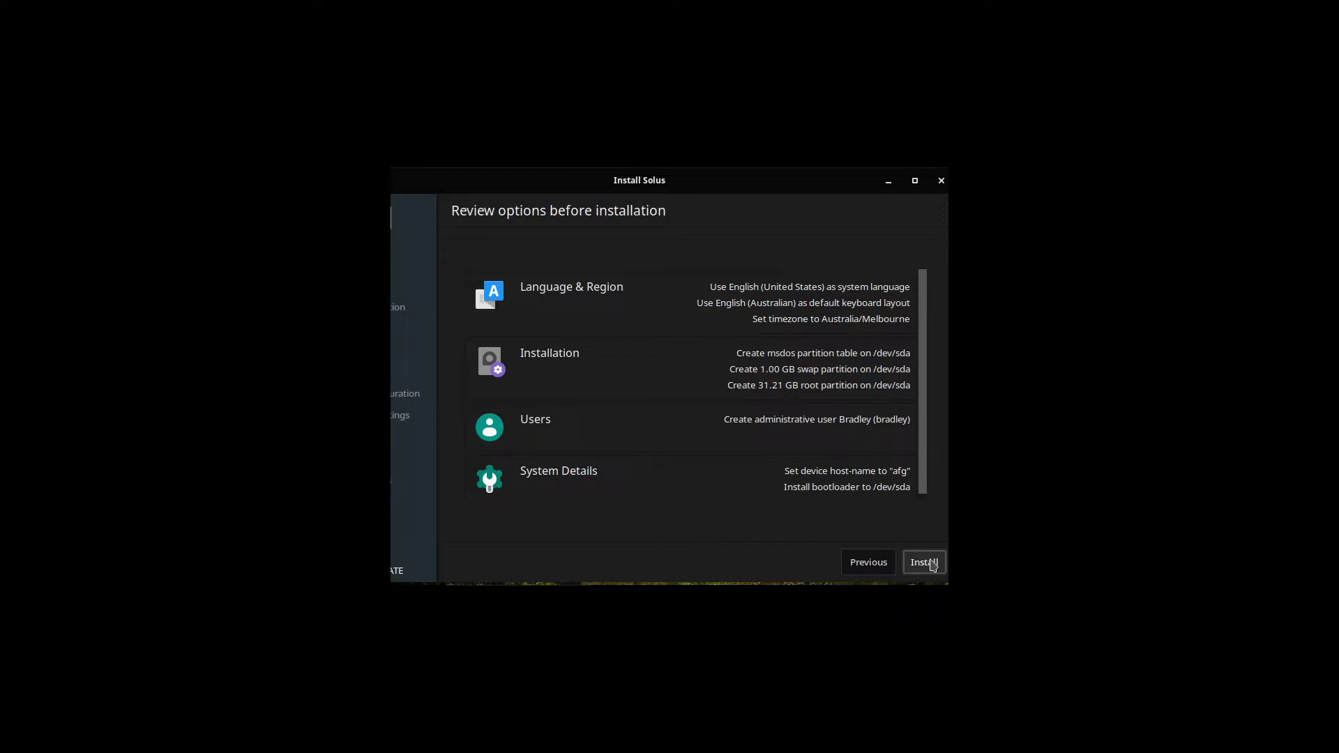
Step: Install Solus onto the 32.2 GB virtual disk, accepting the data-loss warning
click(924, 562)
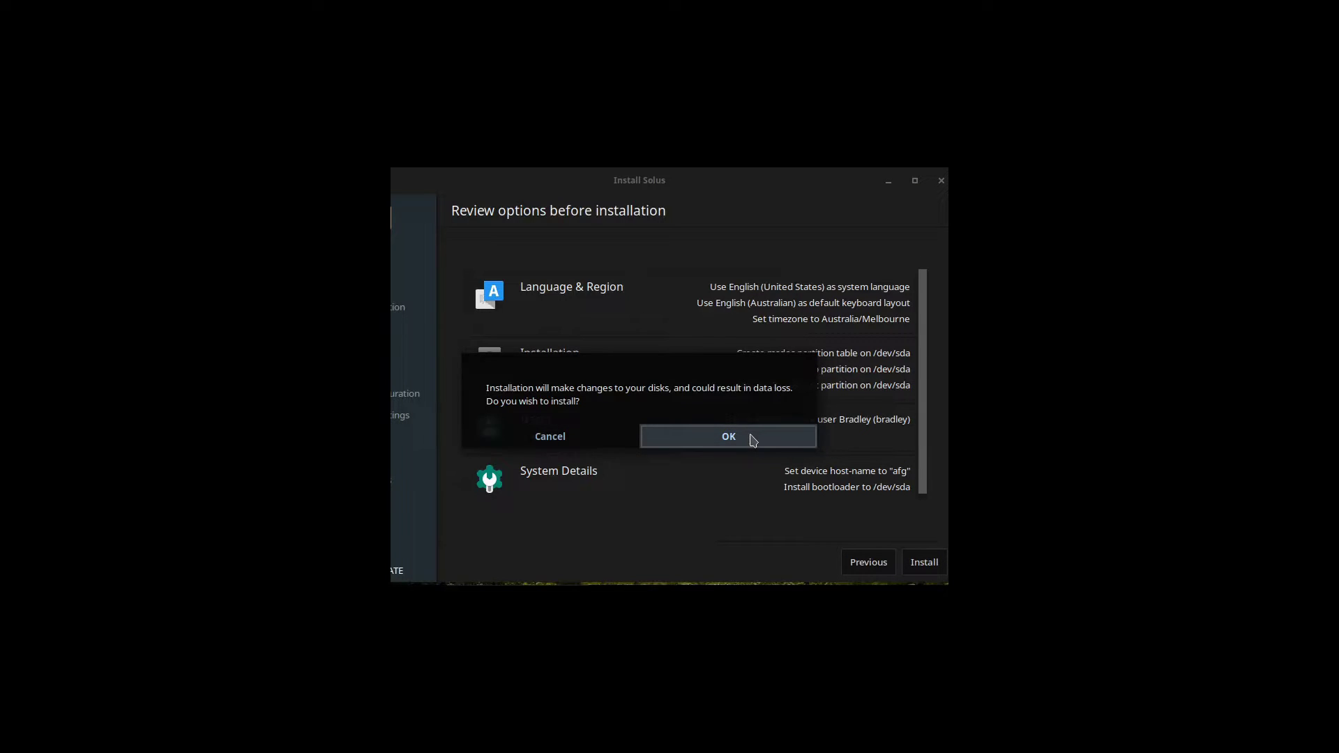
click(727, 437)
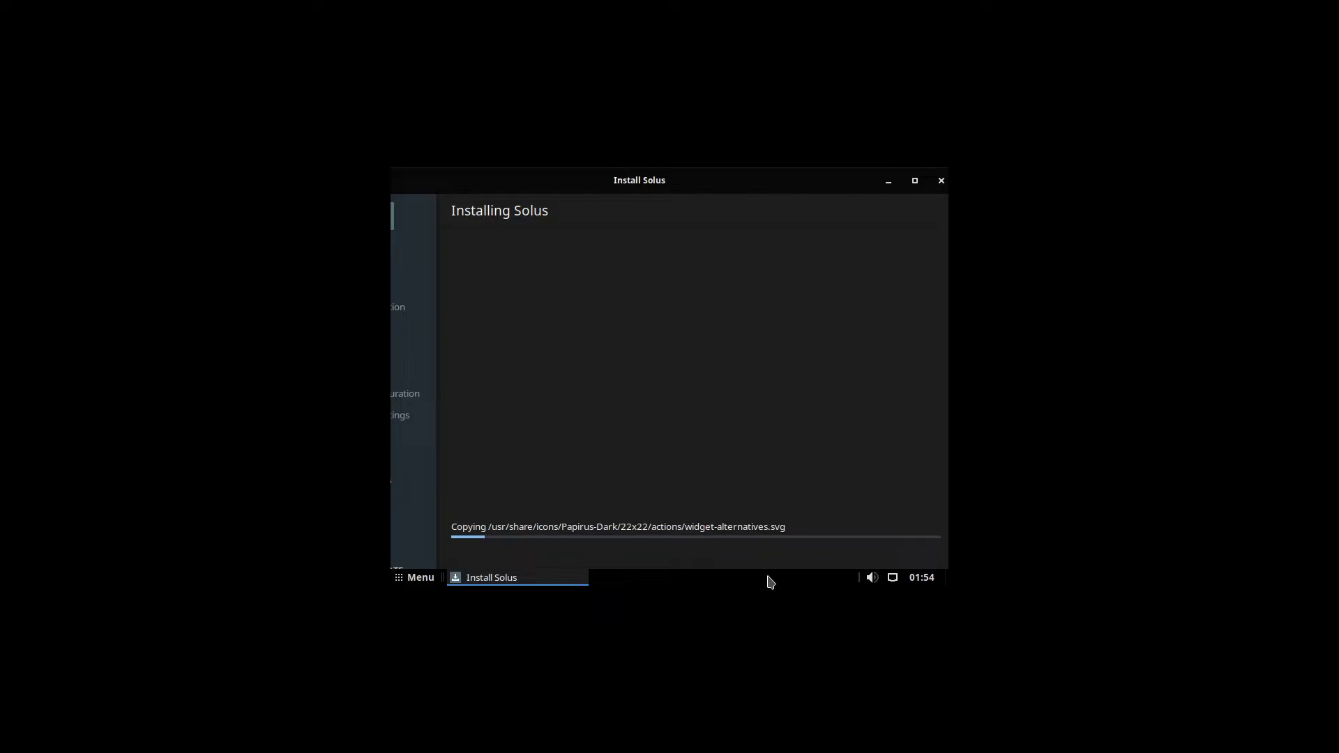
right_click(752, 585)
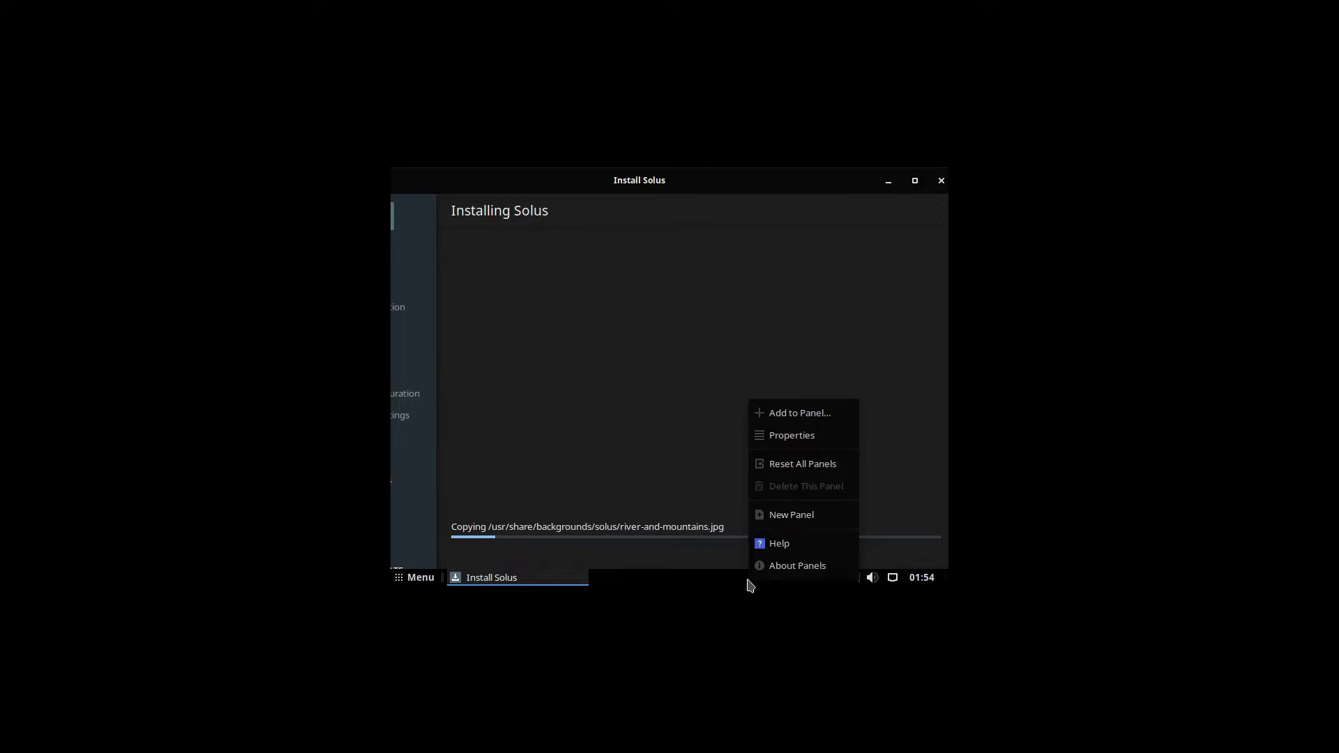
click(791, 435)
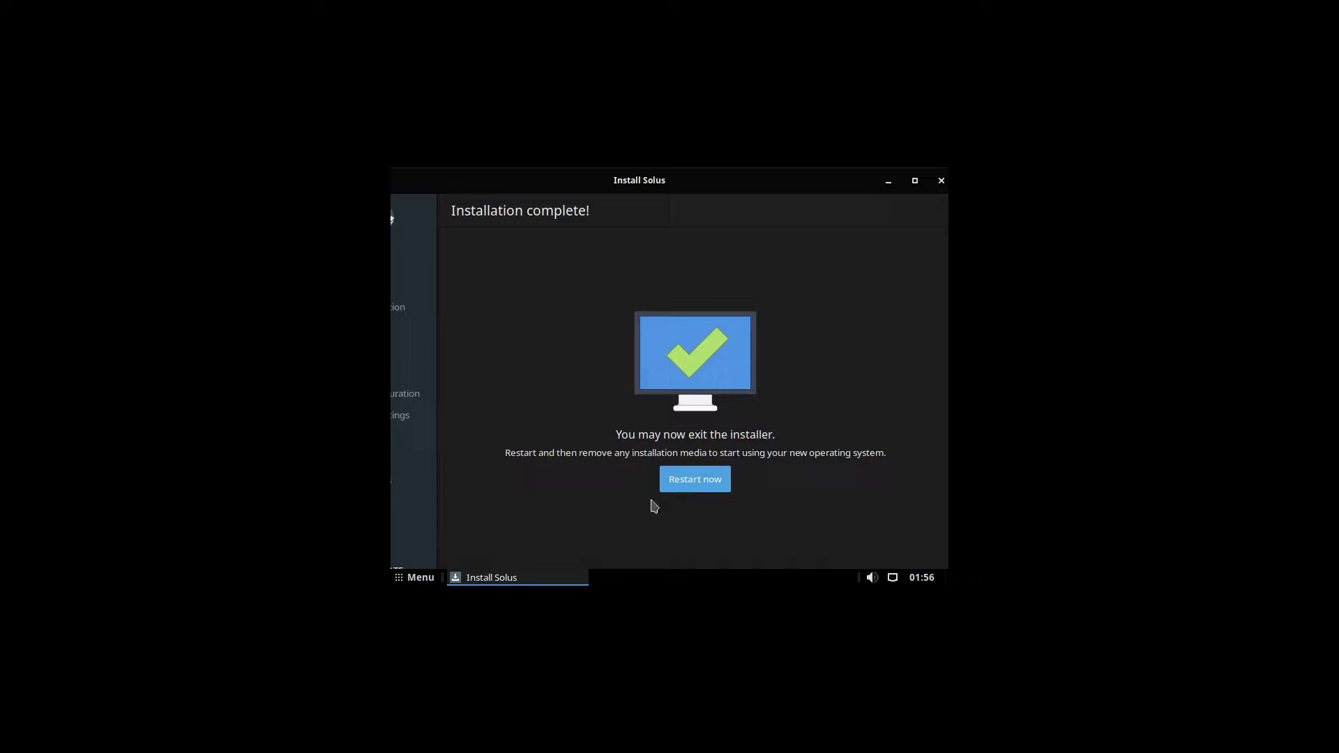
mouse_move(940, 180)
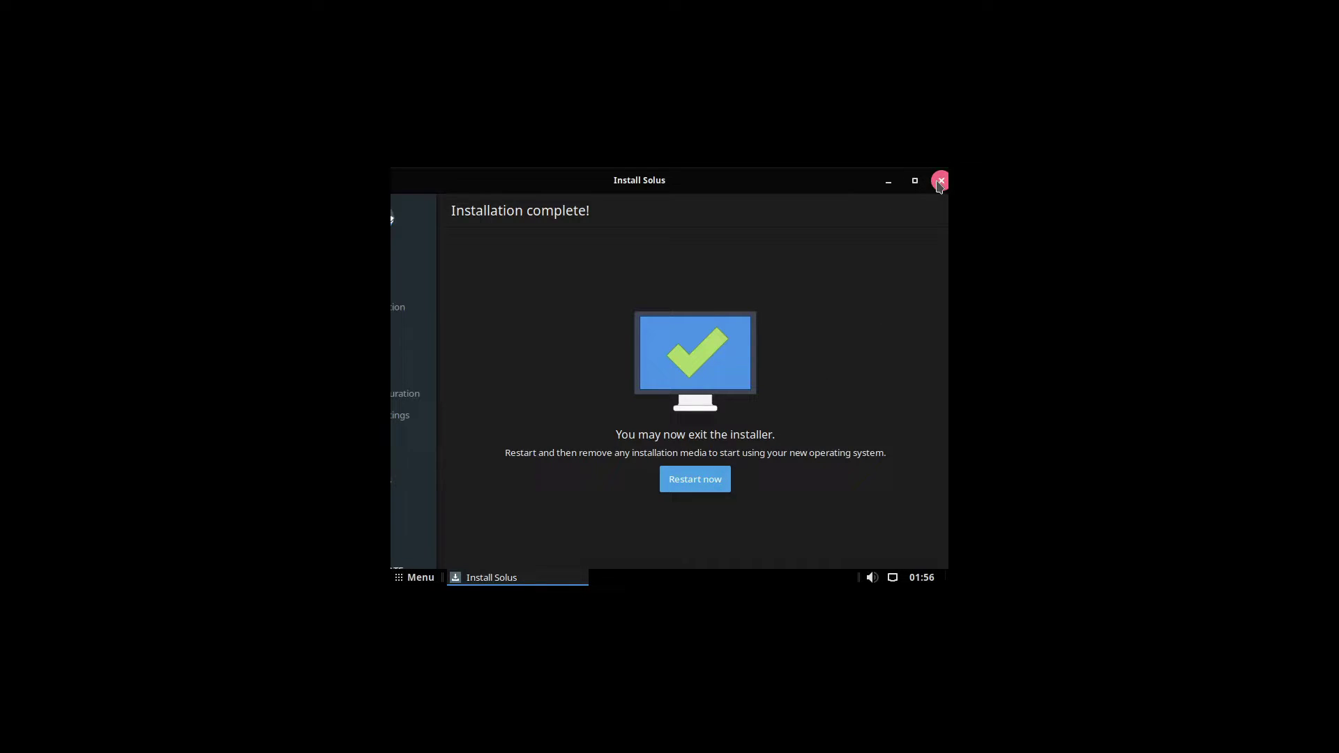
mouse_move(940, 180)
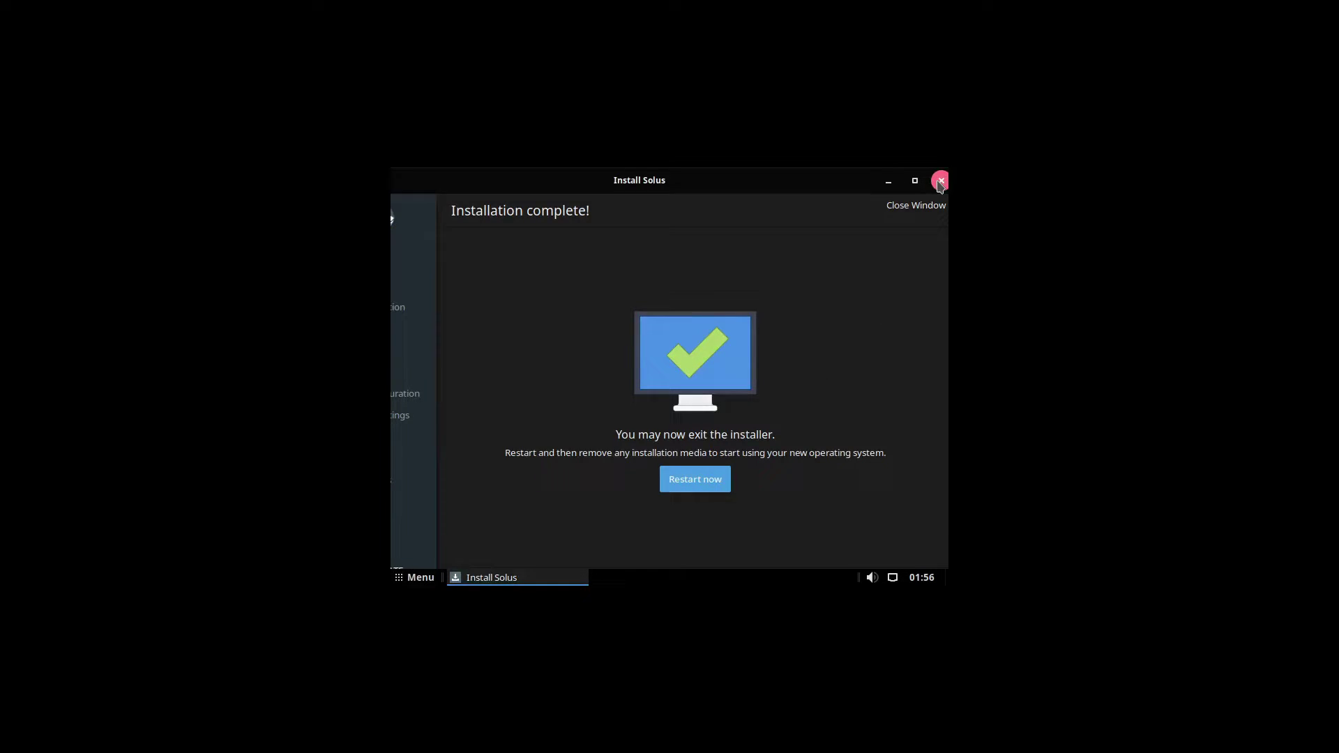
Step: Close the finished installer and shut down the live session from the Menu
click(940, 180)
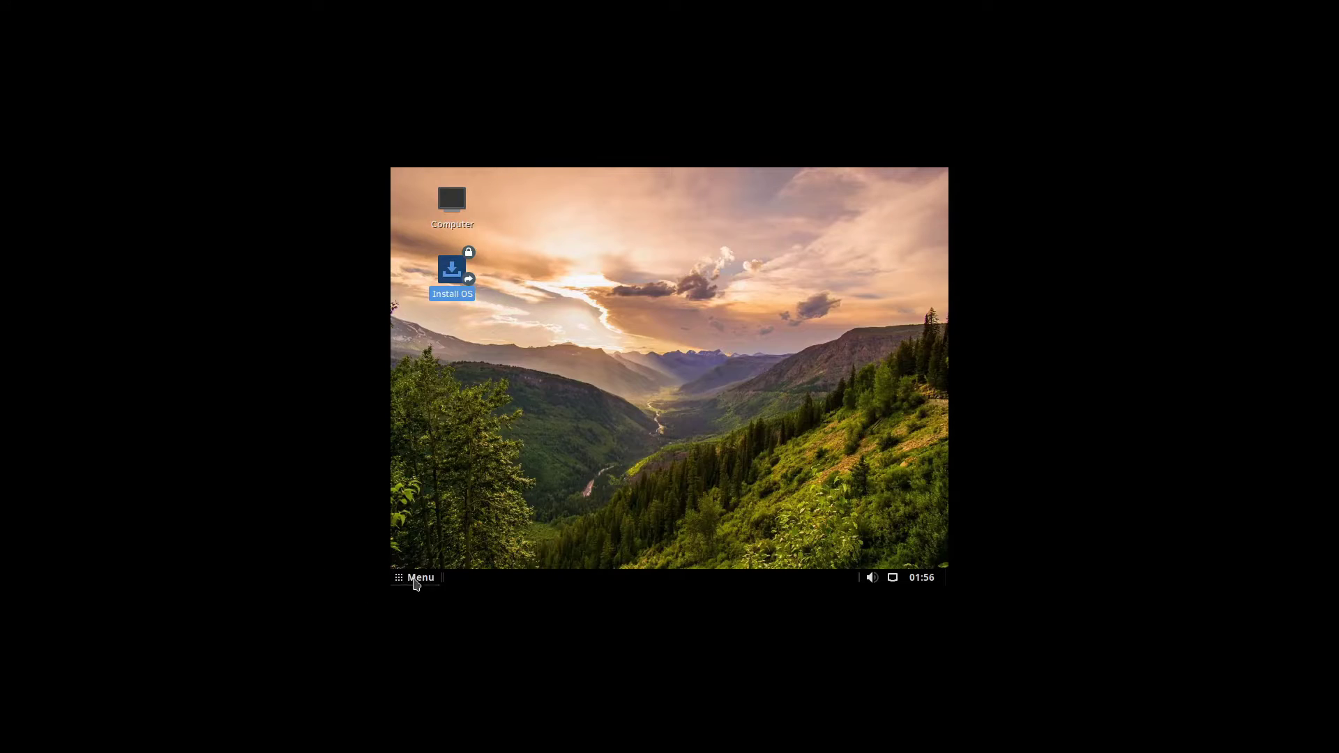
click(419, 577)
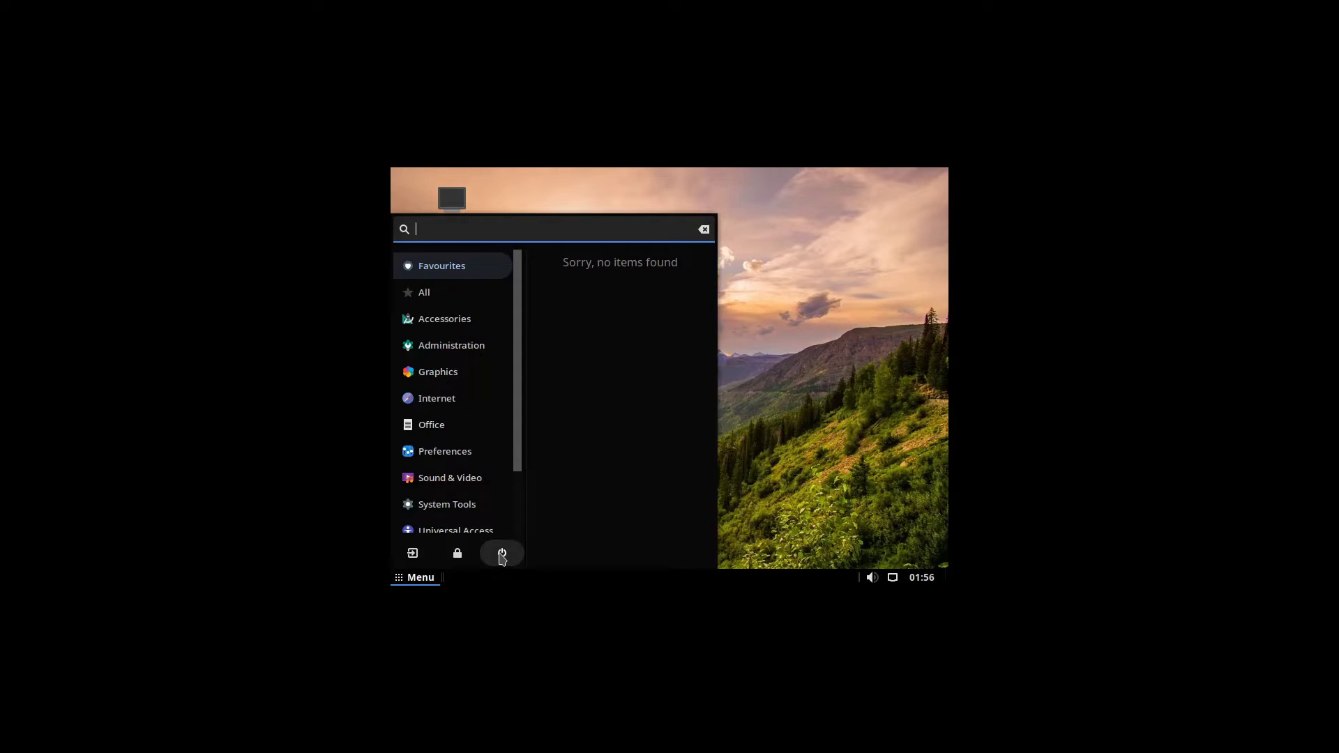
click(503, 553)
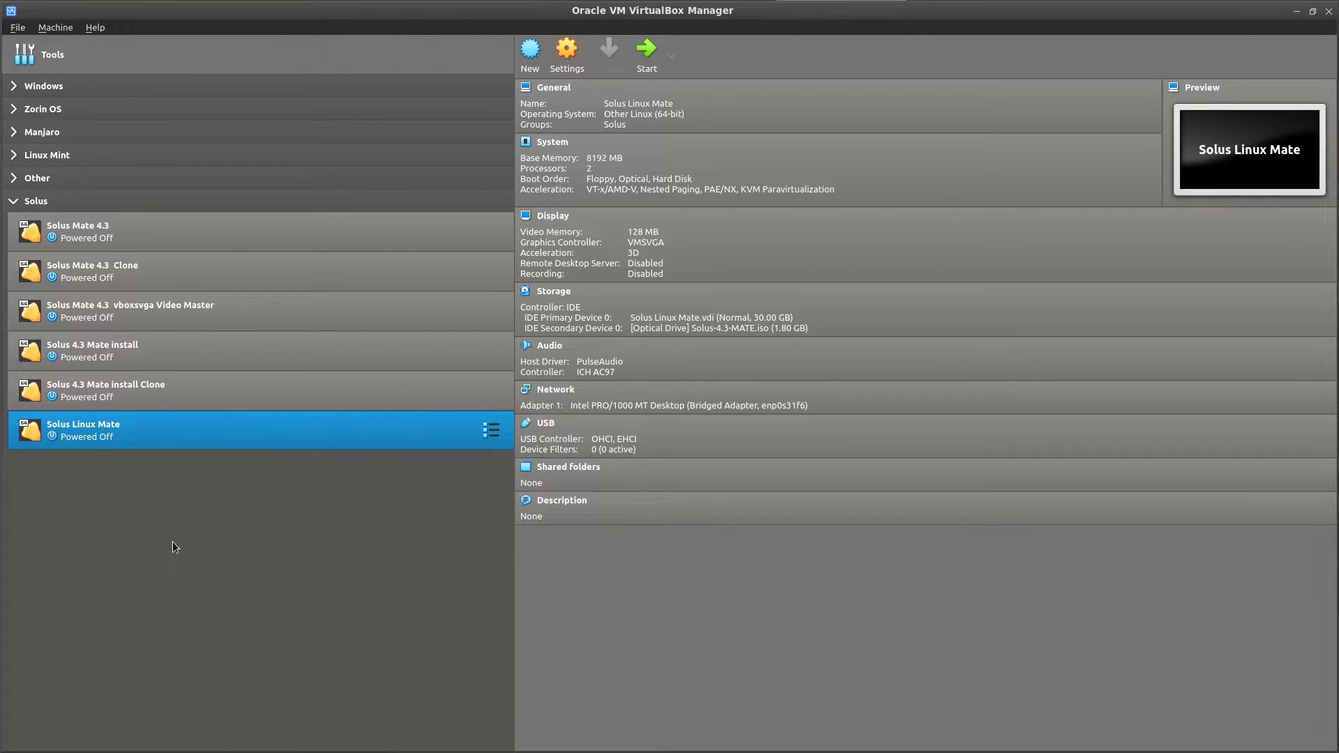
mouse_move(244, 442)
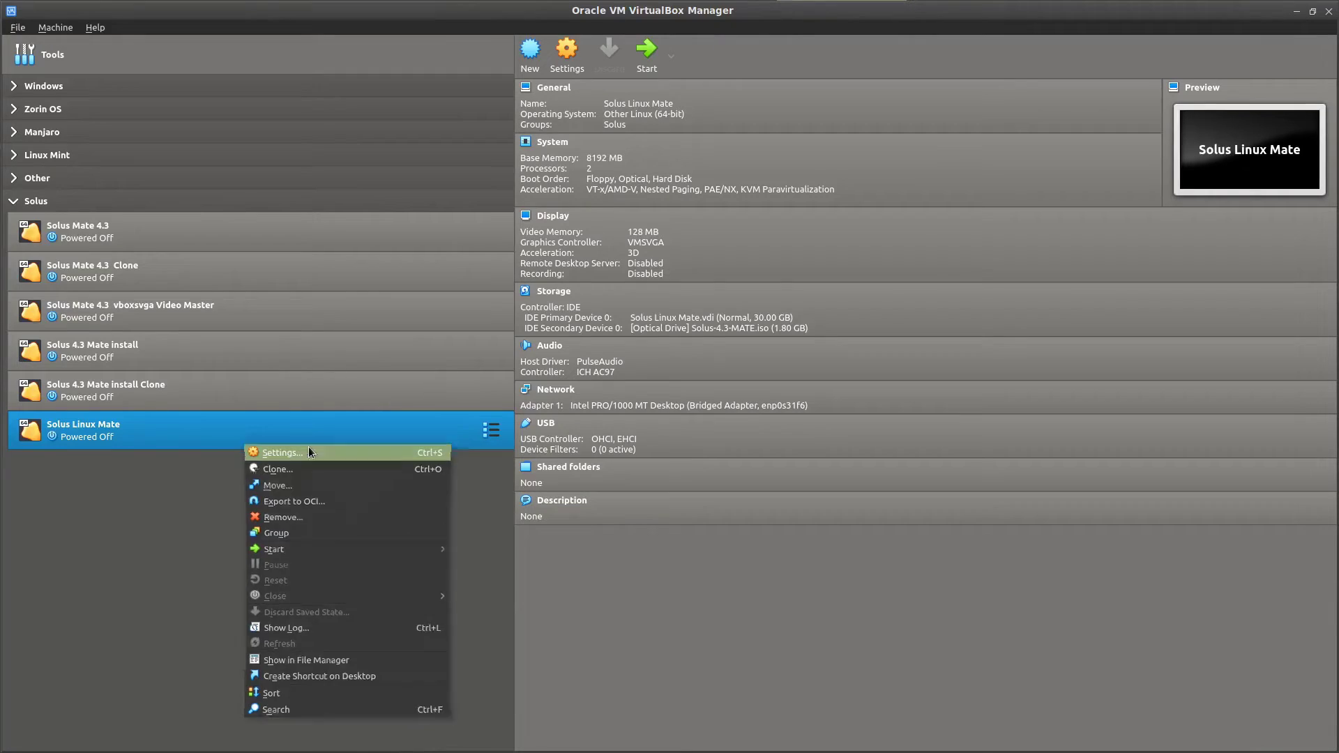
Step: Remove the Solus-4.3-MATE.iso attachment from Solus Linux Mate's storage and save the settings
click(281, 452)
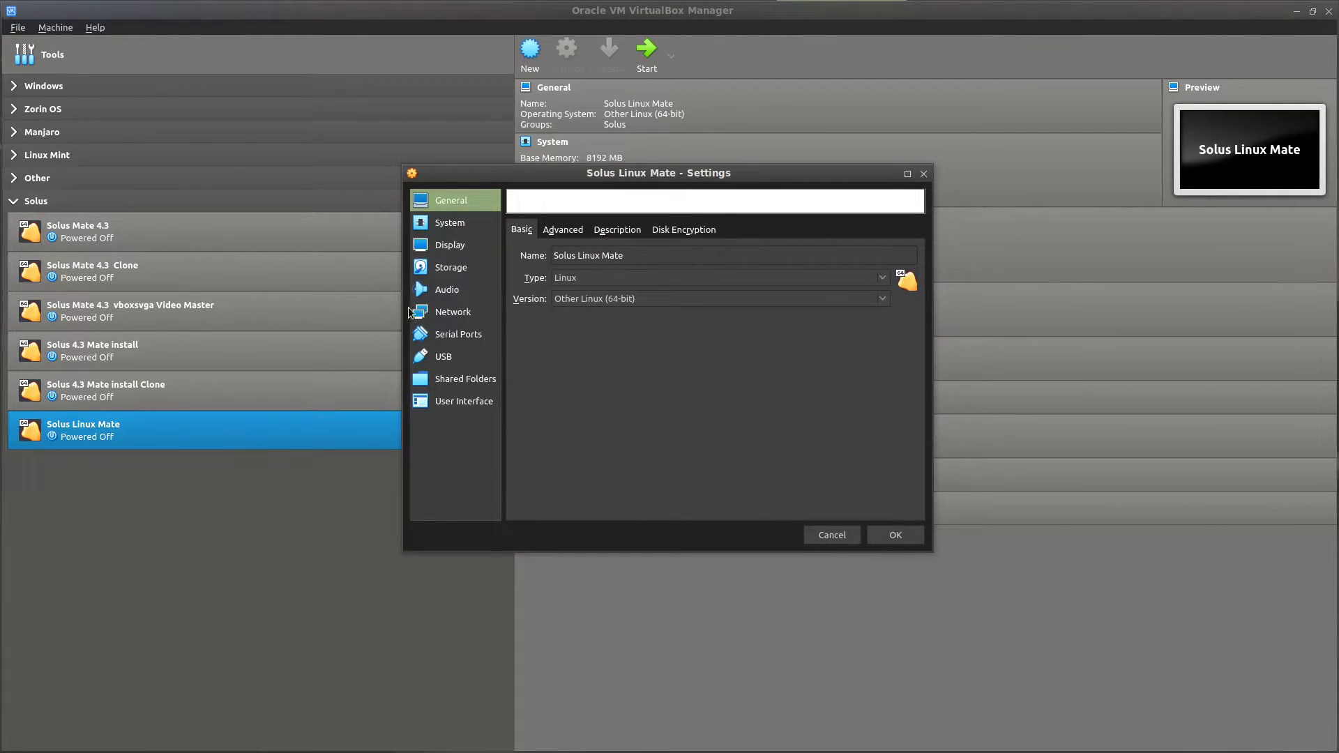
click(451, 268)
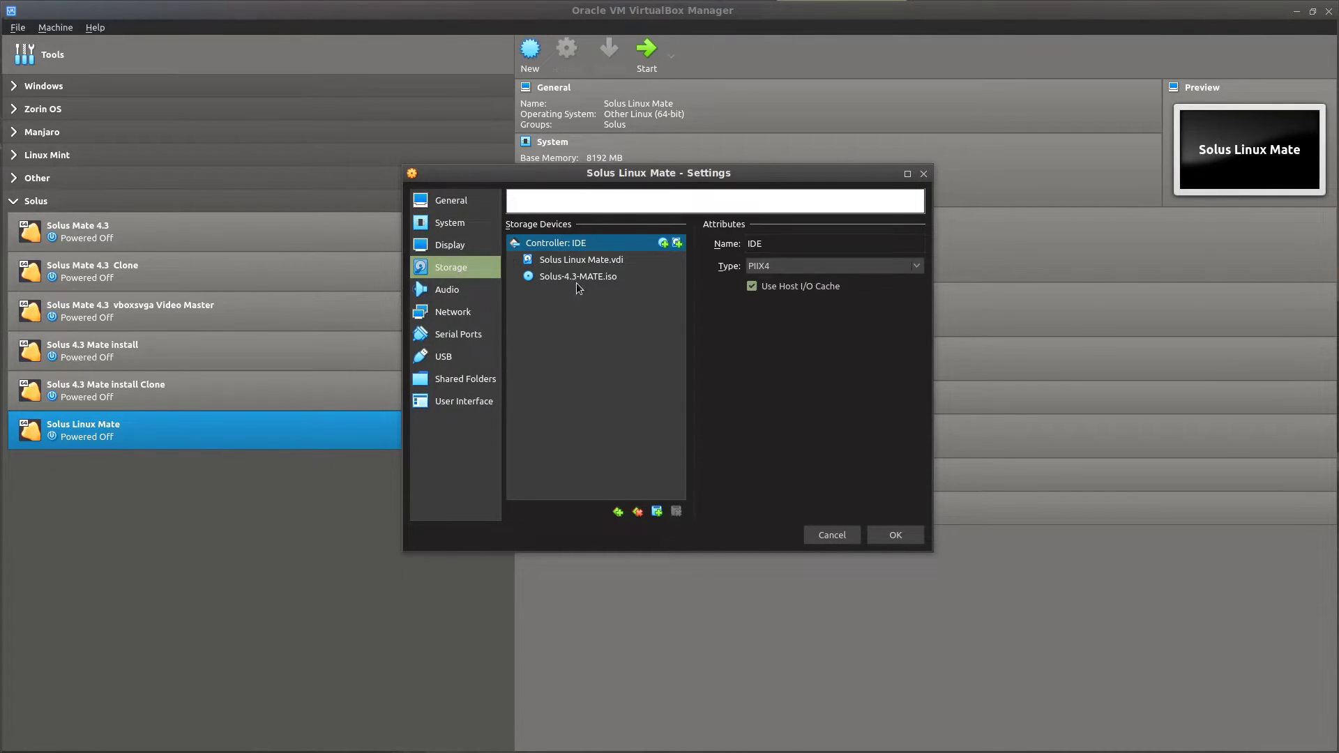
click(577, 277)
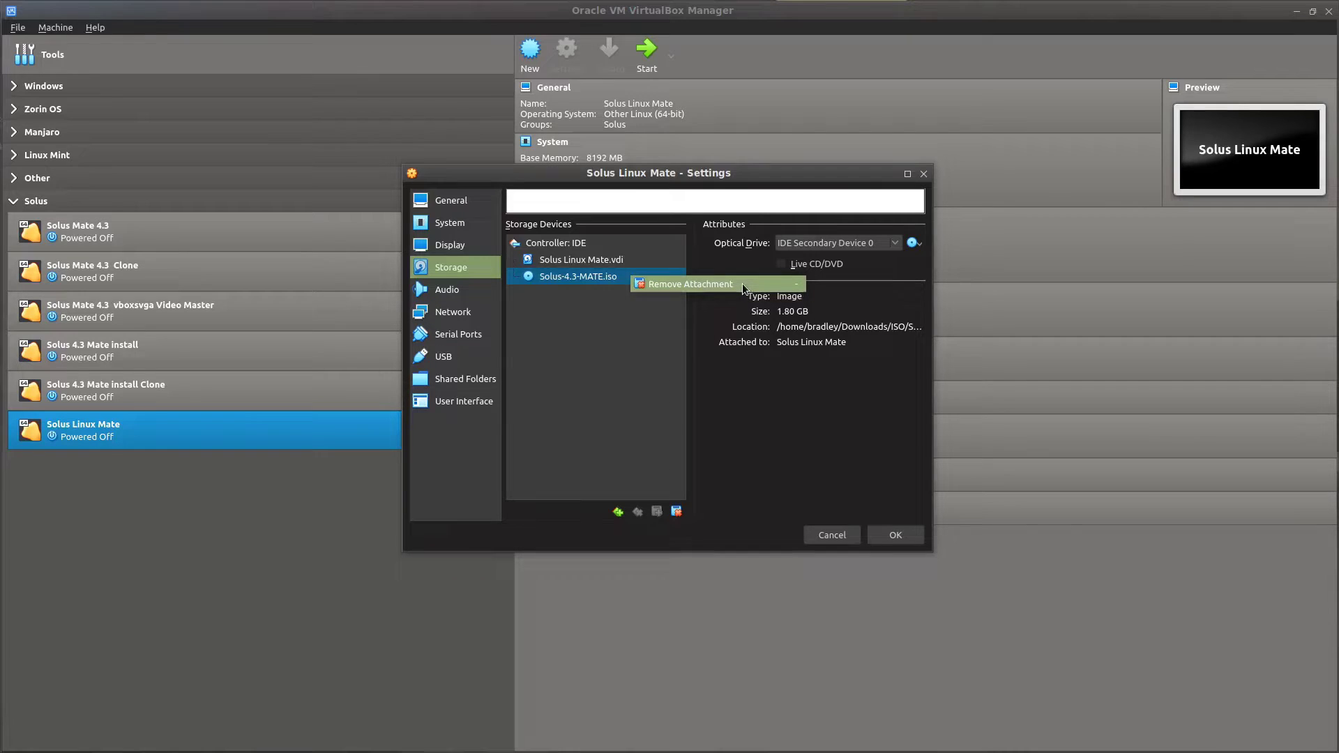
click(689, 284)
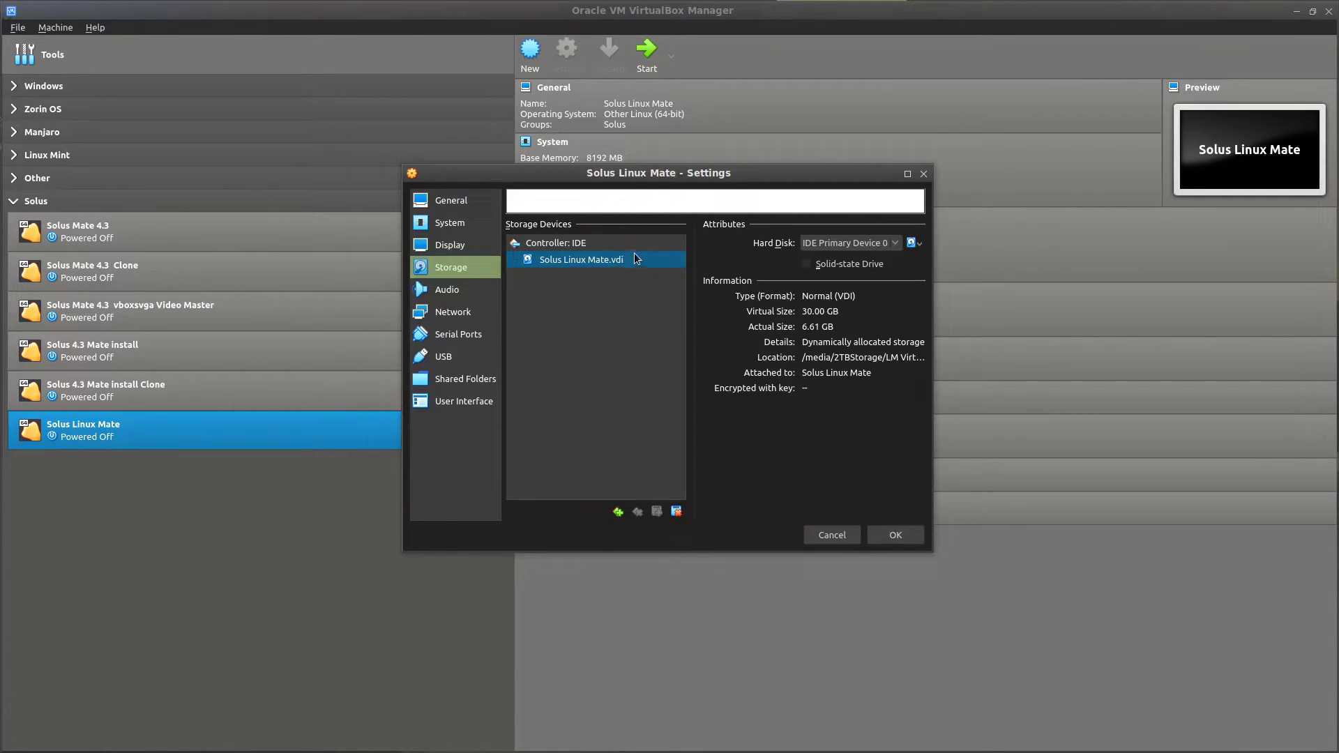
mouse_move(451, 255)
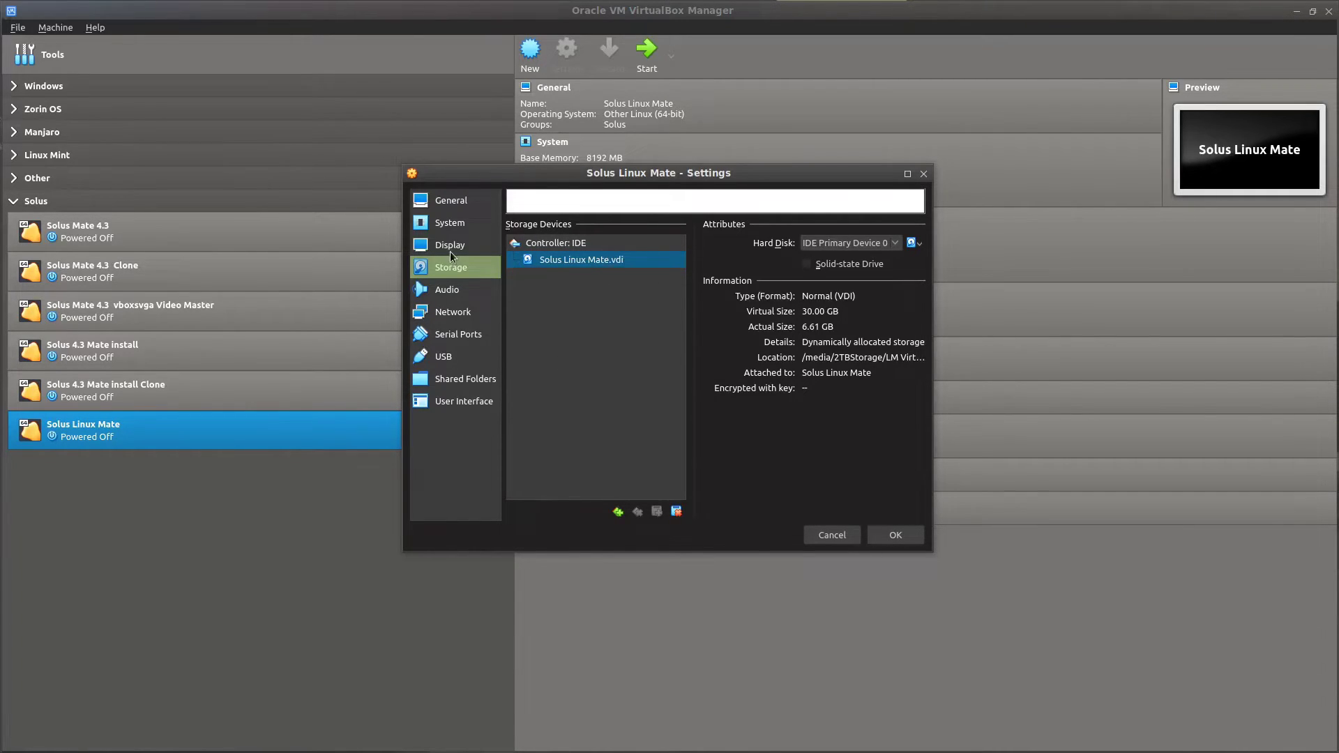
click(450, 245)
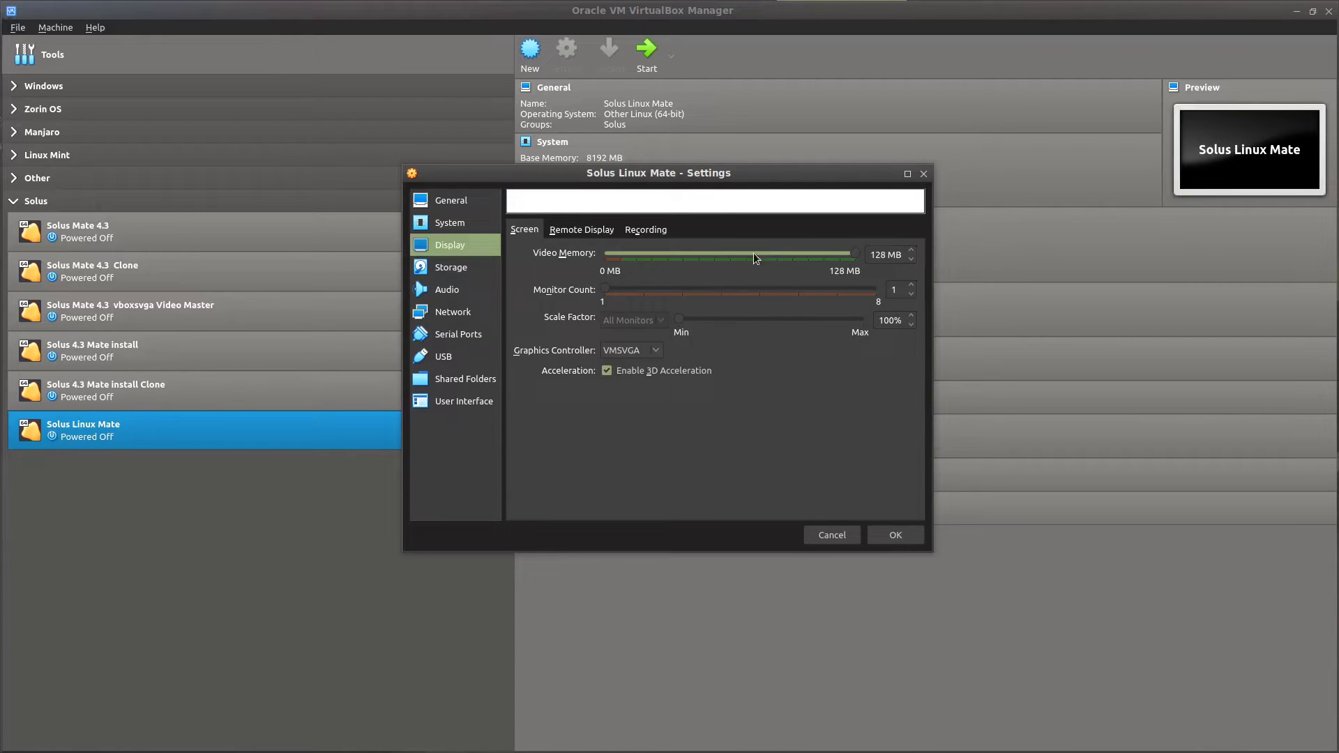
mouse_move(762, 442)
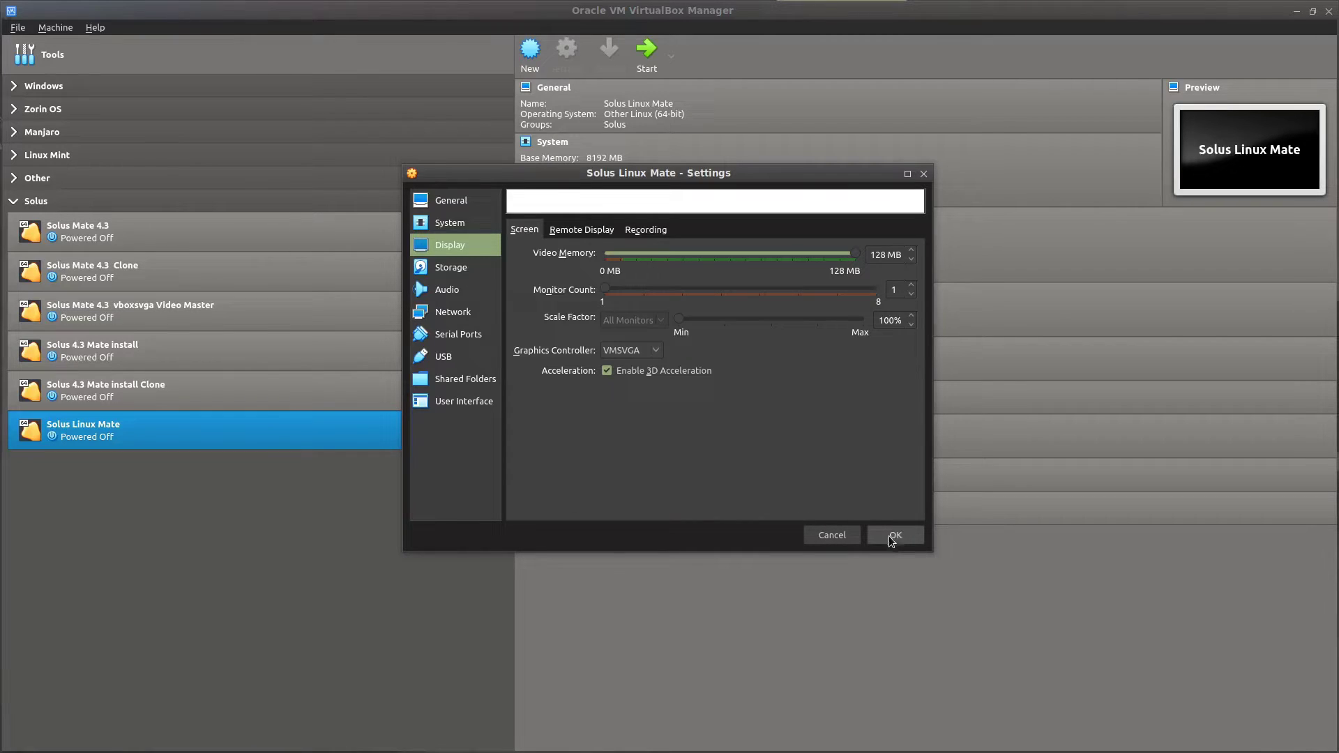
click(894, 535)
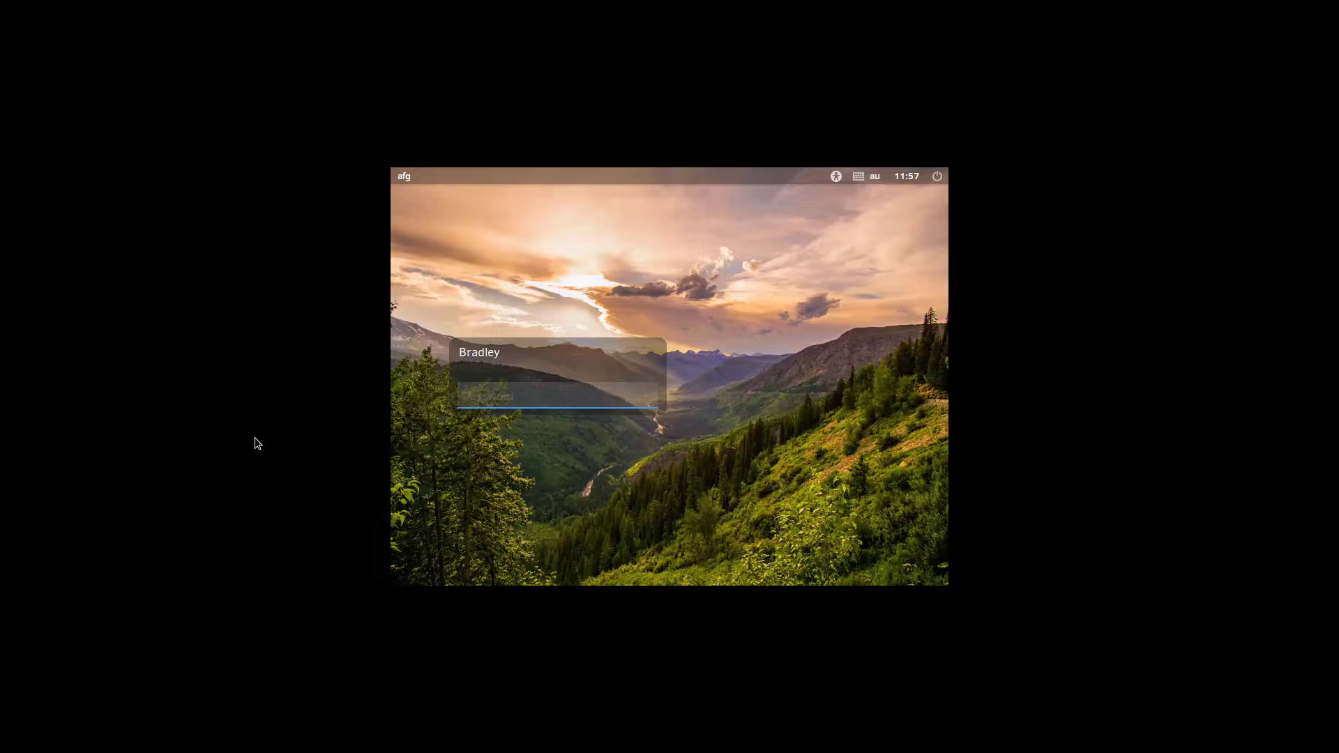
Step: Log in as Bradley with the account password to reach the MATE desktop
text(password)
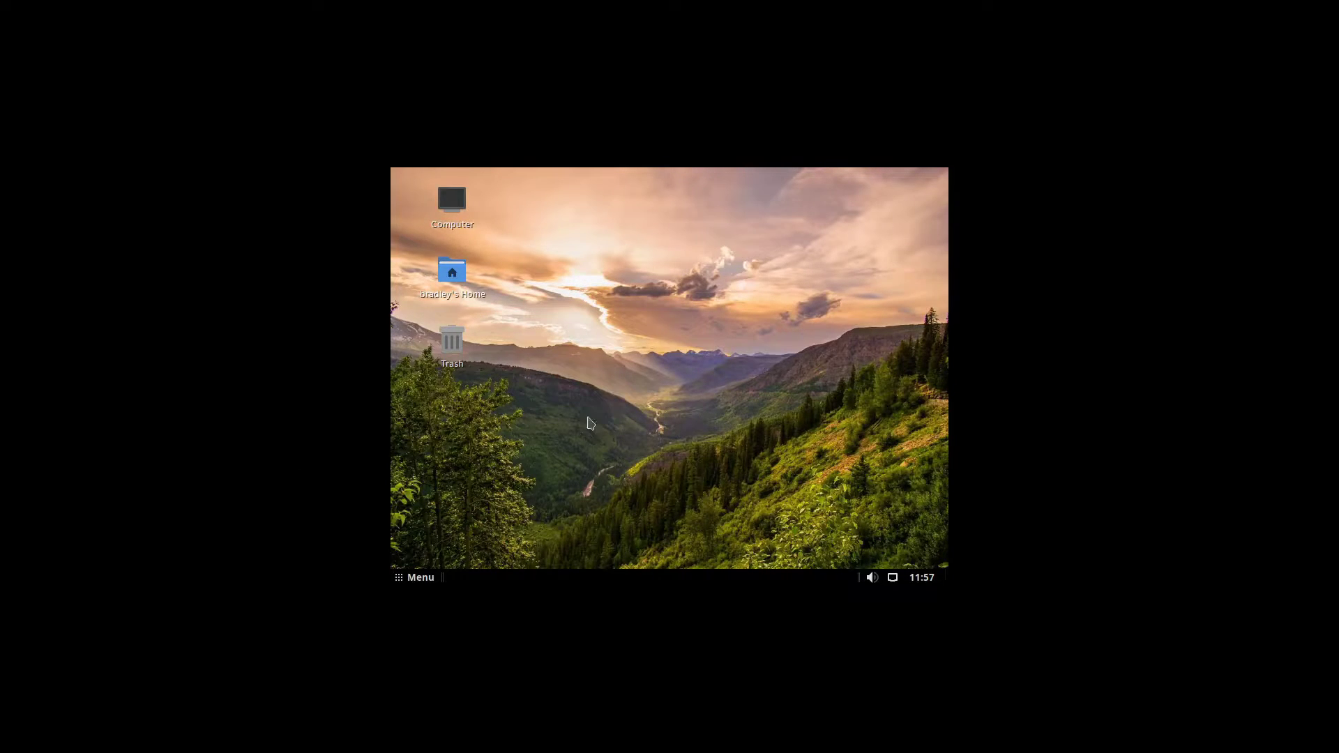
mouse_move(570, 427)
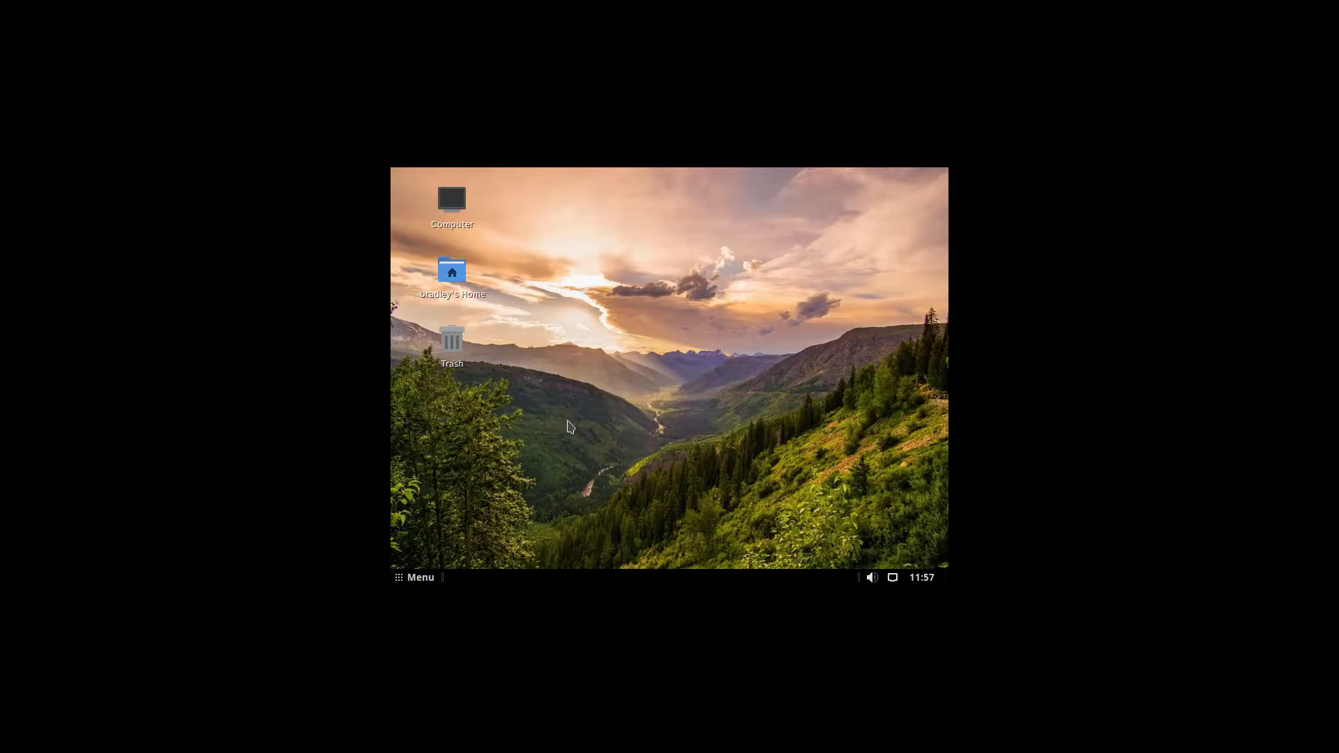
mouse_move(533, 420)
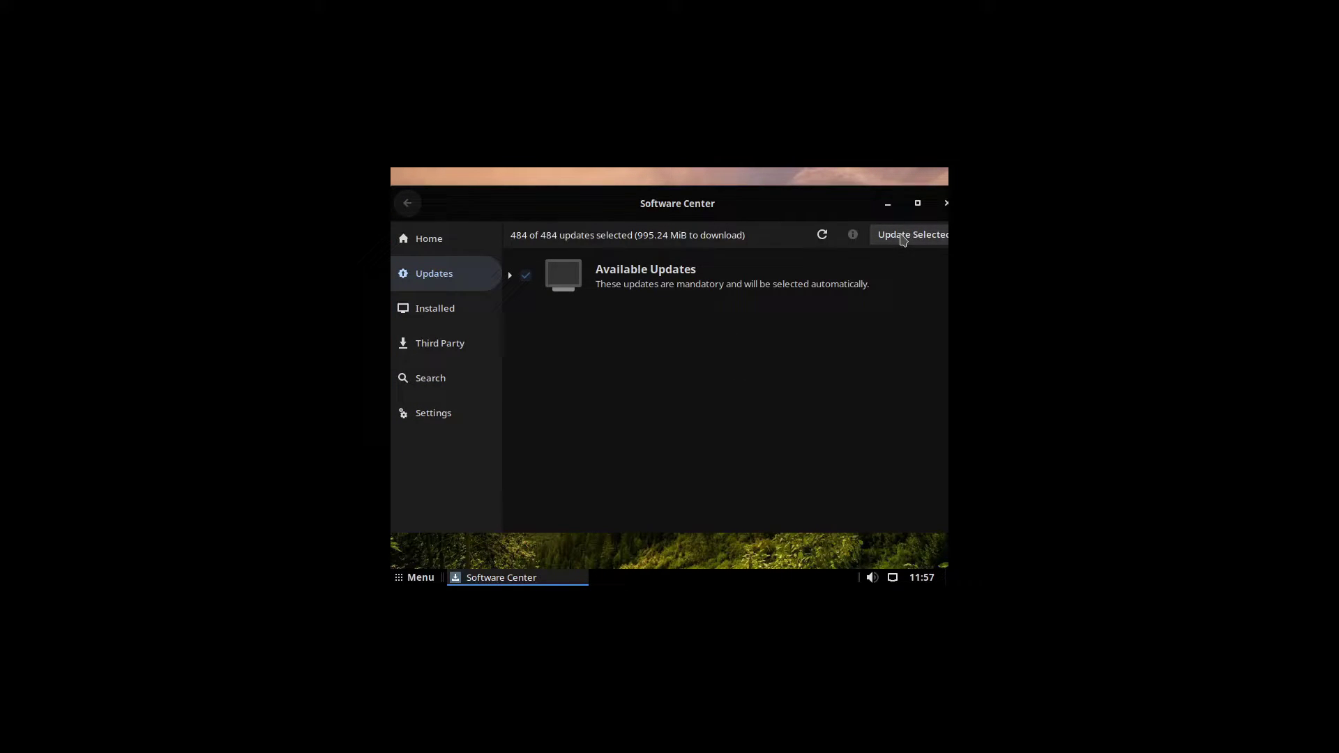
mouse_move(922, 246)
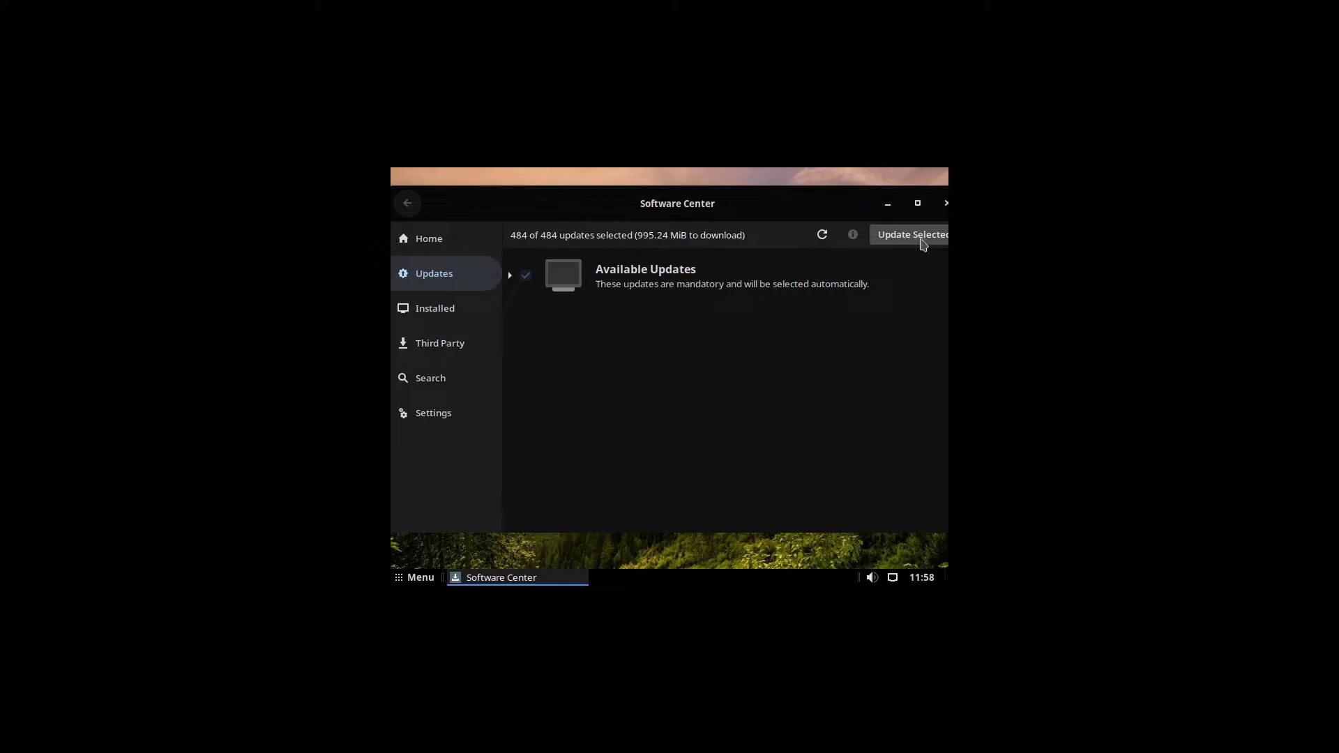
mouse_move(595, 294)
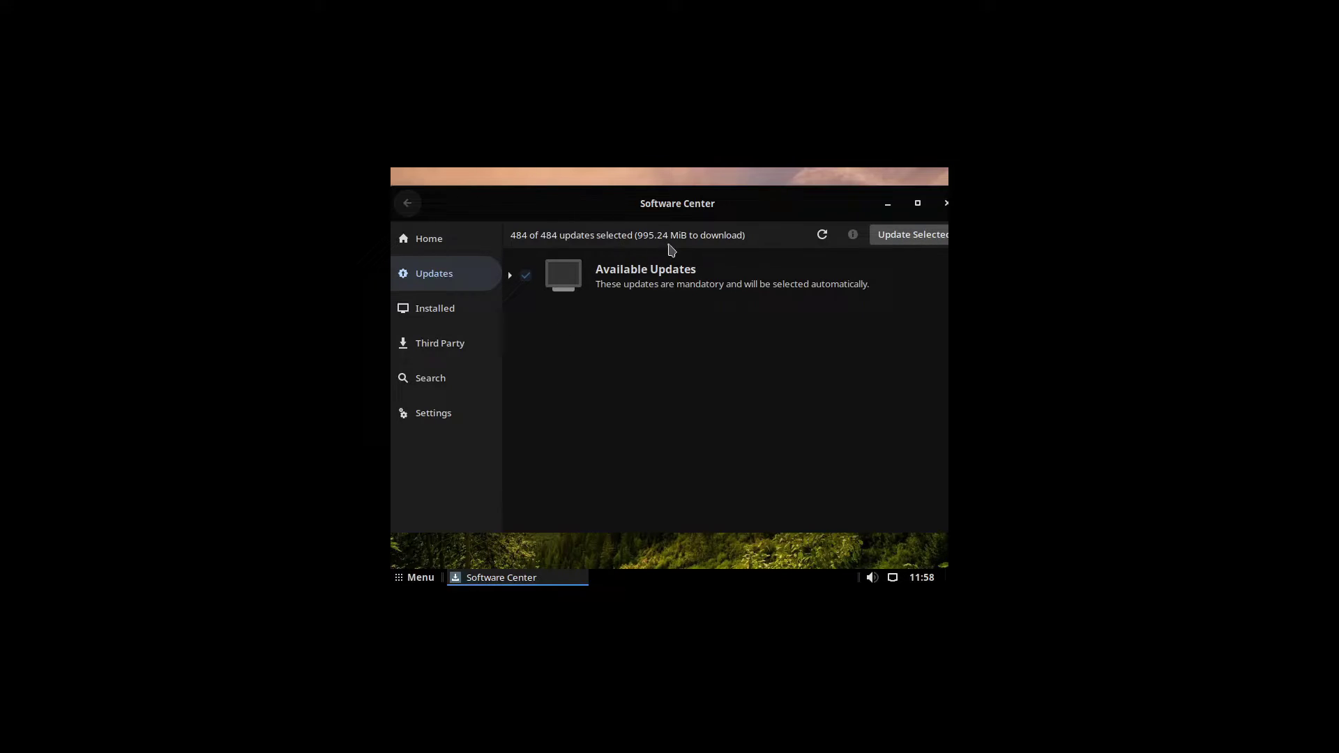
Step: Install all 484 selected updates, confirming and authenticating with the password
click(912, 235)
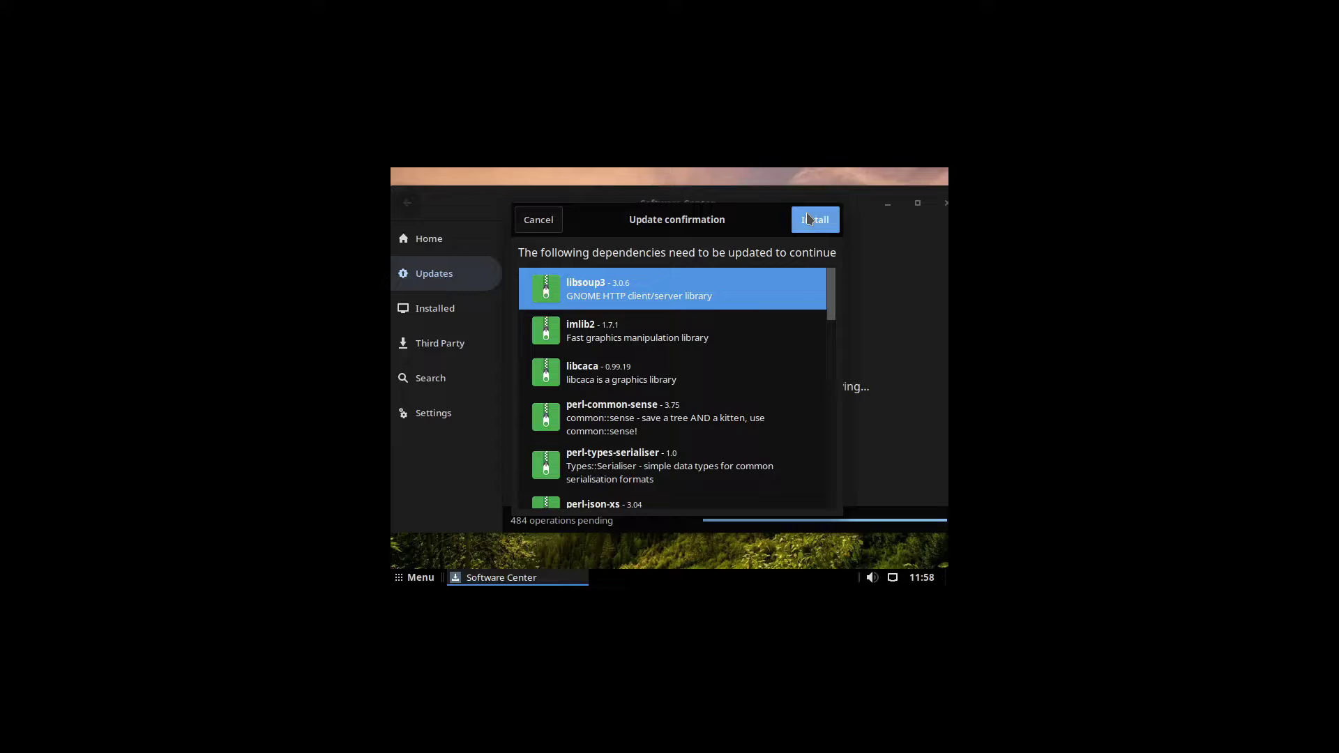
click(814, 220)
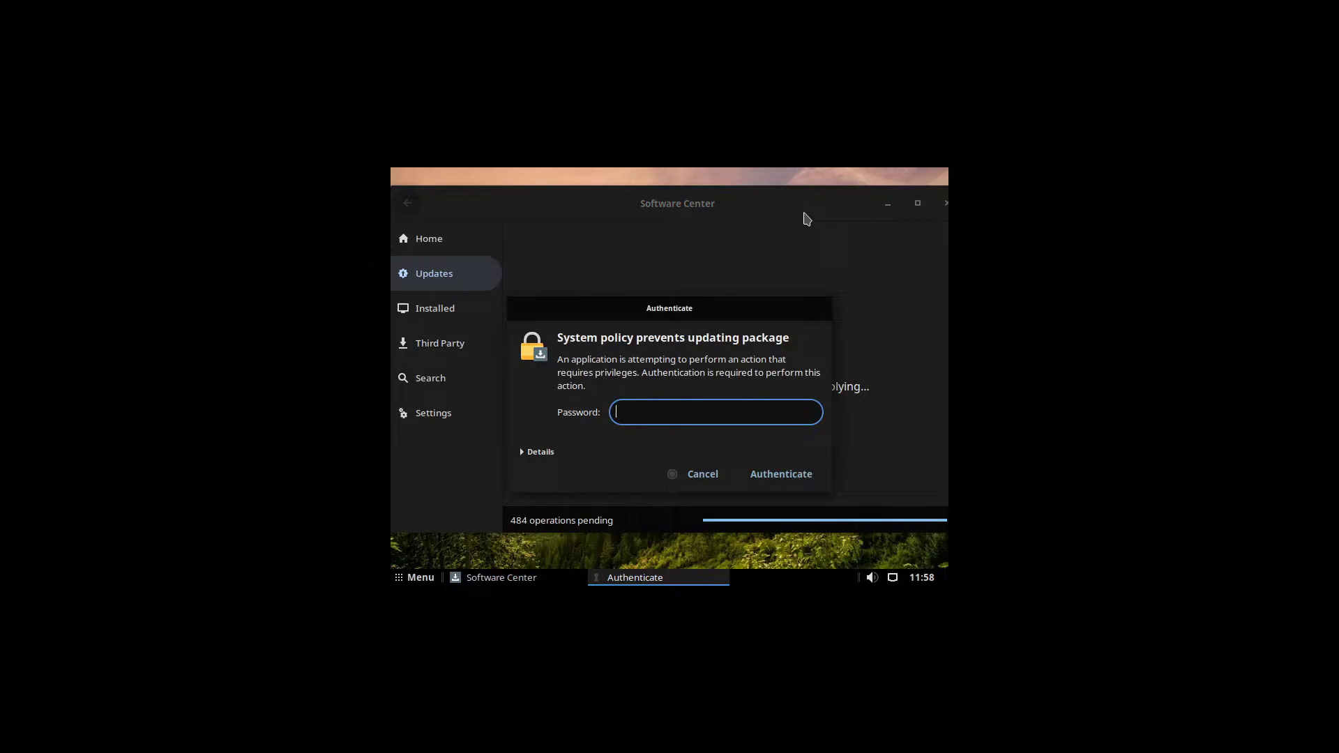
text(password)
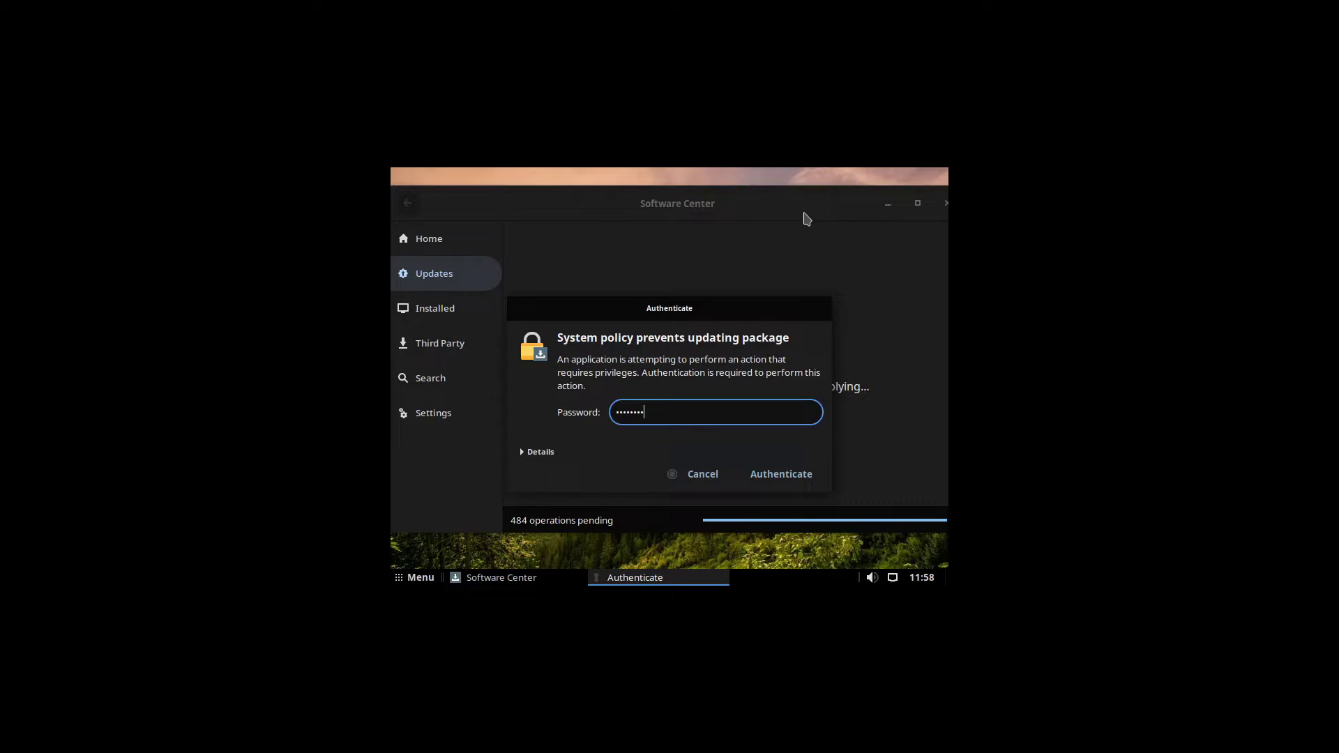
click(779, 474)
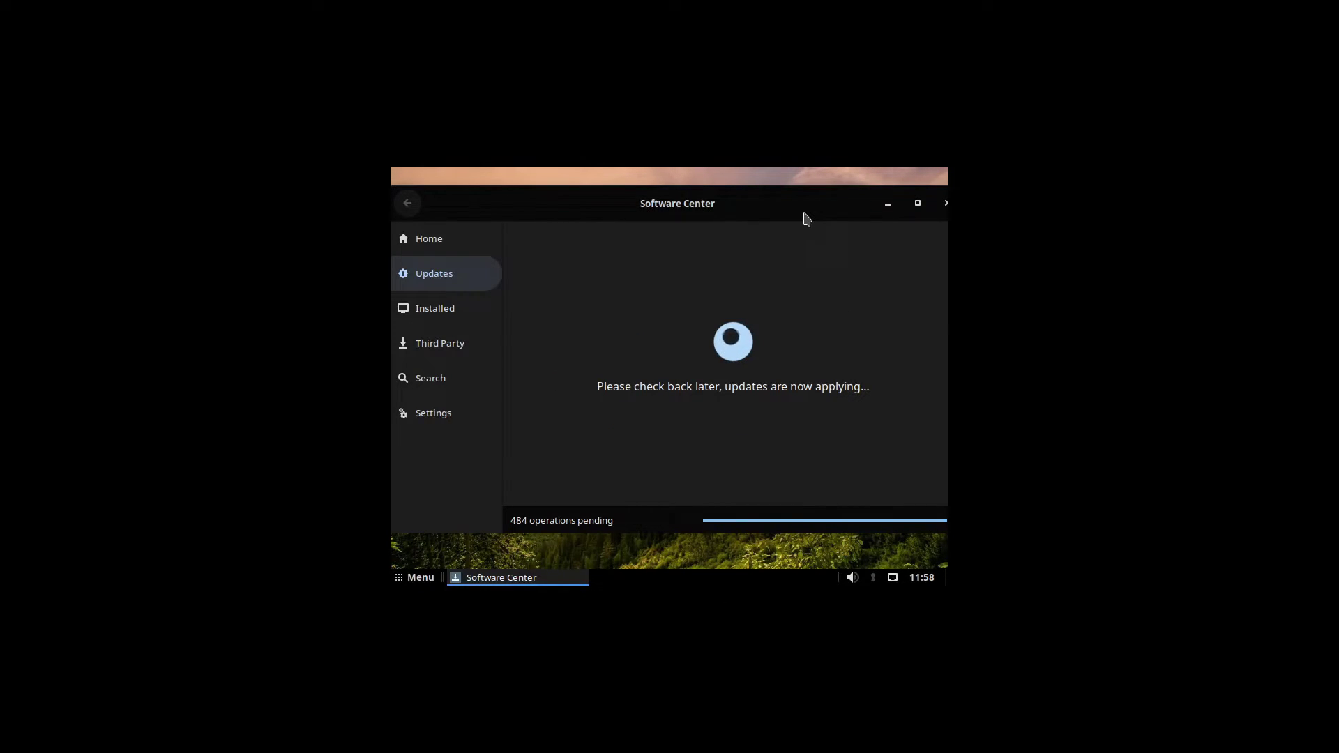
mouse_move(867, 309)
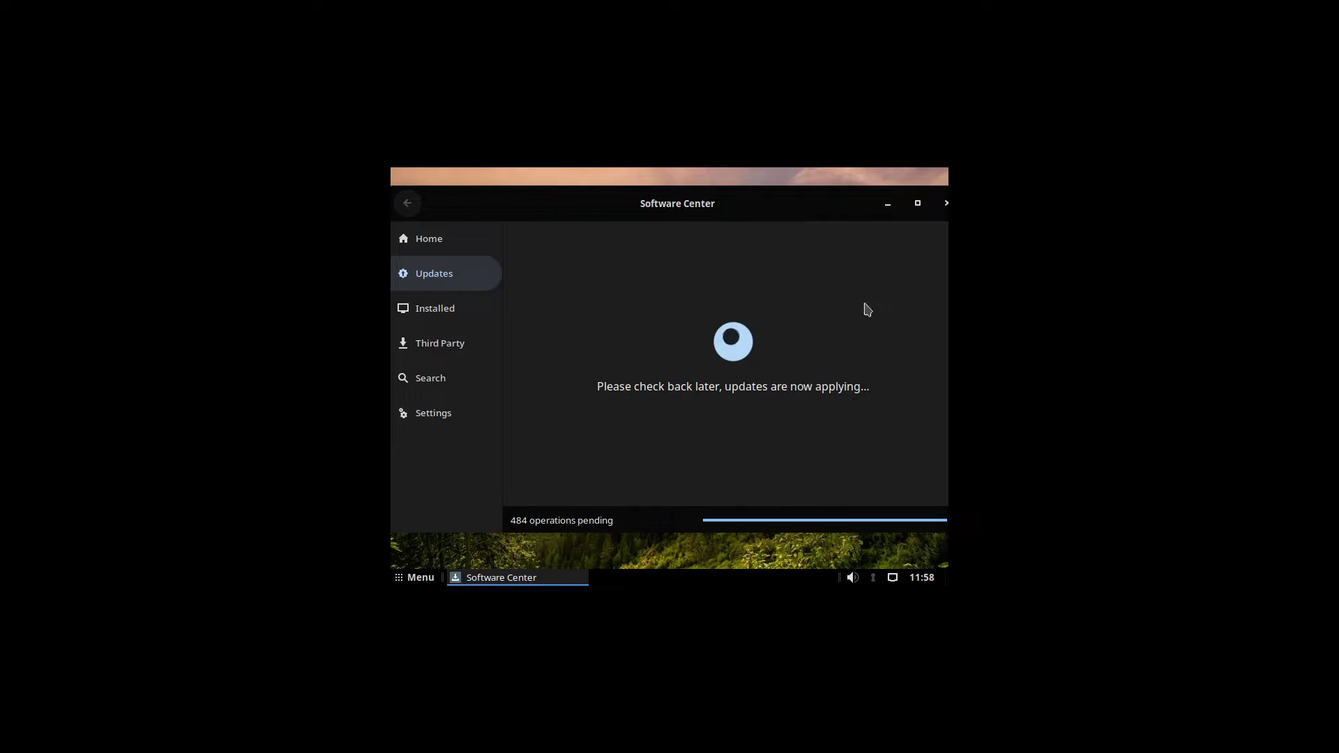
mouse_move(583, 379)
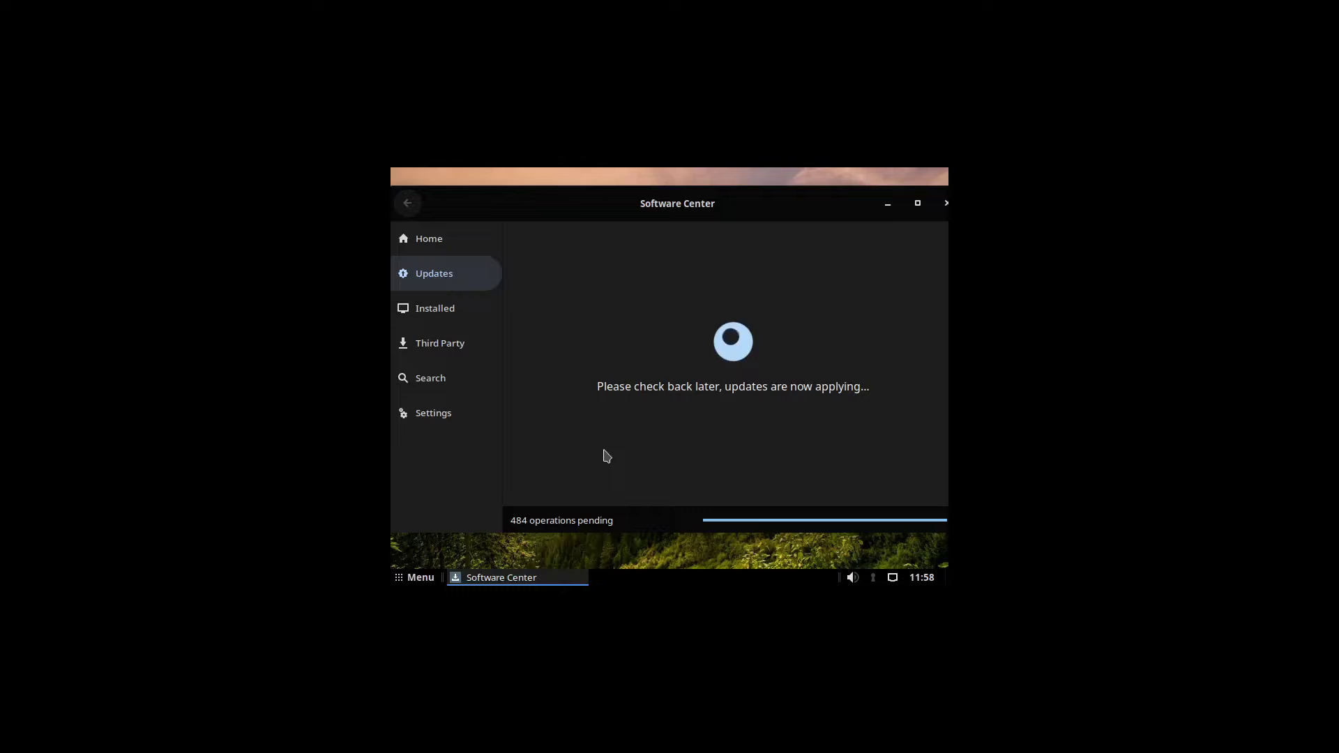
mouse_move(766, 203)
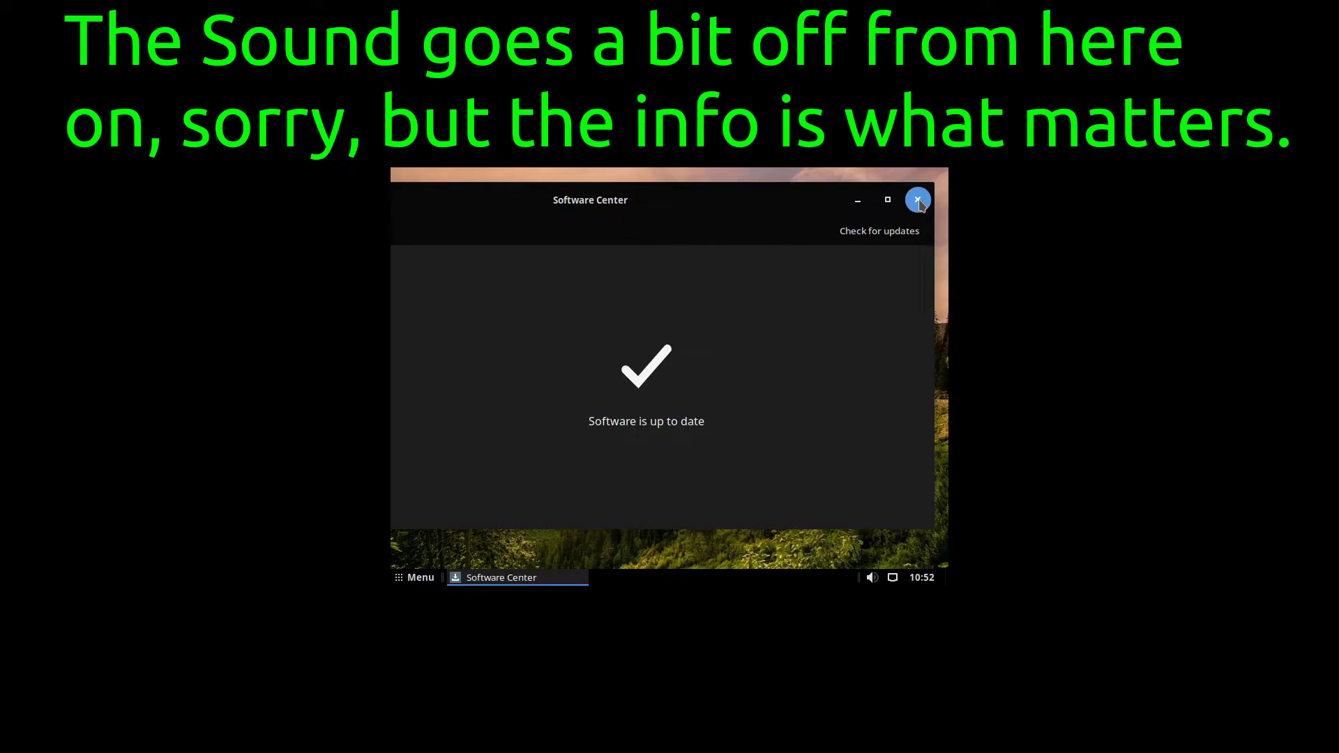
Step: Close the up-to-date Software Center, log out, and quit from the login screen's power menu
click(918, 200)
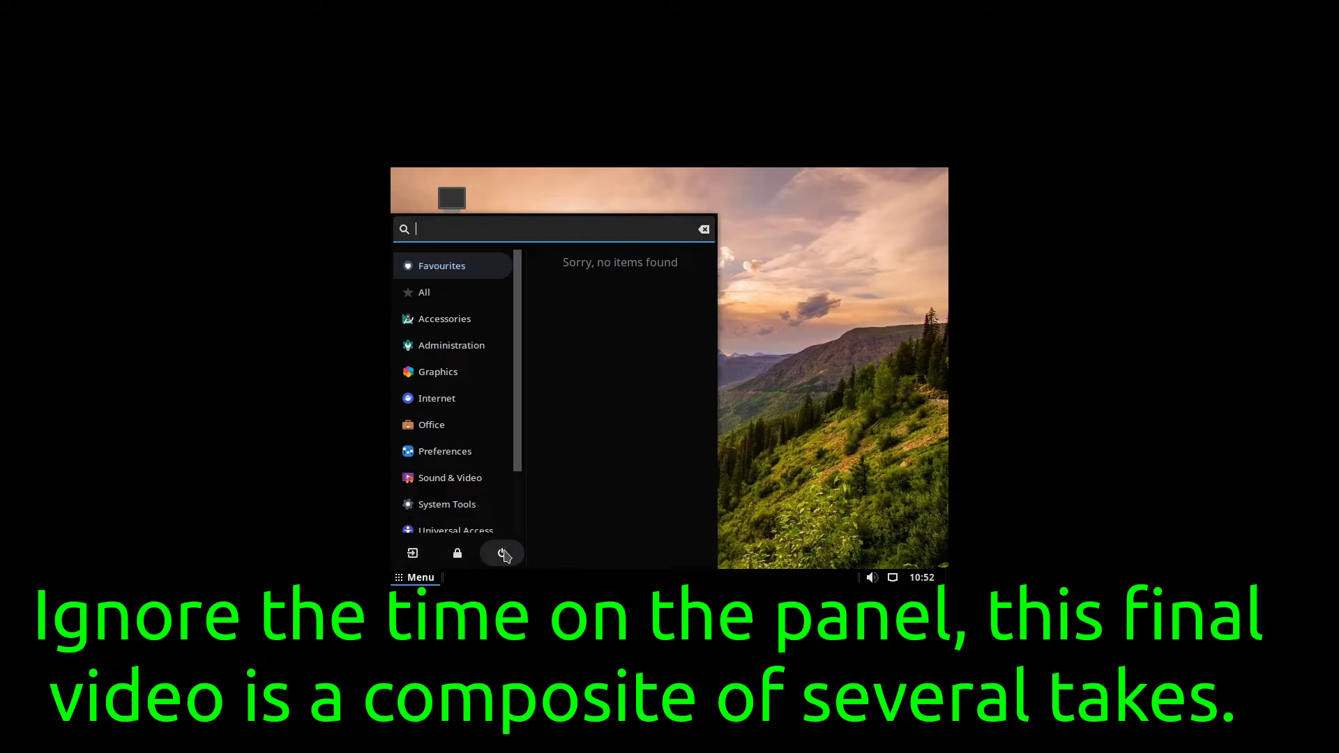
click(503, 552)
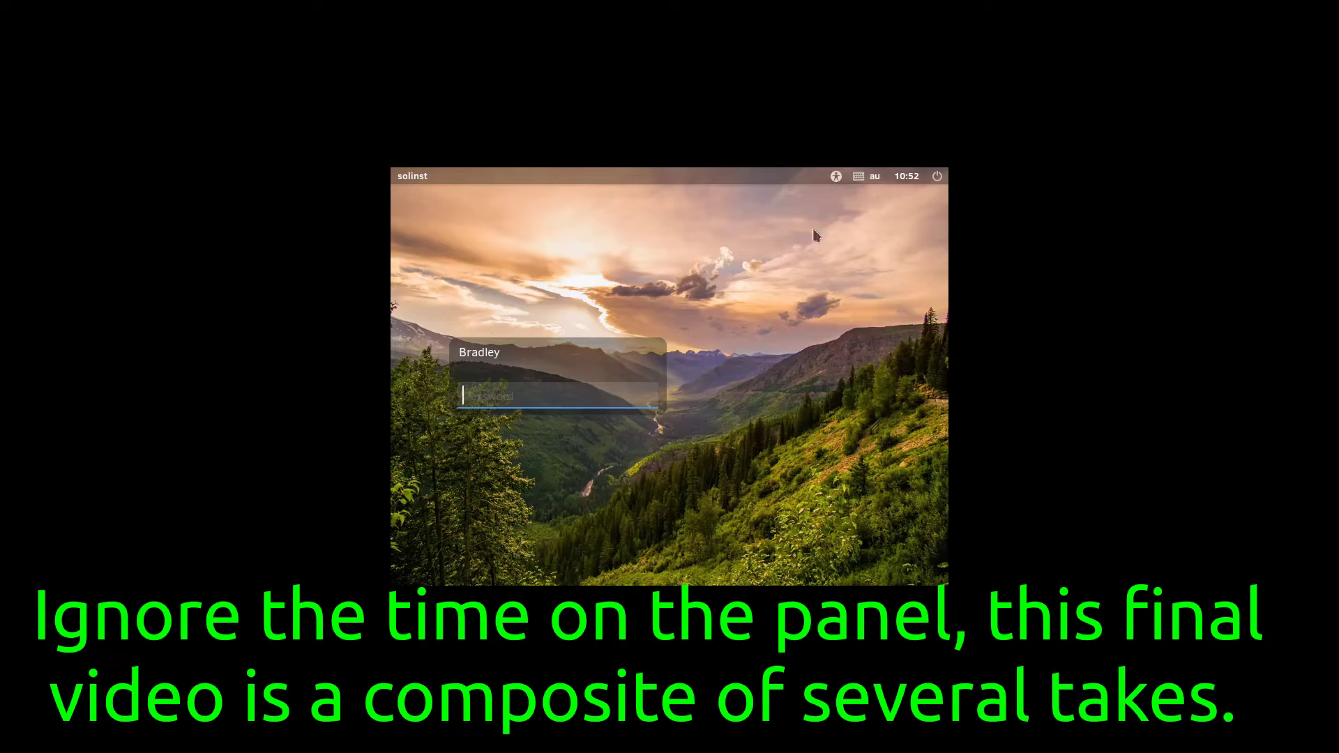
click(937, 176)
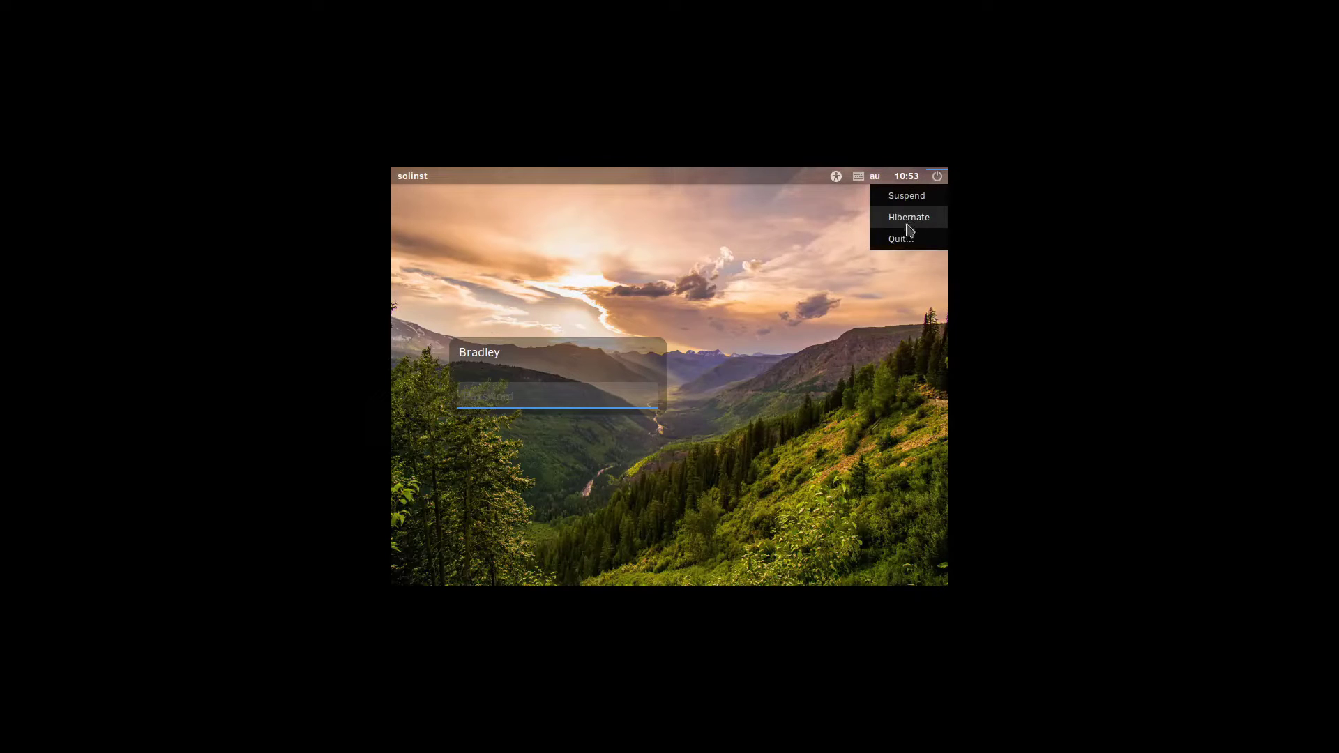
click(900, 239)
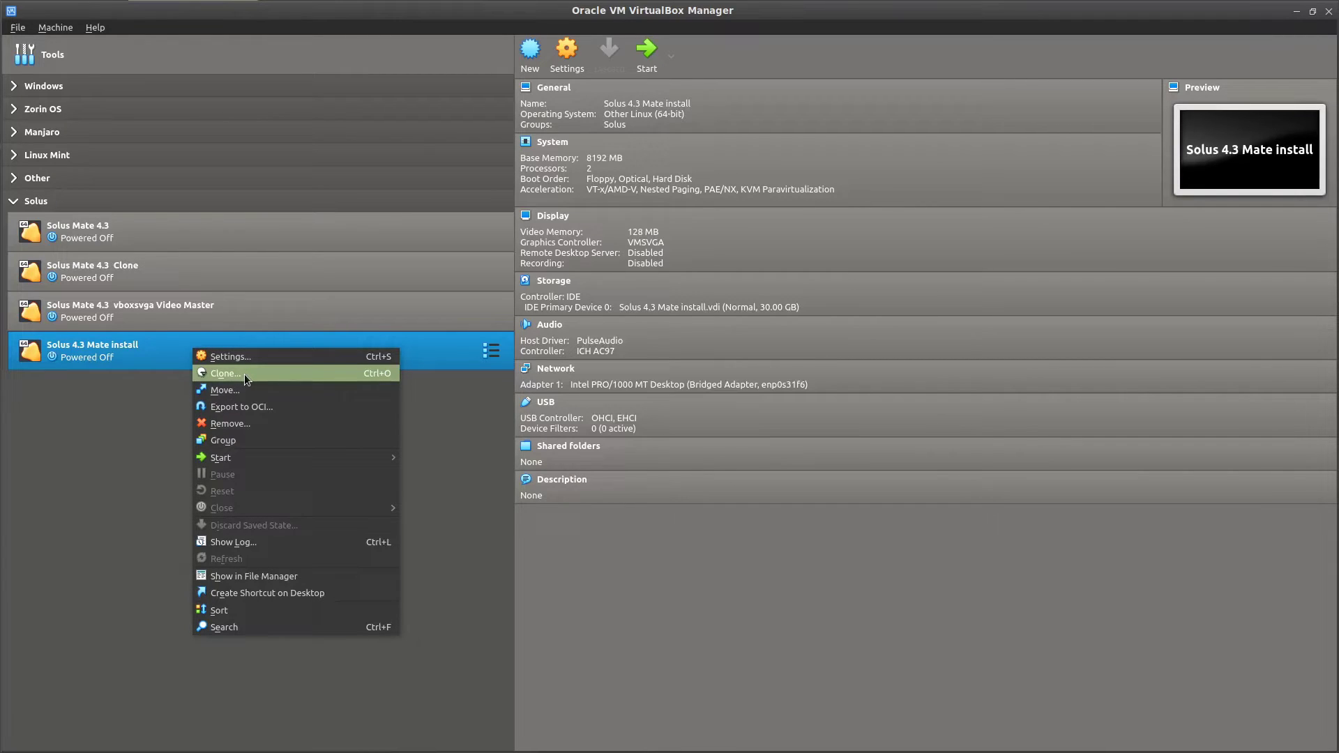
Step: Create a full clone of Solus 4.3 Mate install through the Clone wizard
click(225, 373)
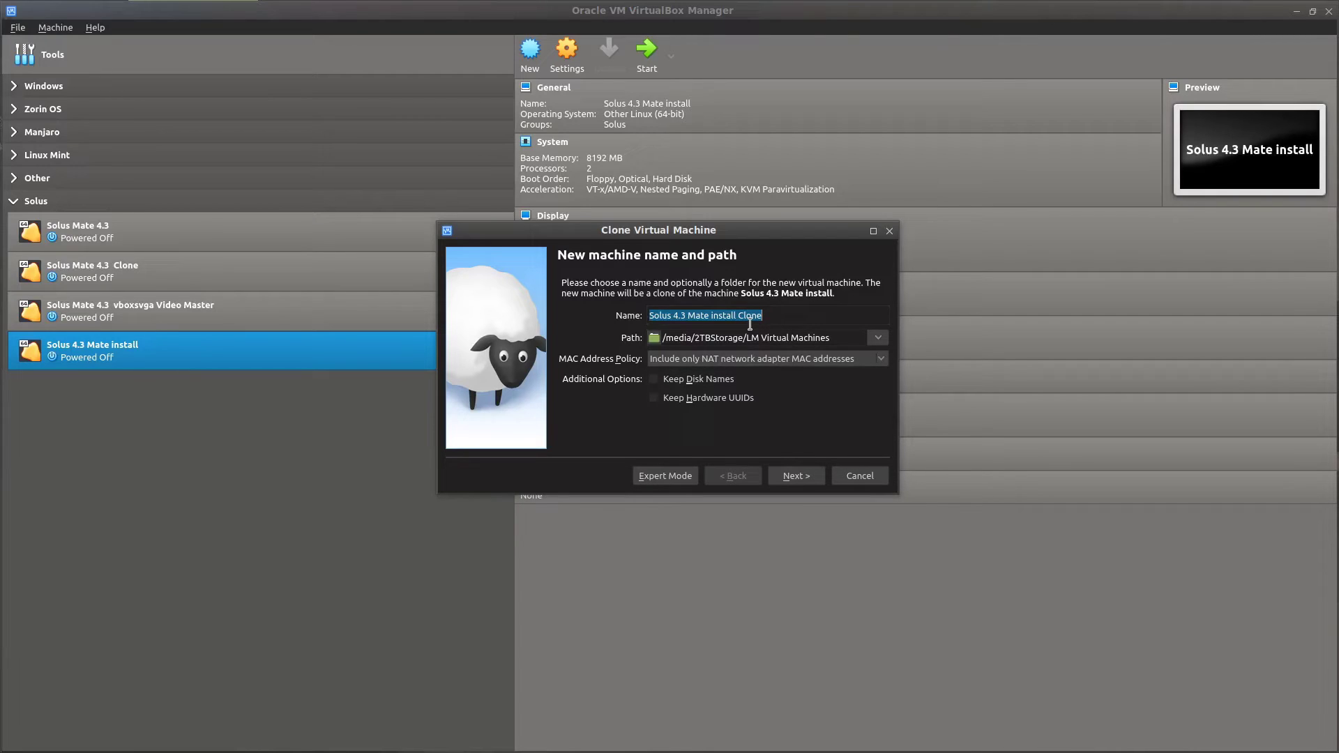
click(795, 476)
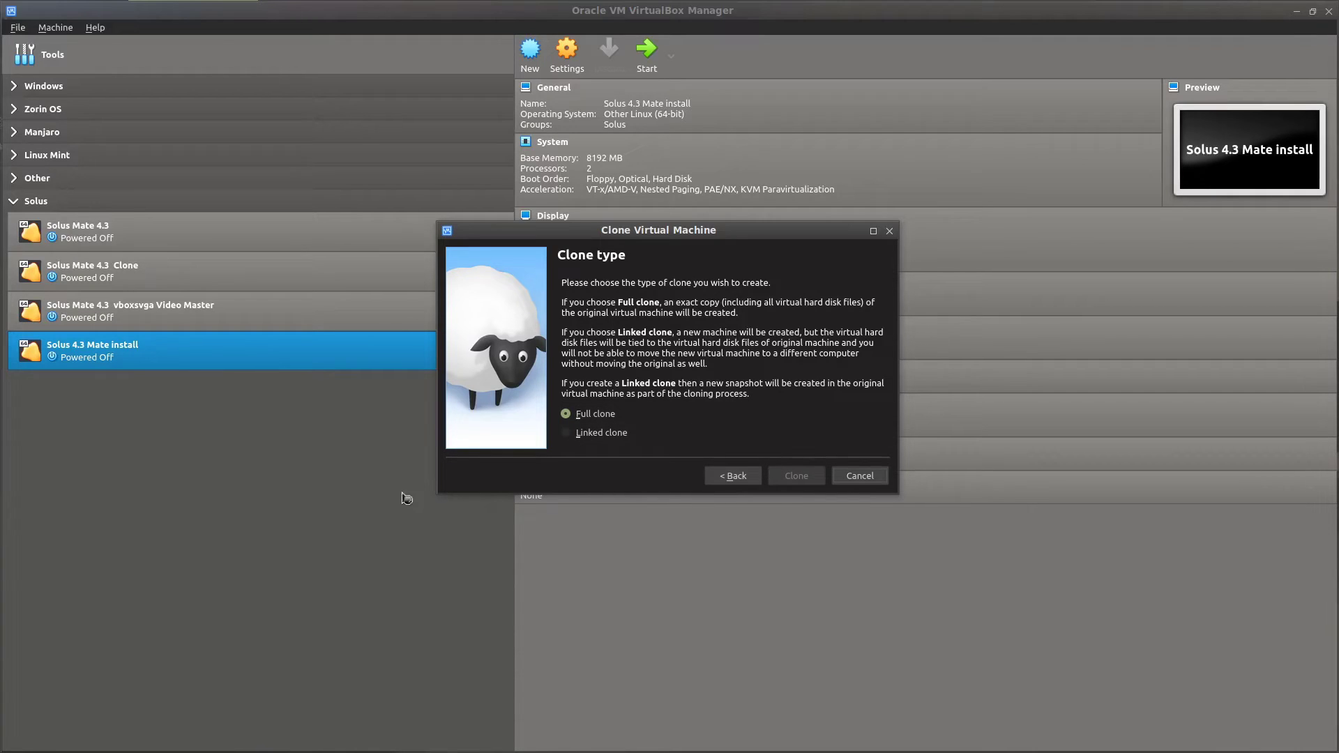
click(794, 475)
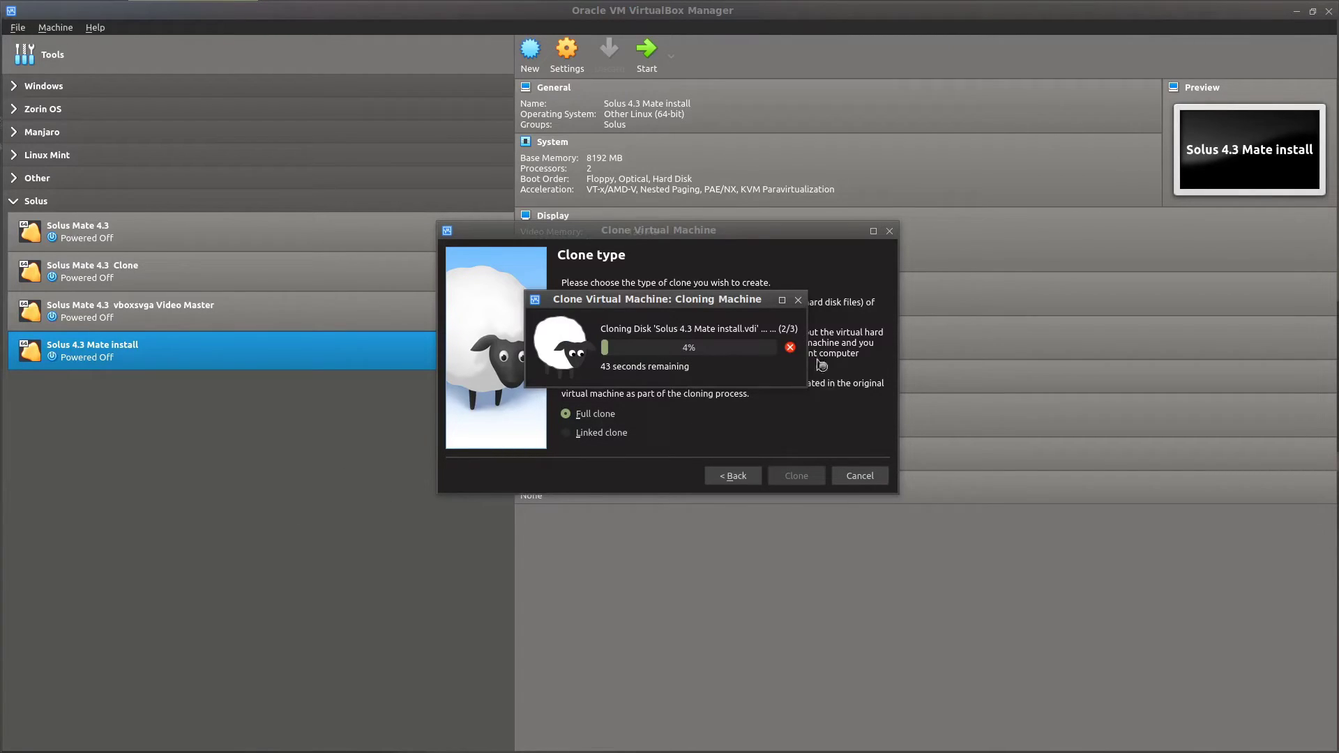
mouse_move(285, 440)
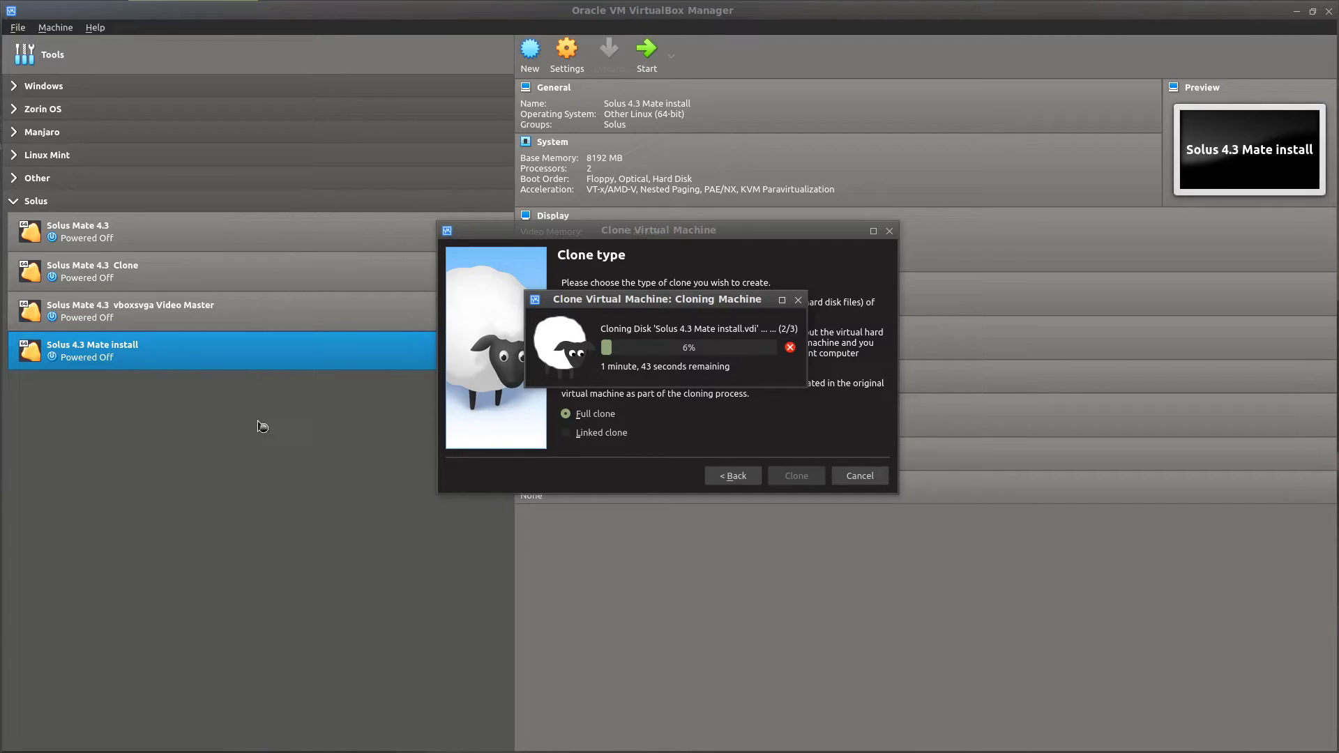
mouse_move(217, 353)
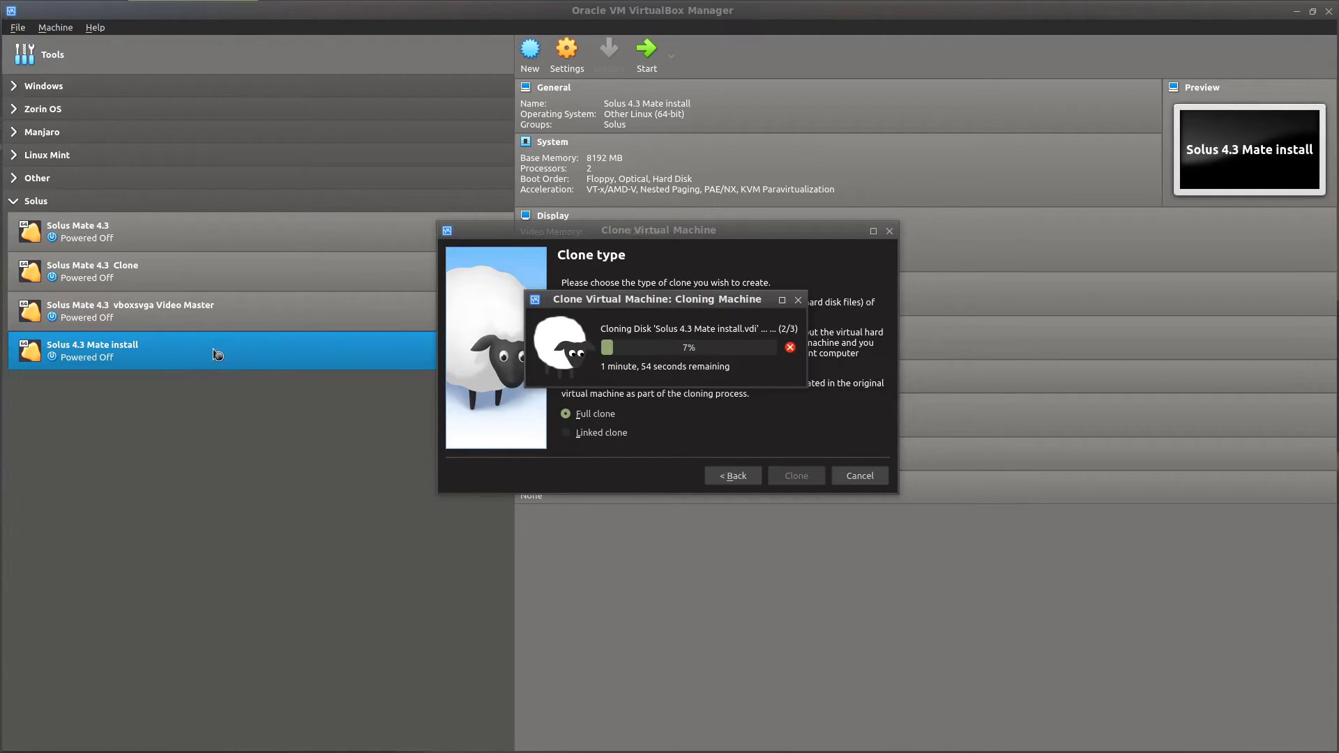
mouse_move(221, 351)
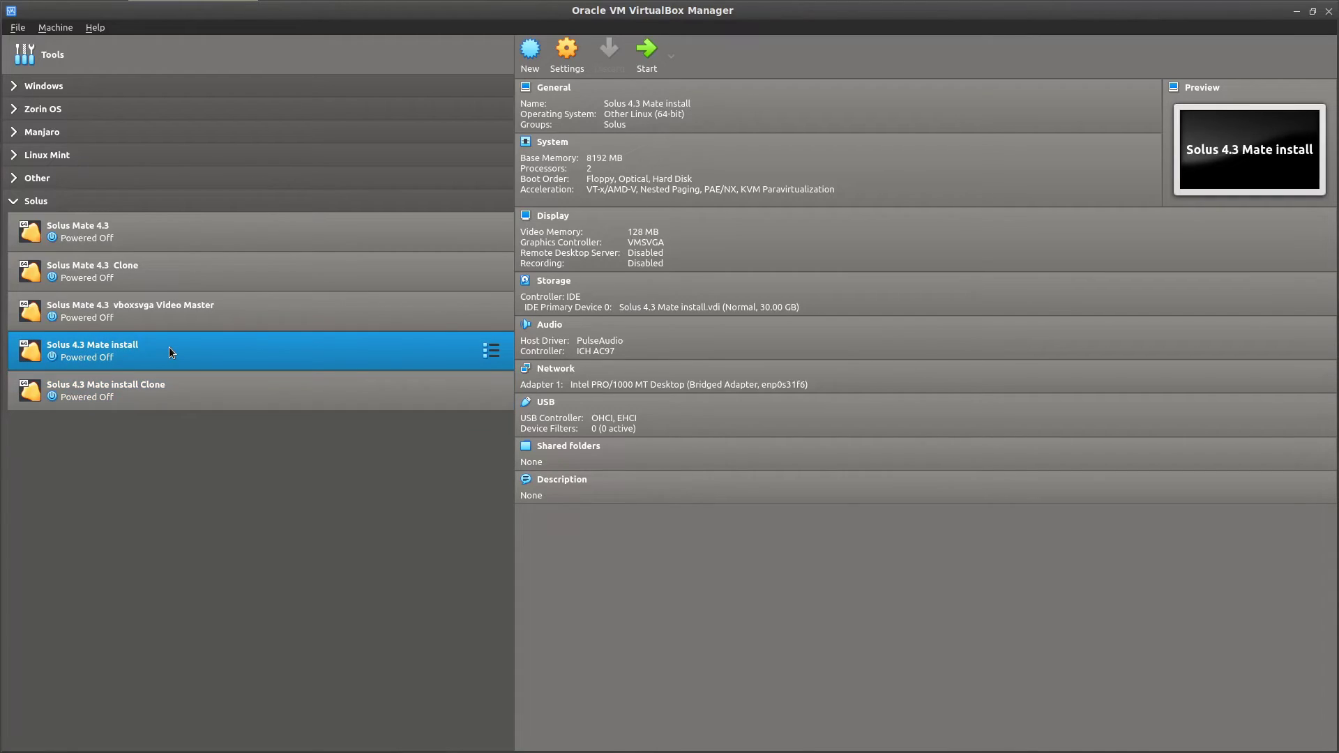
mouse_move(214, 358)
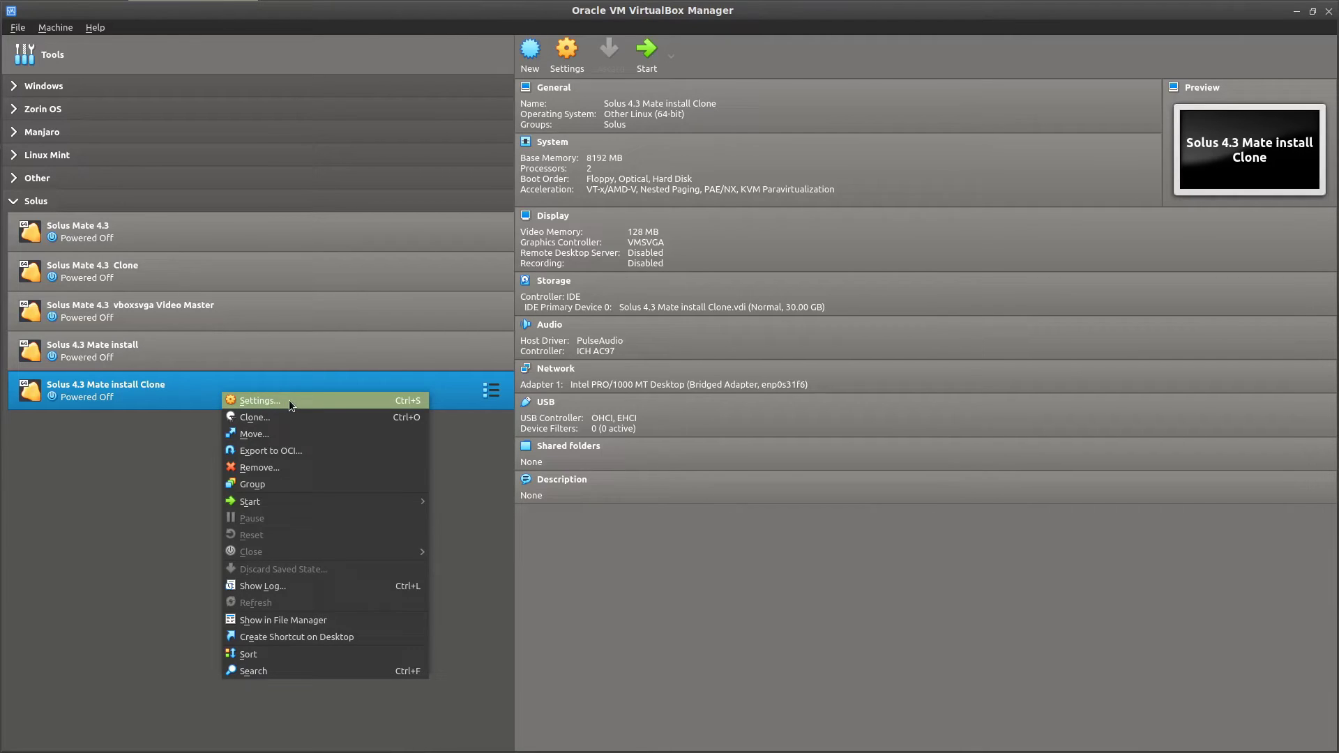
Step: Set the clone's Display graphics controller to VBoxSVGA
click(258, 400)
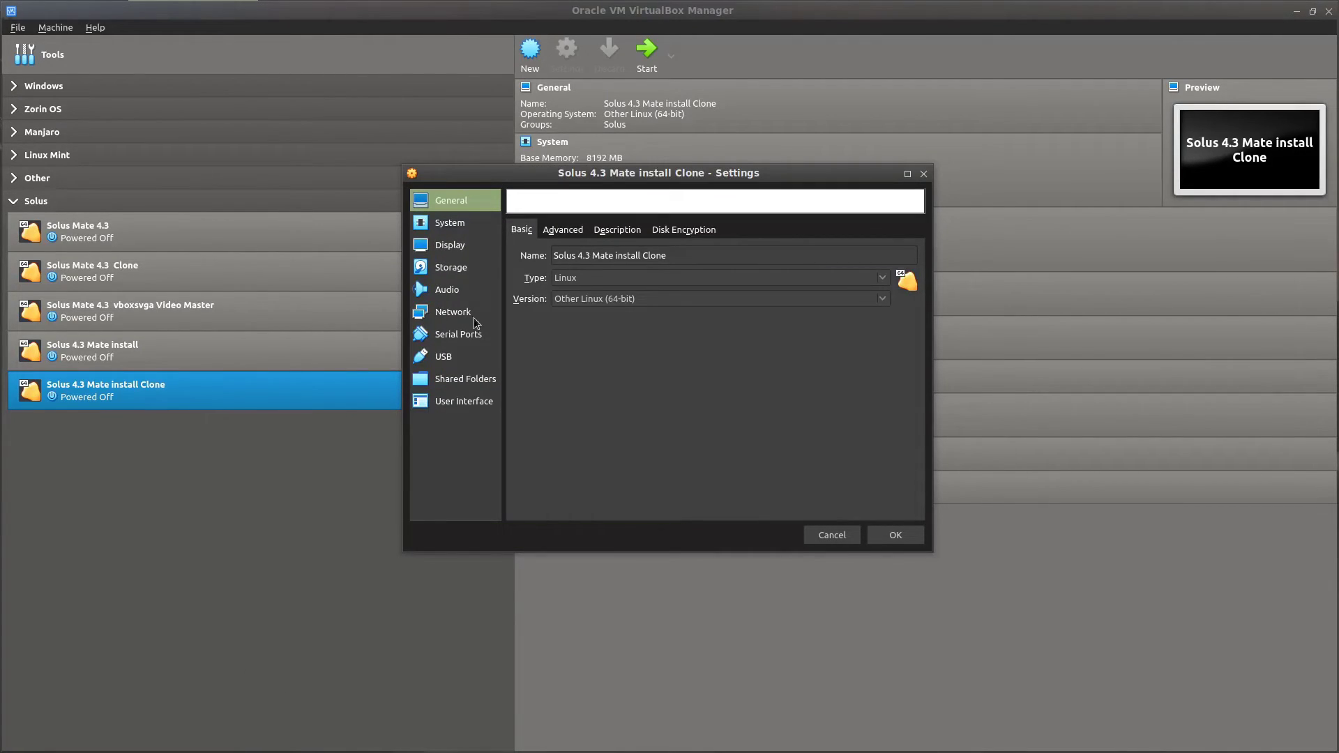
click(450, 245)
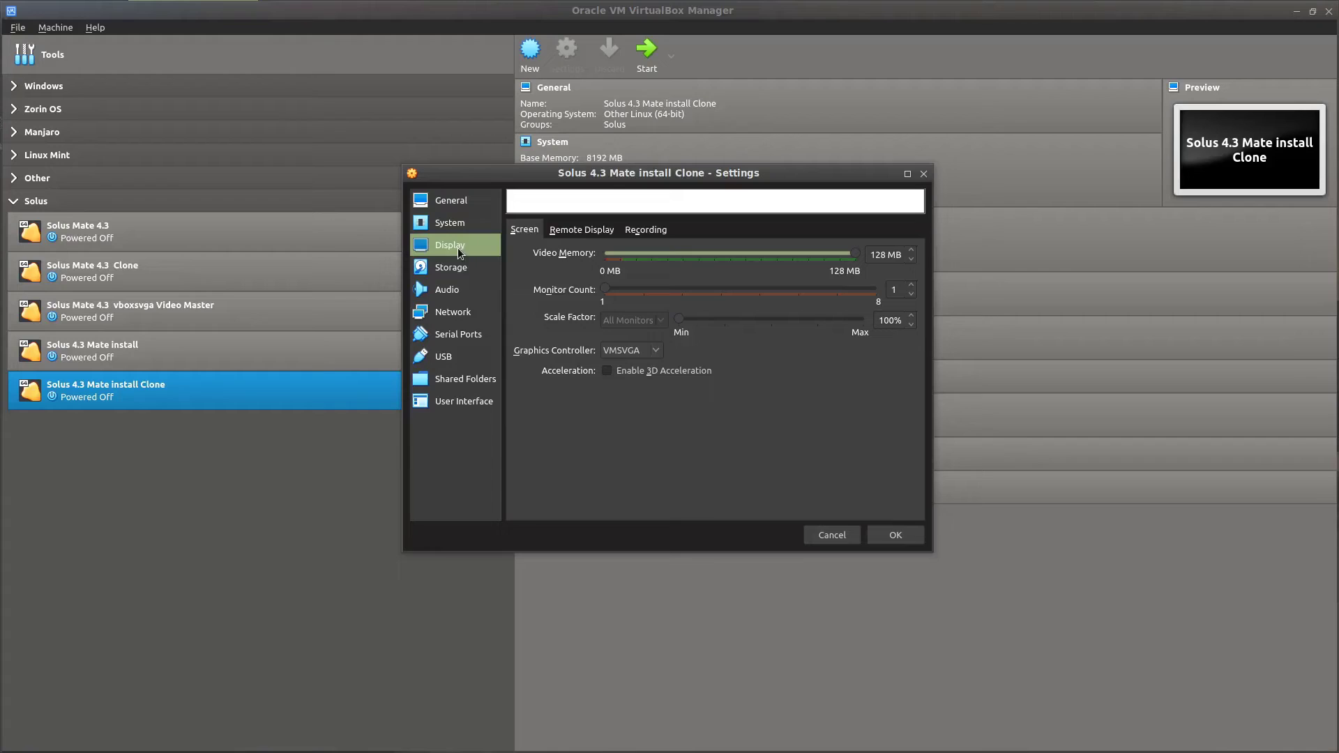
click(631, 350)
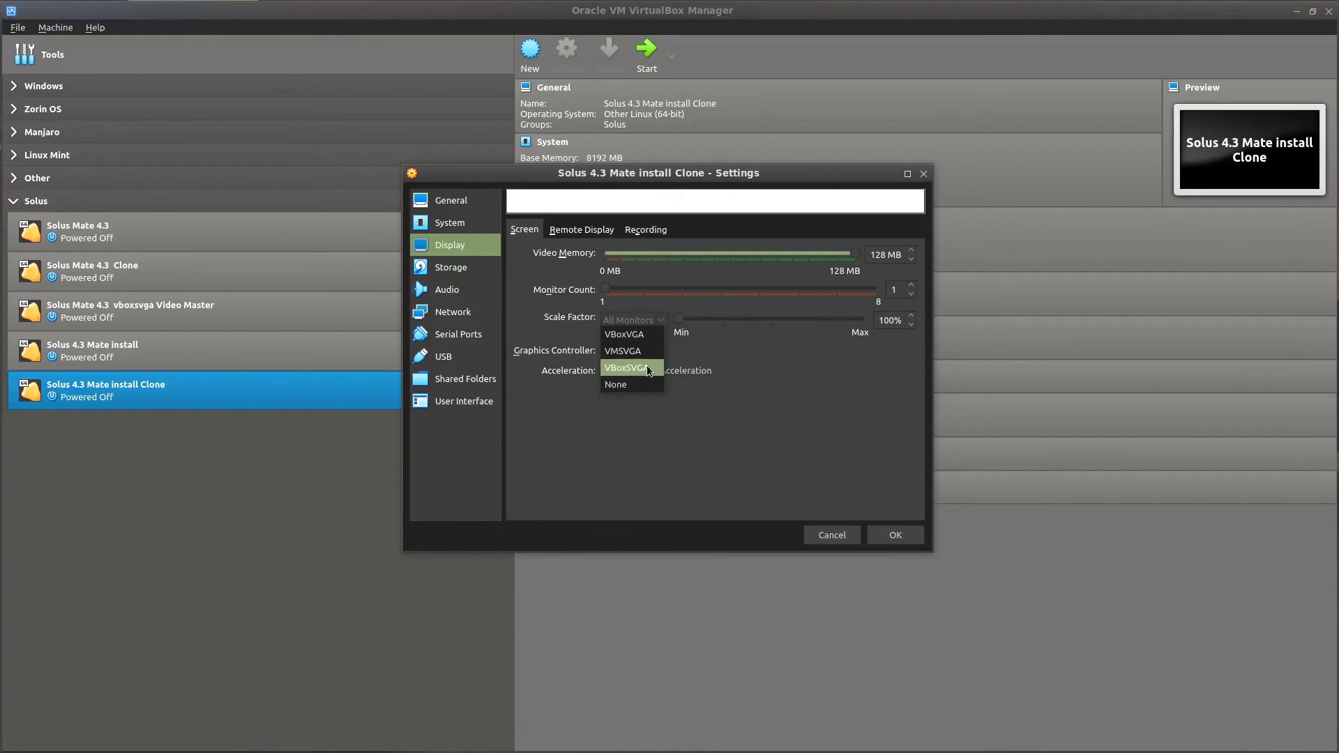
click(624, 368)
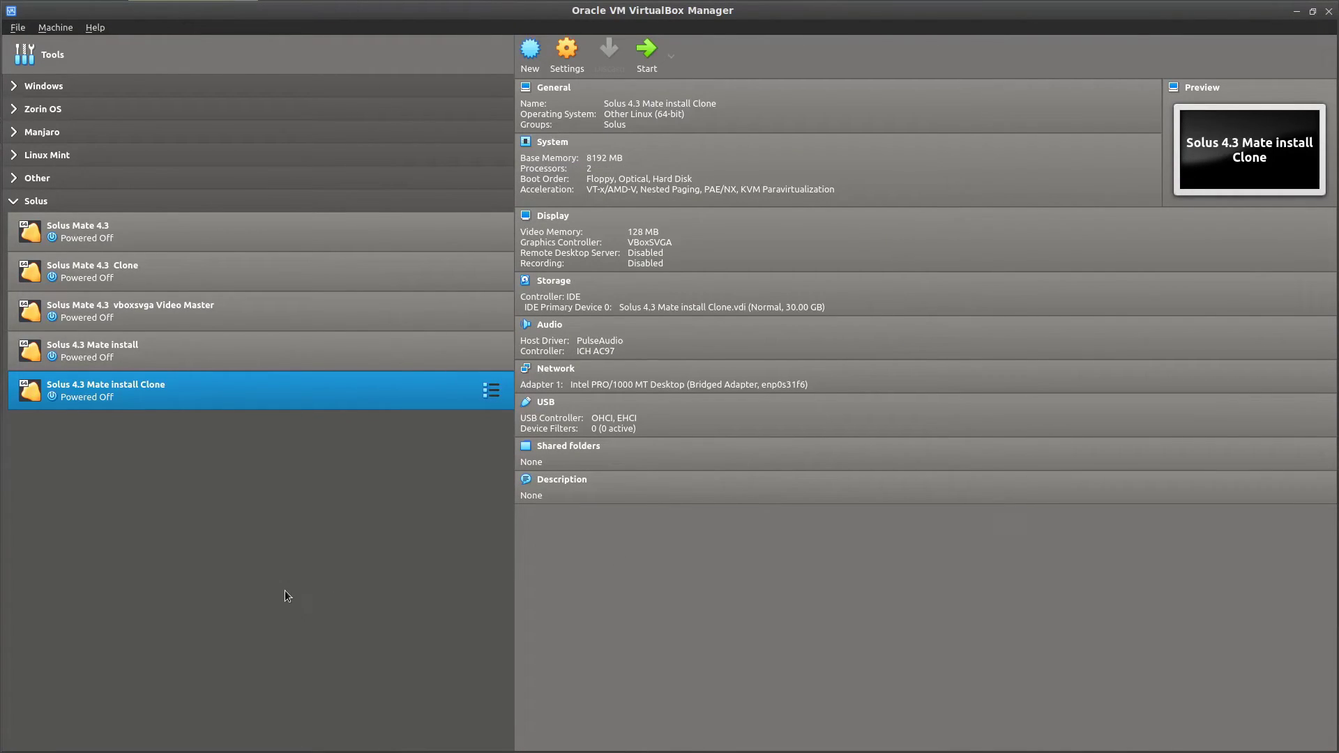
mouse_move(312, 395)
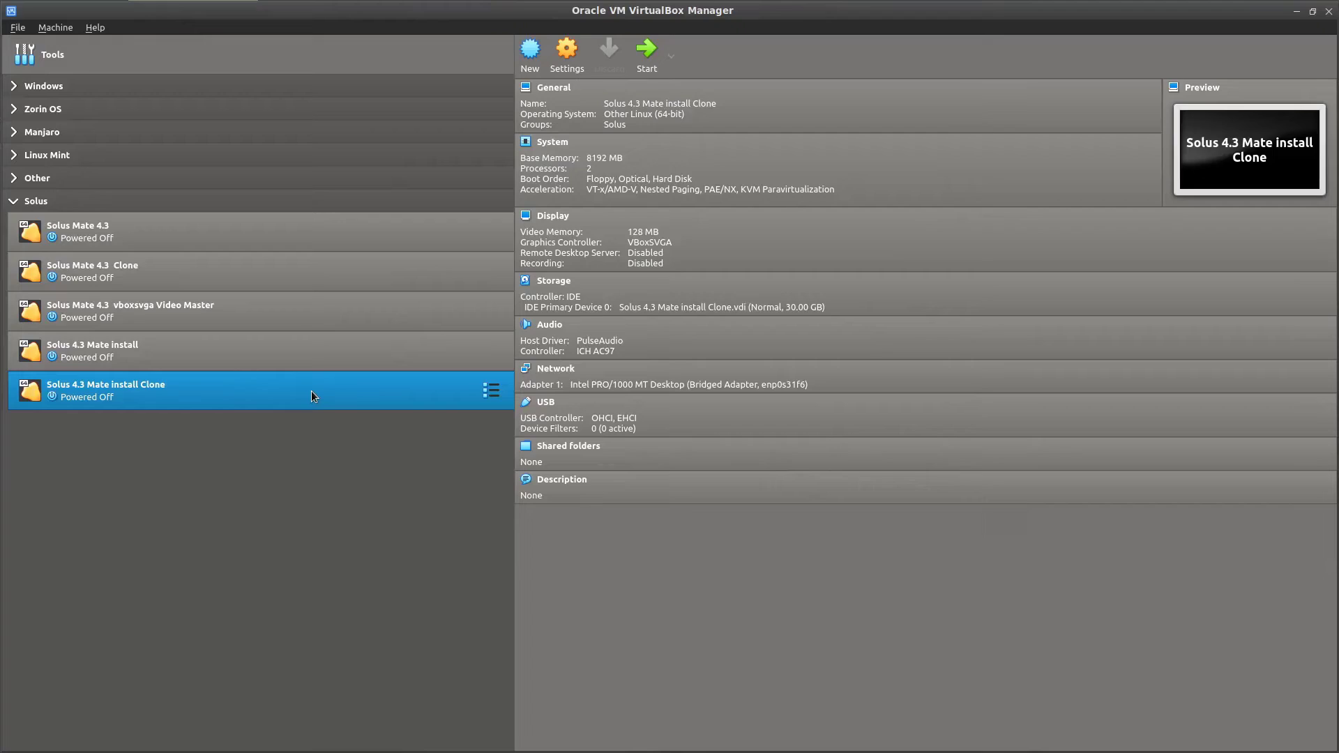
Step: Start the VBoxSVGA clone and log in with the account password
click(646, 49)
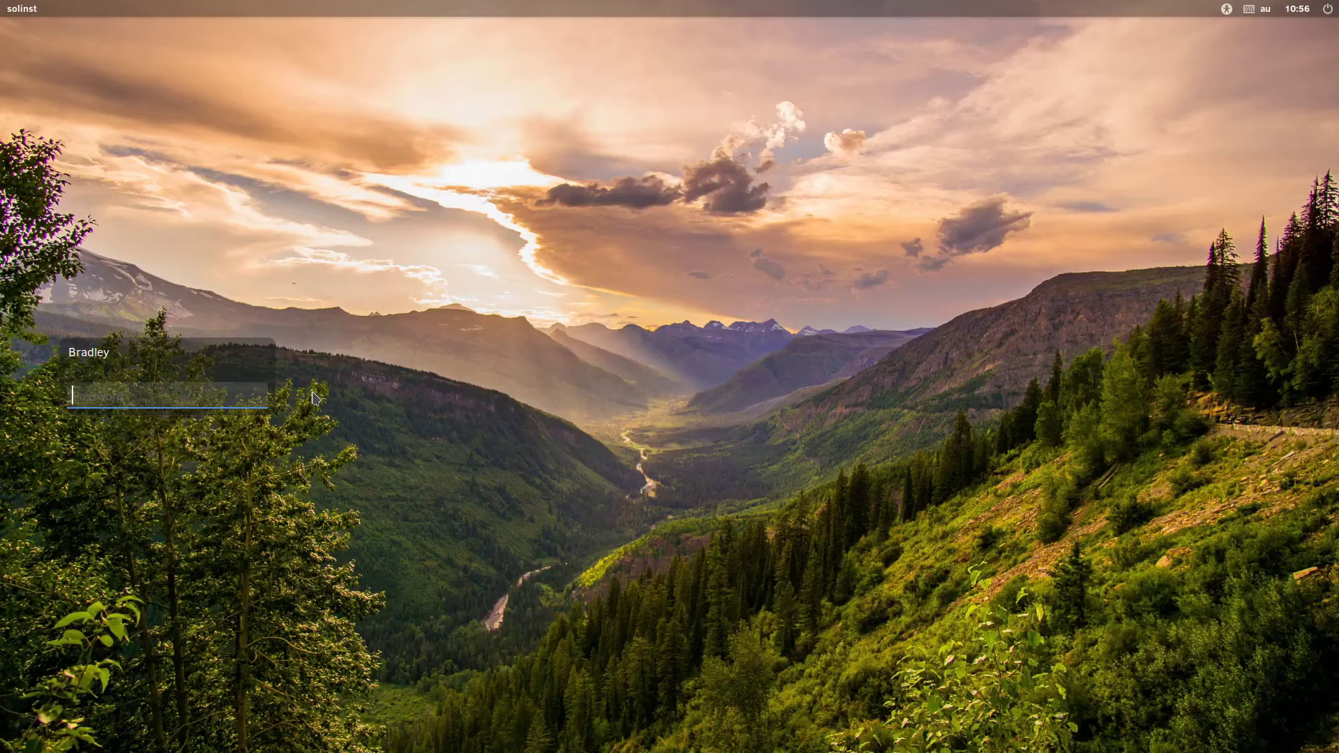
text(password)
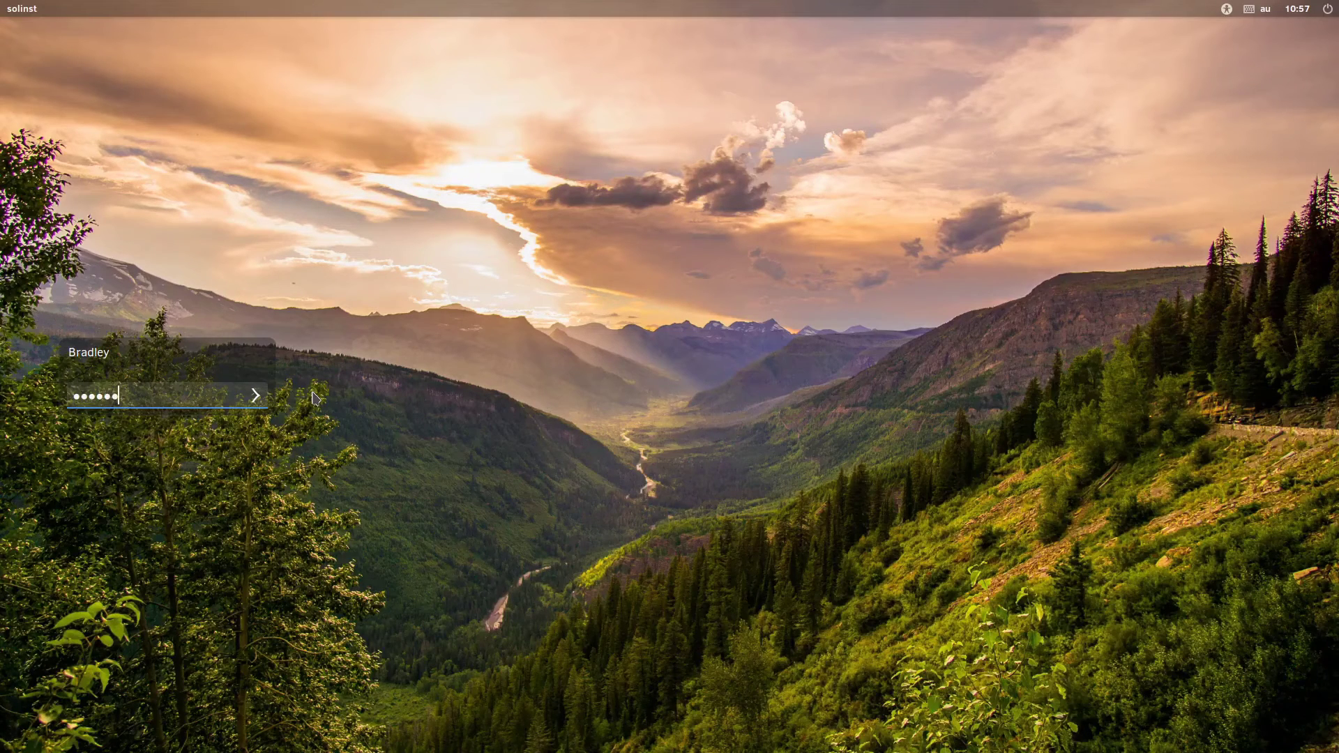
click(254, 395)
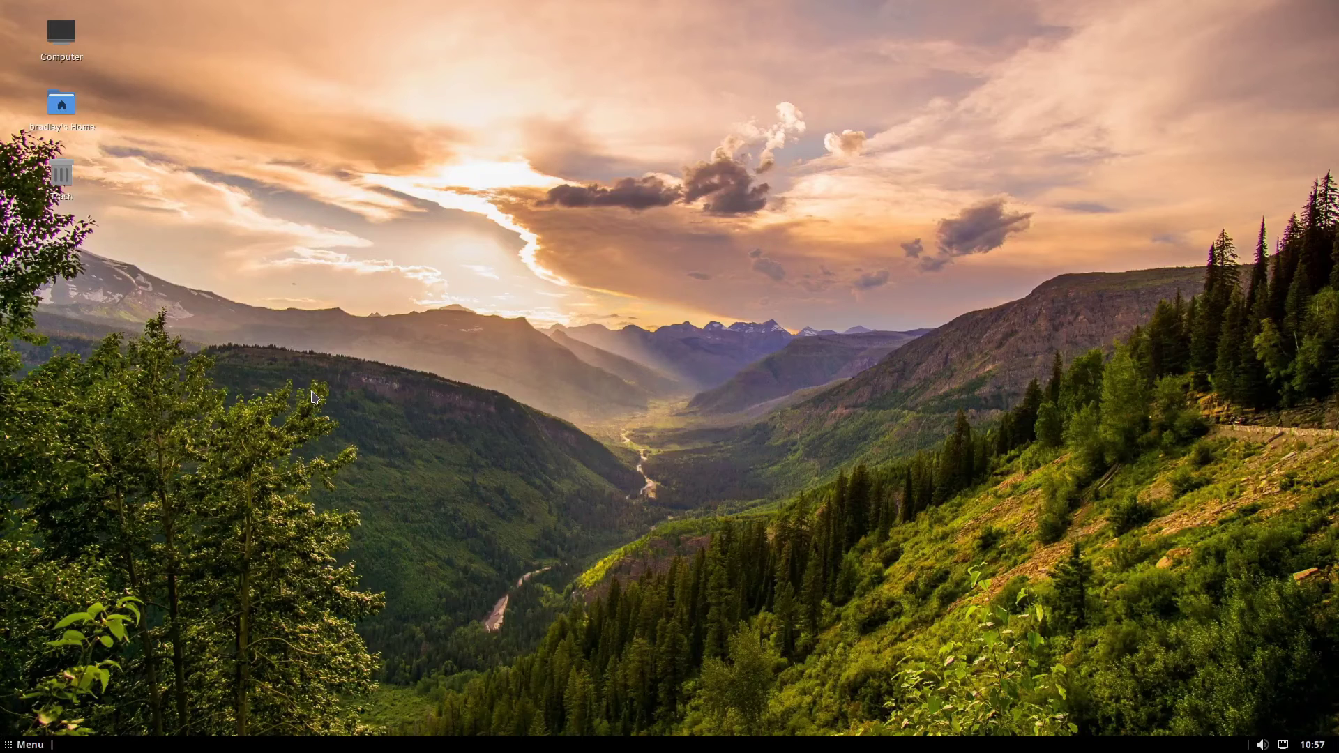
mouse_move(83, 651)
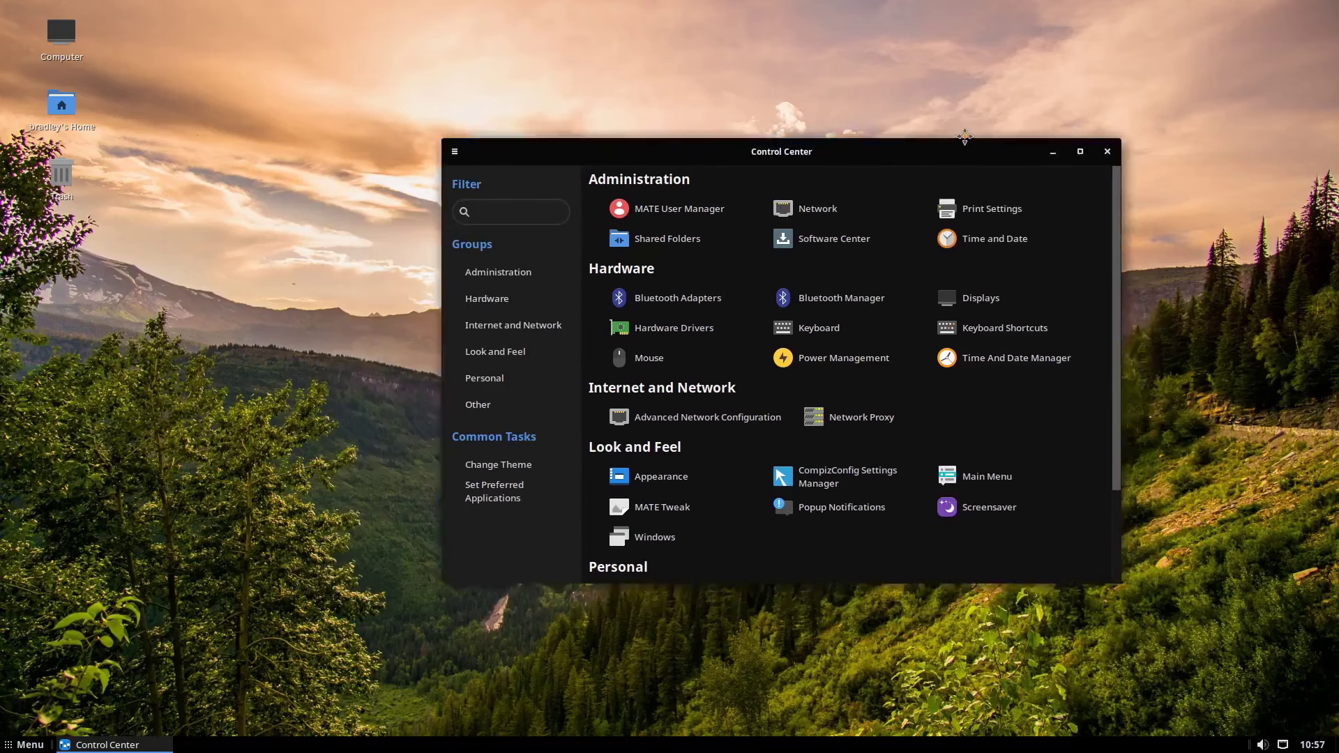
Step: Close Control Center, then open and close the applications menu
click(1107, 152)
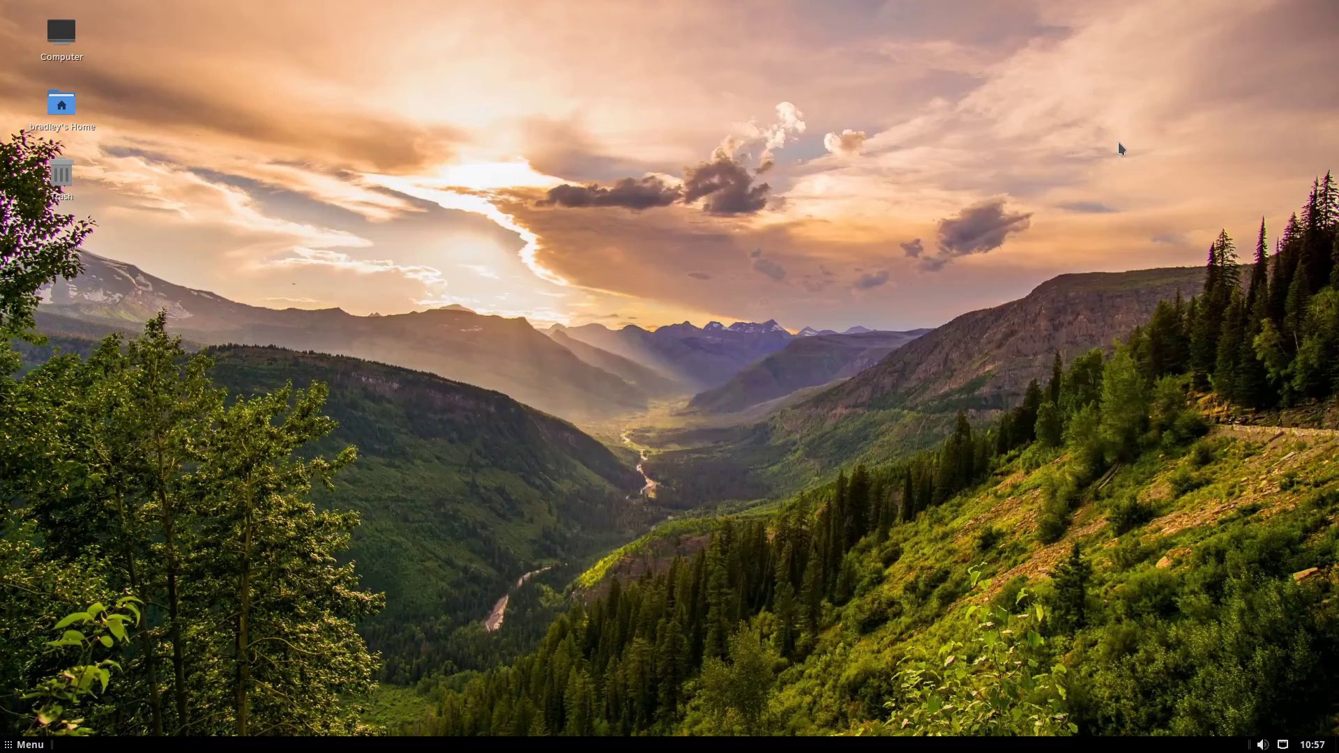
click(30, 745)
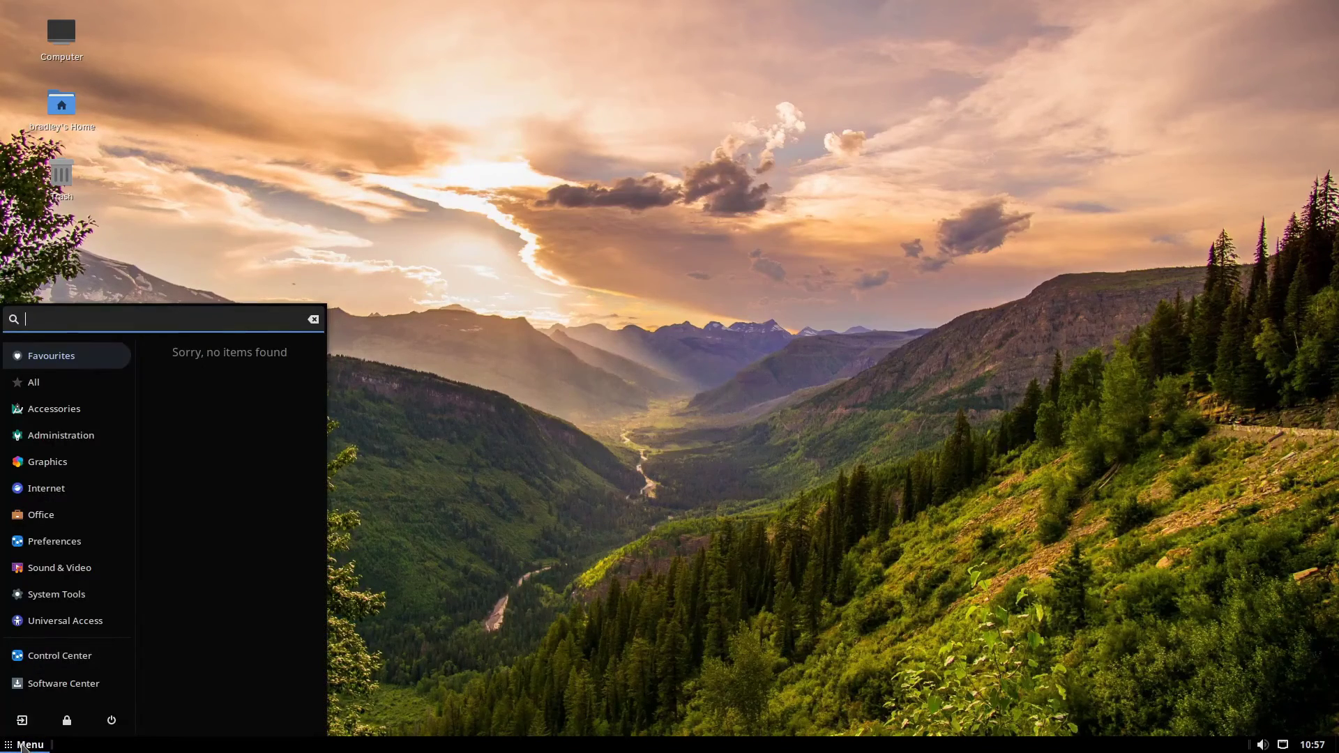
click(110, 720)
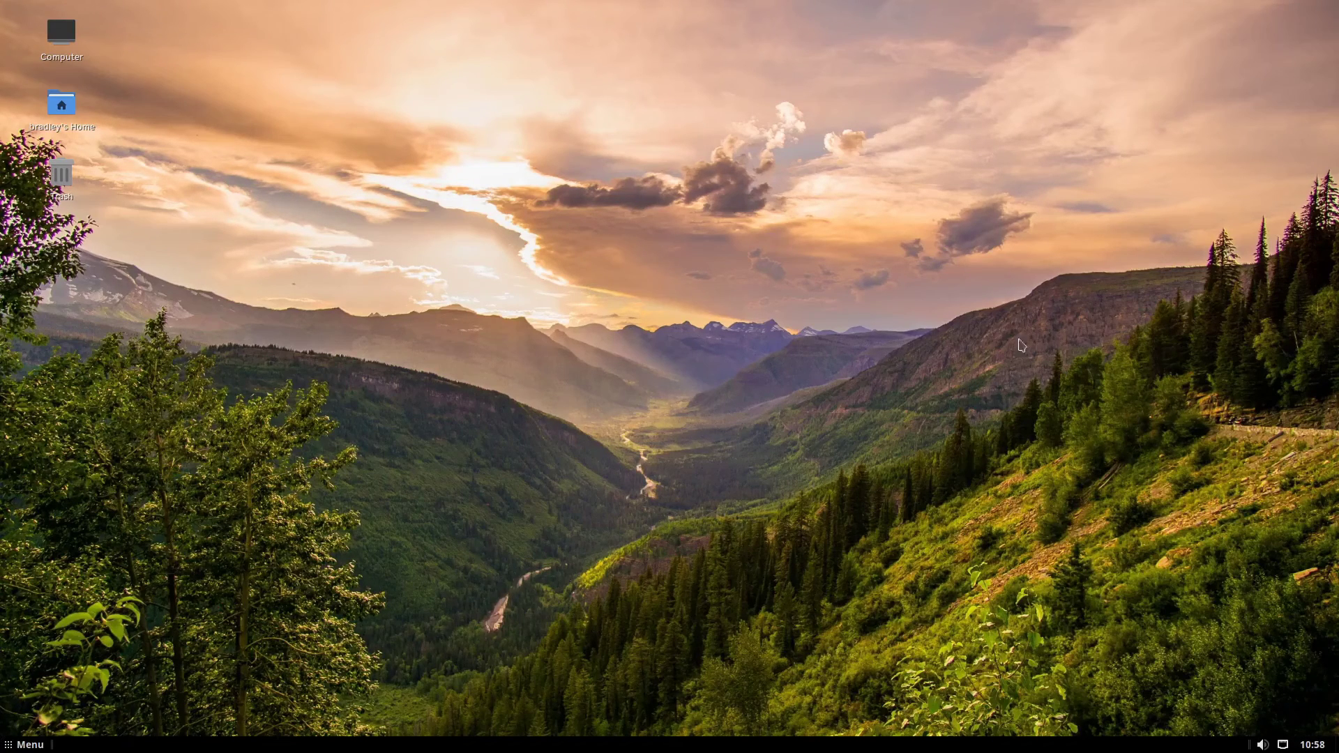
mouse_move(810, 294)
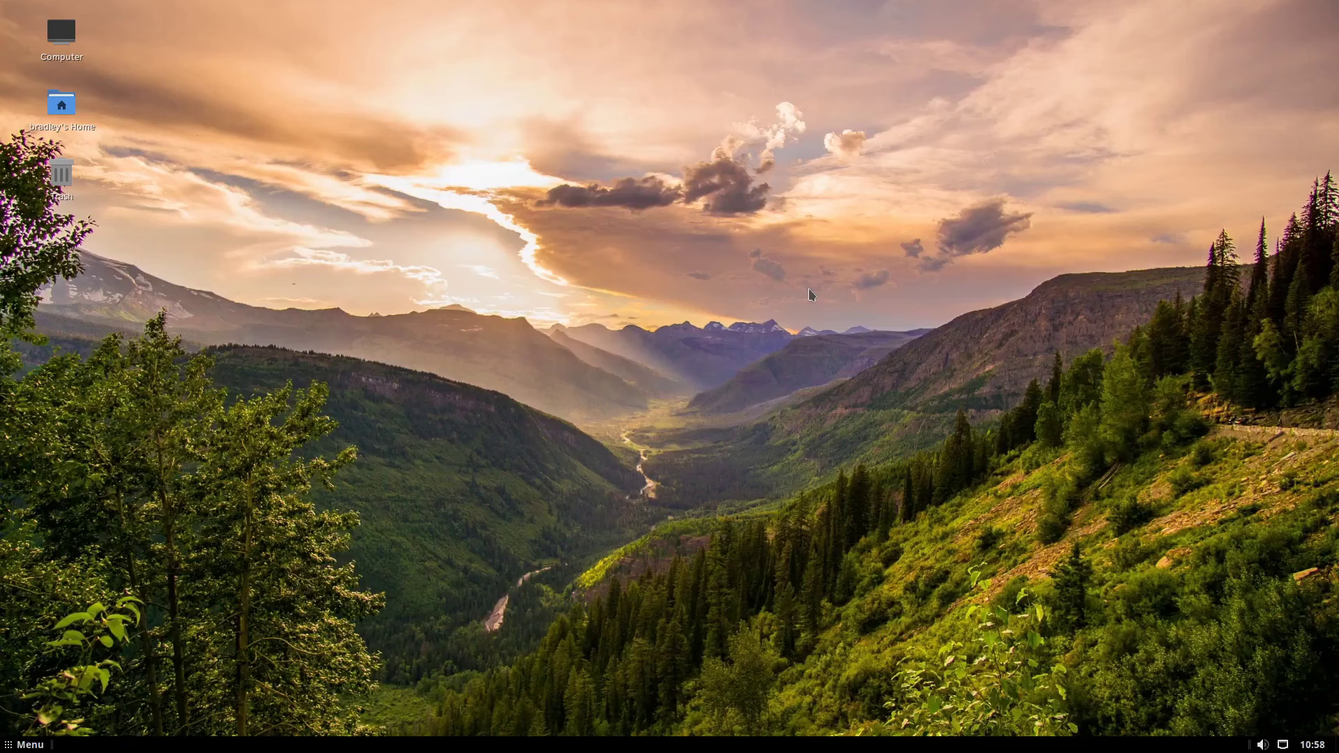
mouse_move(415, 585)
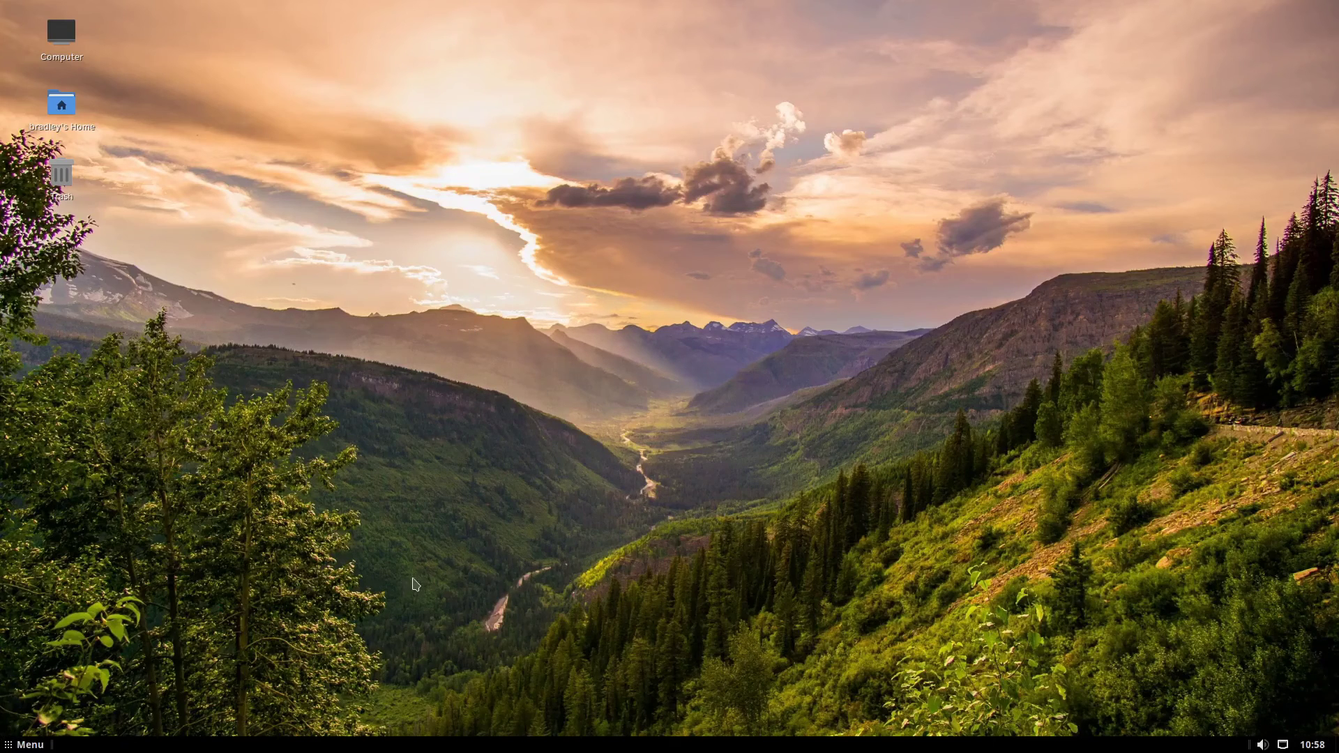
mouse_move(498, 581)
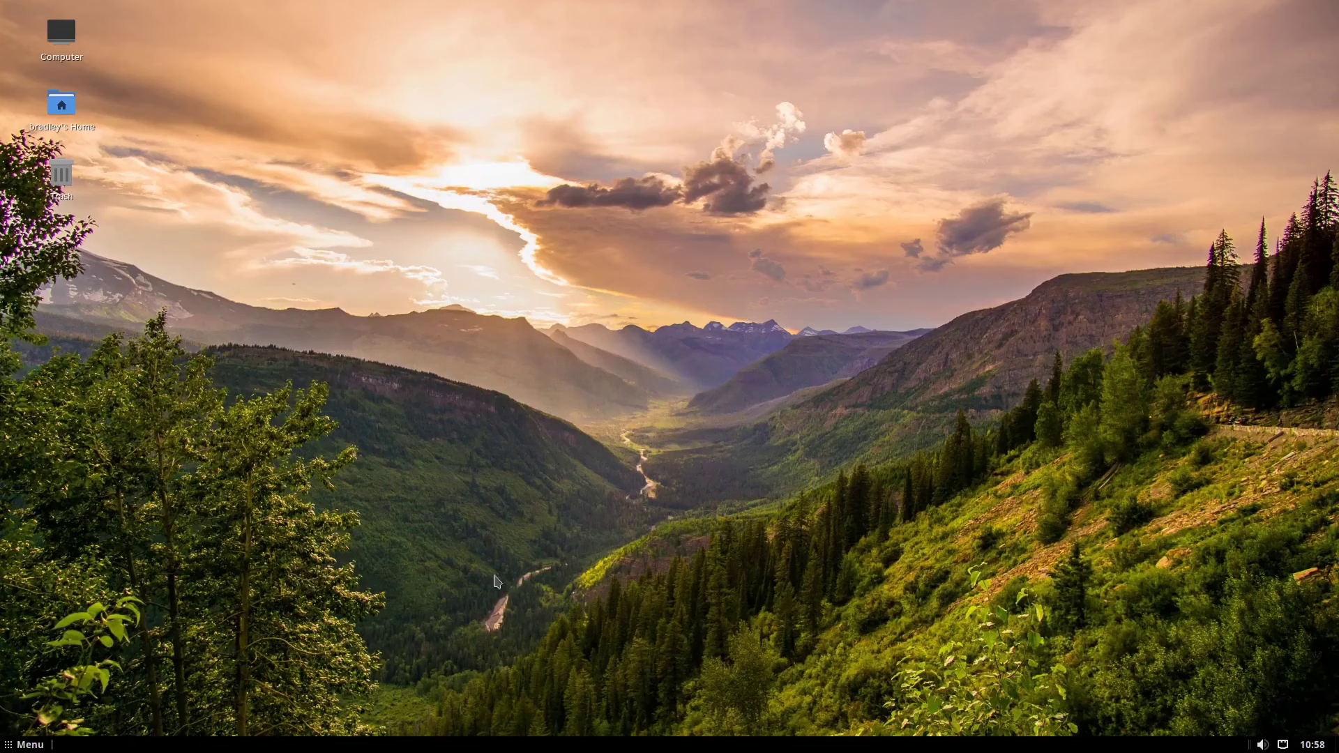
Step: Shut down the Solus 4.3 Mate install Clone from the Solus applications menu's power button
click(28, 745)
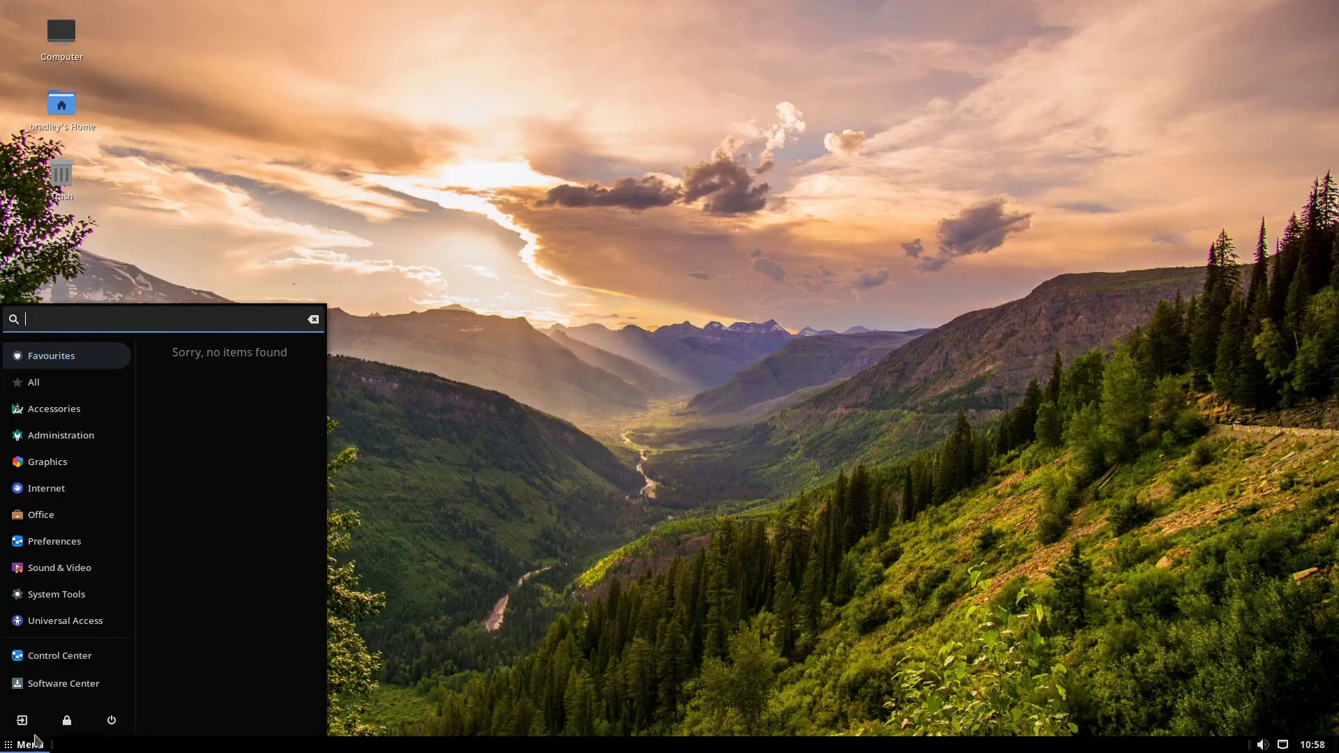
click(110, 720)
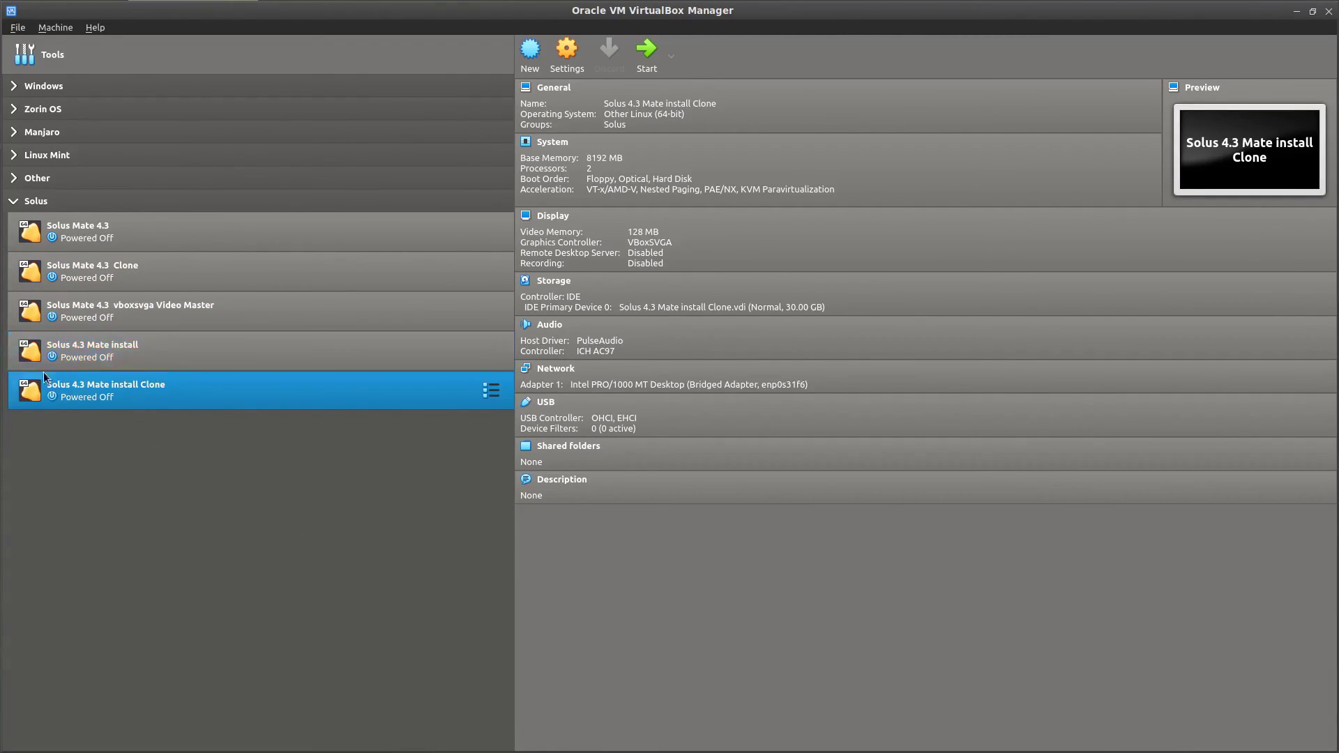
click(128, 270)
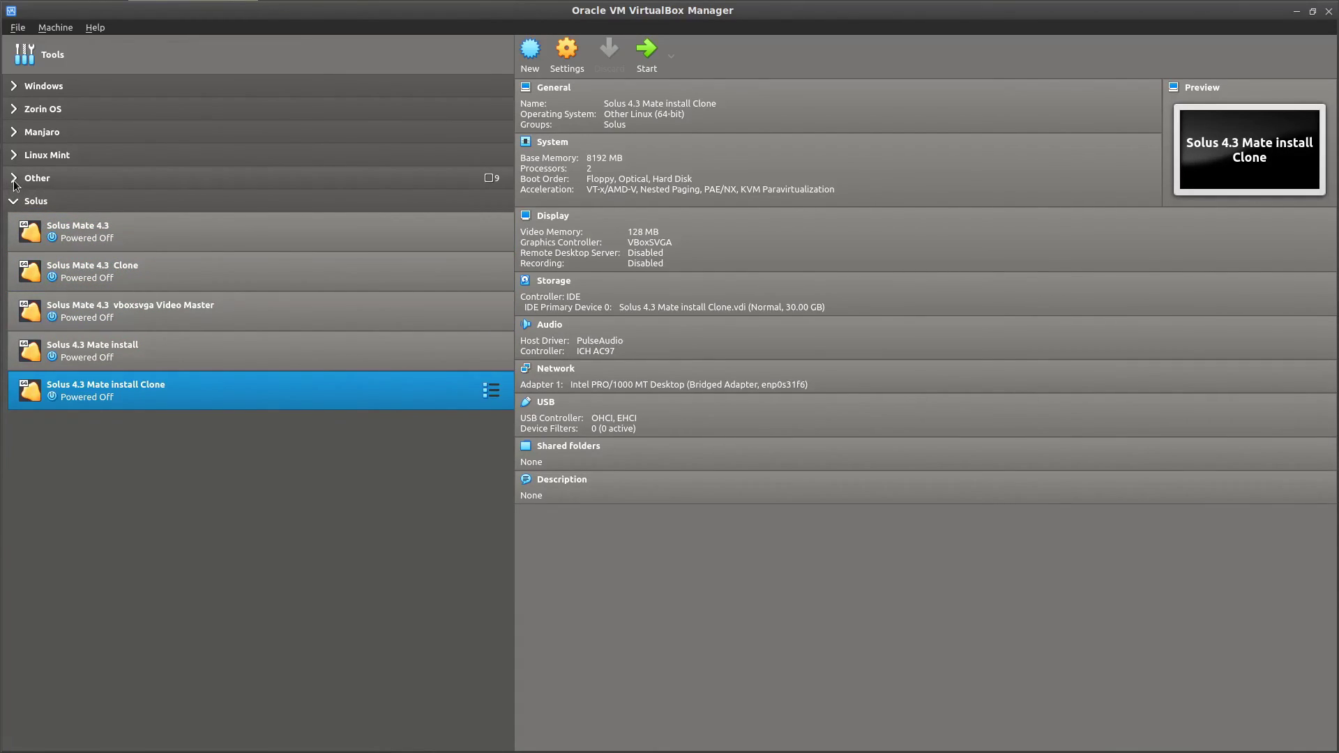
click(13, 178)
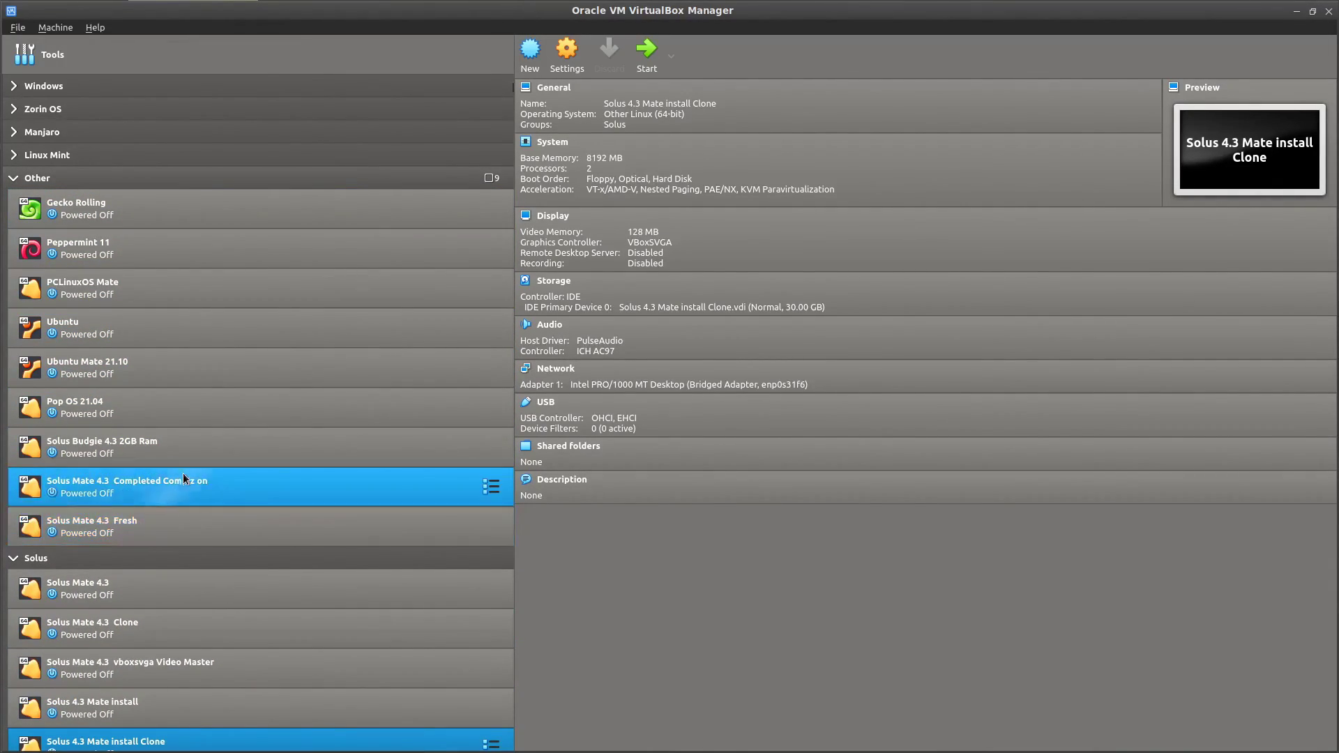
click(102, 446)
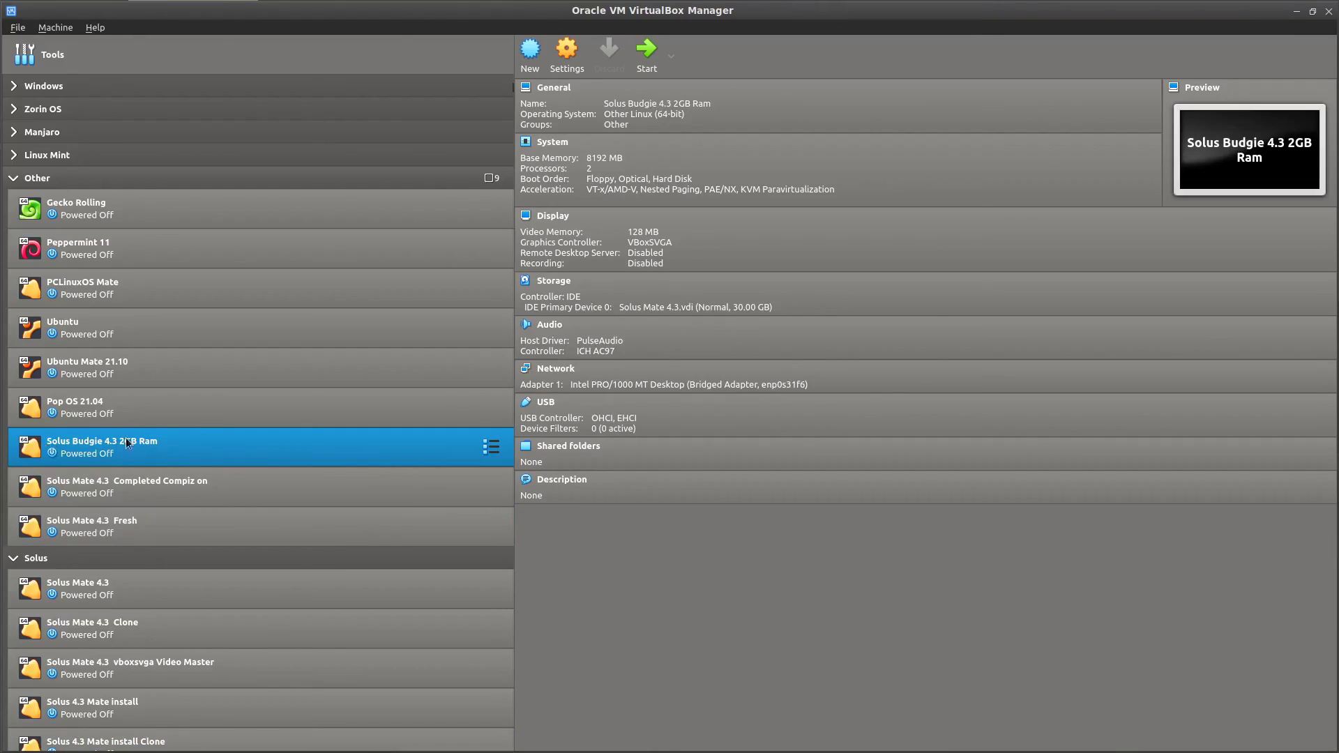
mouse_move(218, 446)
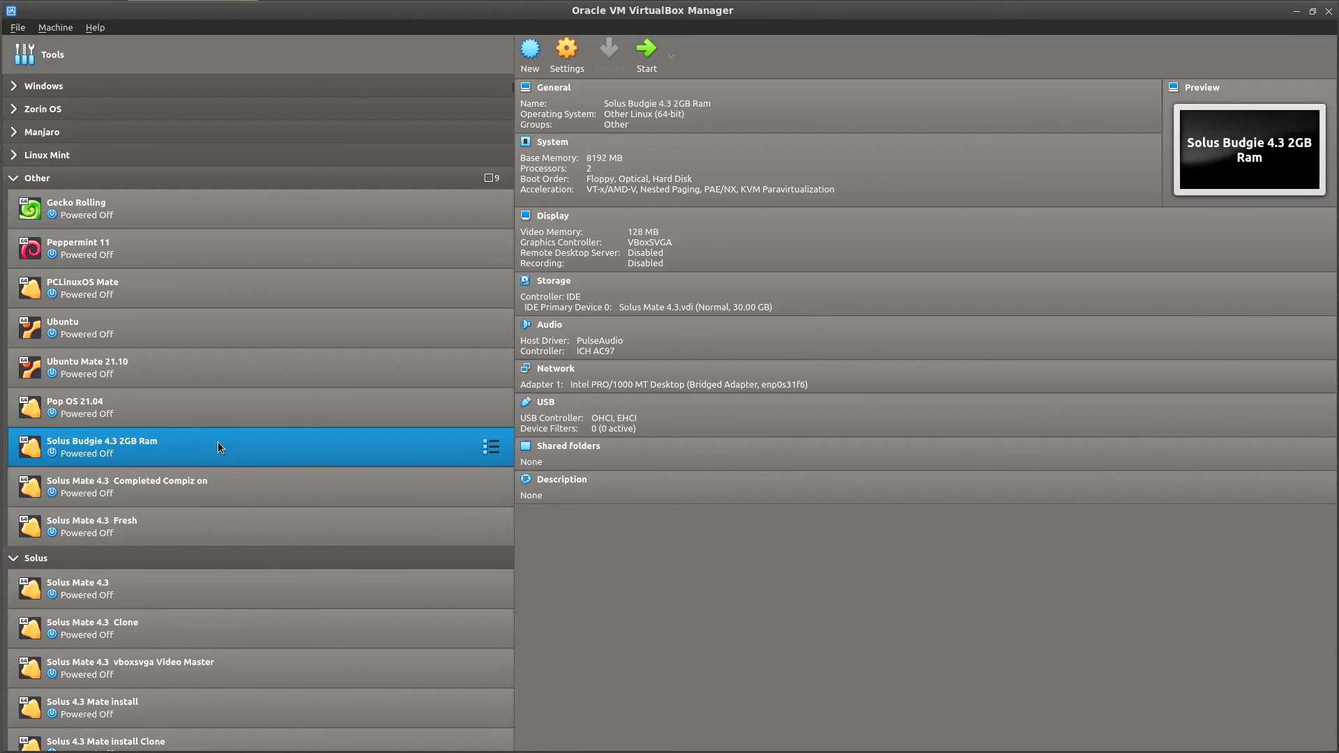
mouse_move(218, 447)
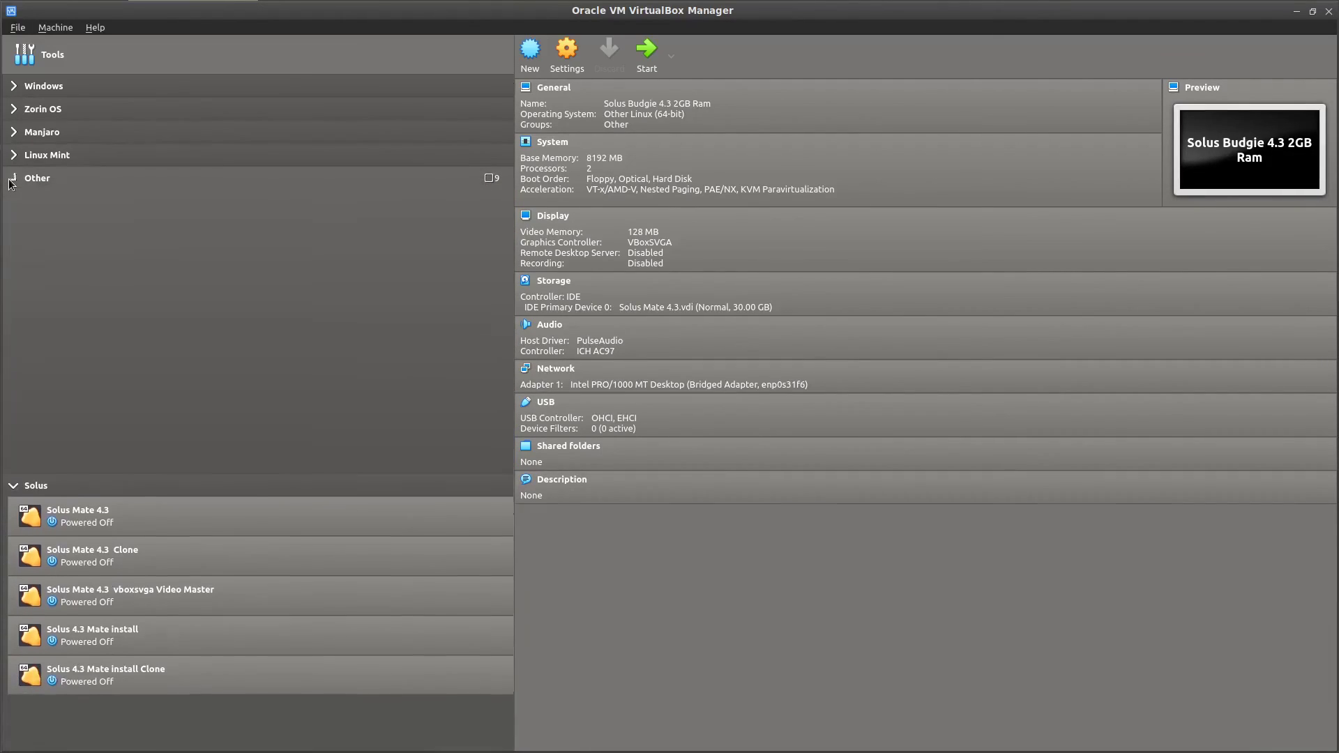
click(12, 178)
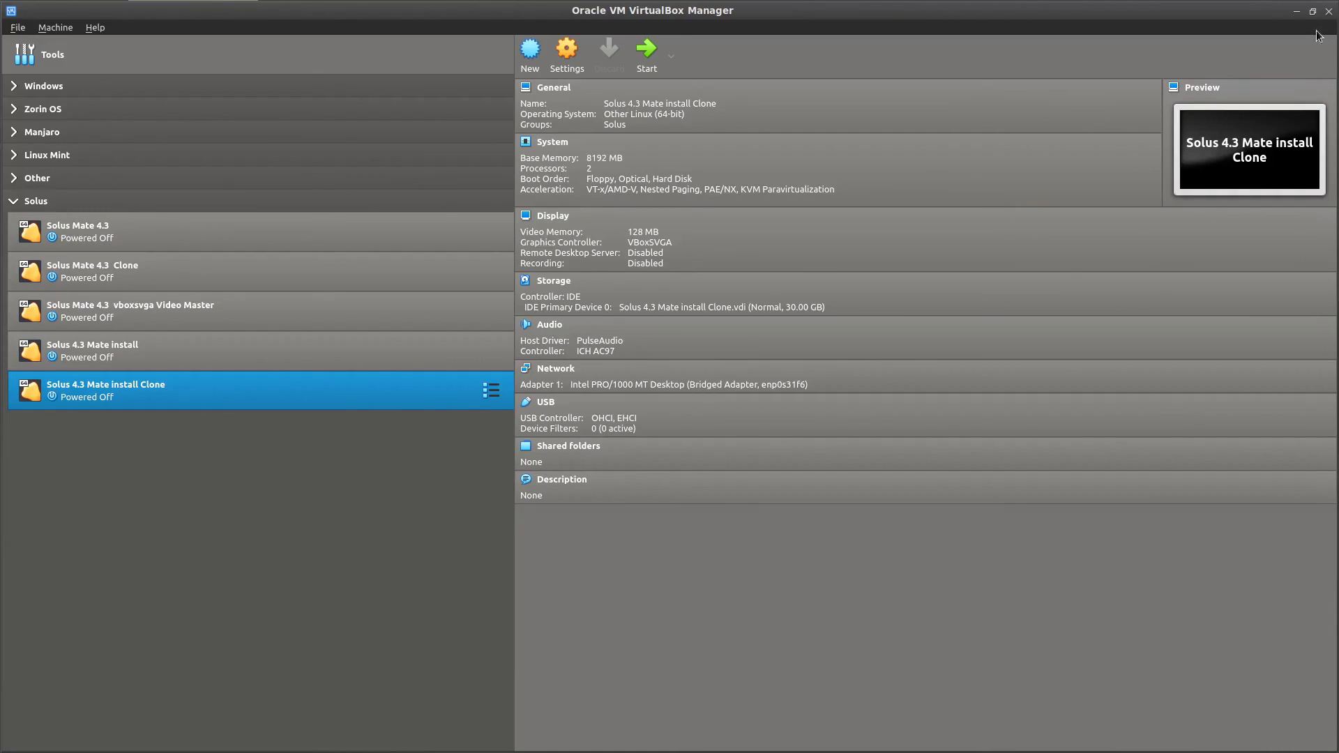
mouse_move(461, 494)
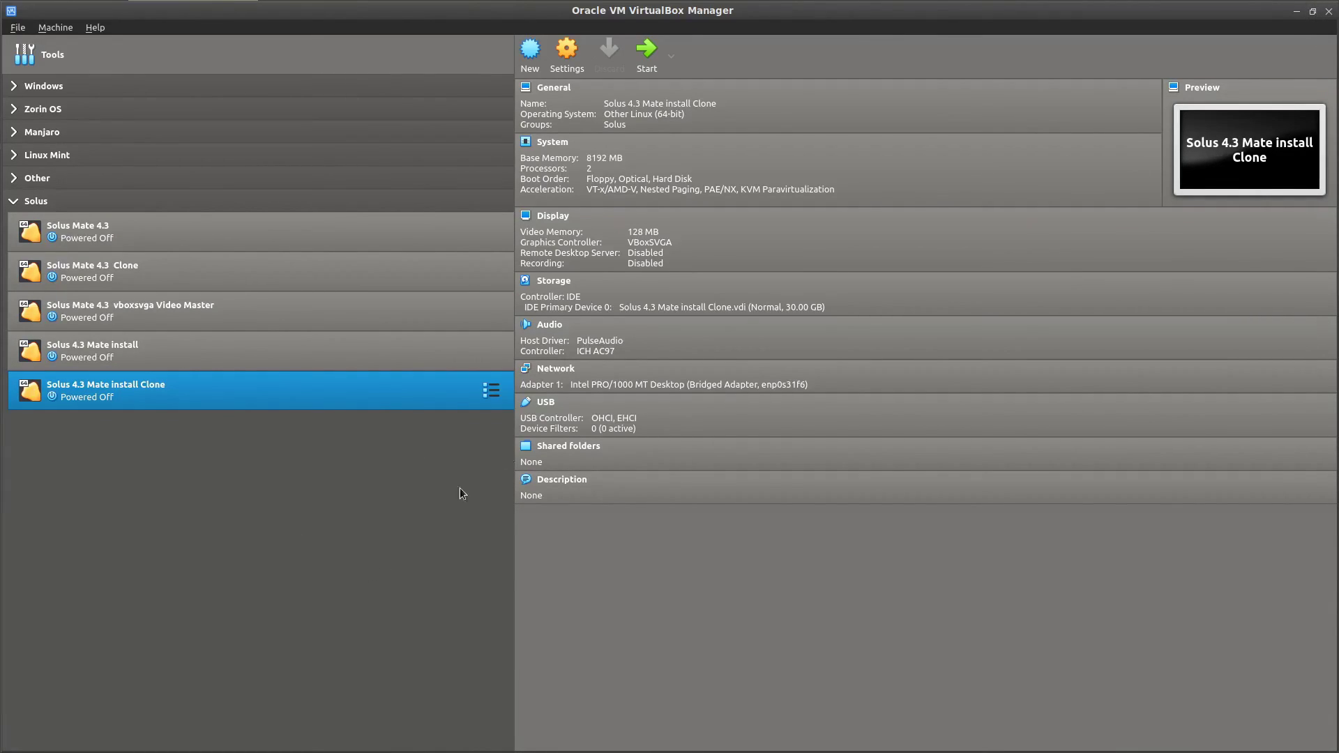